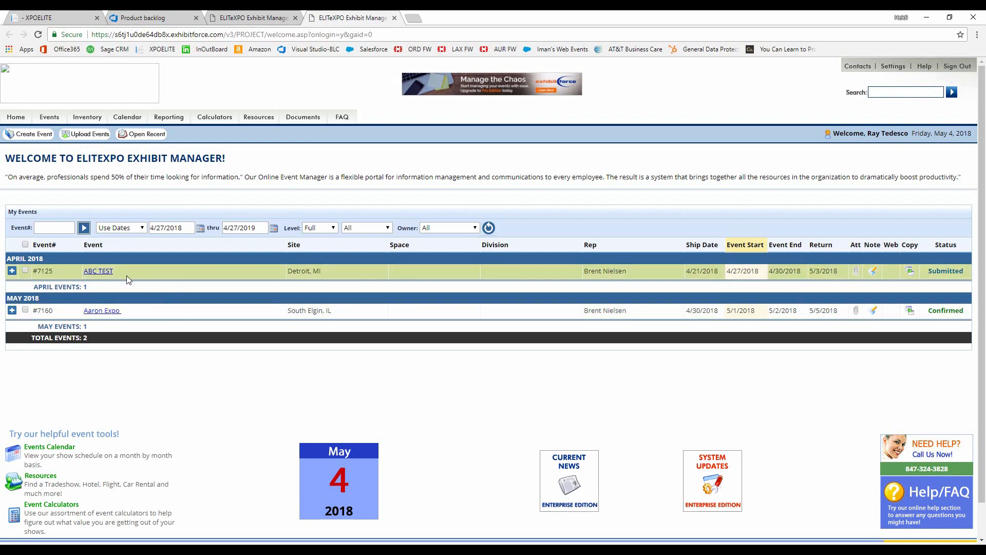
mouse_move(56, 276)
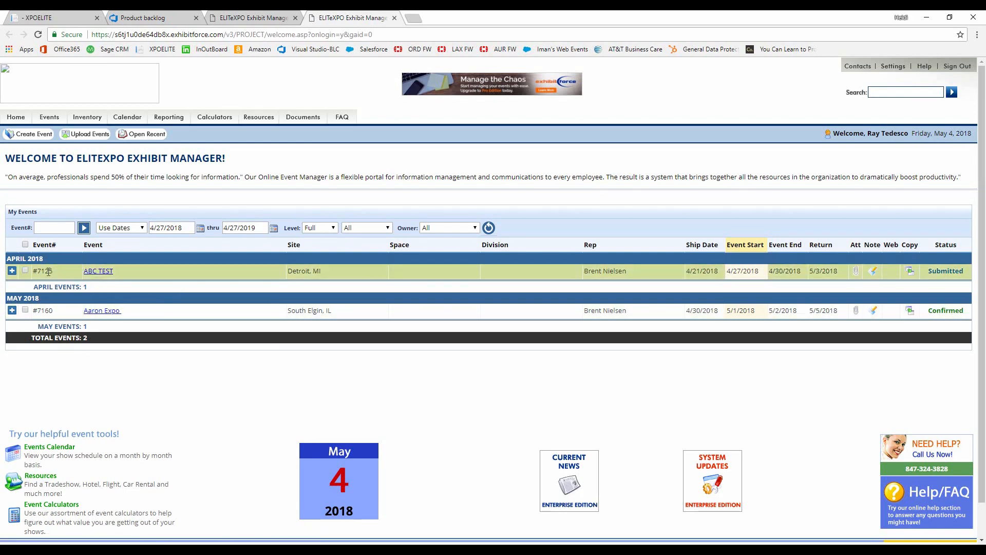
mouse_move(580, 277)
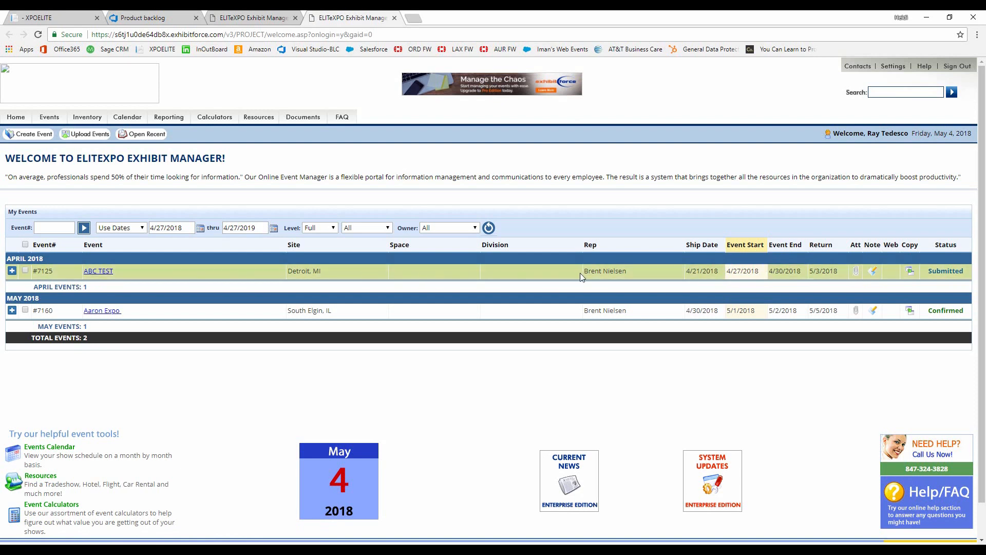
mouse_move(715, 267)
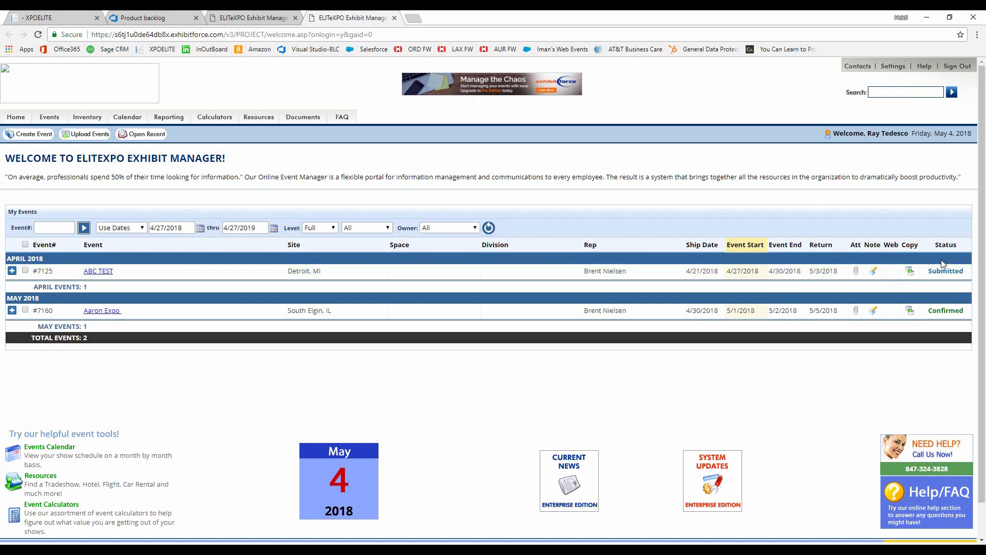
mouse_move(856, 274)
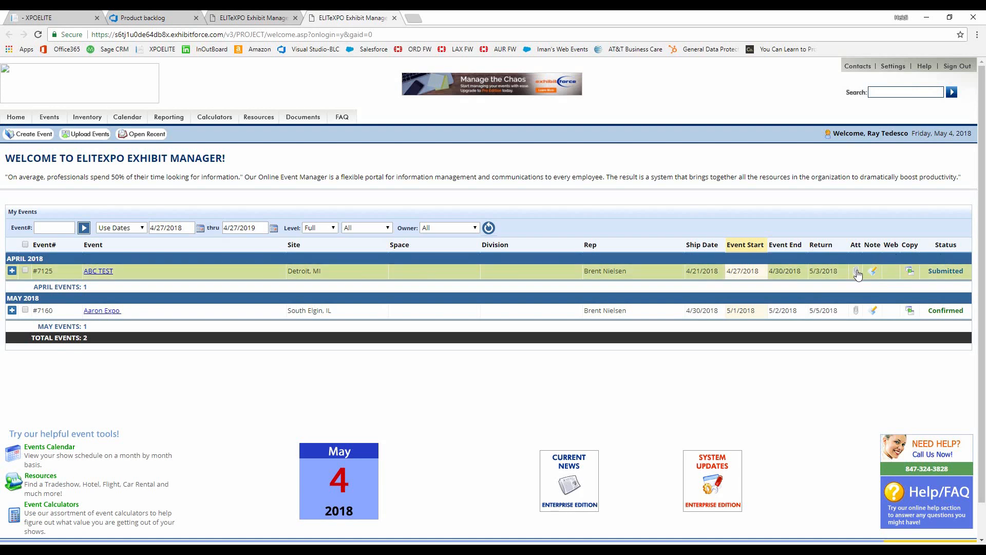
mouse_move(857, 310)
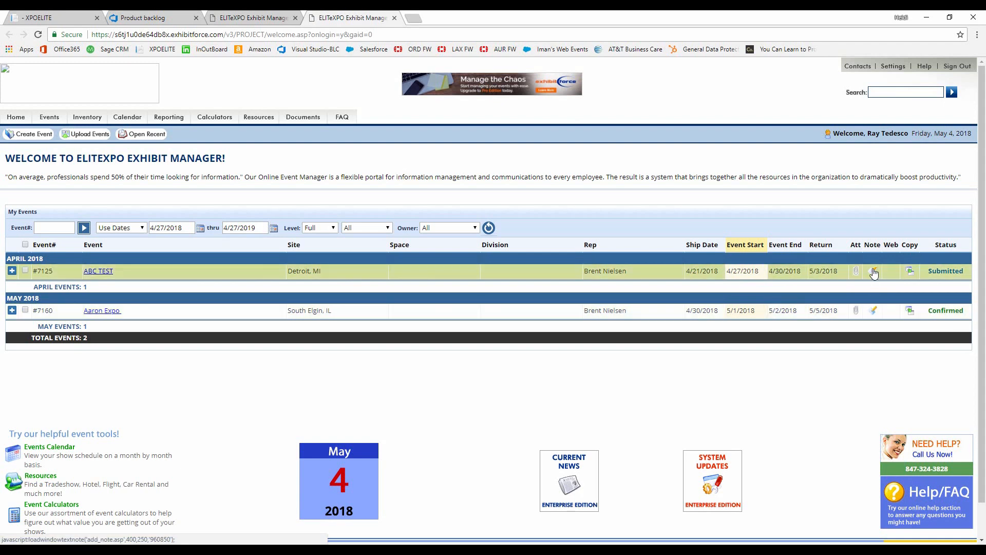
Open and close a note on ABC TEST, then expand and collapse Aaron Expo's details
click(873, 271)
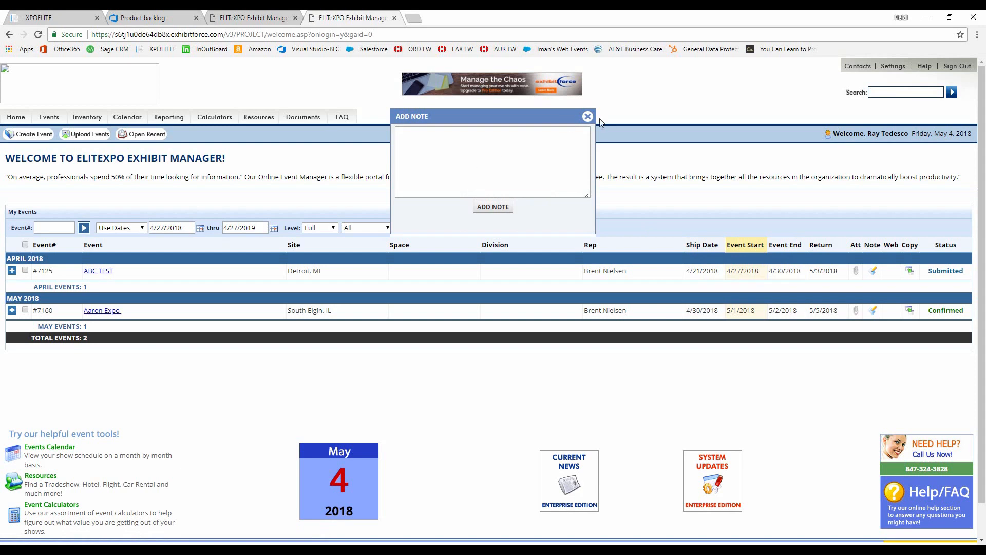
click(588, 117)
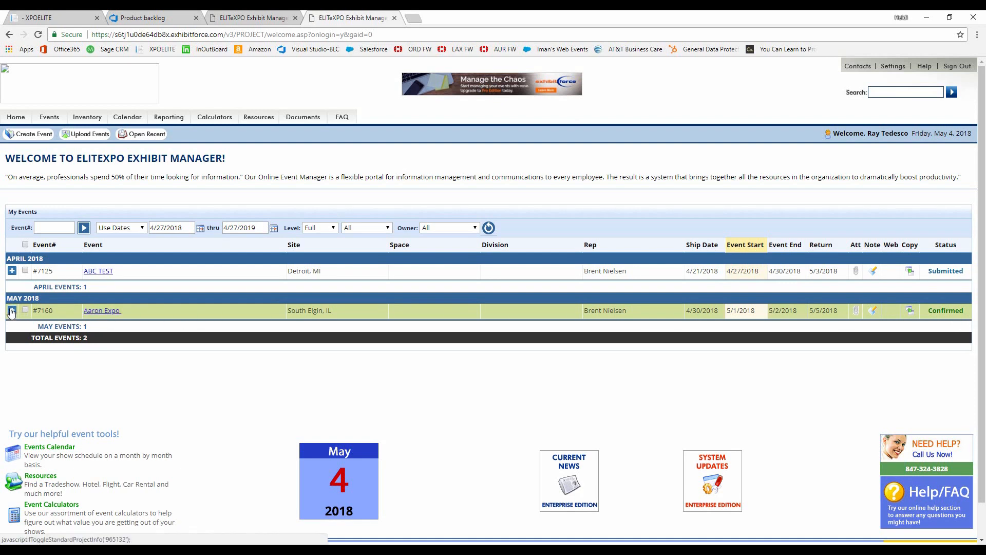
click(11, 310)
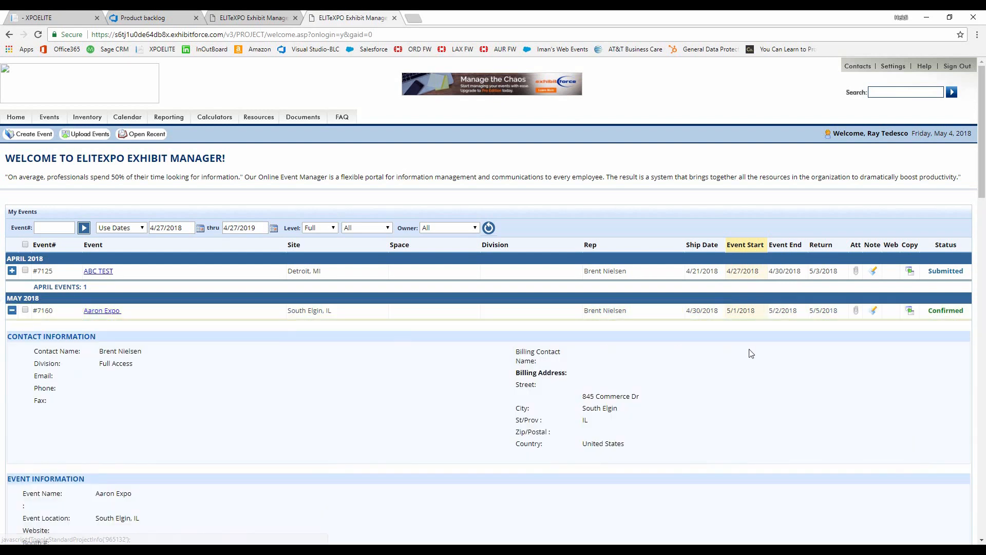
scroll(down, 3)
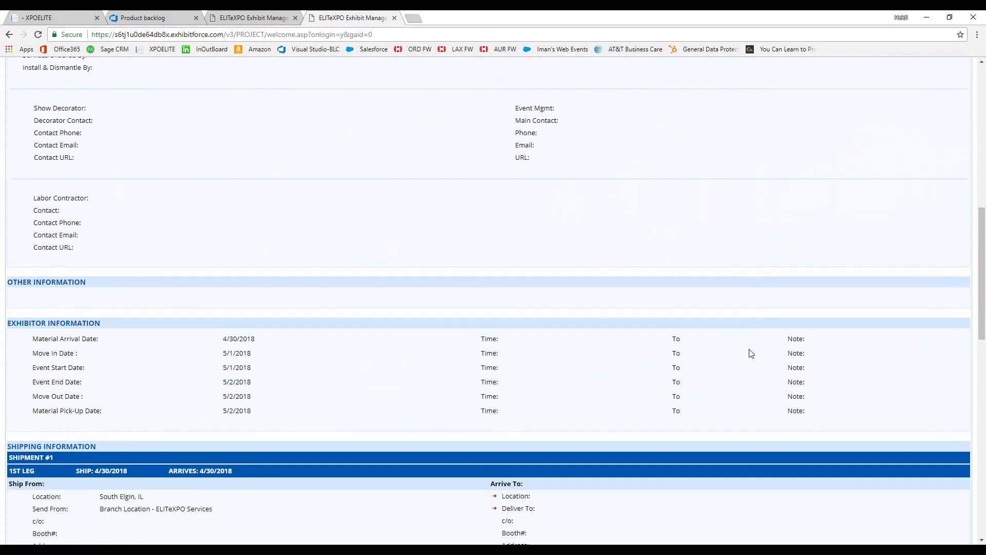
scroll(down, 3)
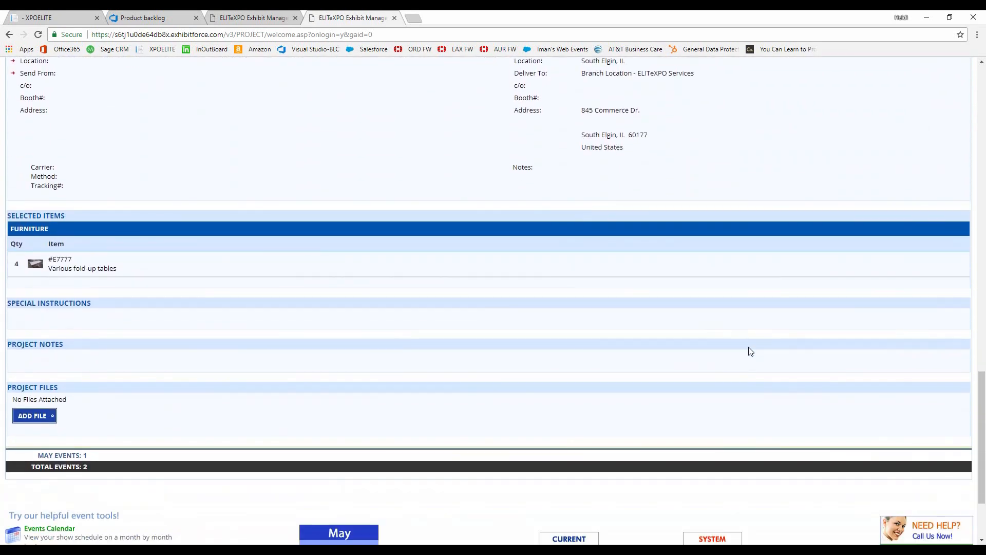
scroll(down, 3)
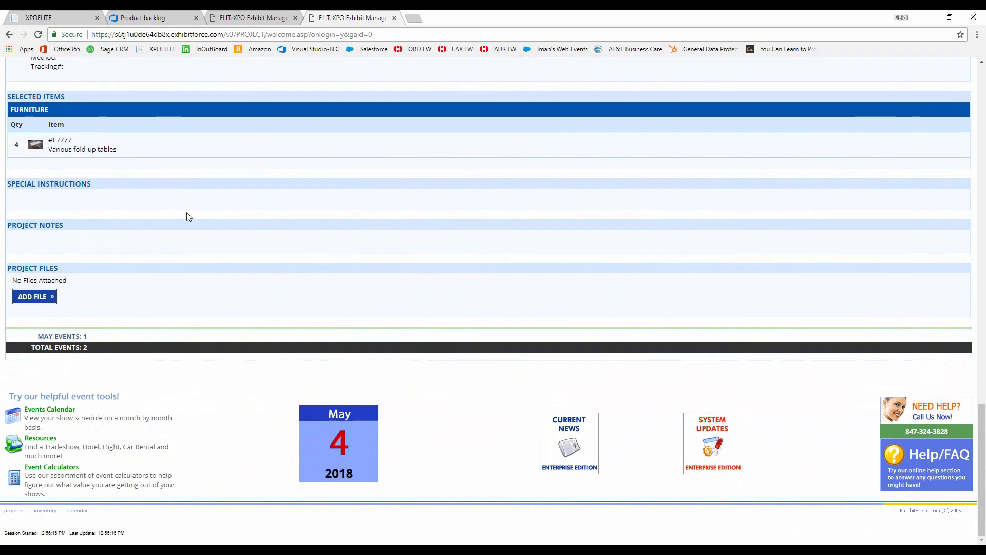
scroll(up, 3)
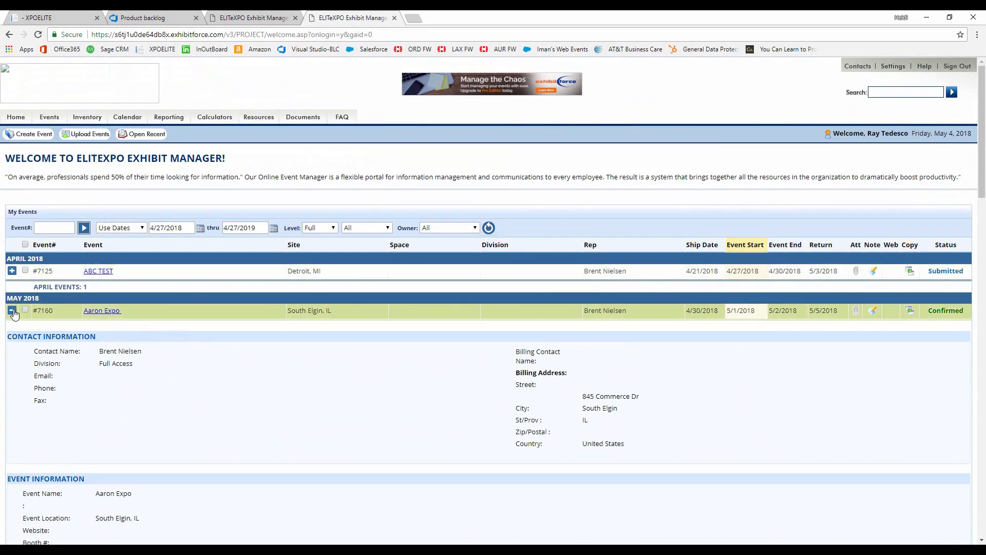
click(12, 313)
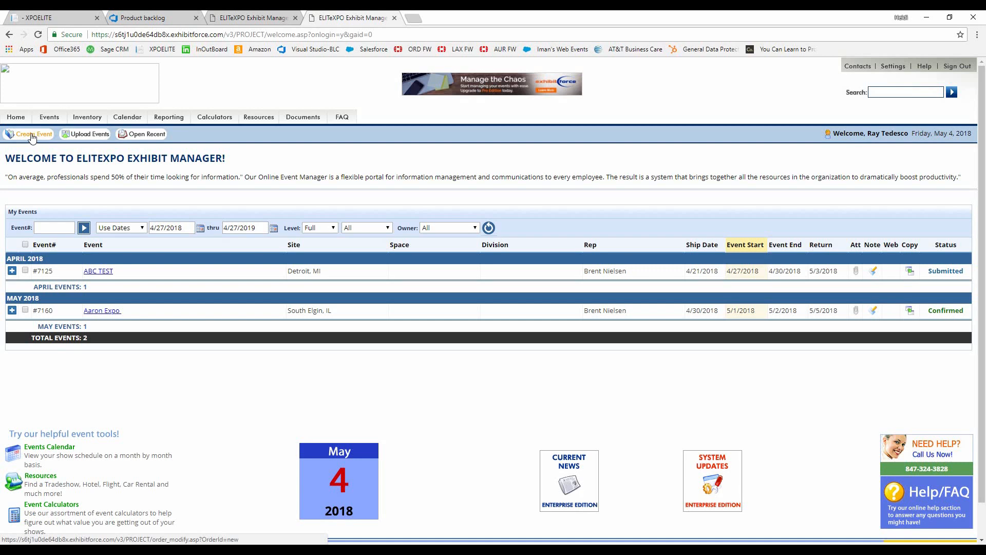
Create an event named 'Test Event for Demos', abbreviation 'TED 2018', reference 'Event 256'
click(32, 134)
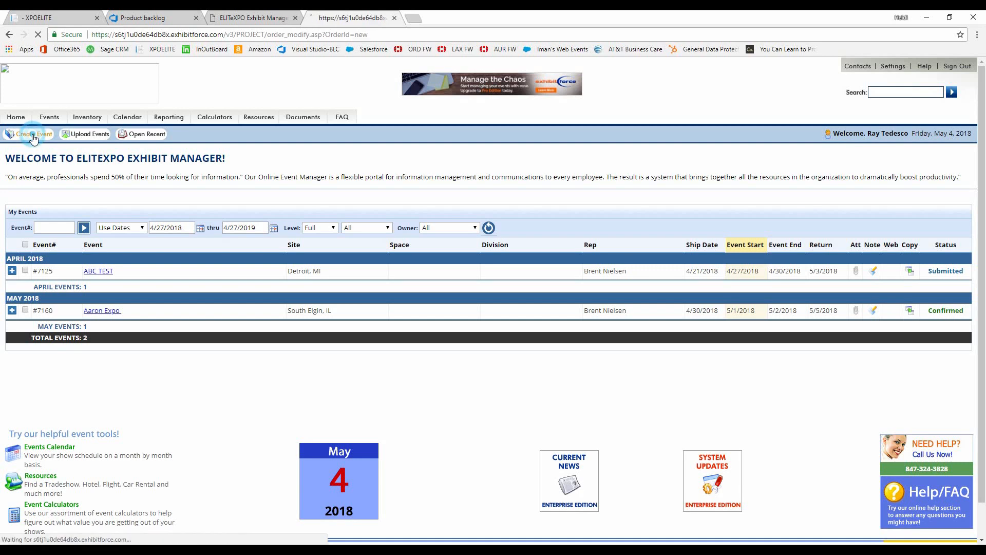
click(31, 134)
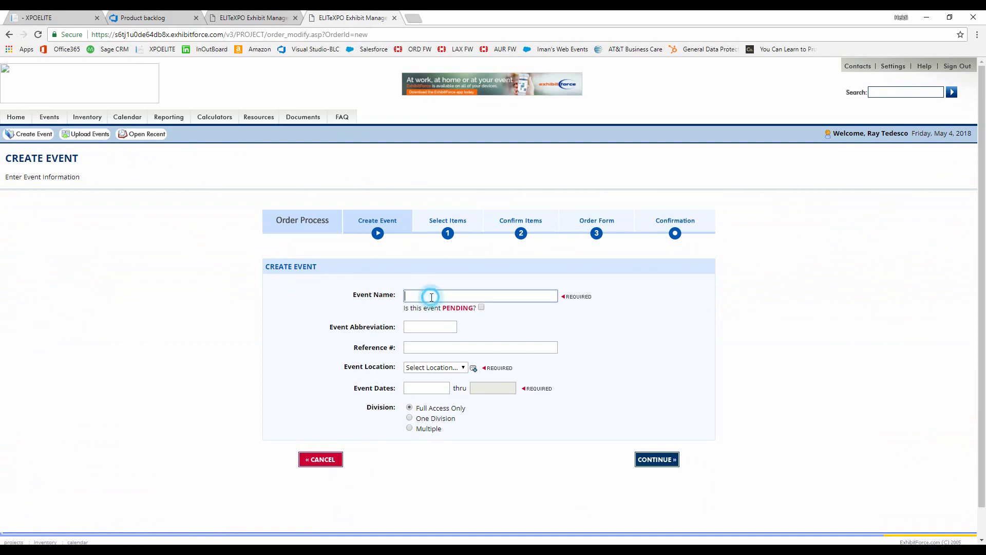
text(Te)
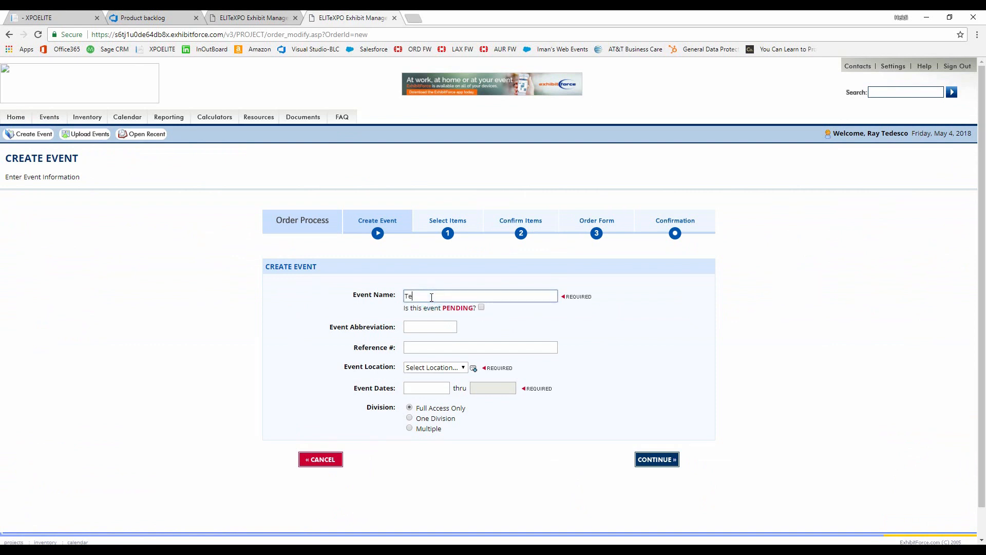
text(st Event)
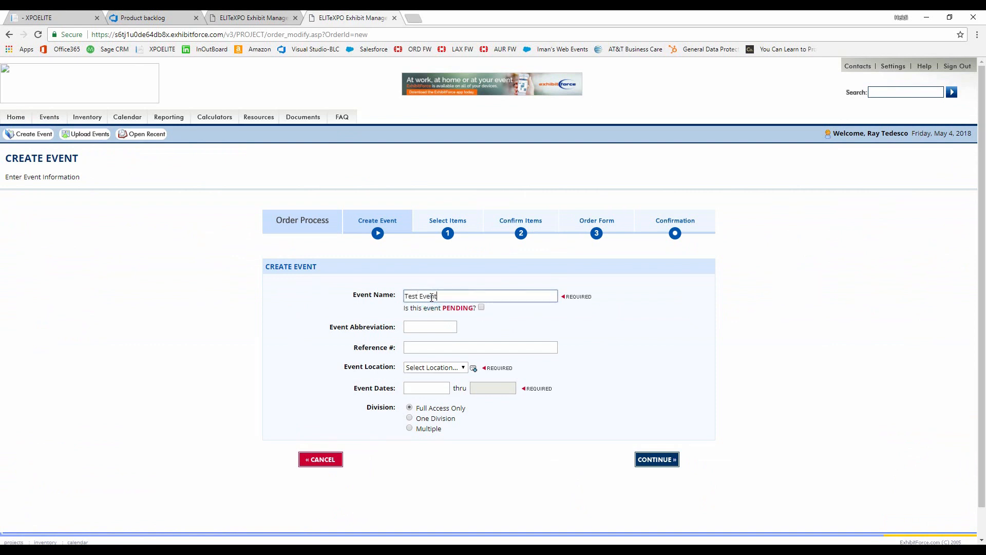
text(for D)
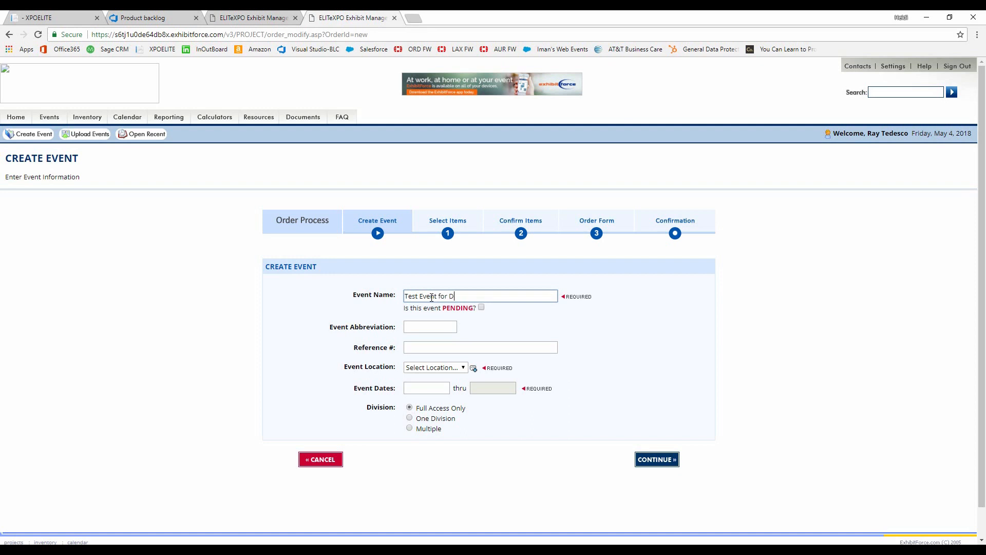
text(emos)
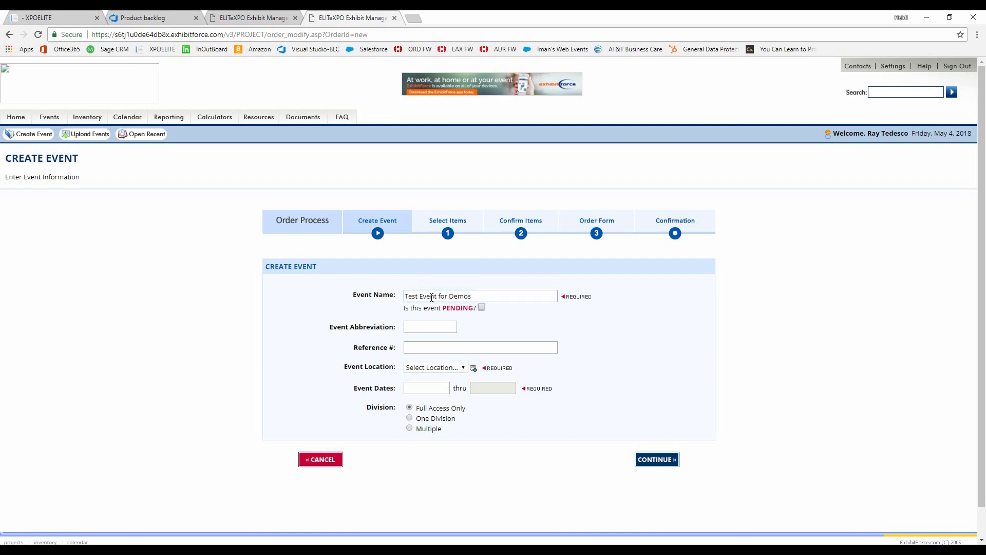
mouse_move(481, 315)
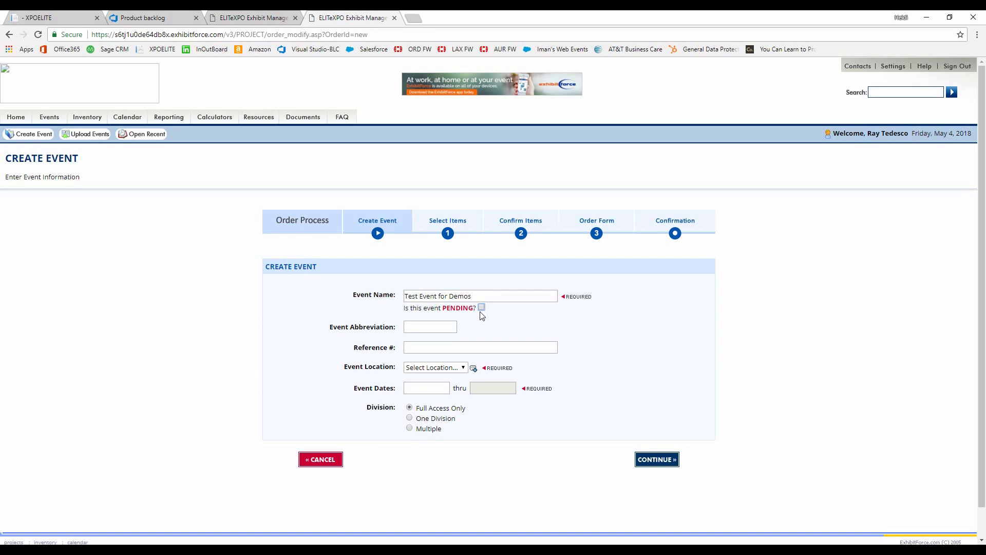
mouse_move(460, 323)
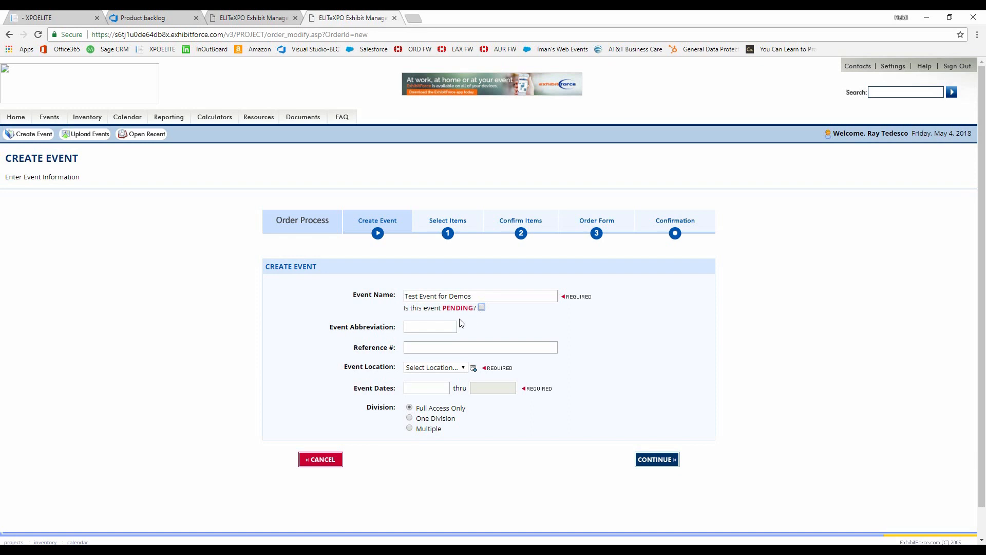
text(TED 2018)
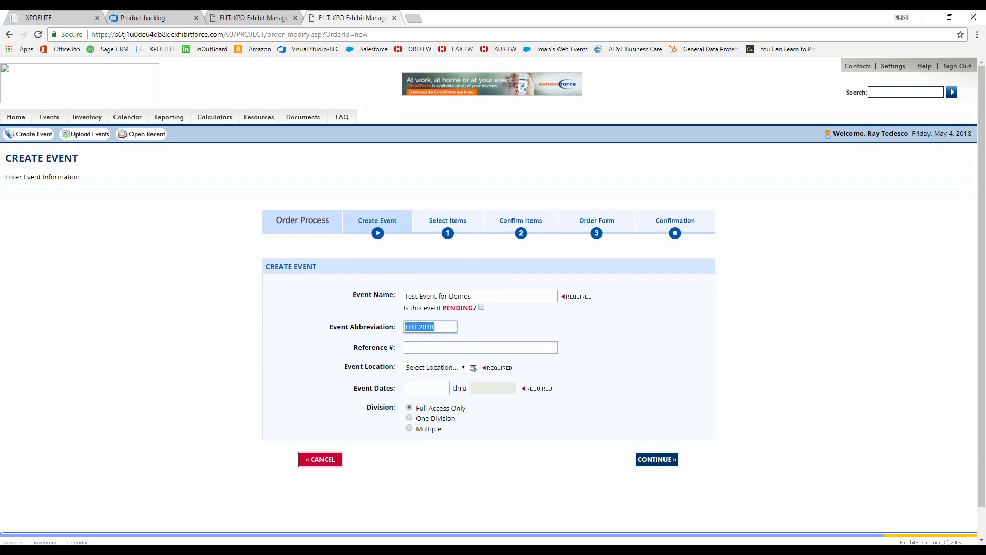
mouse_move(502, 328)
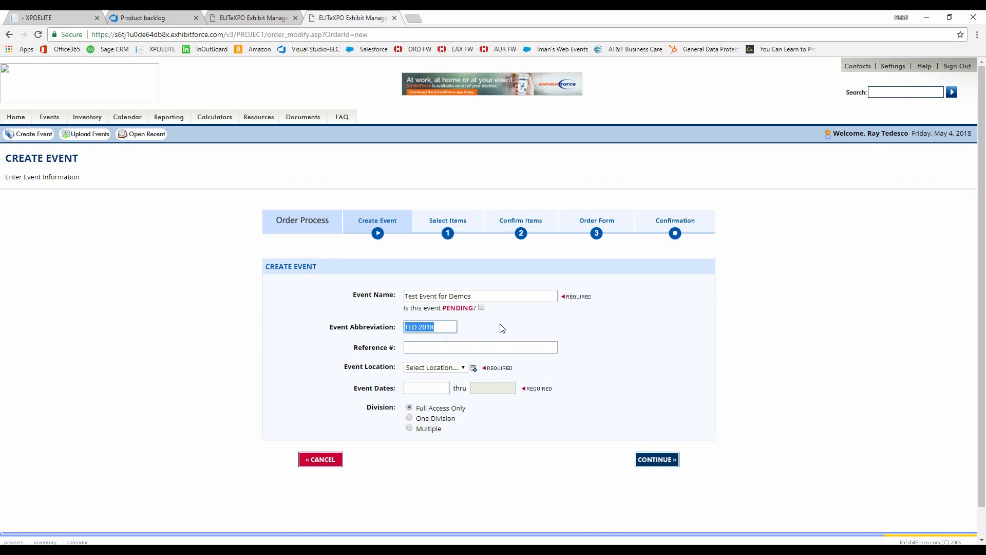
click(479, 347)
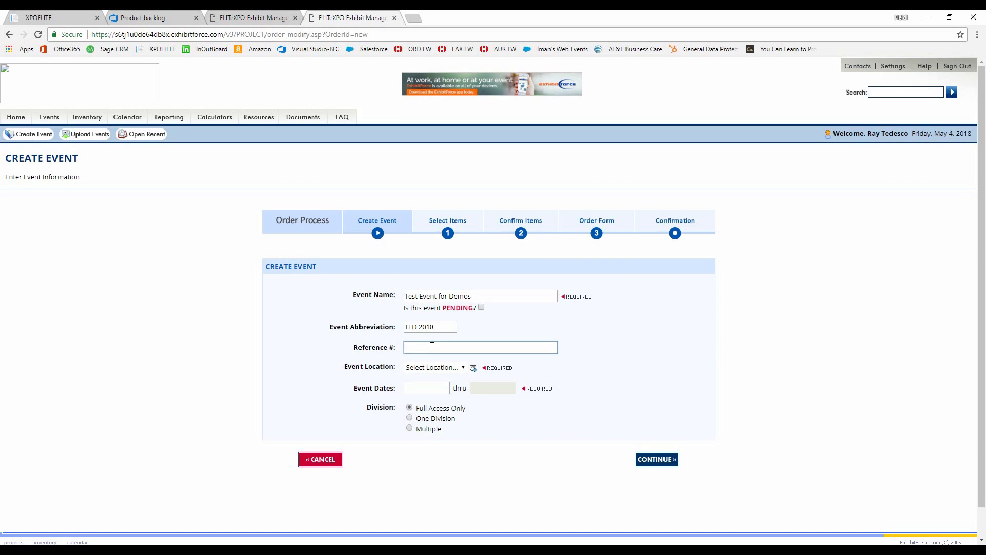
text(Event)
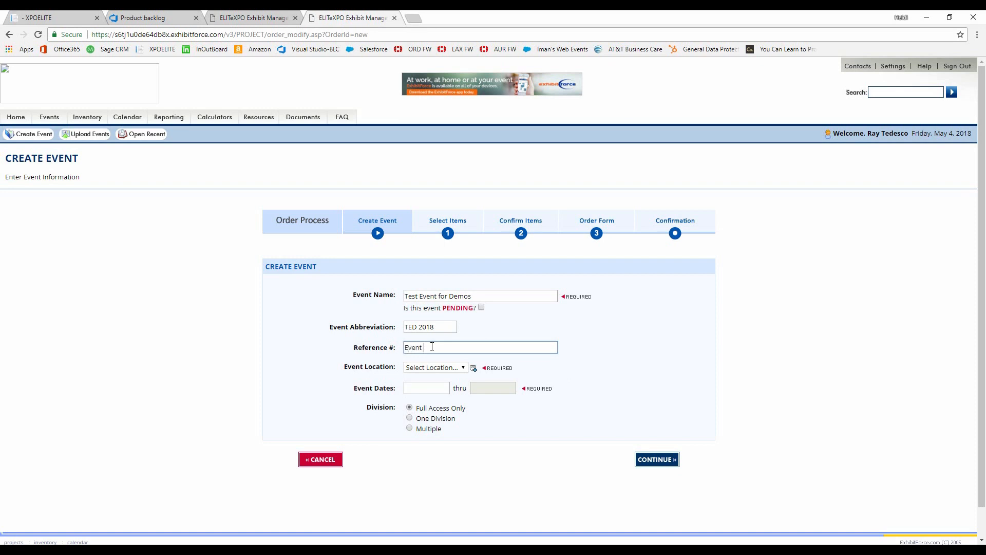
text(258)
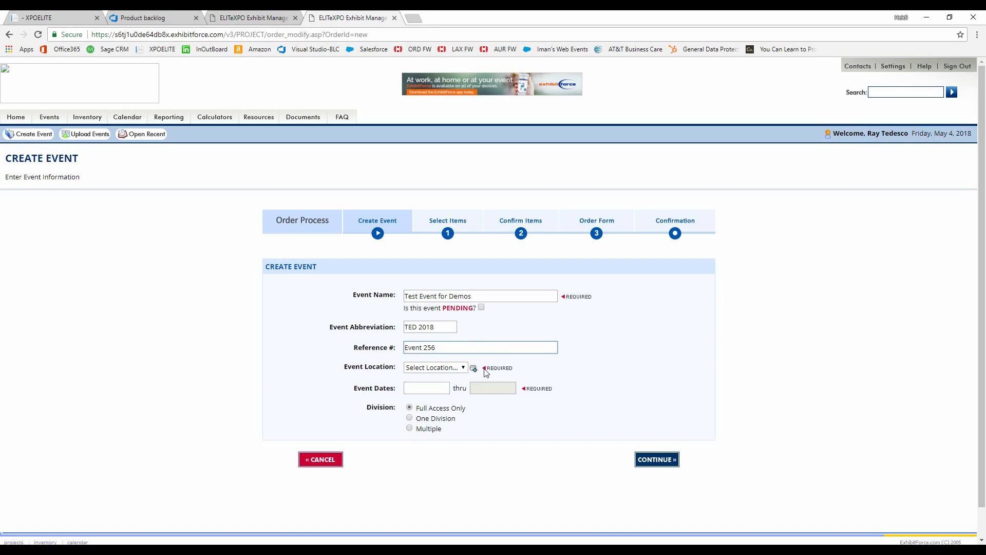
mouse_move(507, 374)
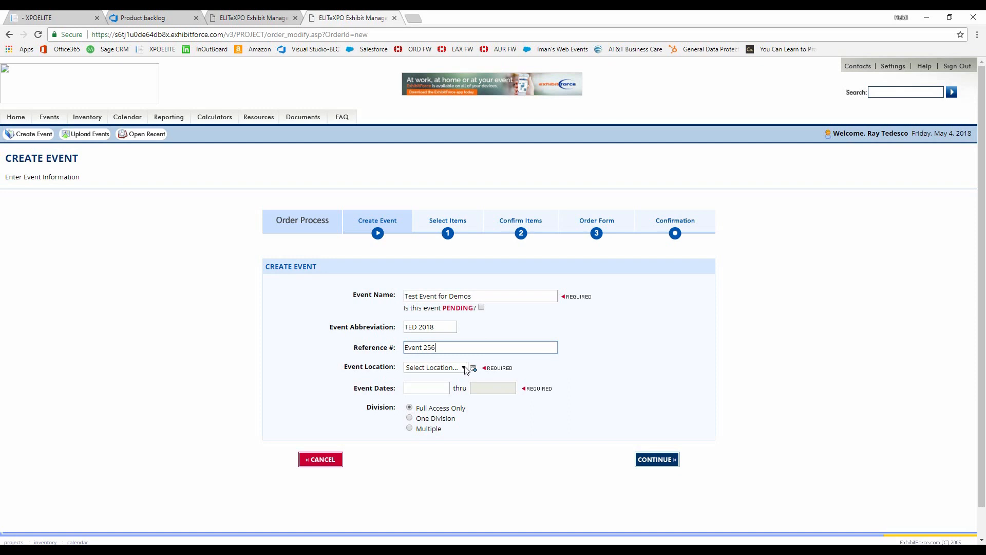
Add Industry City, CA as a new location and choose it as the event location
click(434, 367)
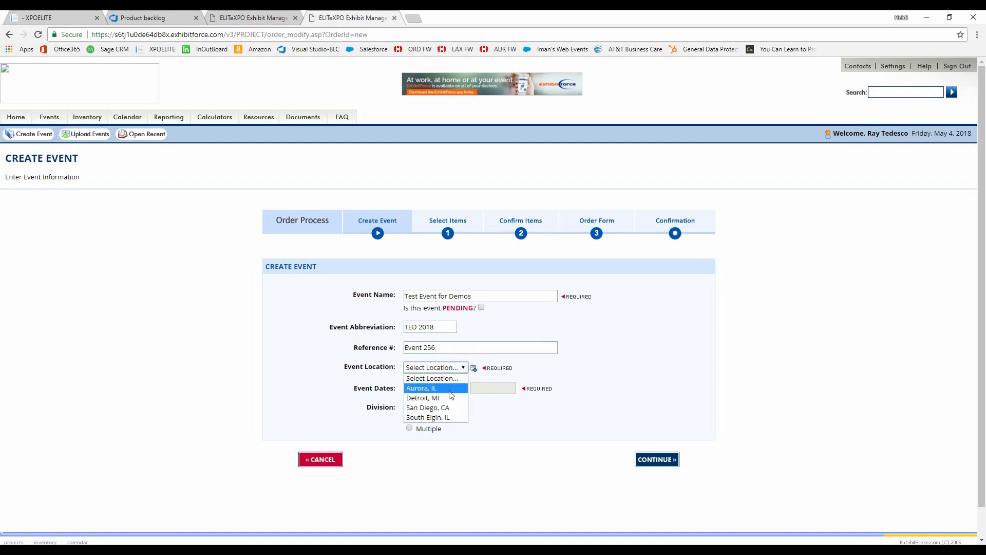
mouse_move(428, 417)
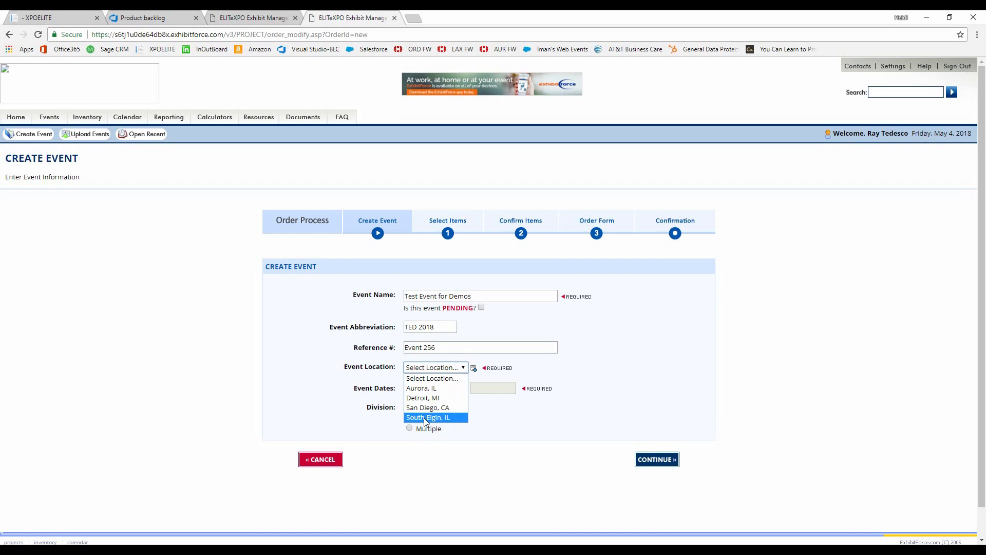
mouse_move(431, 417)
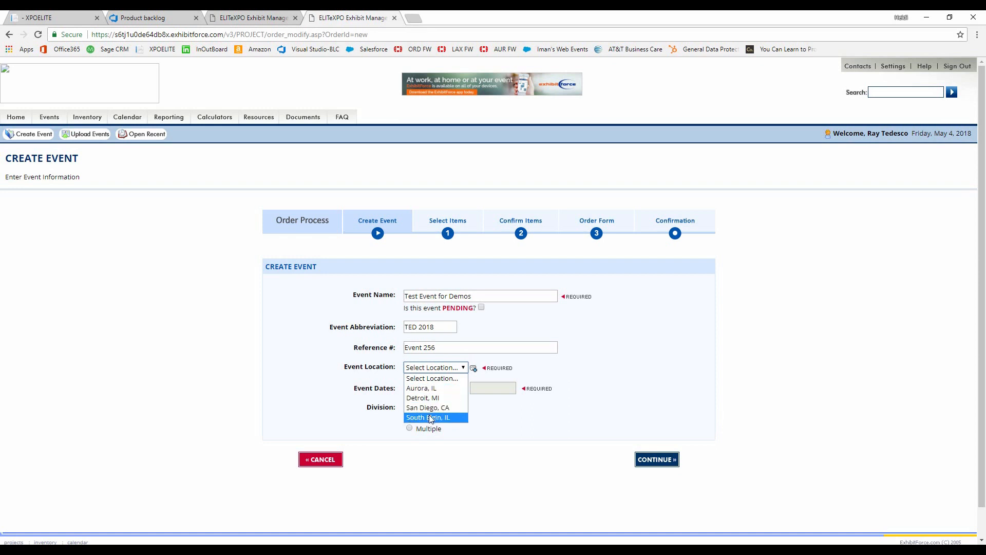
click(474, 368)
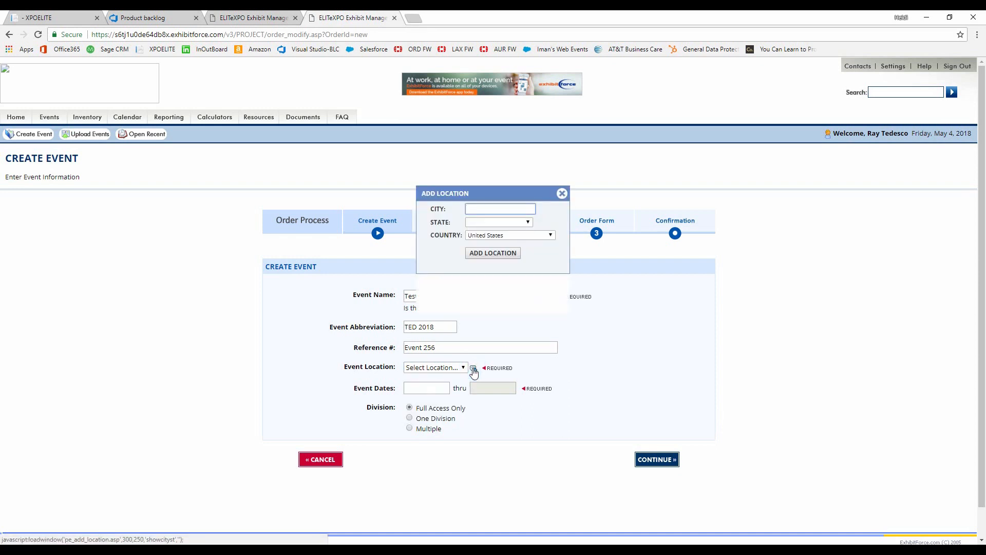
click(499, 209)
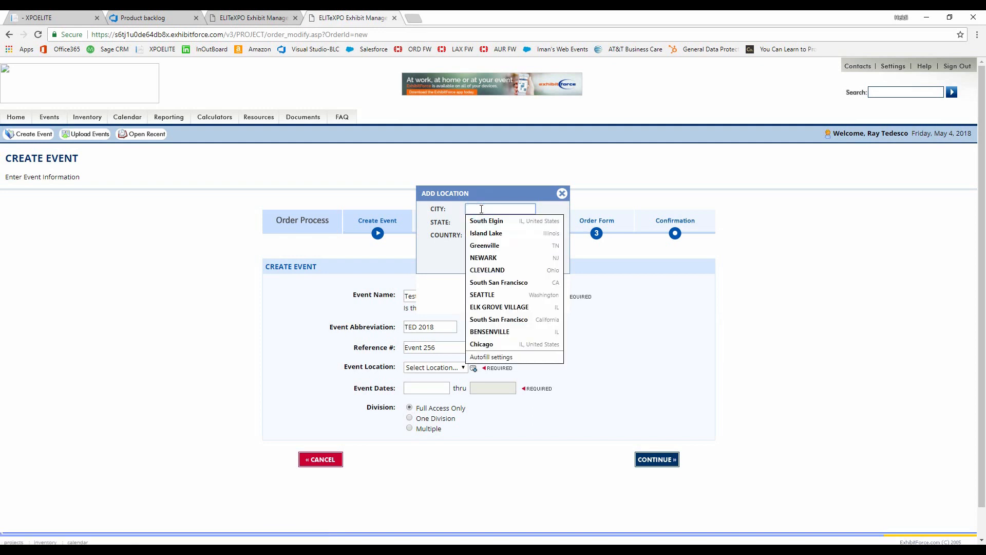
text(Industry)
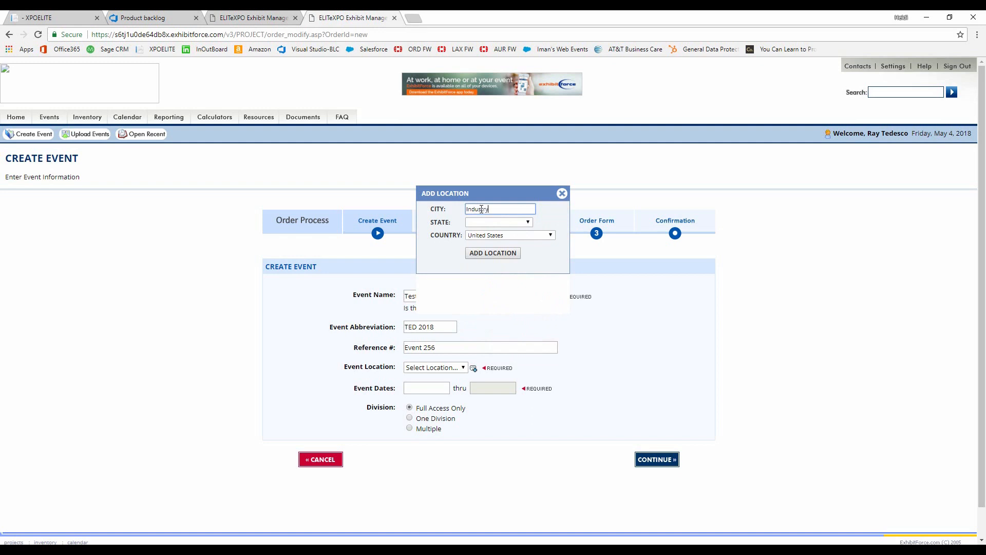
text(City)
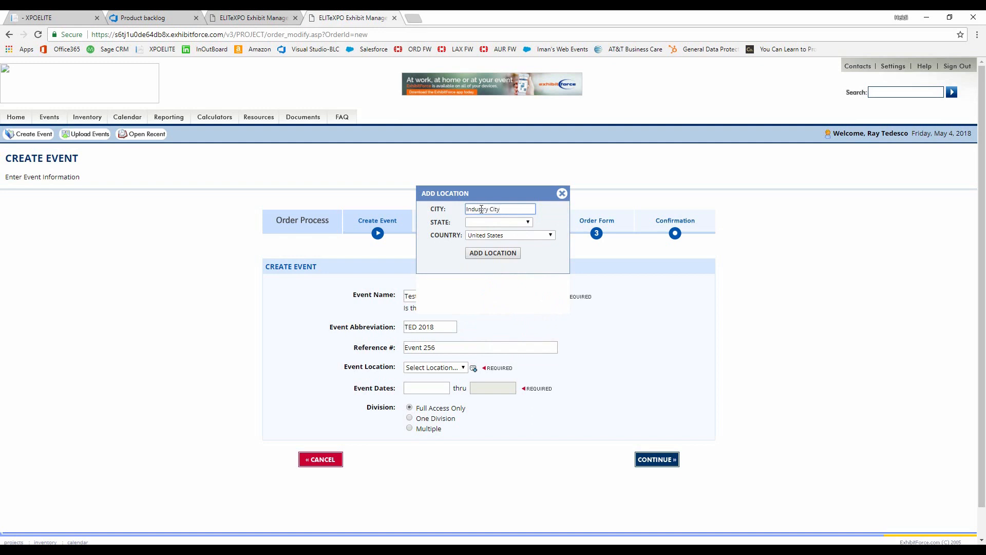
click(498, 222)
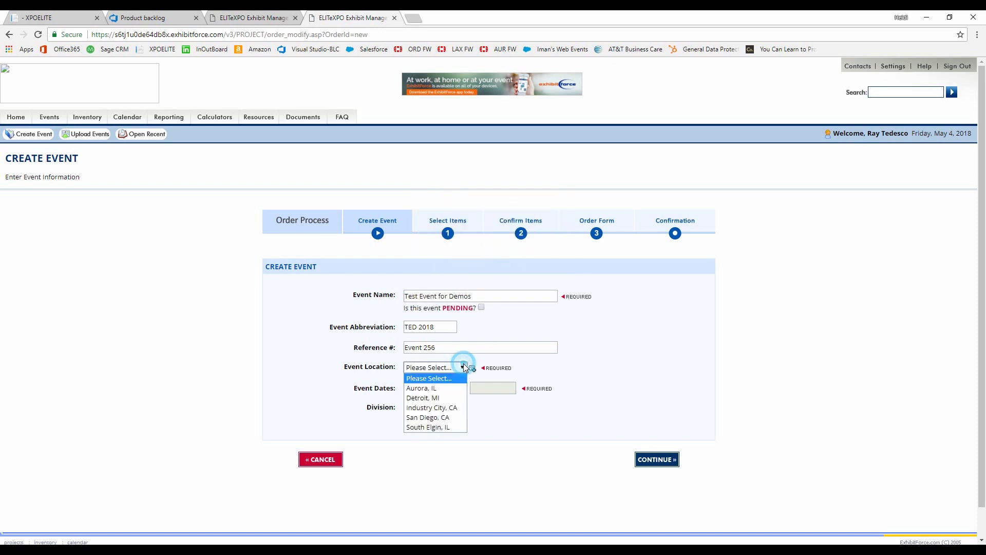
click(432, 407)
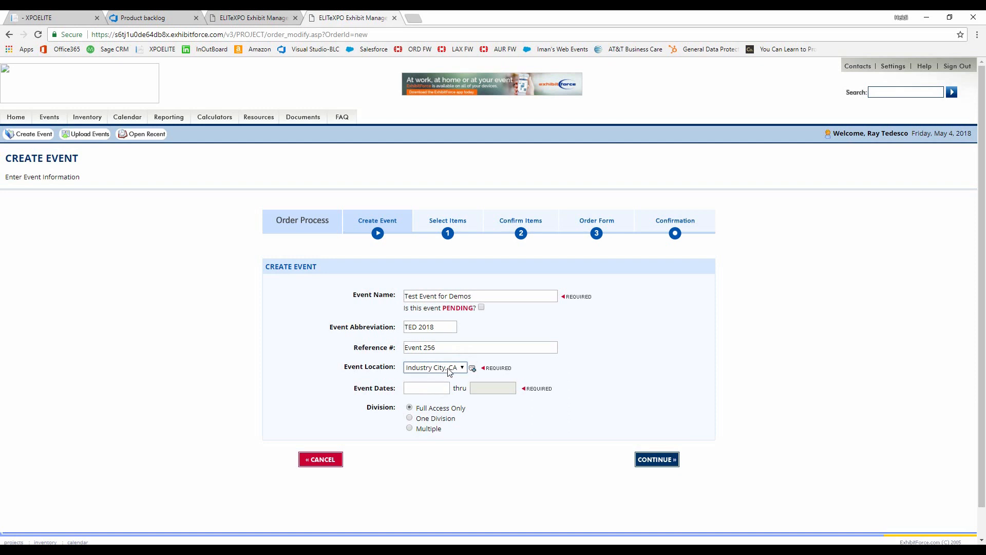
Pick 5/29/2018 through 5/31/2018 as the event dates in the calendar picker
click(426, 387)
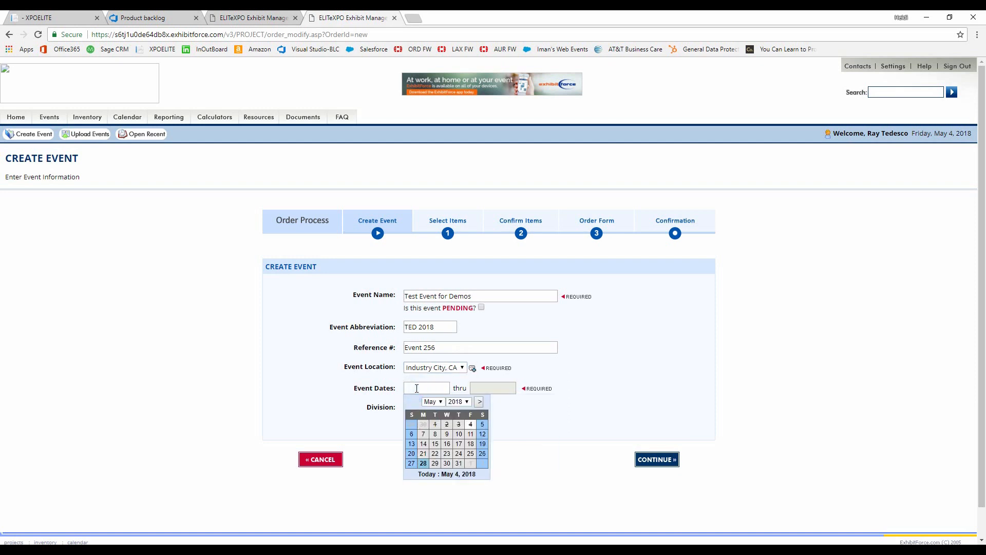
click(434, 463)
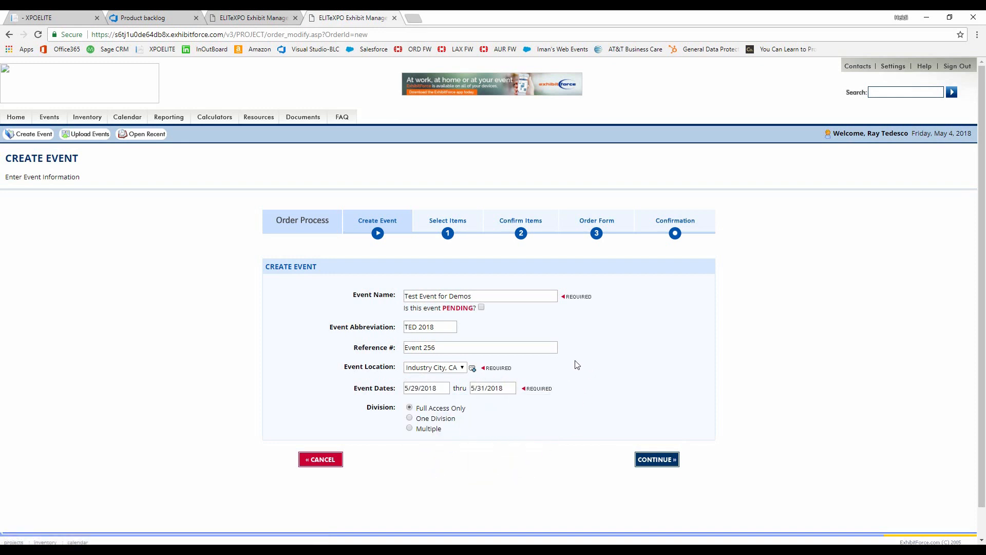
mouse_move(540, 380)
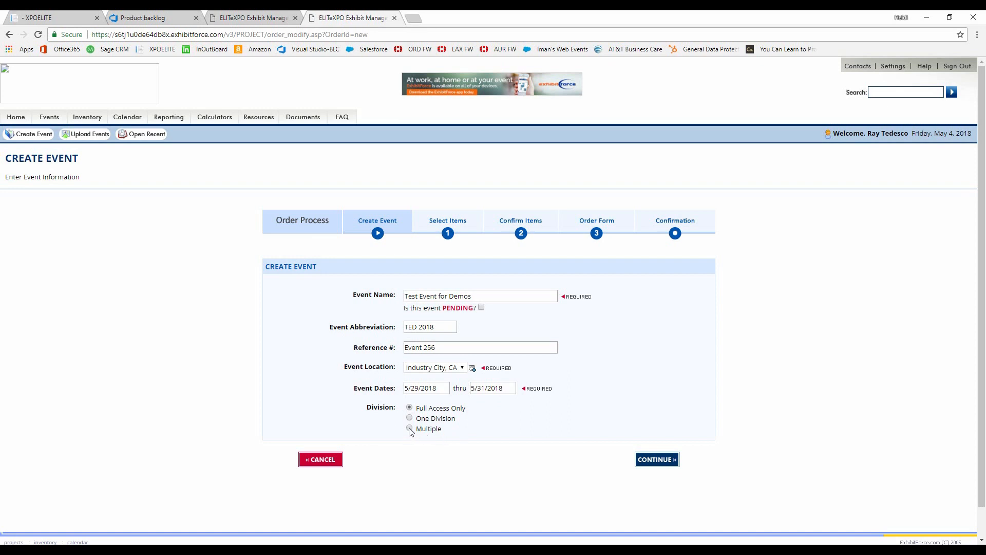
mouse_move(550, 417)
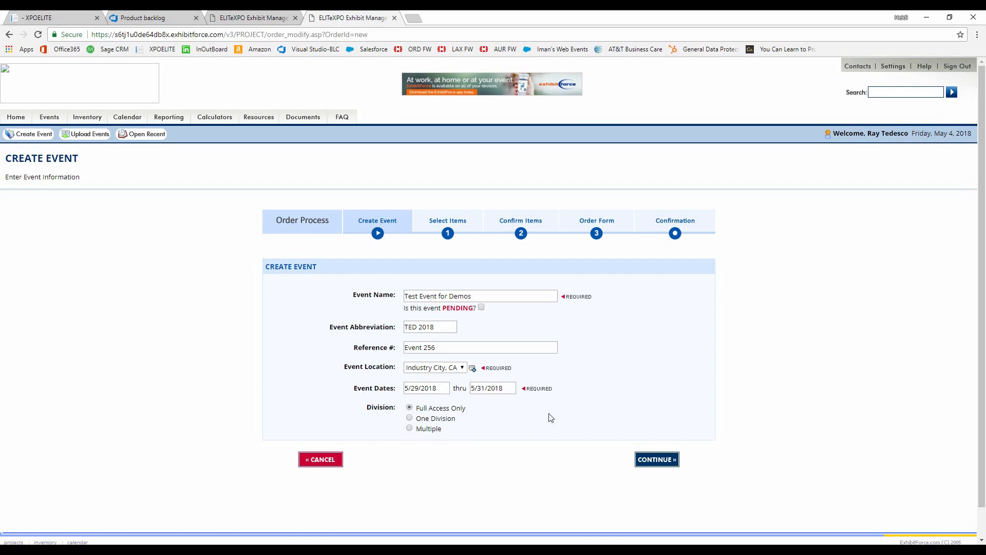
mouse_move(583, 416)
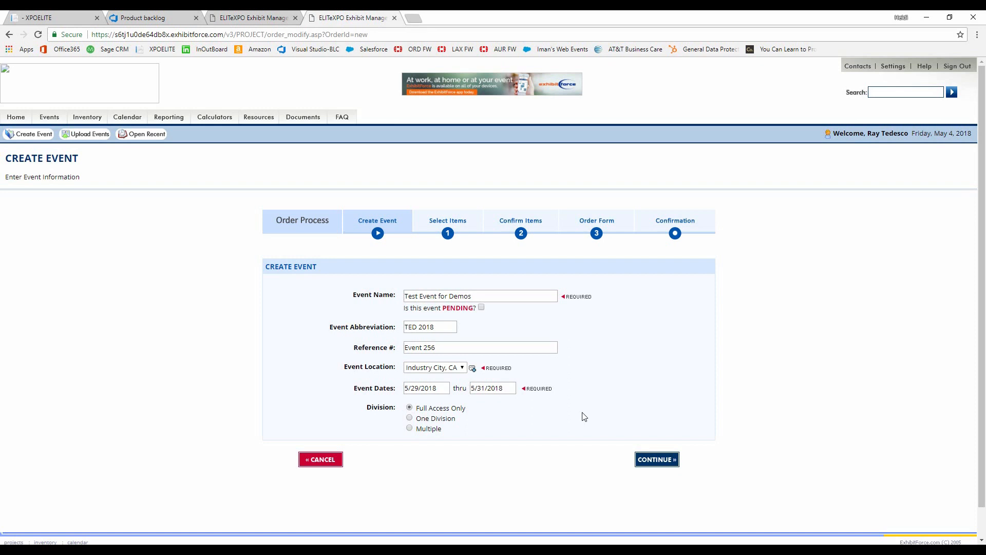
mouse_move(465, 406)
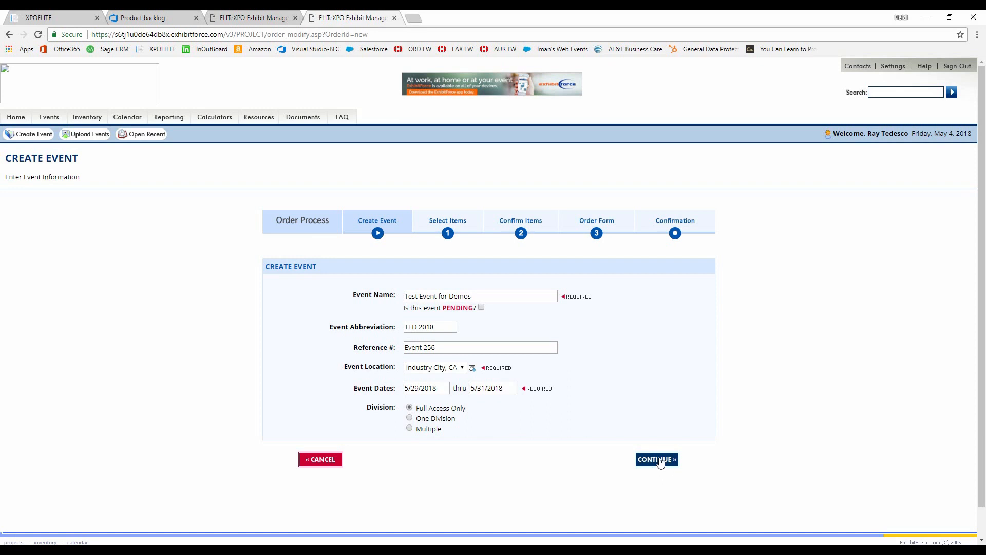
Save event #7180 and list the Electronics, Exhibits and Flooring > Carpet Tiles categories
click(656, 459)
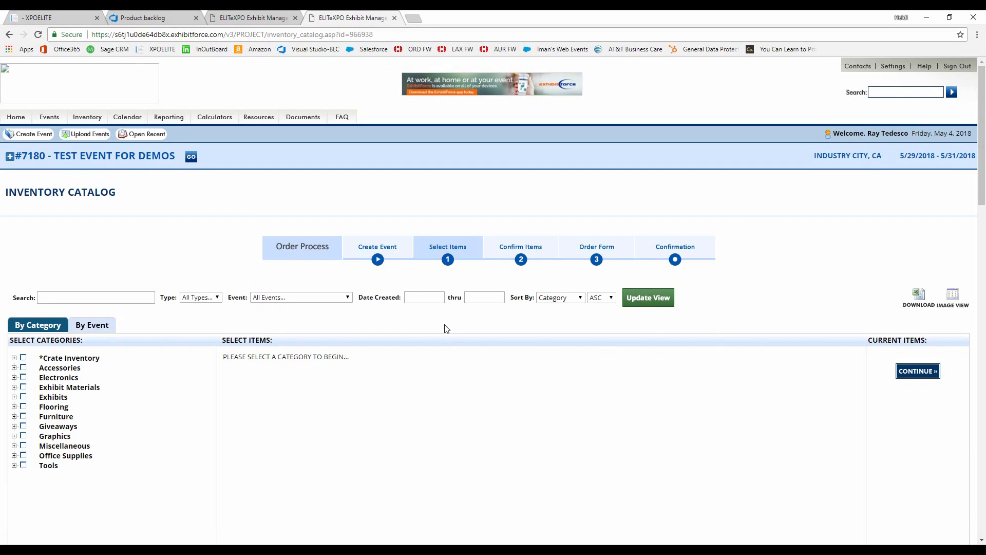
mouse_move(386, 322)
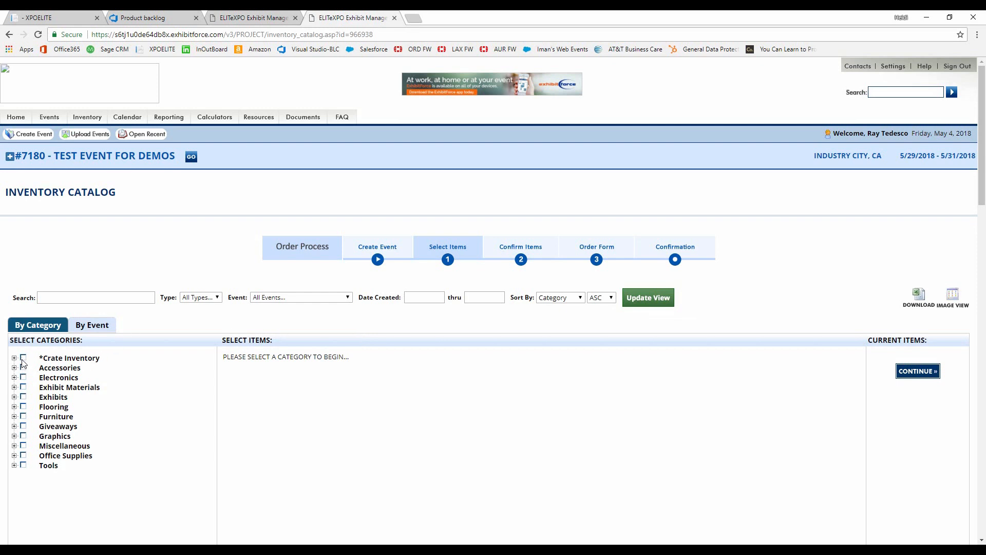
click(23, 378)
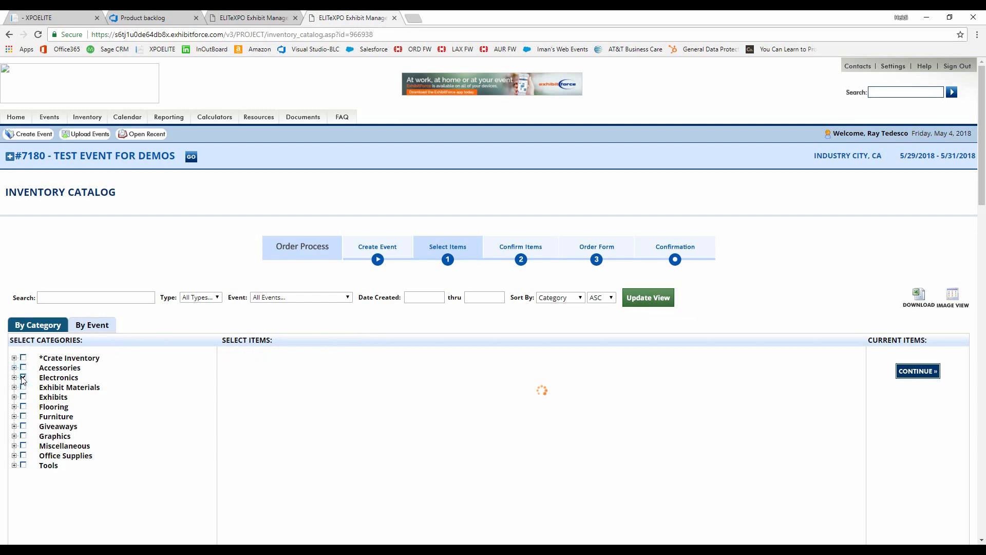
click(23, 397)
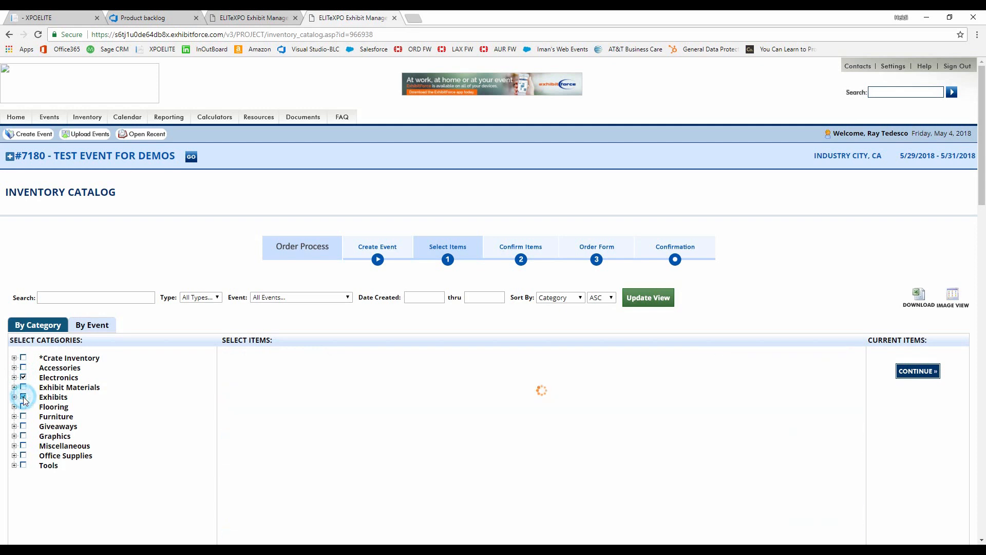
click(23, 397)
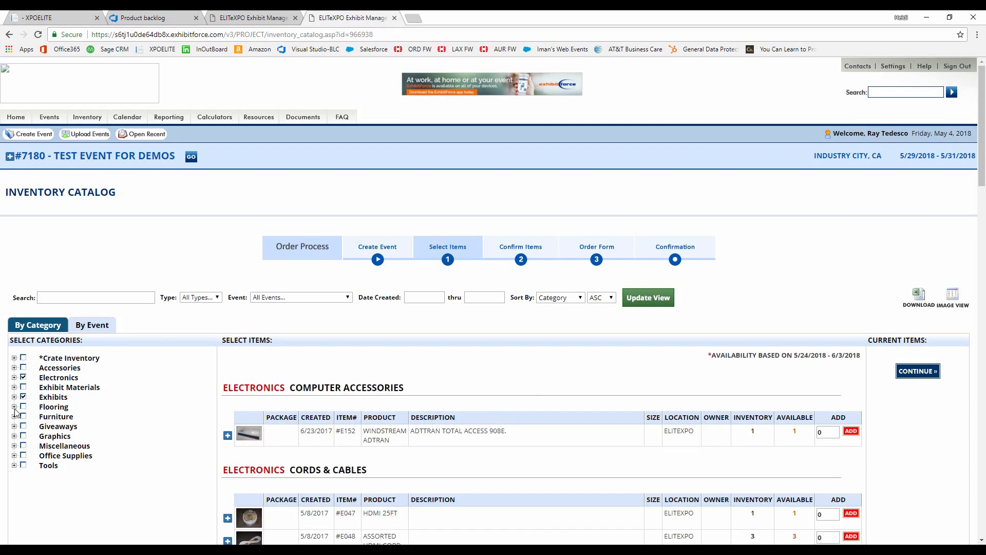
click(14, 406)
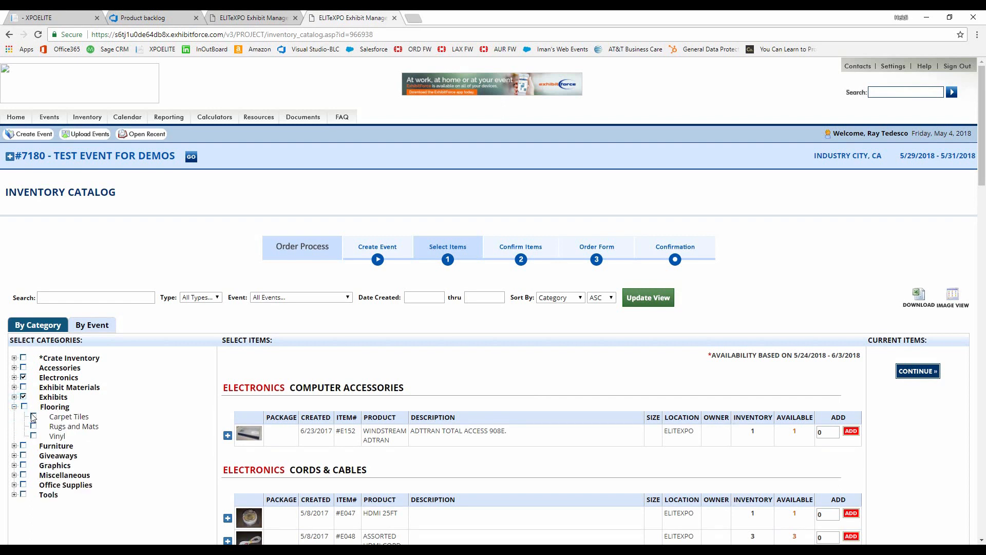
click(33, 416)
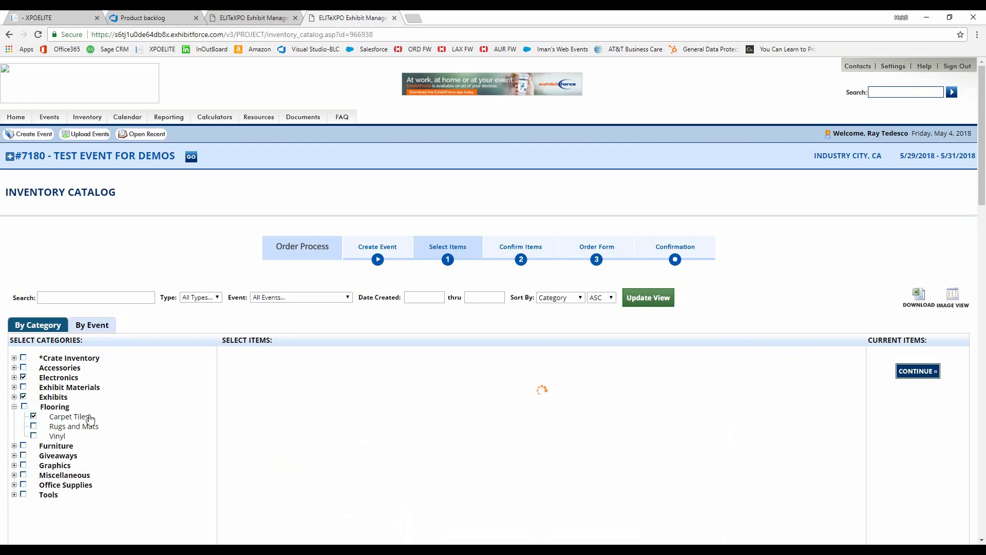
mouse_move(99, 424)
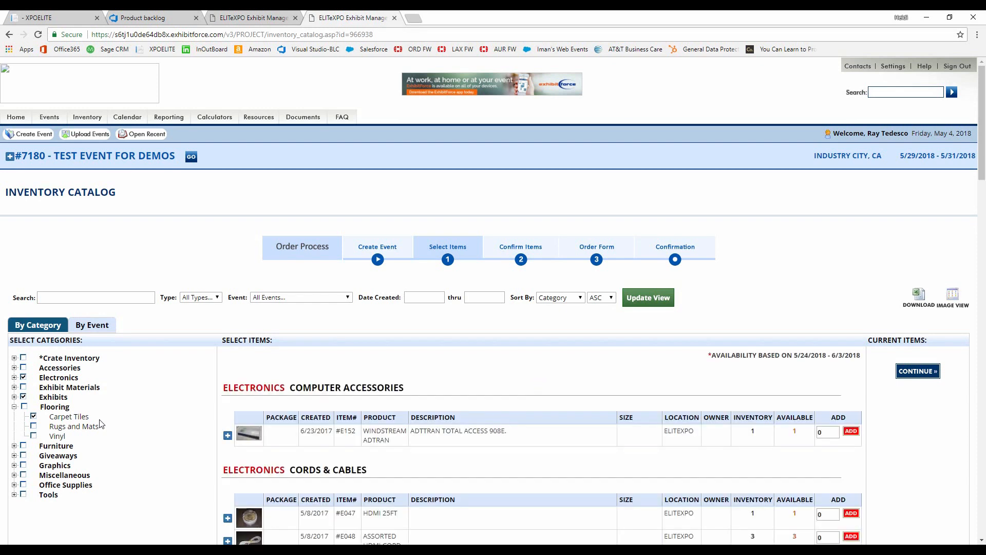
mouse_move(508, 354)
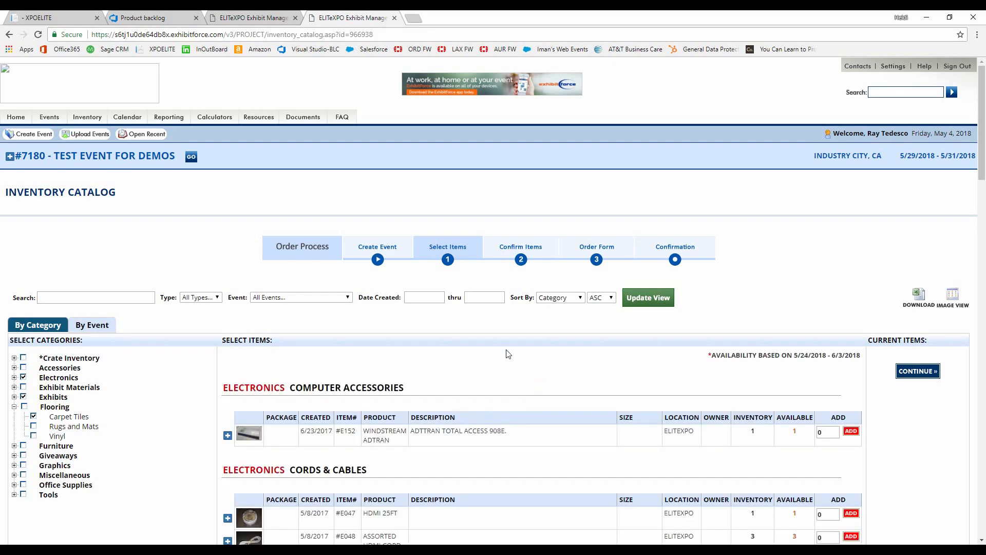
scroll(down, 3)
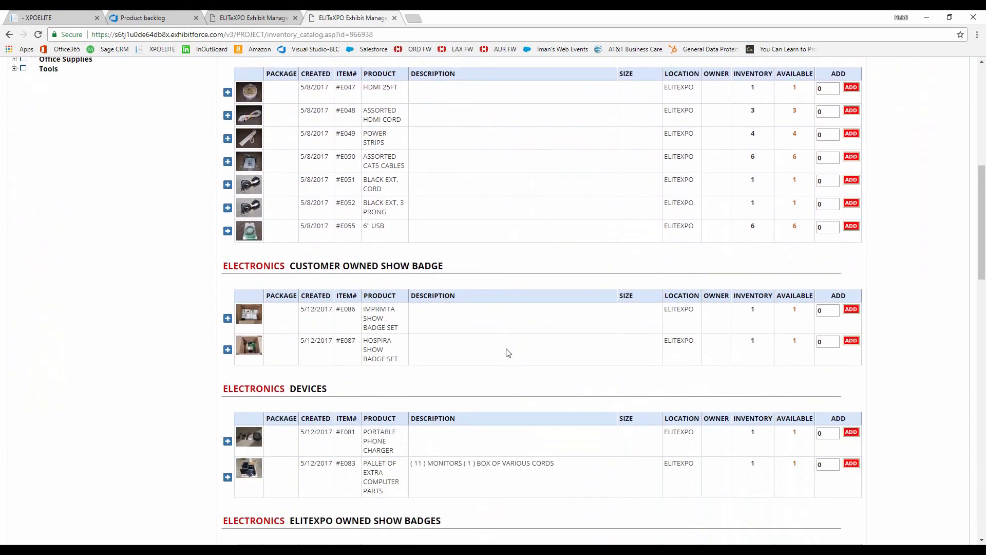
scroll(down, 3)
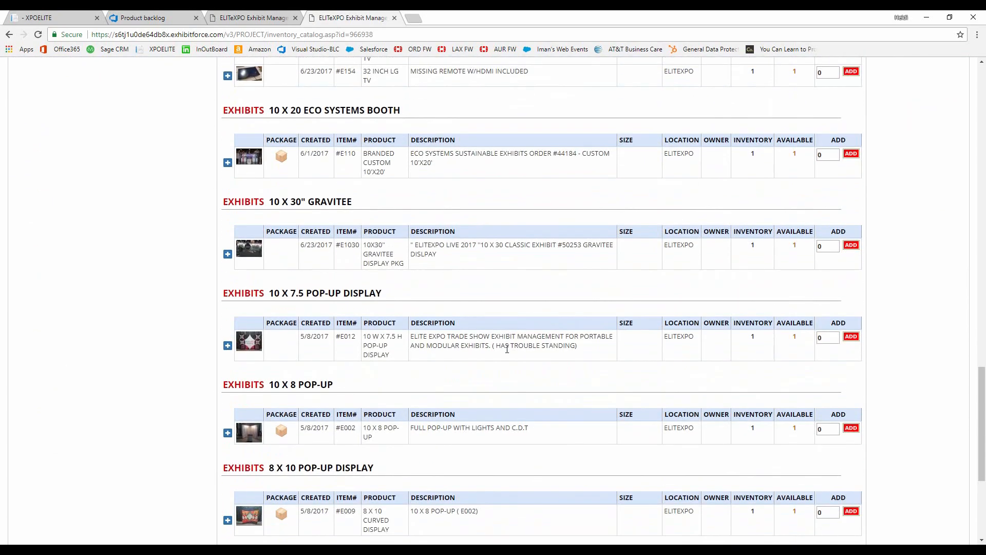
scroll(down, 3)
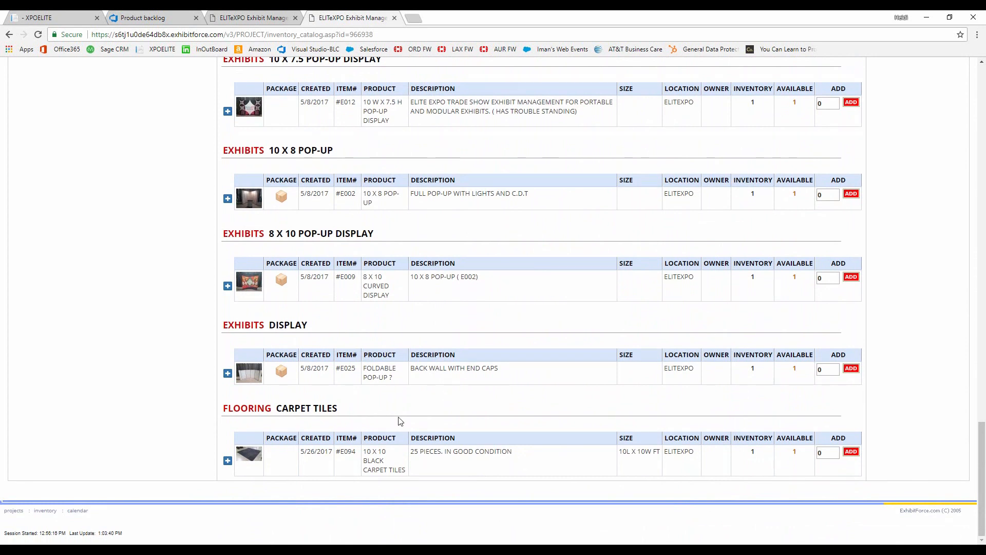
mouse_move(599, 472)
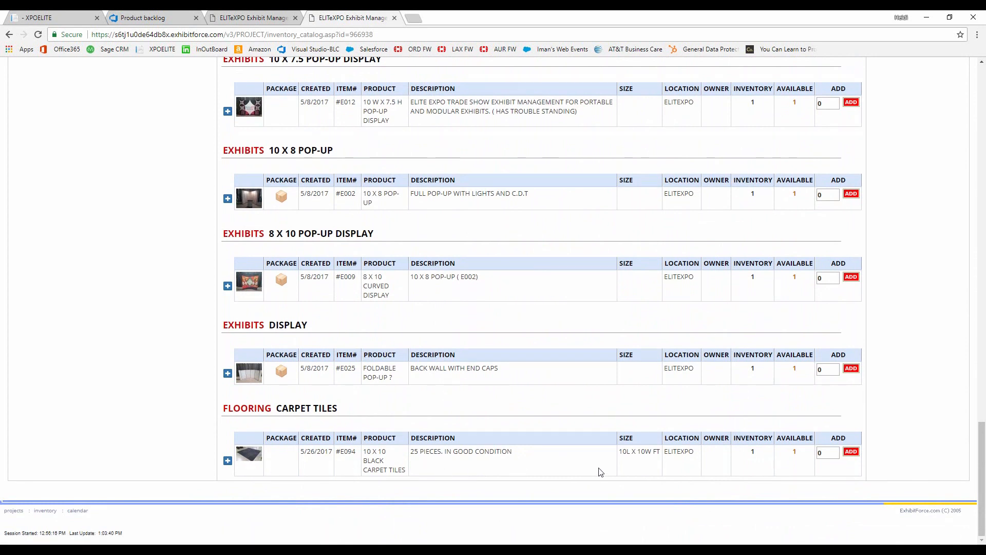
mouse_move(247, 456)
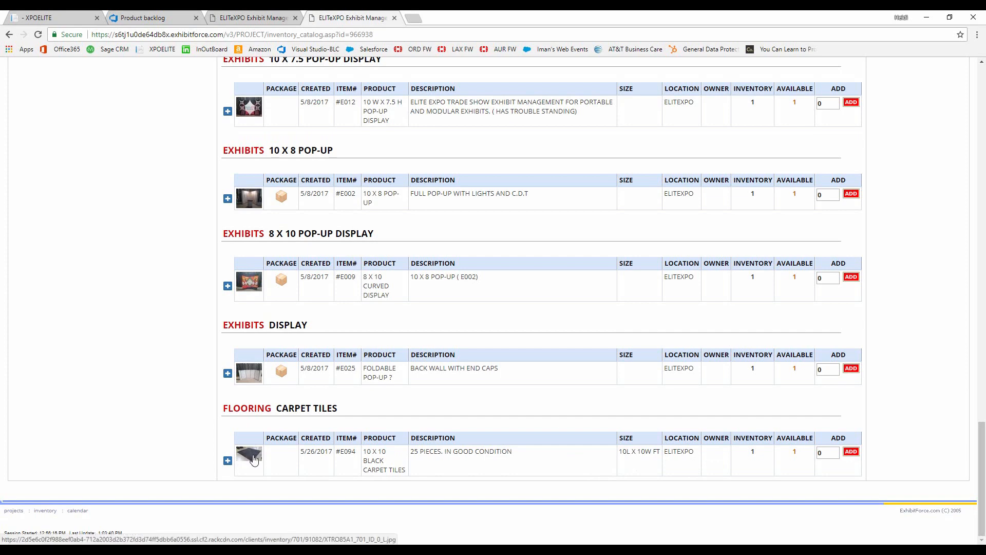
Enlarge the black carpet tiles photo, then close it
click(249, 455)
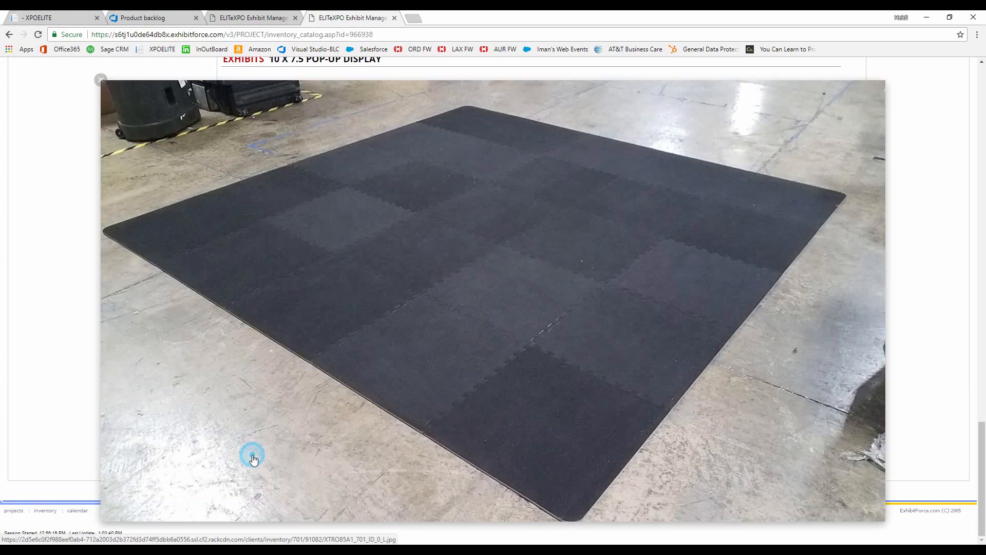
mouse_move(578, 151)
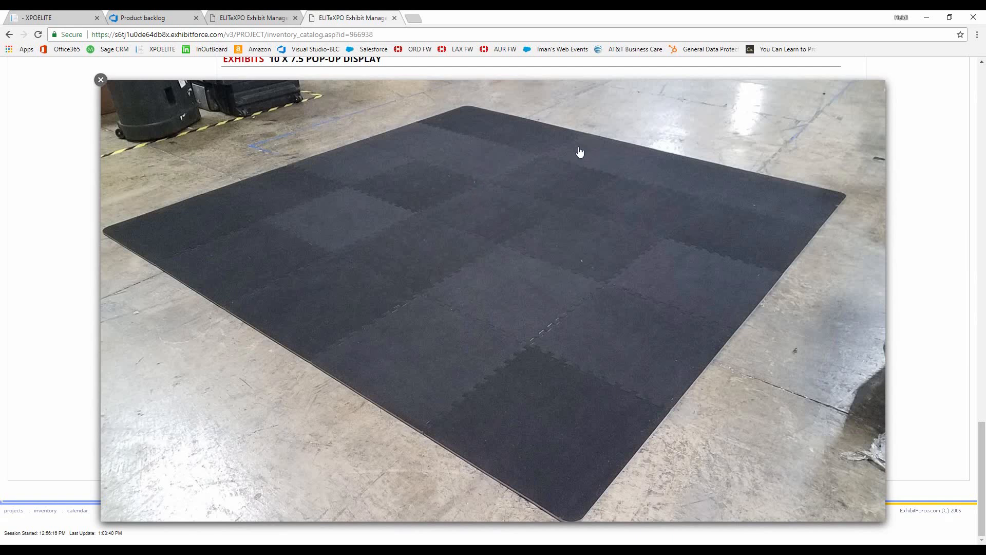
mouse_move(348, 174)
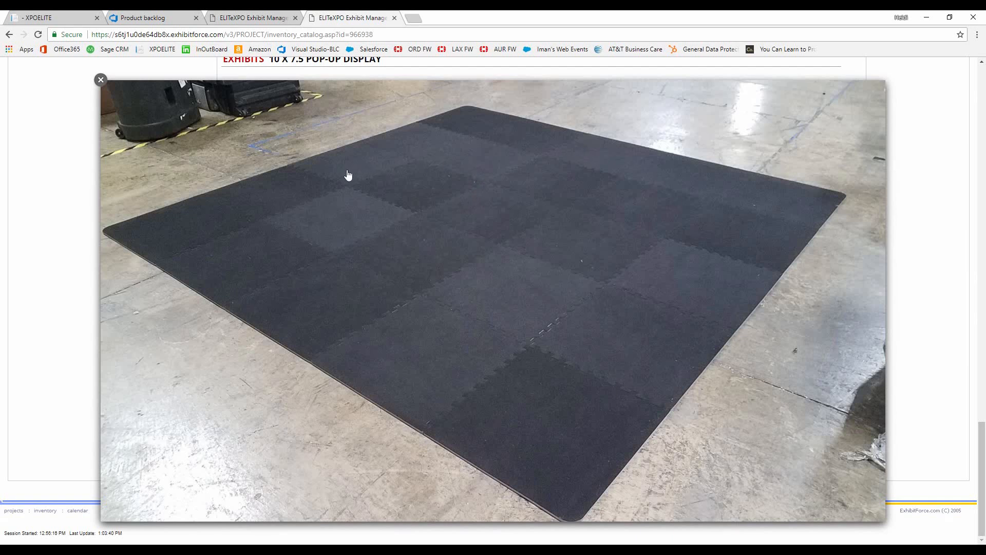
mouse_move(105, 90)
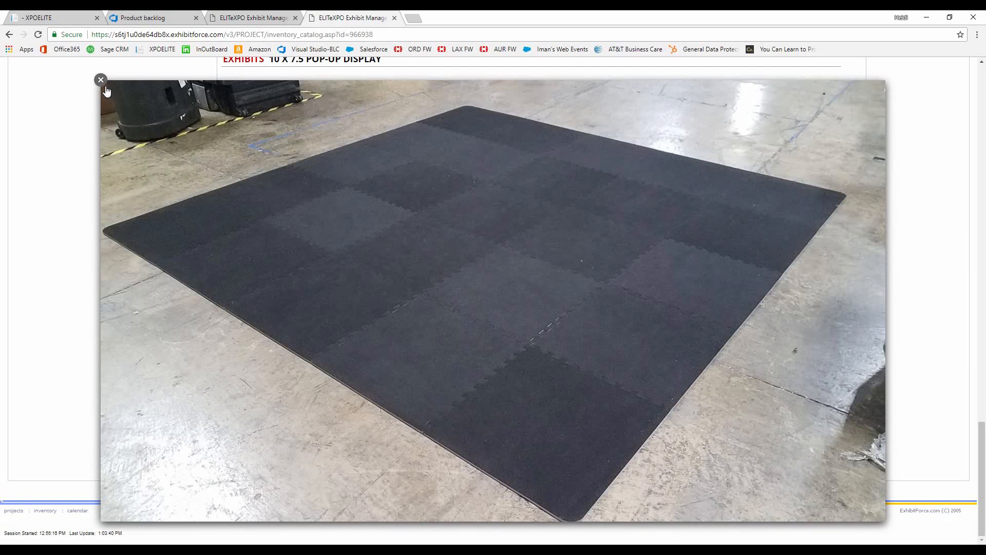
click(101, 80)
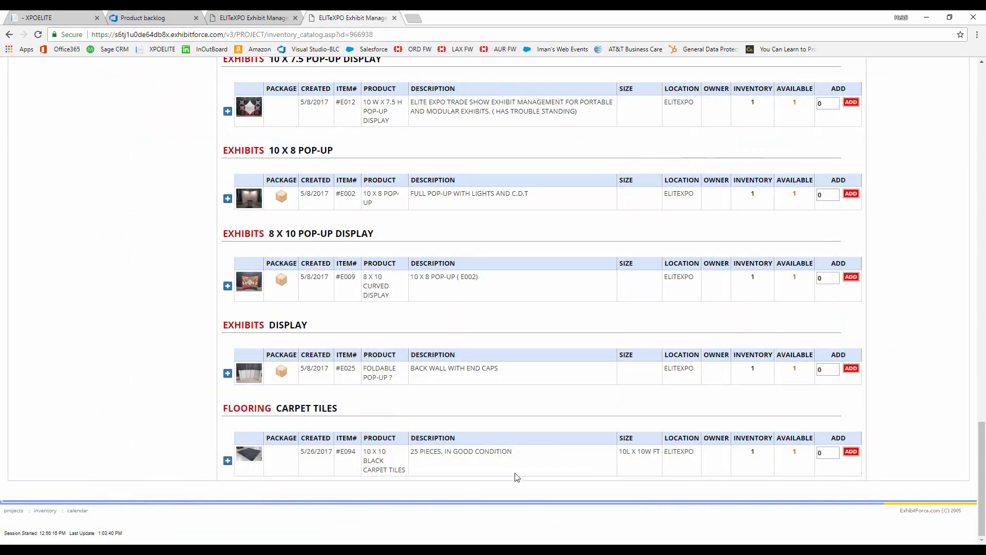
mouse_move(795, 472)
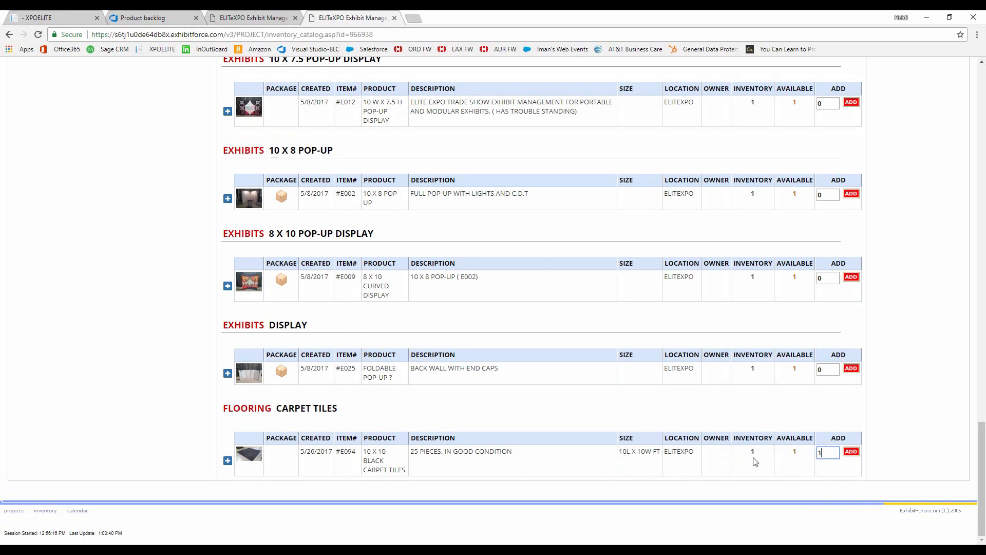
mouse_move(820, 467)
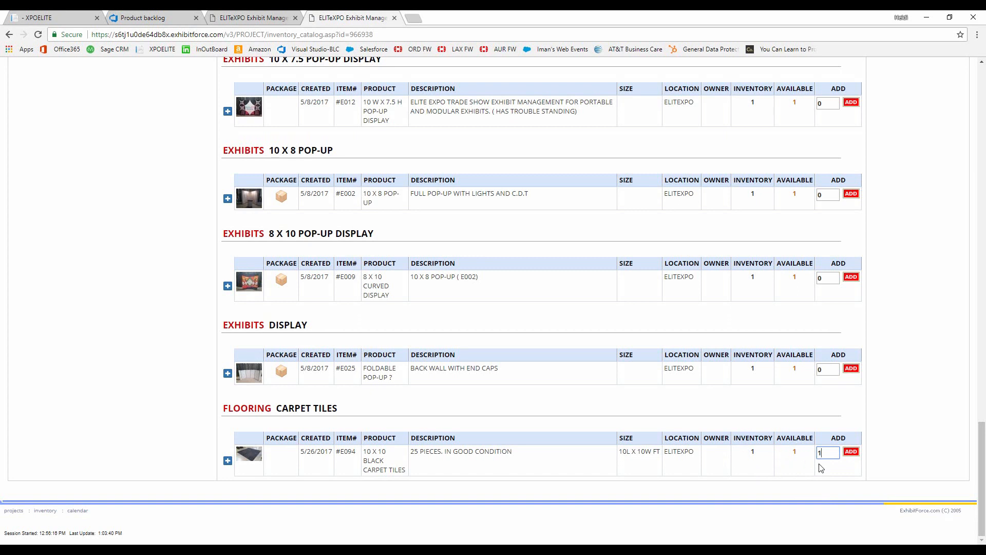
Add one set of 10 x 10 black carpet tiles (#E094) to the order
click(851, 452)
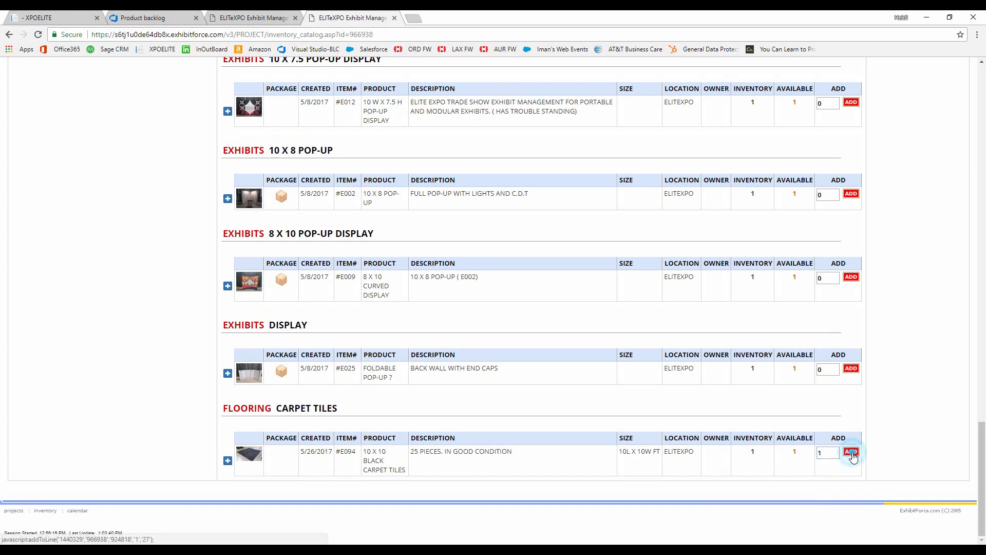
click(850, 451)
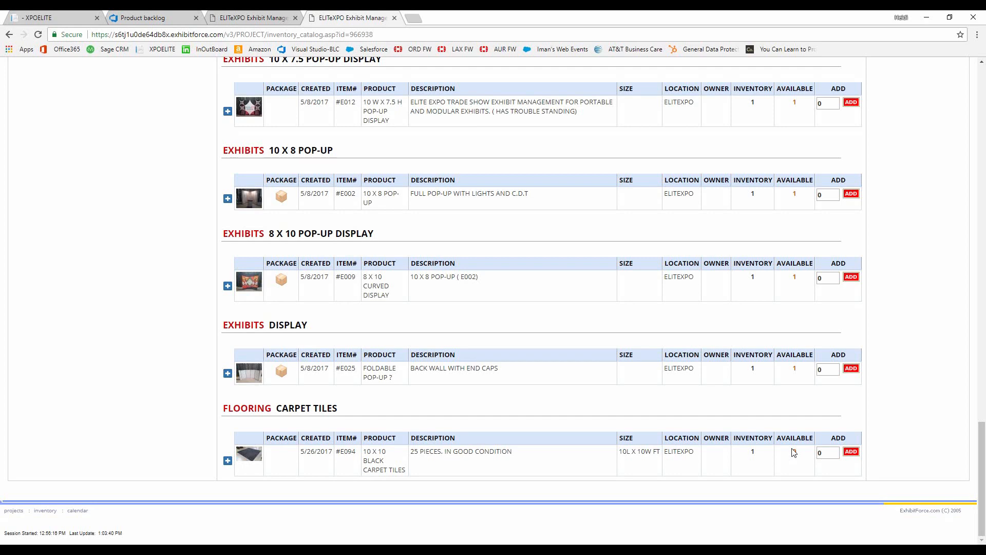
Add one 10 W x 7.5 H pop-up display (#E012) to the order
scroll(up, 3)
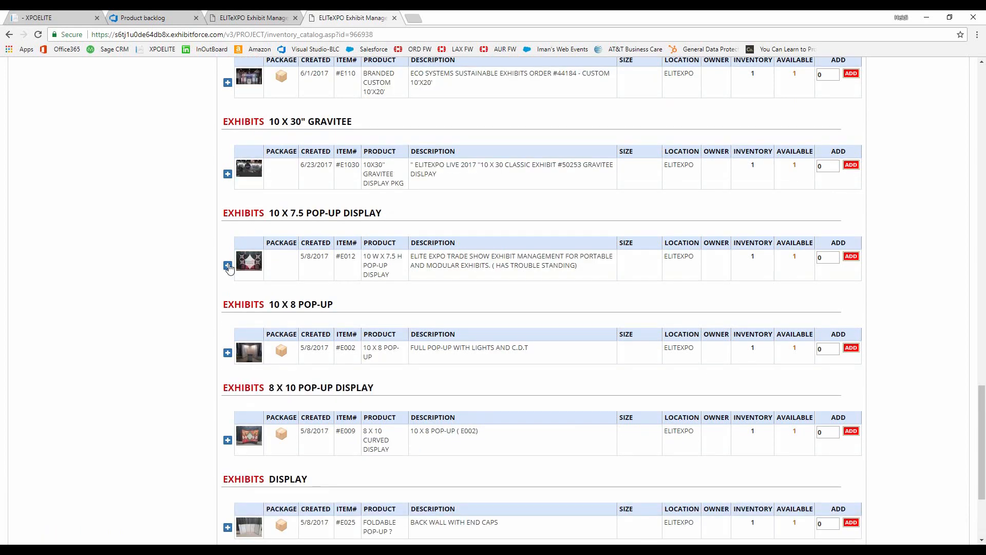
mouse_move(289, 347)
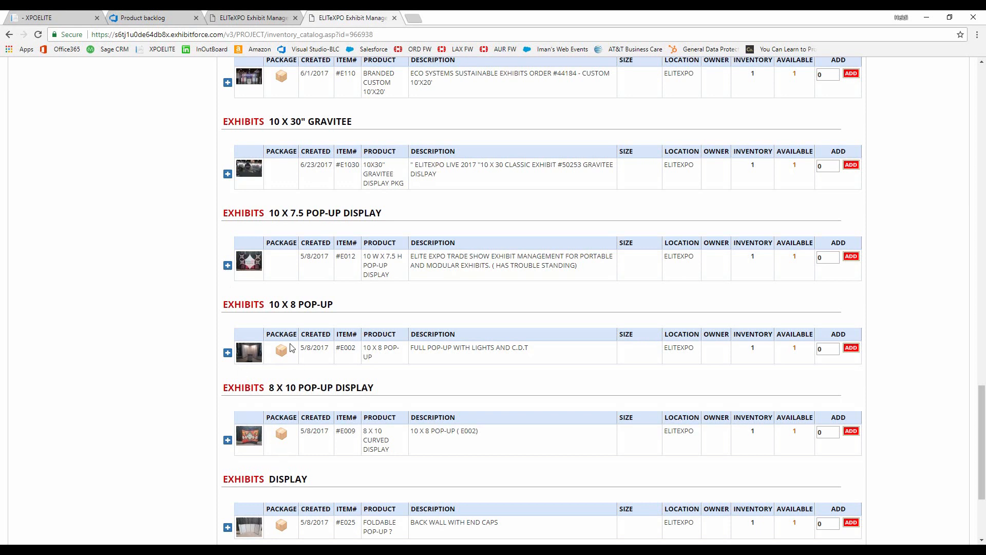
mouse_move(278, 199)
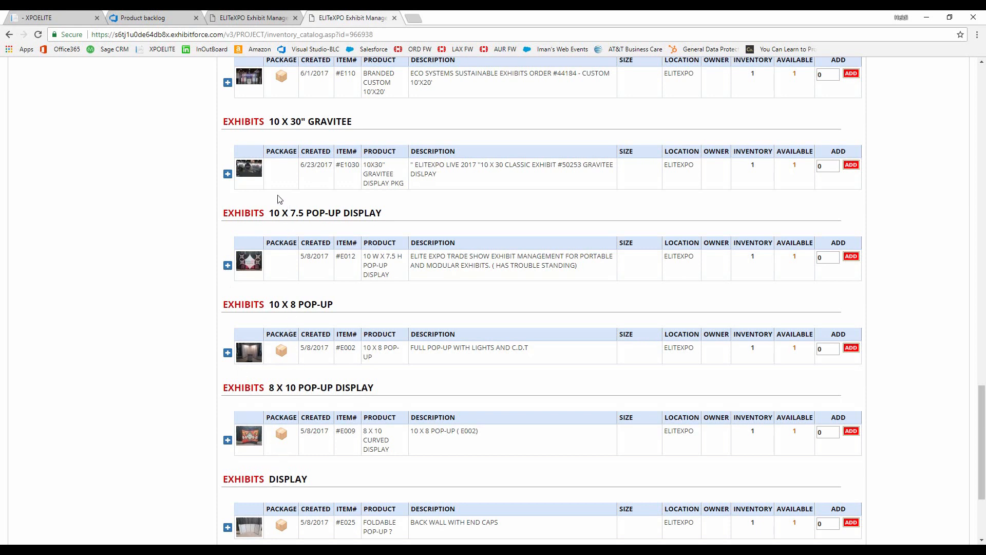
mouse_move(333, 223)
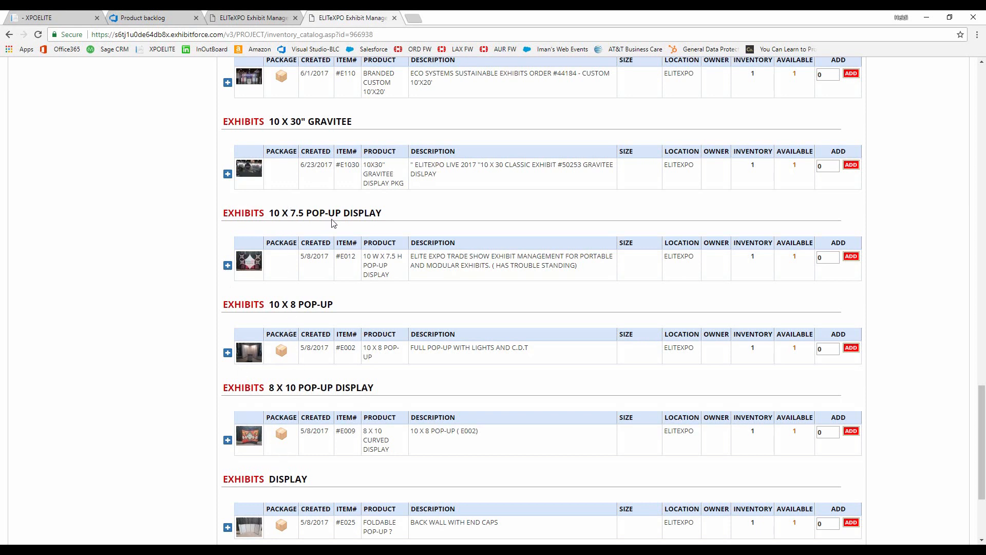
mouse_move(403, 257)
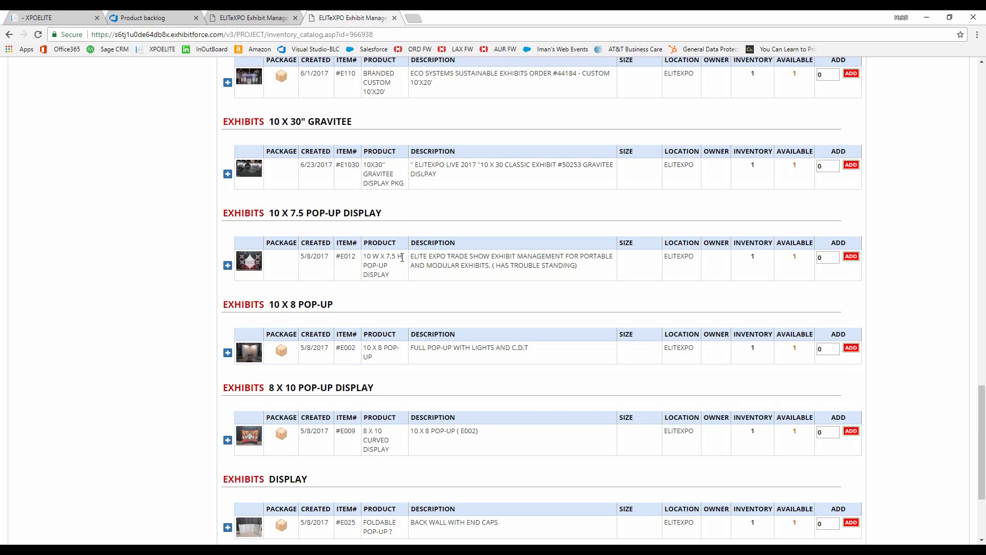
mouse_move(320, 265)
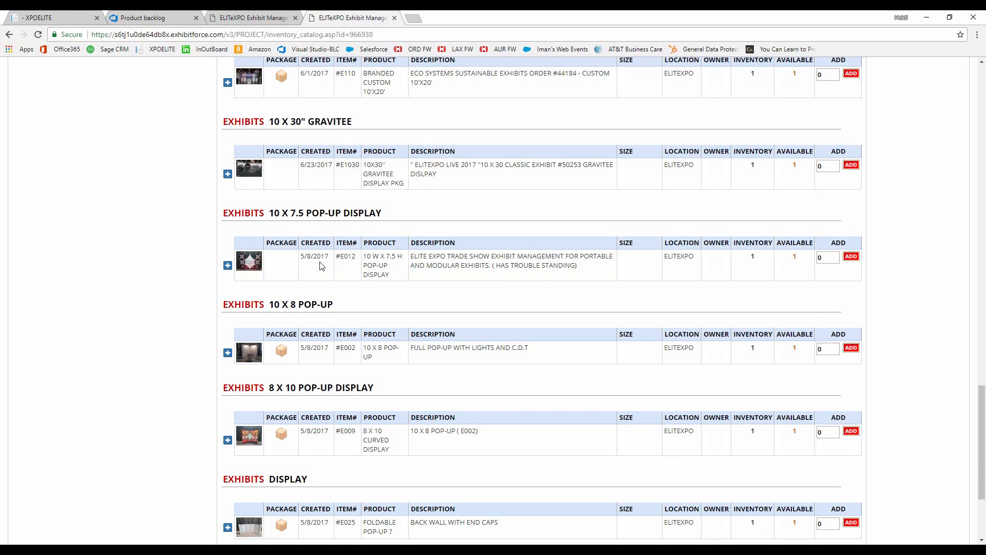
mouse_move(397, 276)
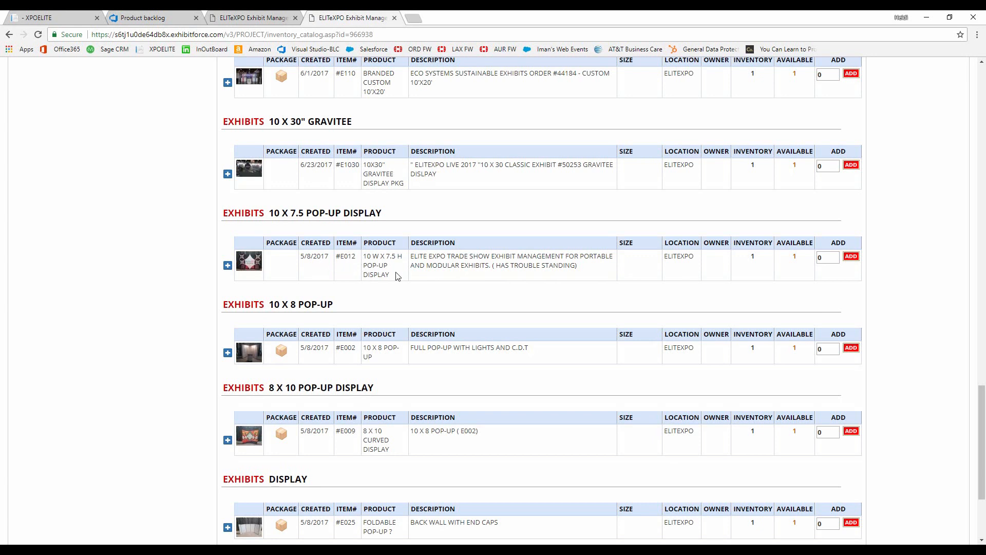
mouse_move(397, 254)
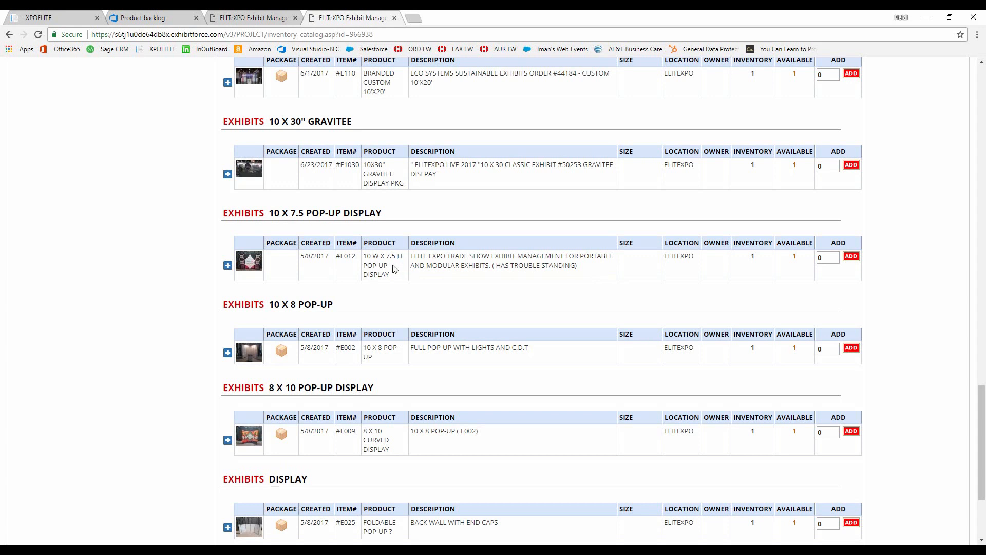
mouse_move(431, 266)
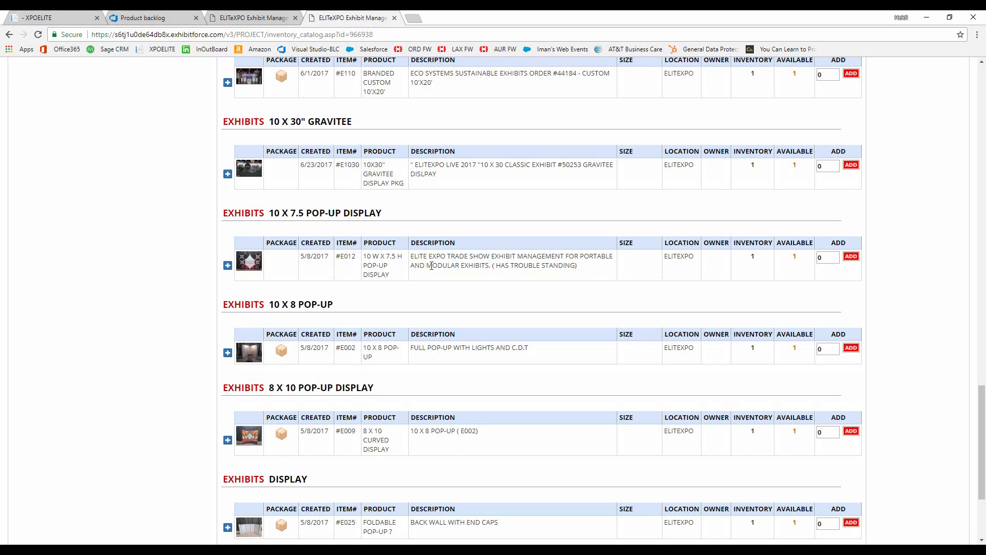
mouse_move(628, 275)
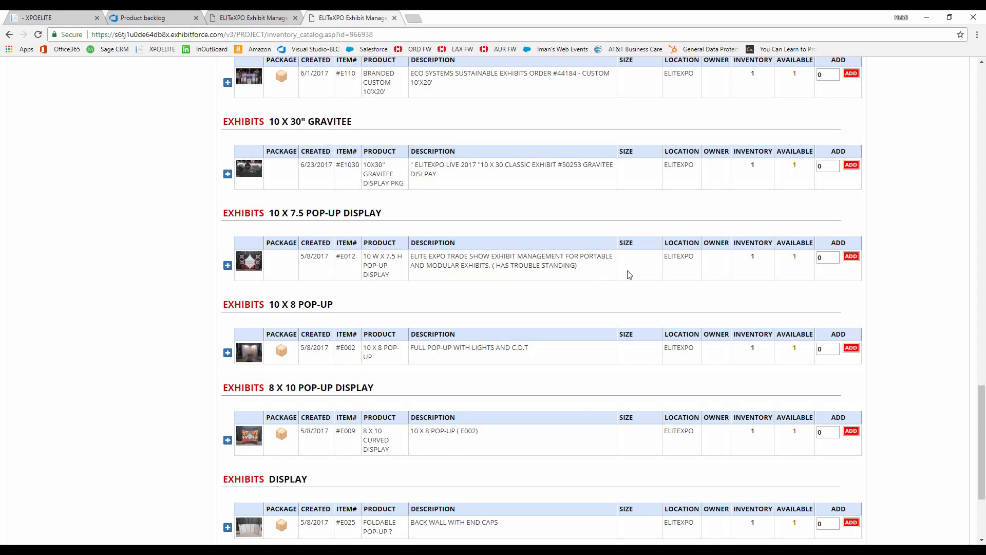
mouse_move(689, 270)
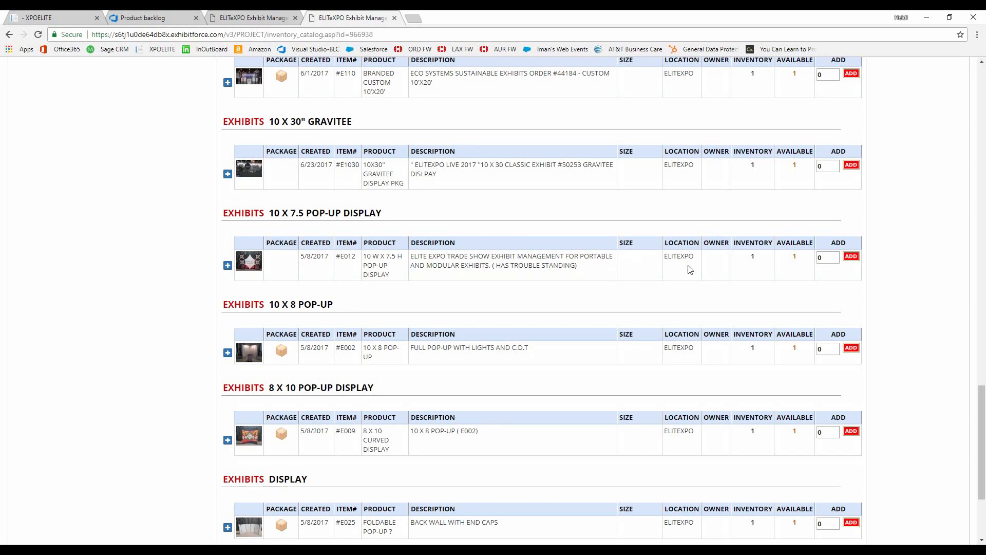
mouse_move(678, 258)
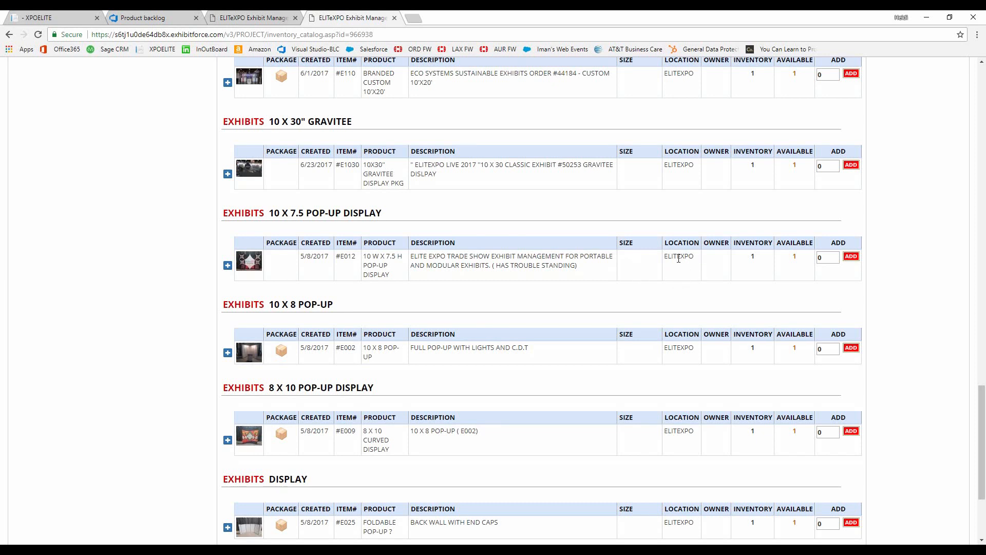
mouse_move(744, 269)
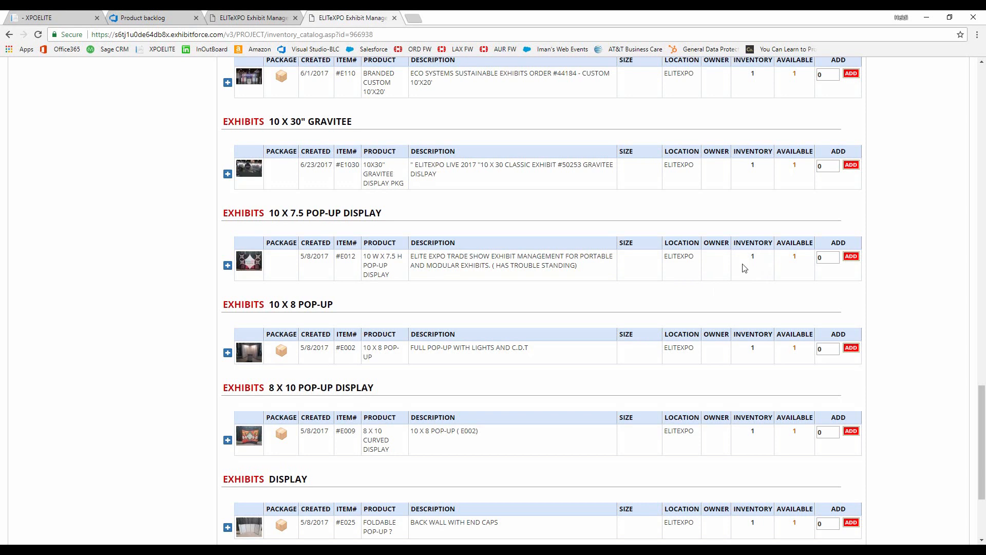
mouse_move(797, 255)
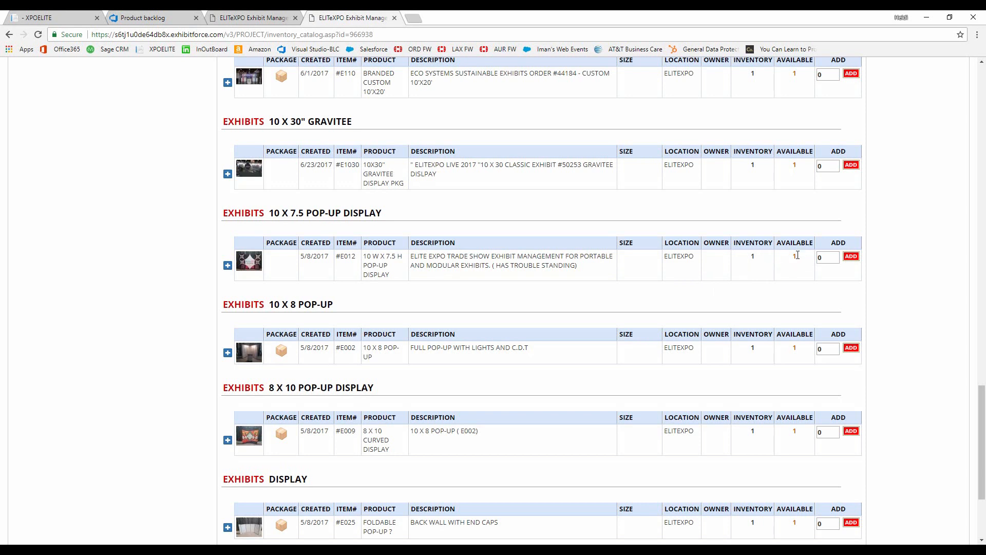
click(826, 257)
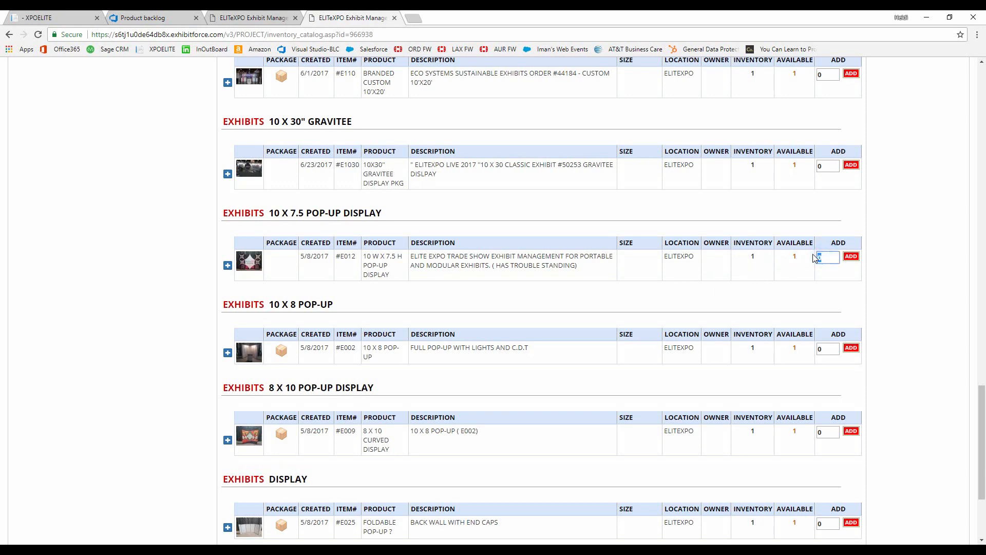
click(851, 256)
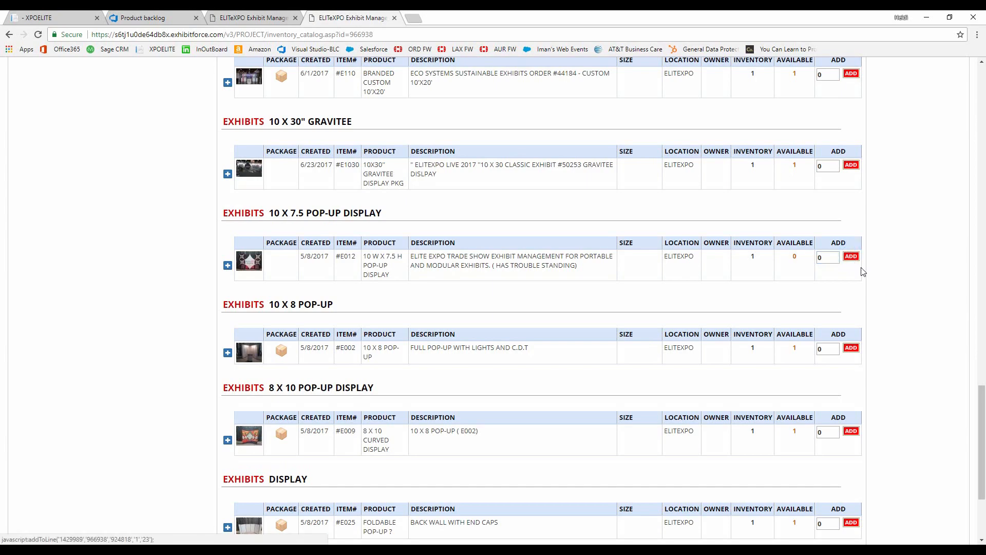
Add an assorted HDMI cord and one Black Ext. Cord (#E051) to the order
scroll(up, 3)
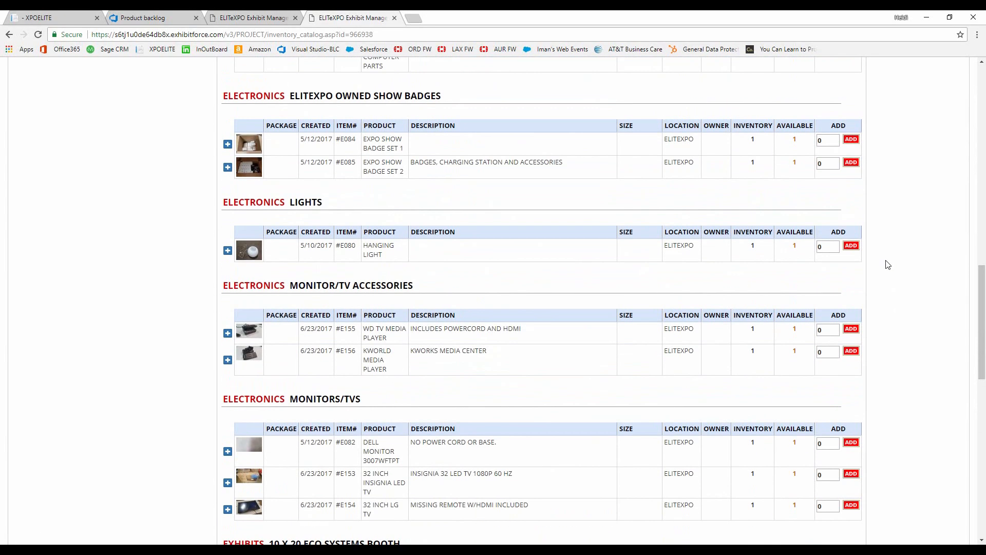
scroll(up, 3)
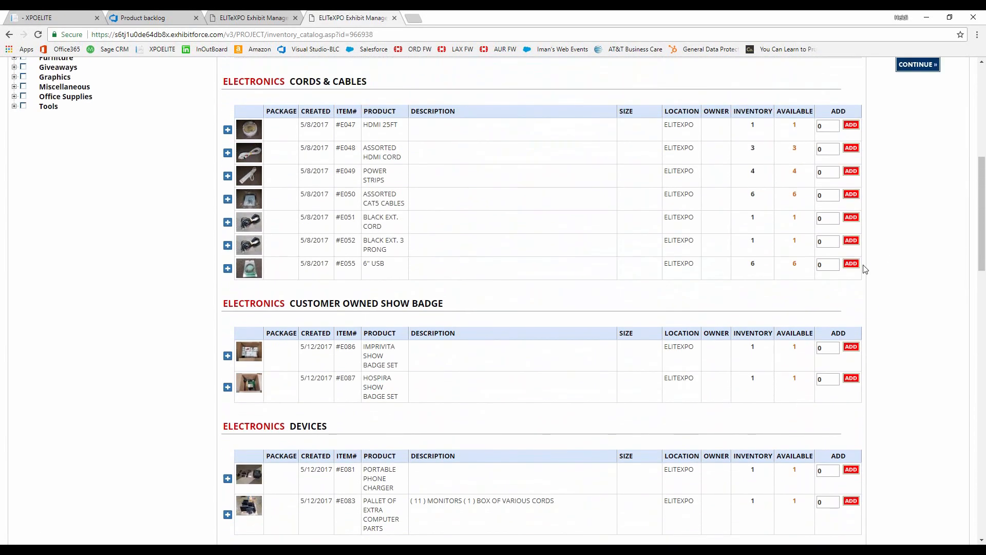
scroll(up, 3)
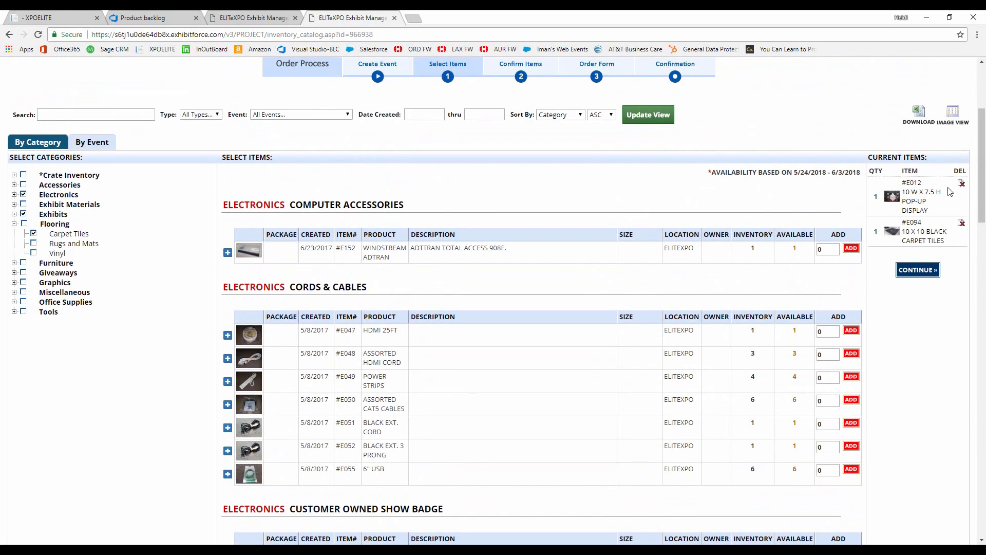
mouse_move(912, 295)
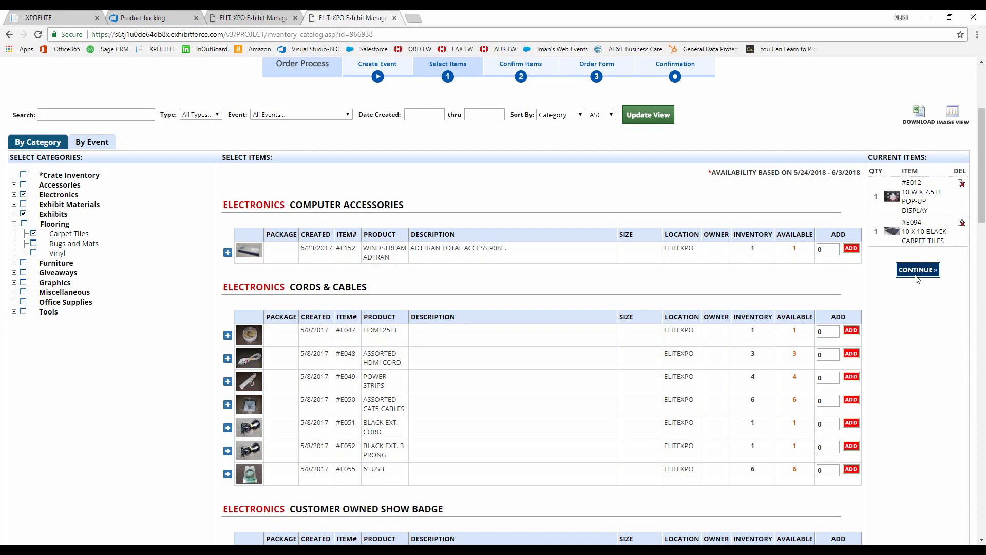
mouse_move(921, 304)
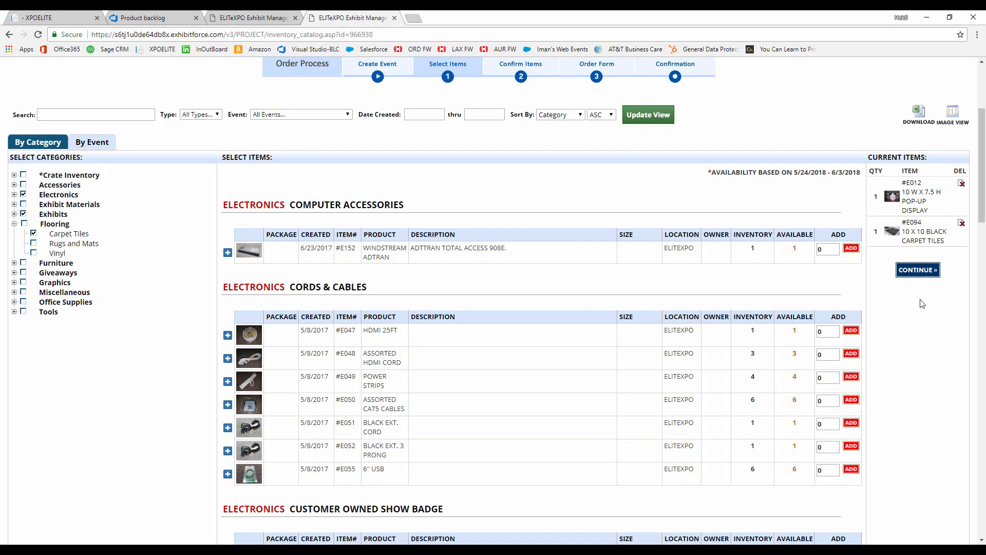
scroll(down, 3)
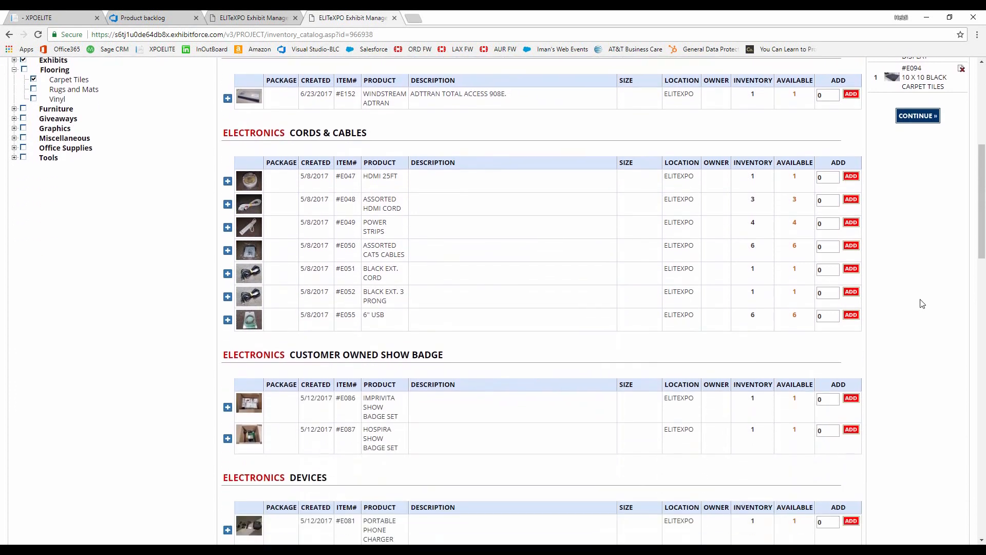
scroll(down, 3)
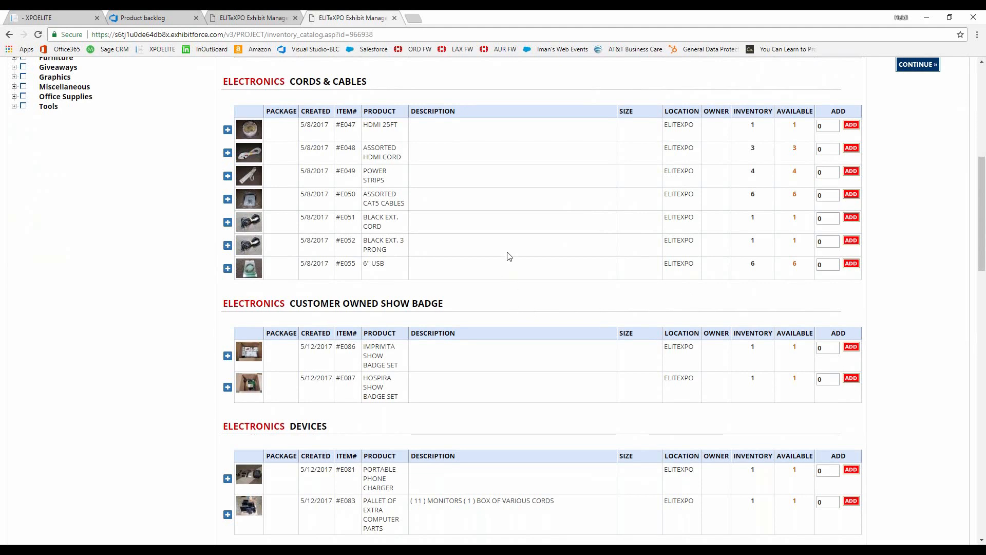
mouse_move(355, 153)
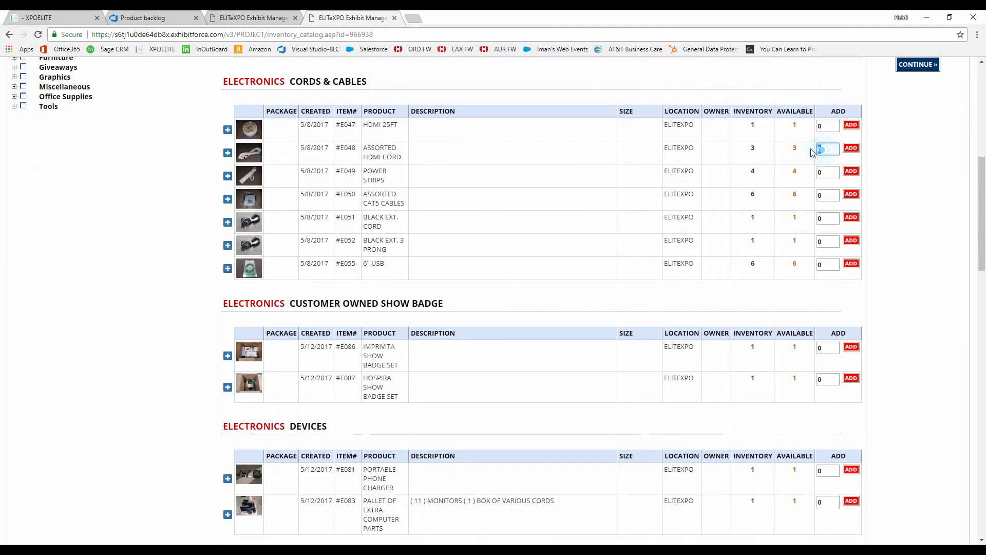
click(850, 148)
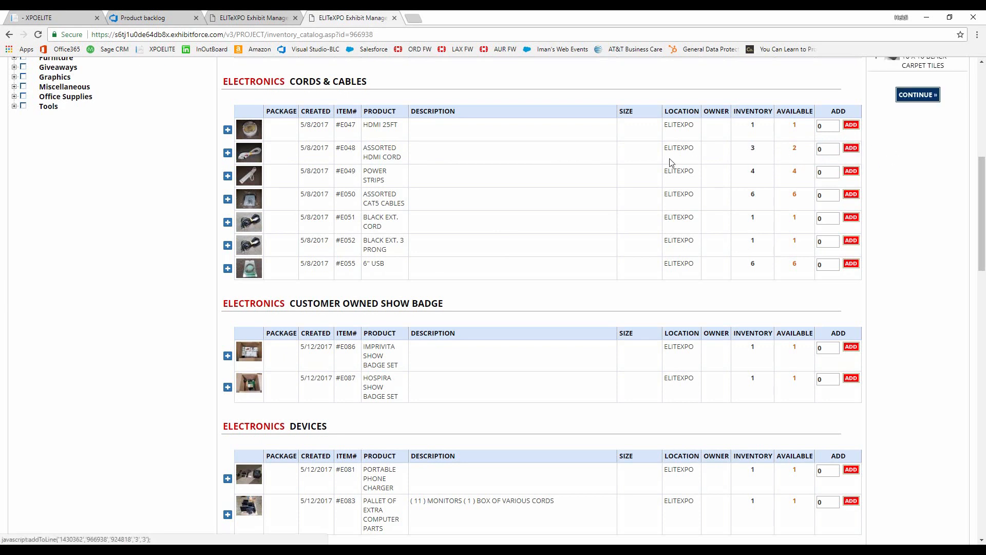
mouse_move(468, 245)
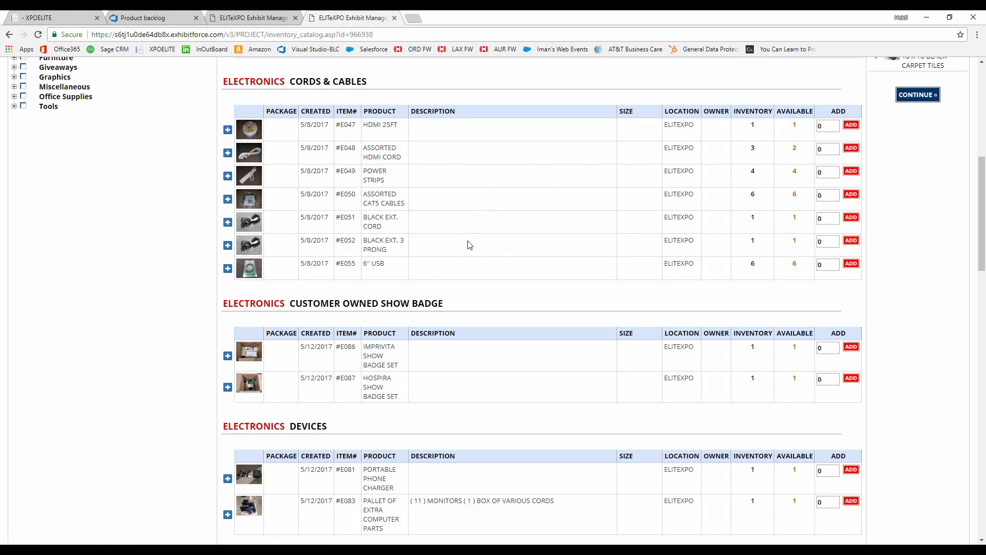
mouse_move(288, 247)
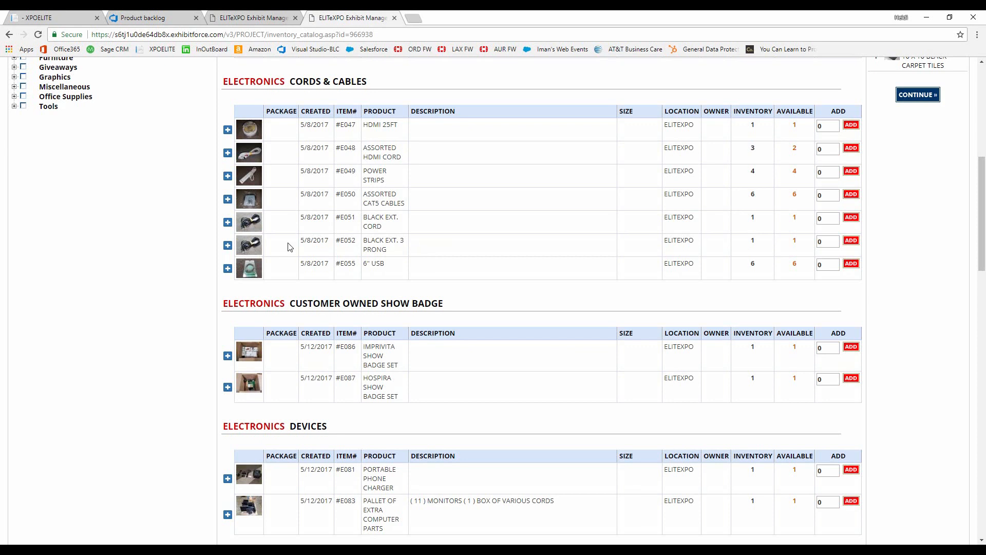
mouse_move(829, 226)
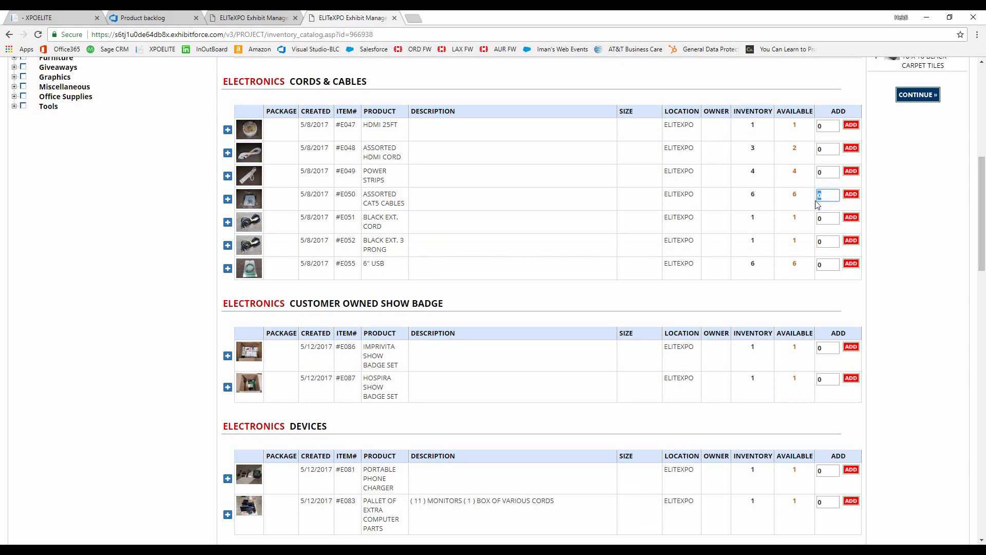
mouse_move(831, 230)
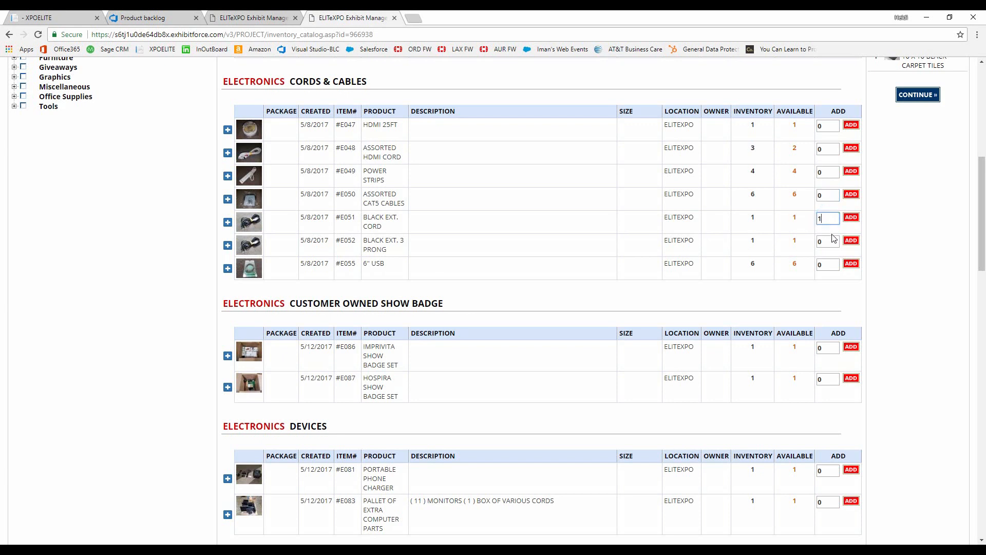
click(850, 217)
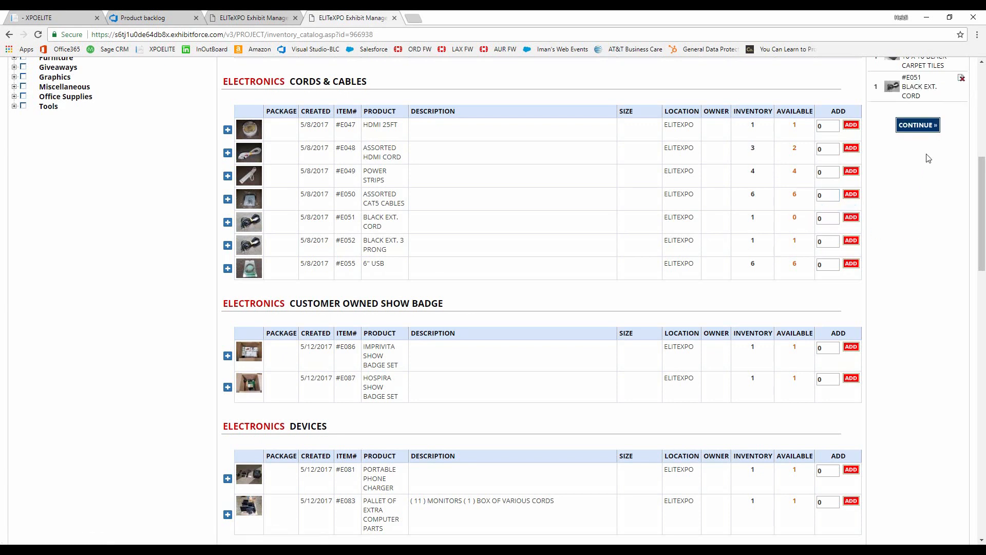
scroll(up, 3)
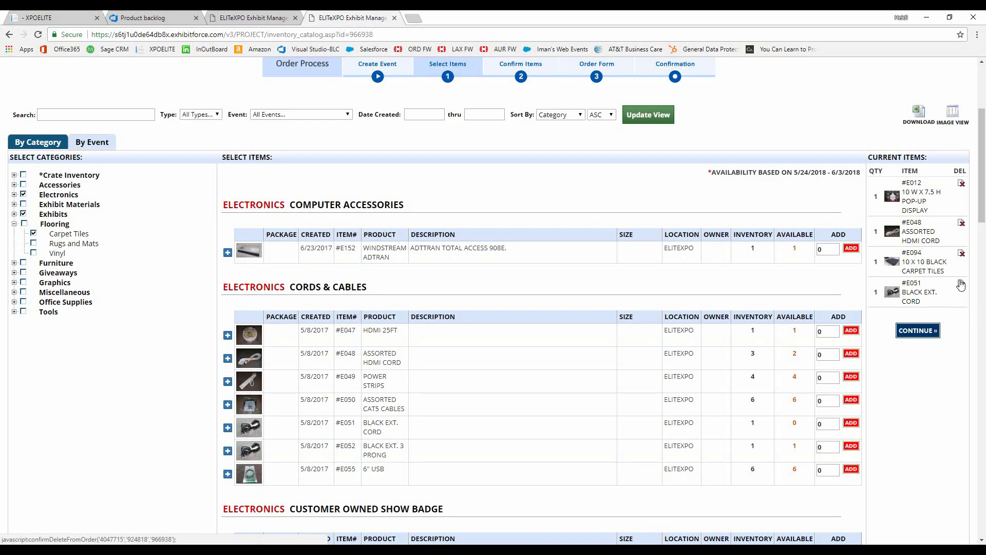
click(961, 285)
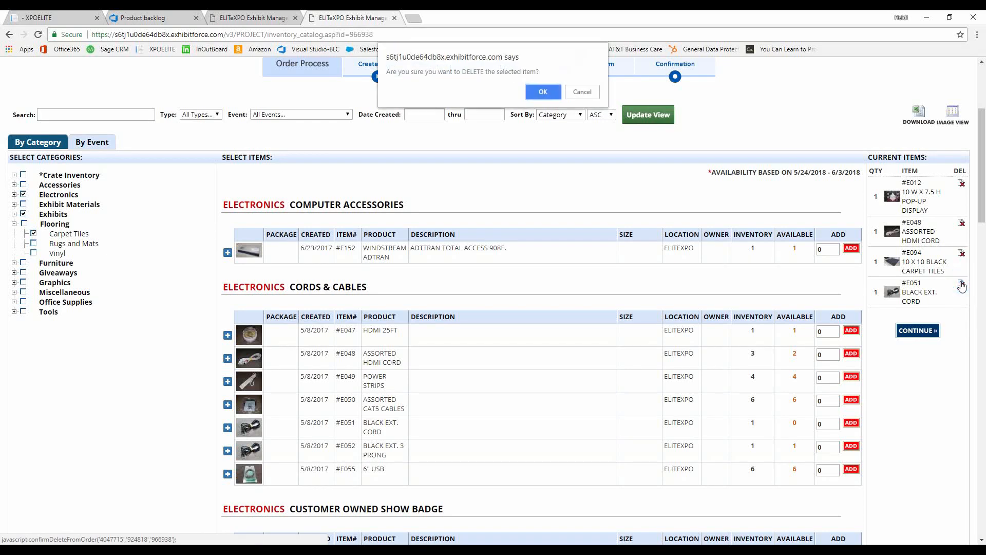
click(541, 91)
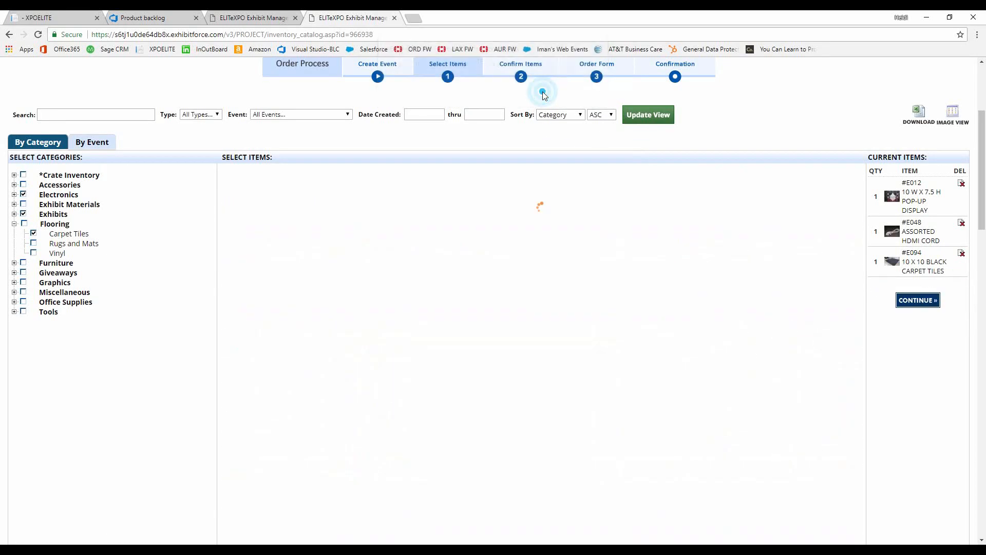
mouse_move(729, 222)
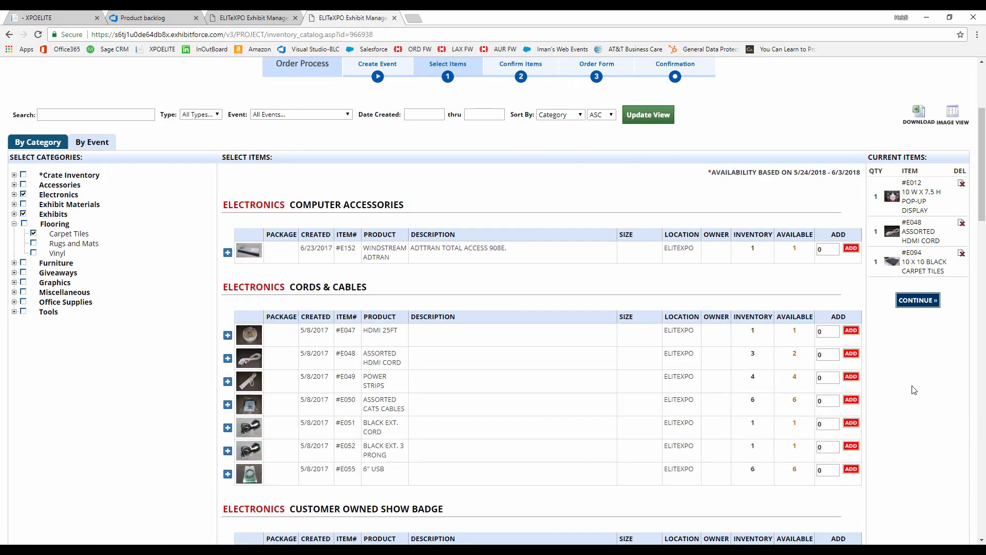
scroll(down, 3)
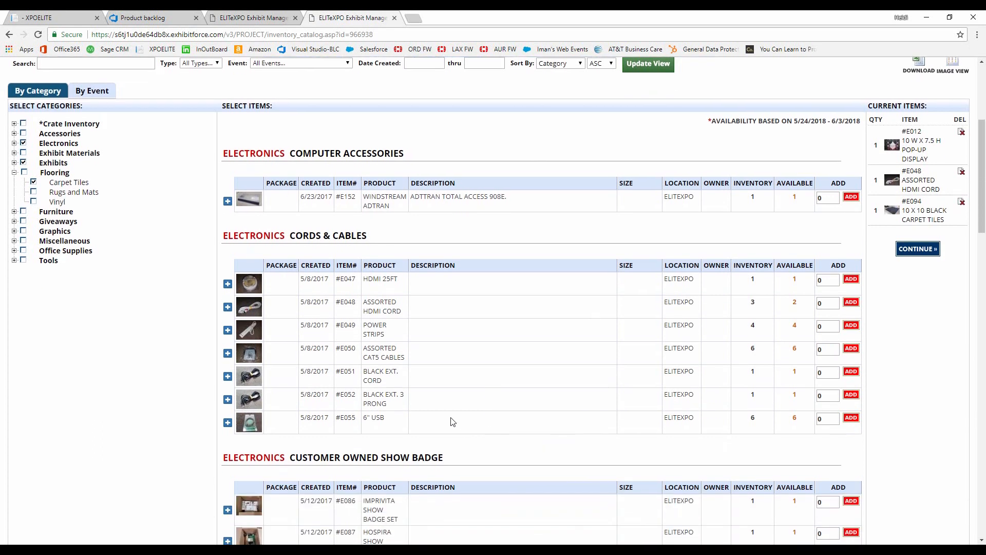
mouse_move(384, 372)
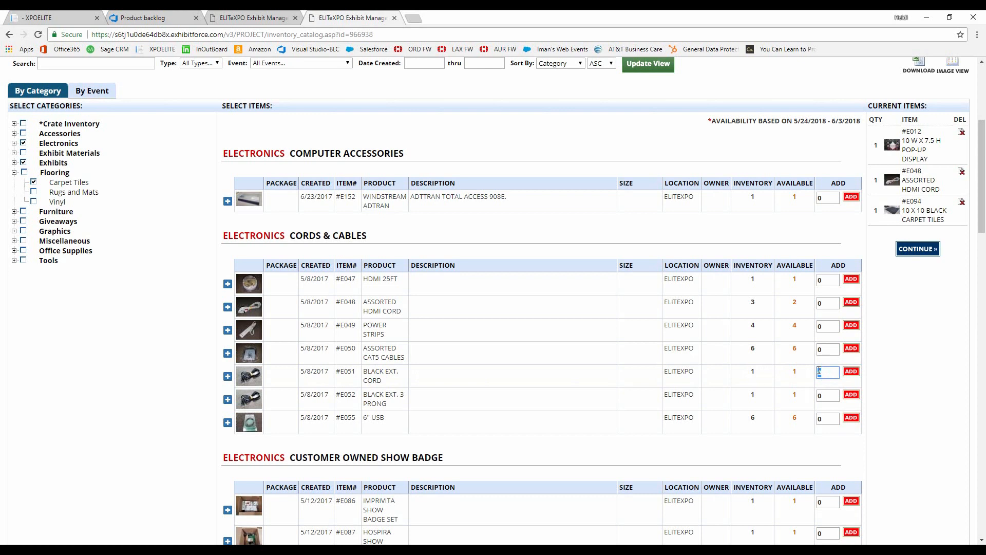
click(850, 372)
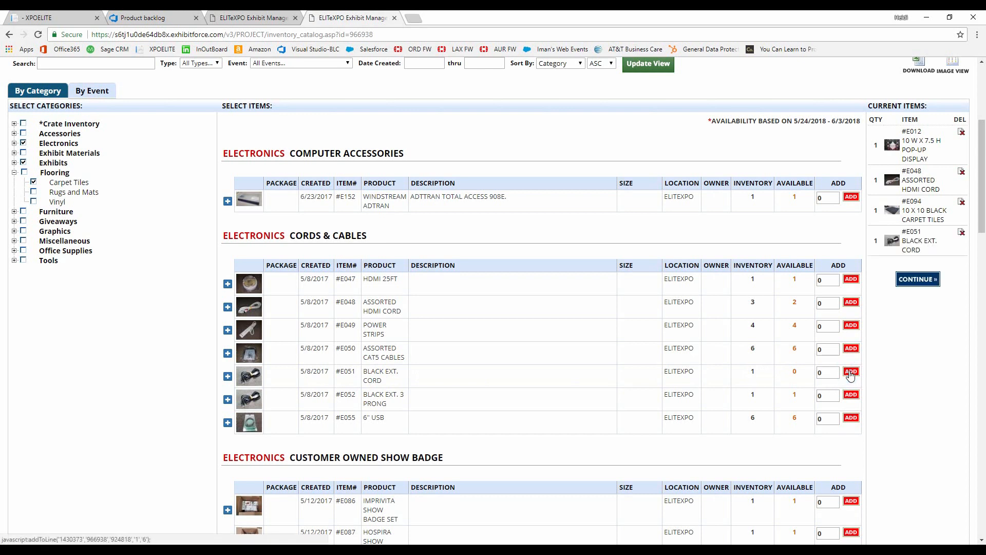
mouse_move(931, 302)
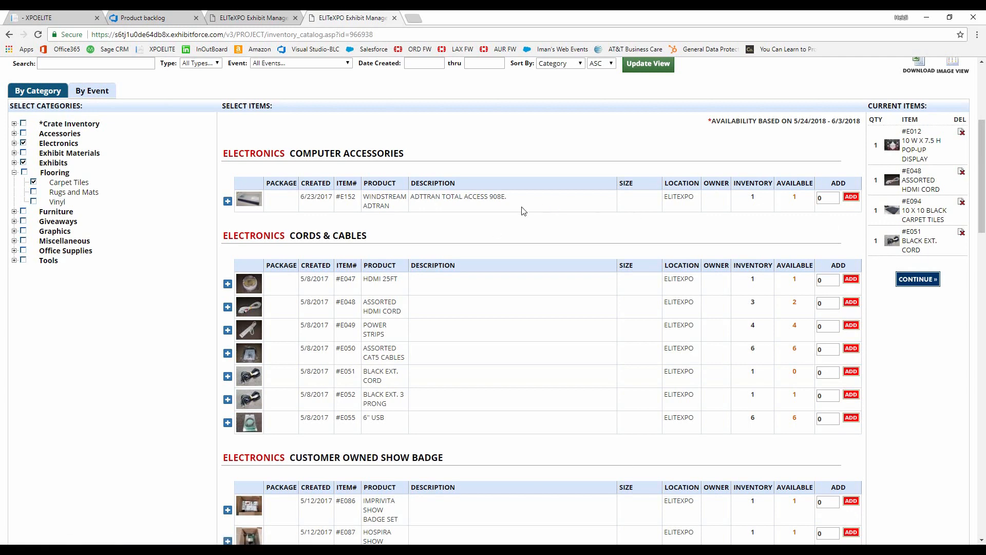
mouse_move(500, 215)
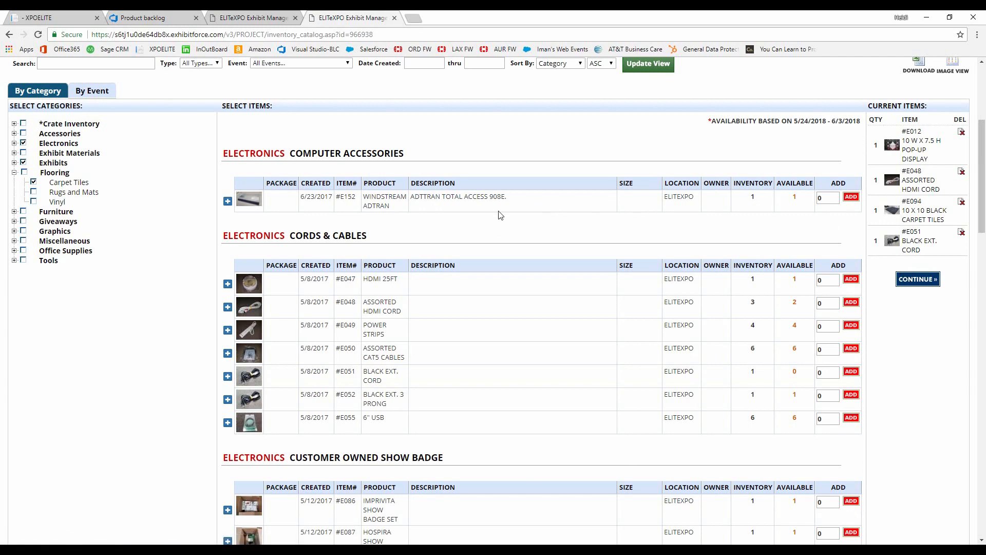
Continue to Confirm Items and review the four selected items
click(917, 278)
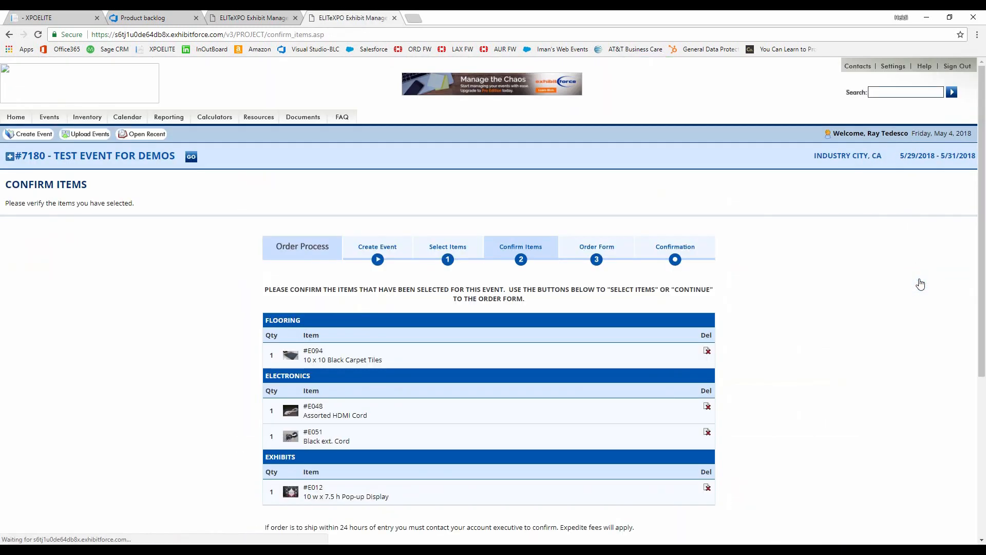
scroll(down, 3)
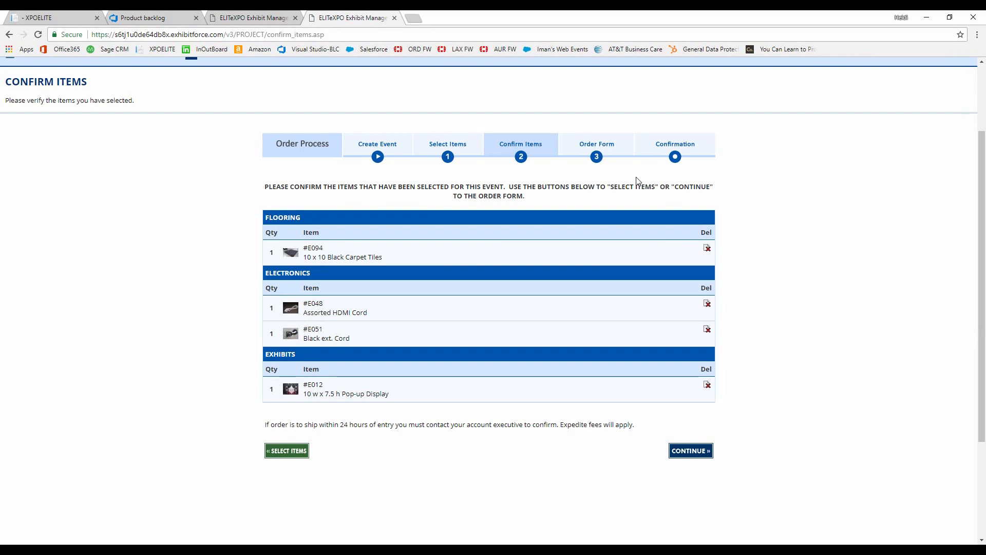
mouse_move(690, 451)
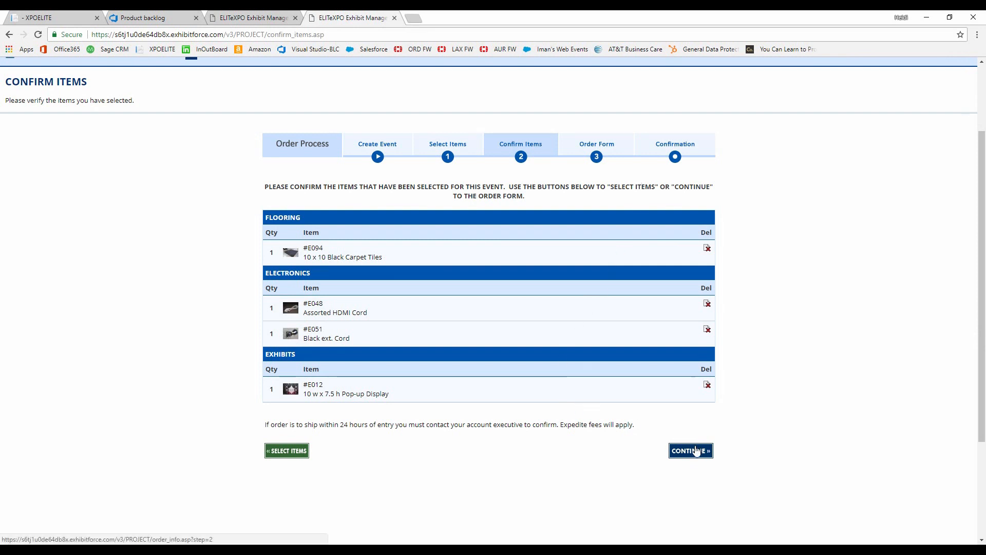
click(690, 450)
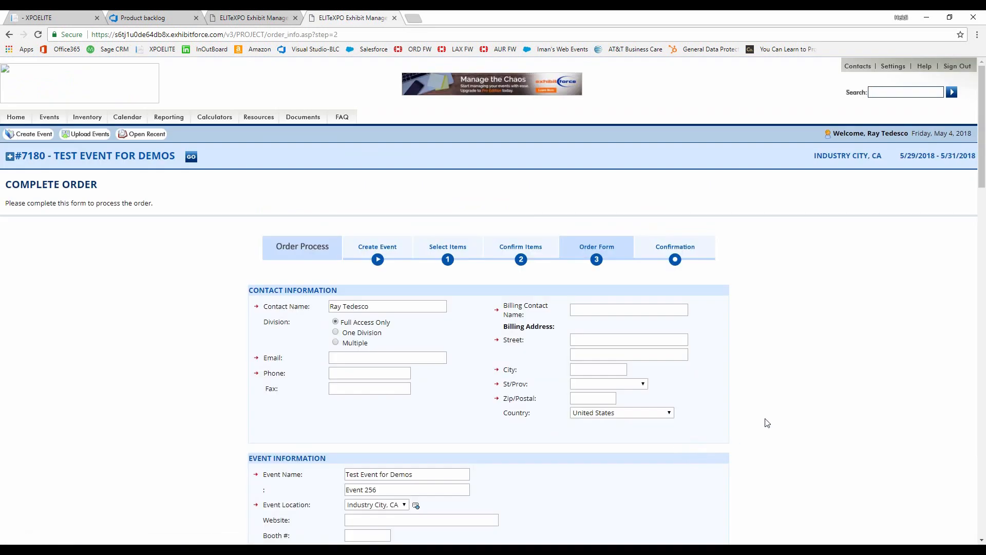
mouse_move(850, 277)
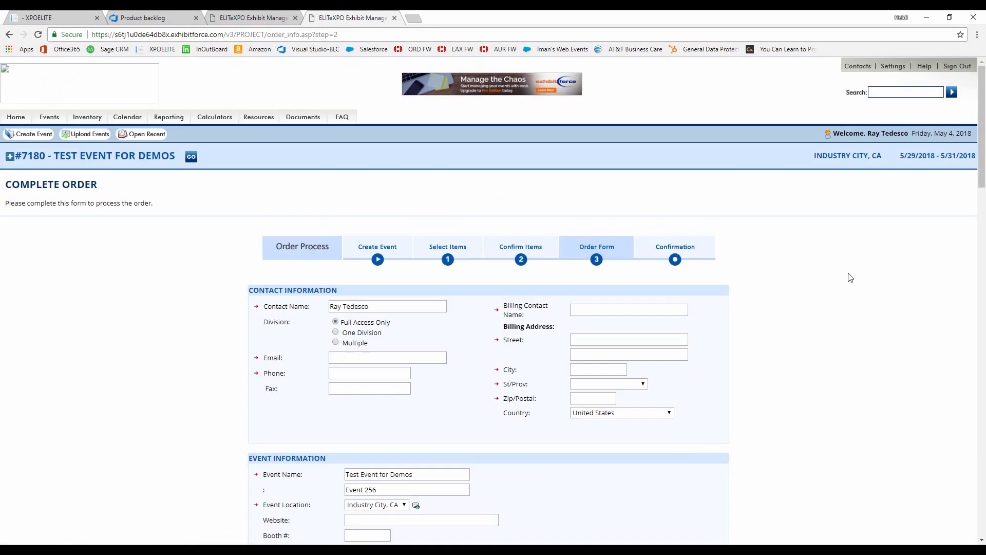
scroll(down, 3)
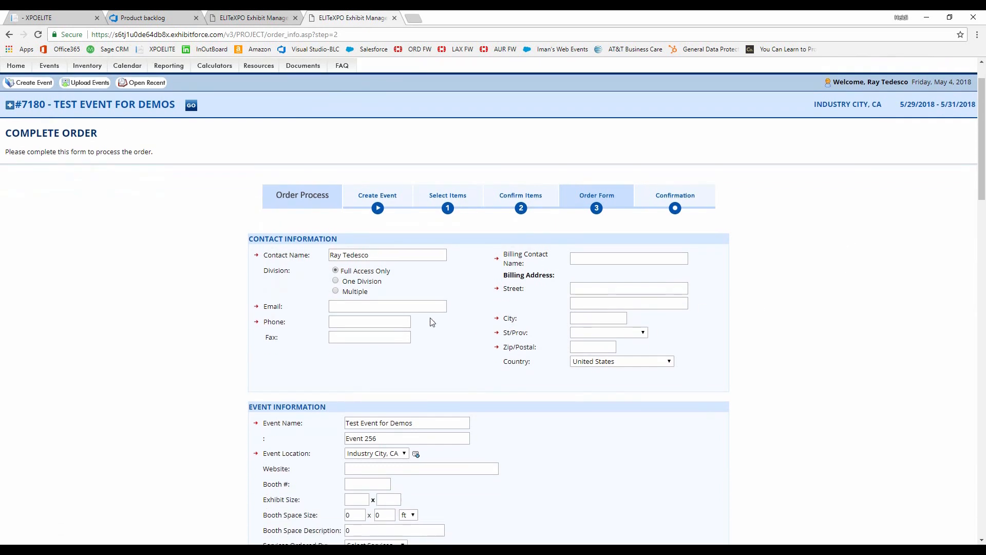
click(387, 306)
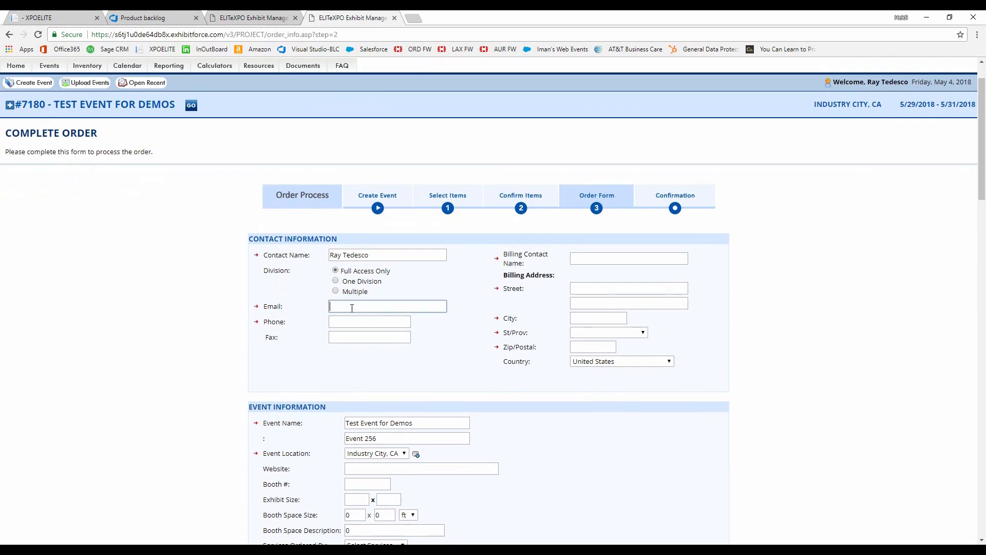
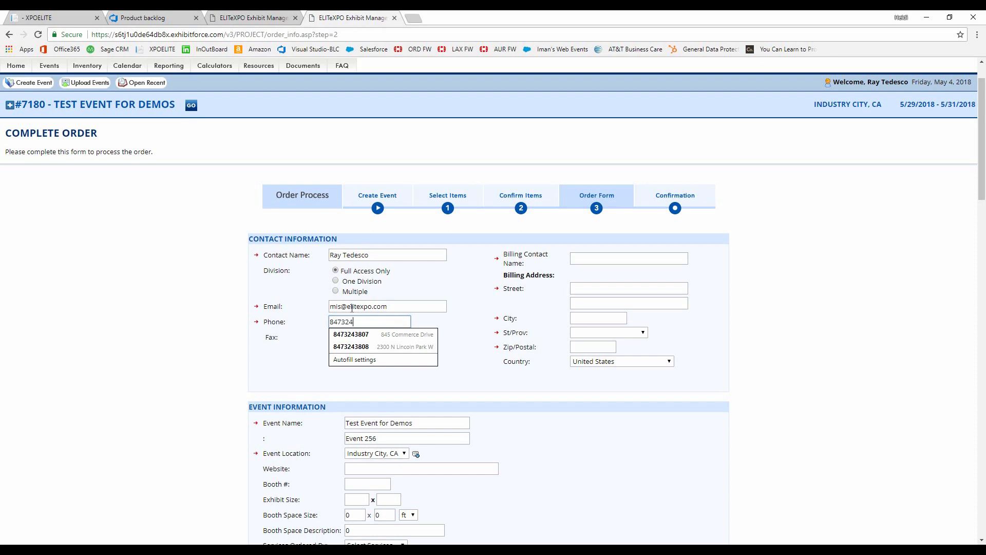
click(351, 334)
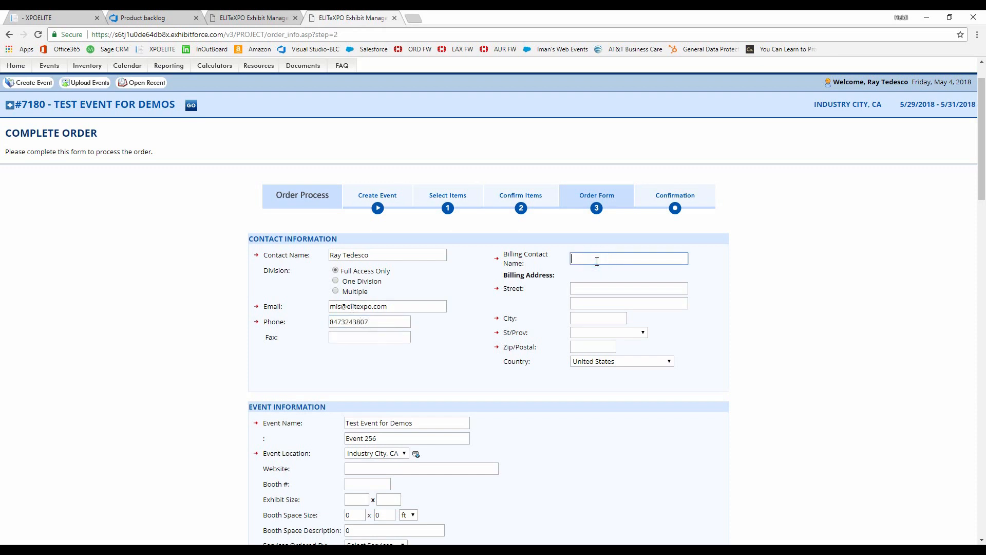
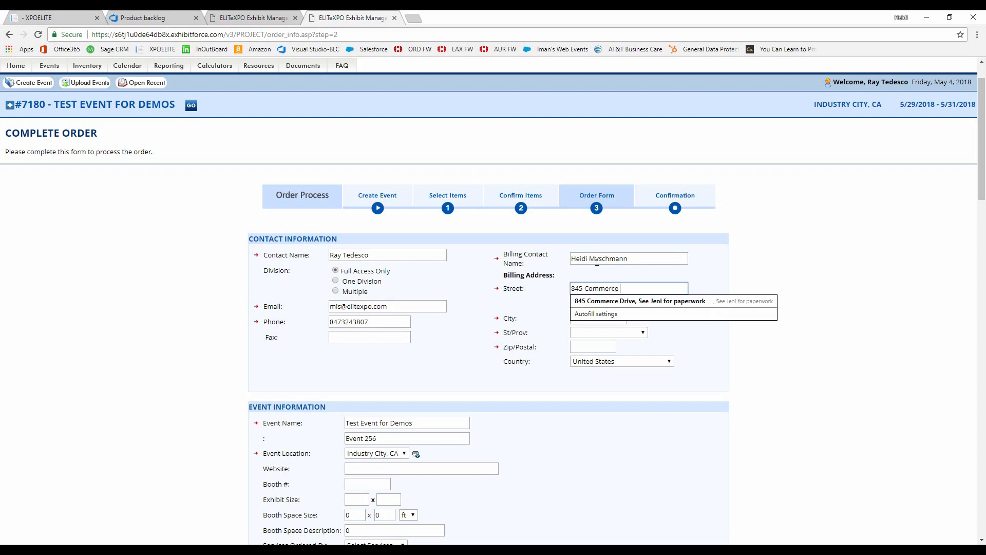
click(639, 301)
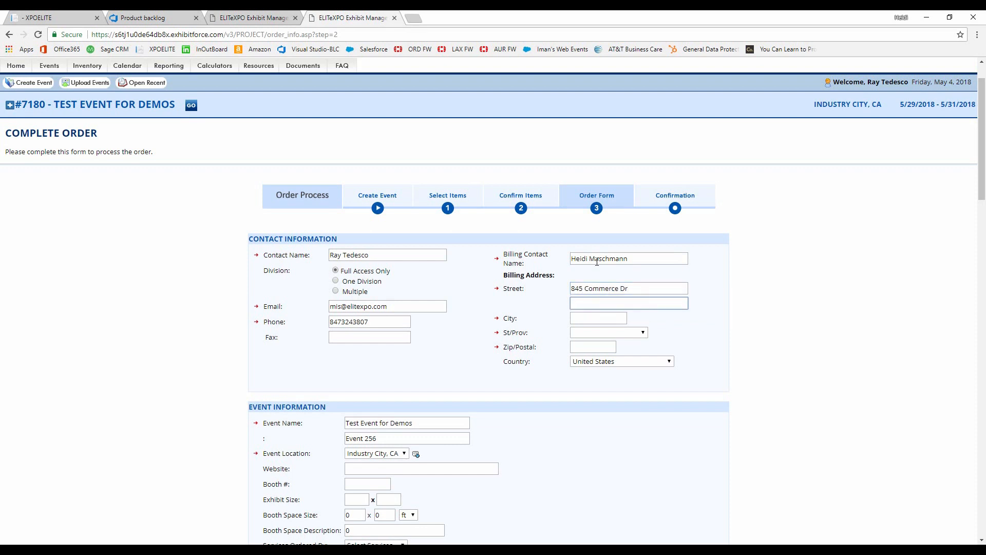
click(597, 317)
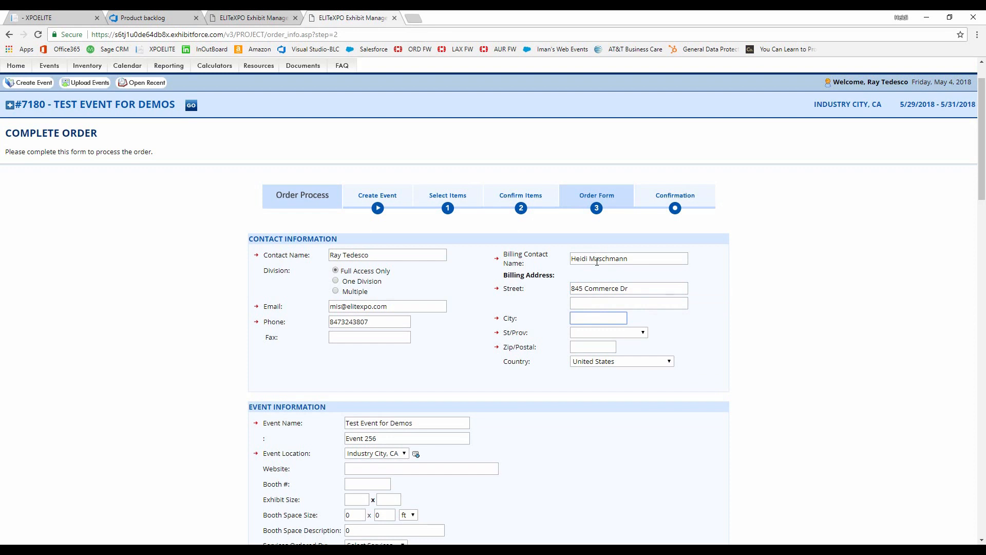
text(South Elgi)
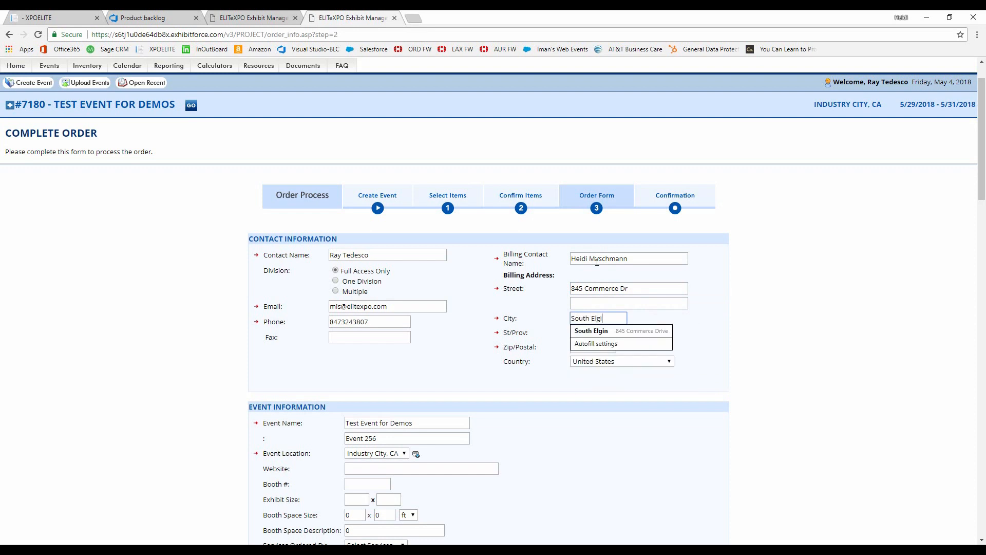
click(590, 331)
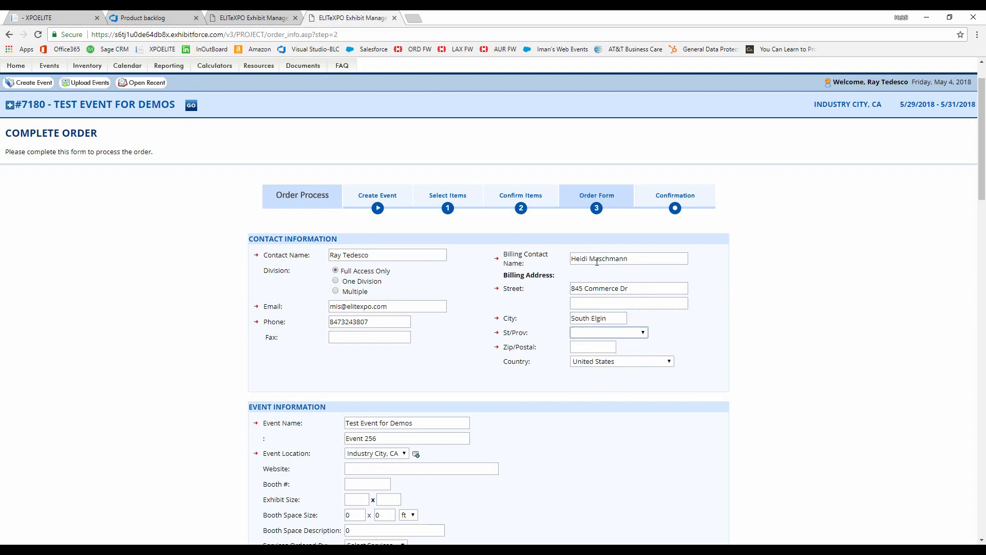
click(607, 332)
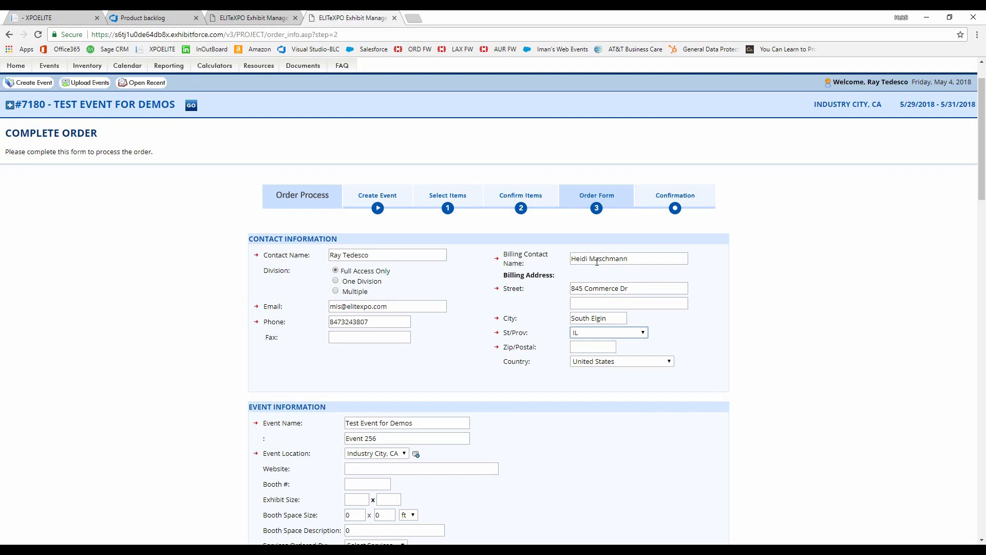
text(60177)
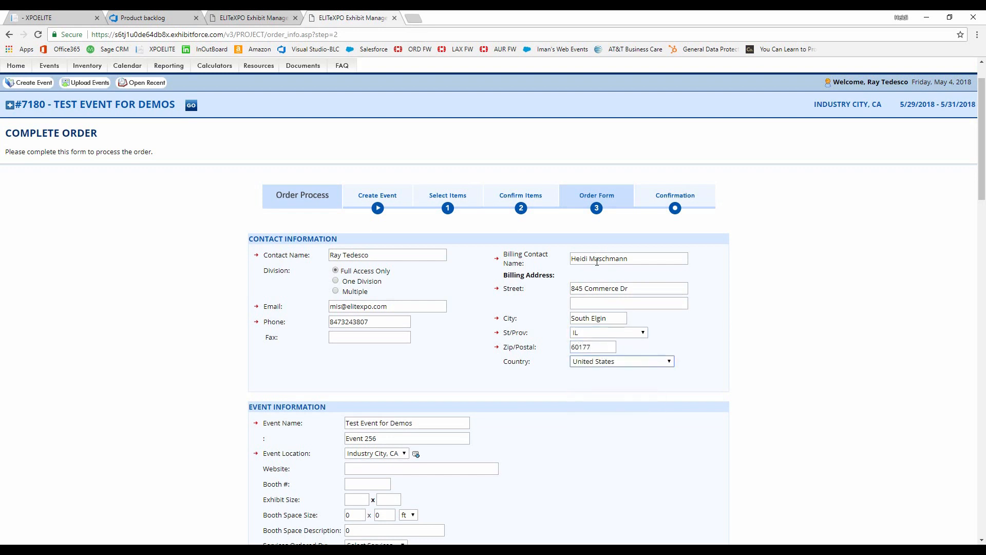
scroll(down, 3)
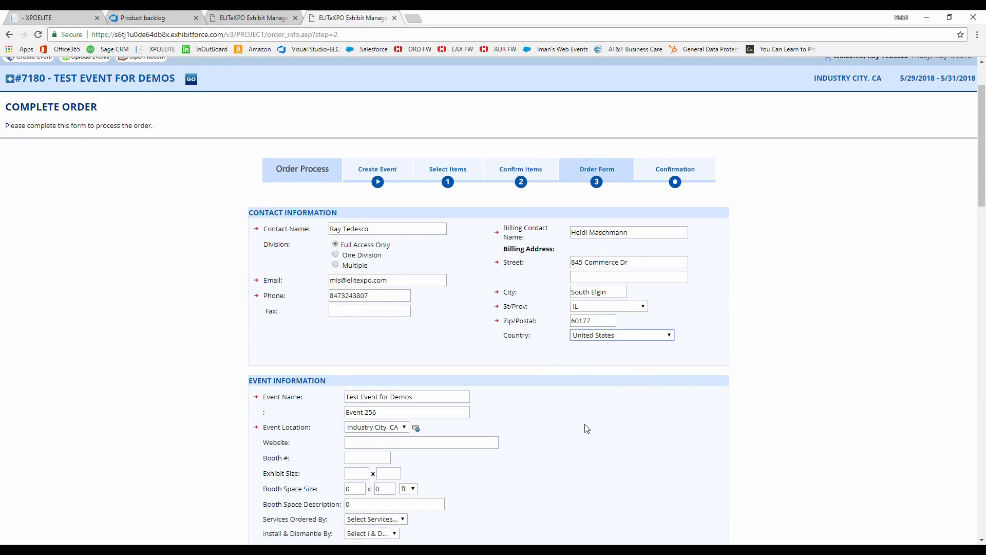
scroll(down, 3)
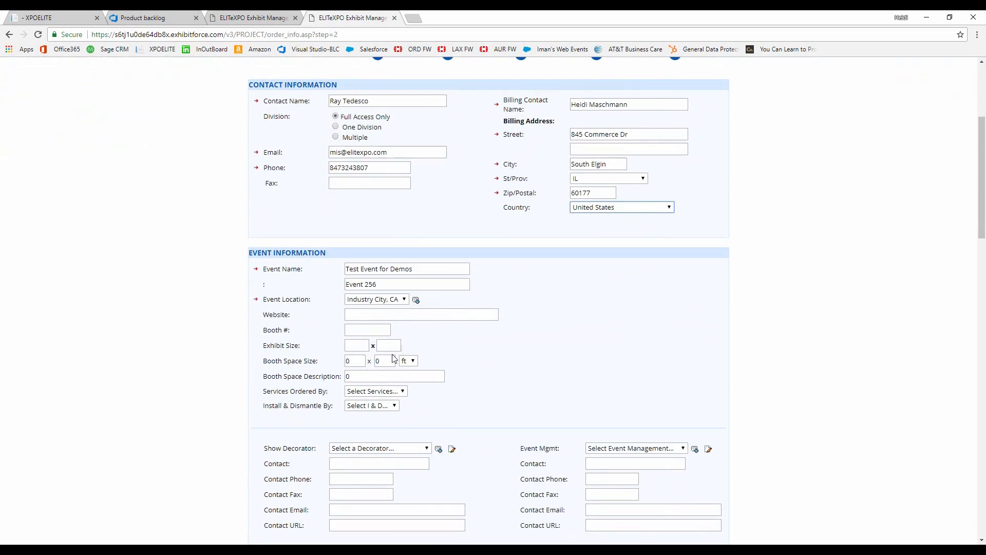
mouse_move(498, 365)
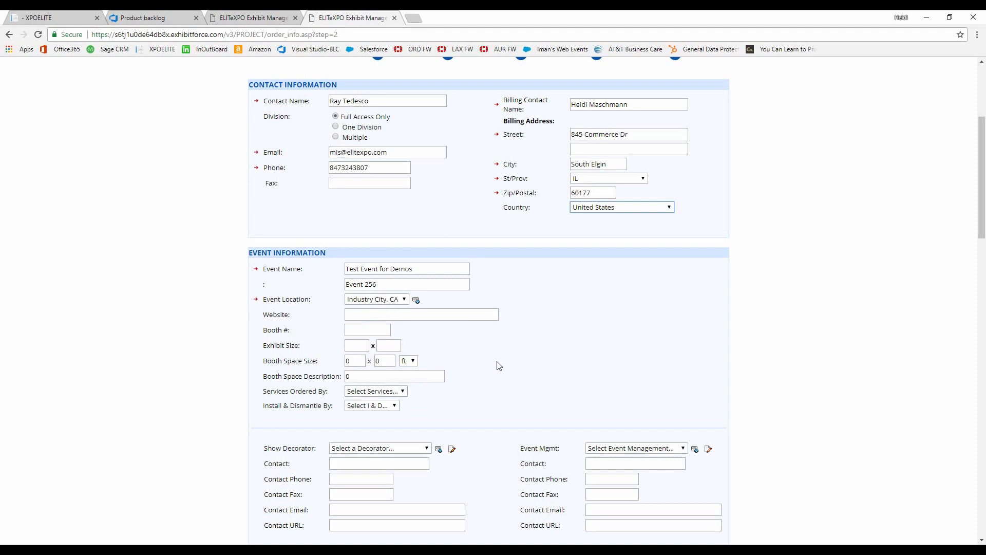
scroll(down, 3)
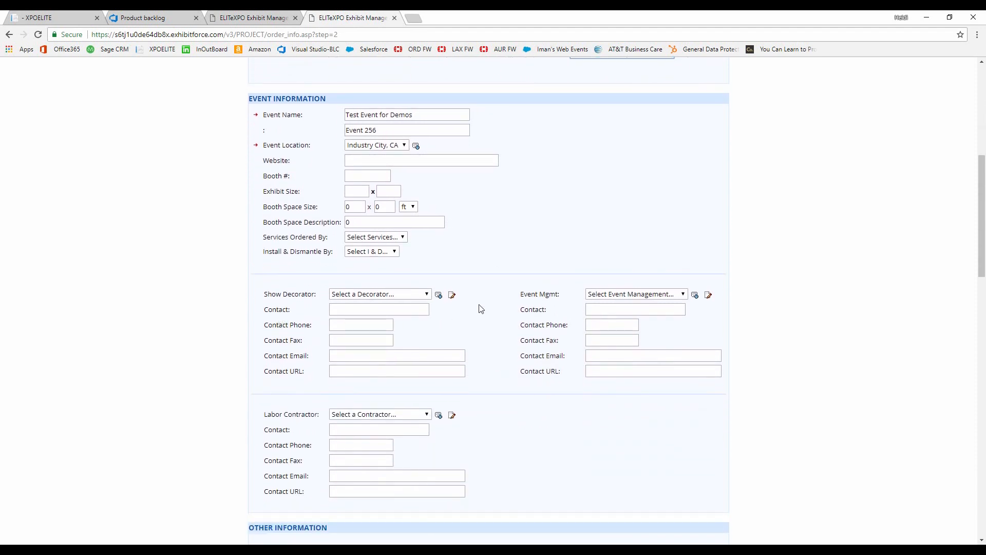
mouse_move(351, 361)
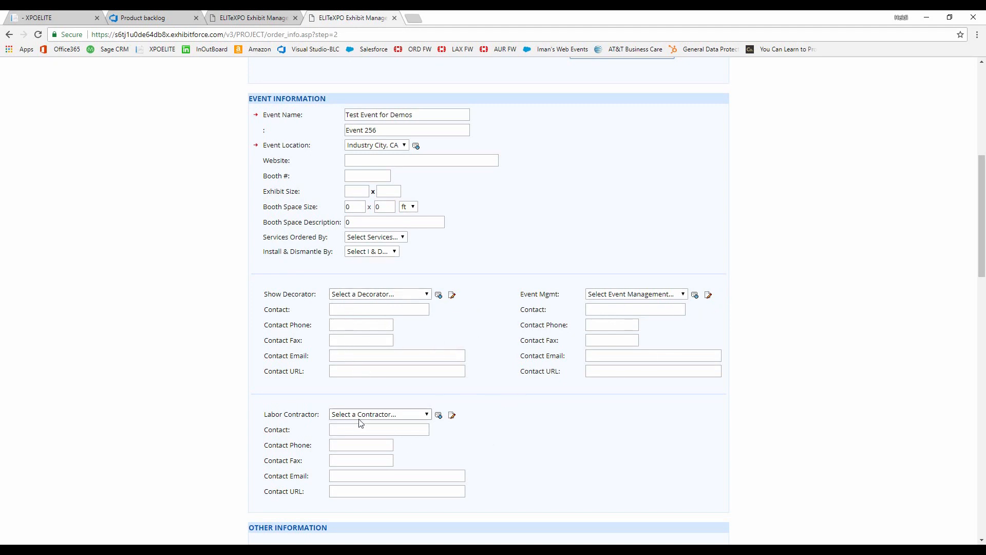
scroll(down, 3)
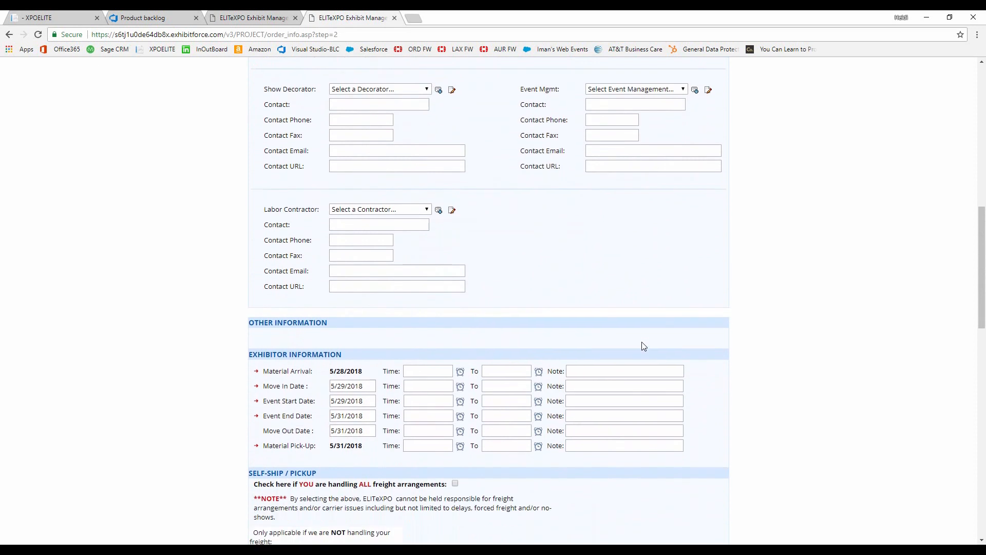
scroll(down, 3)
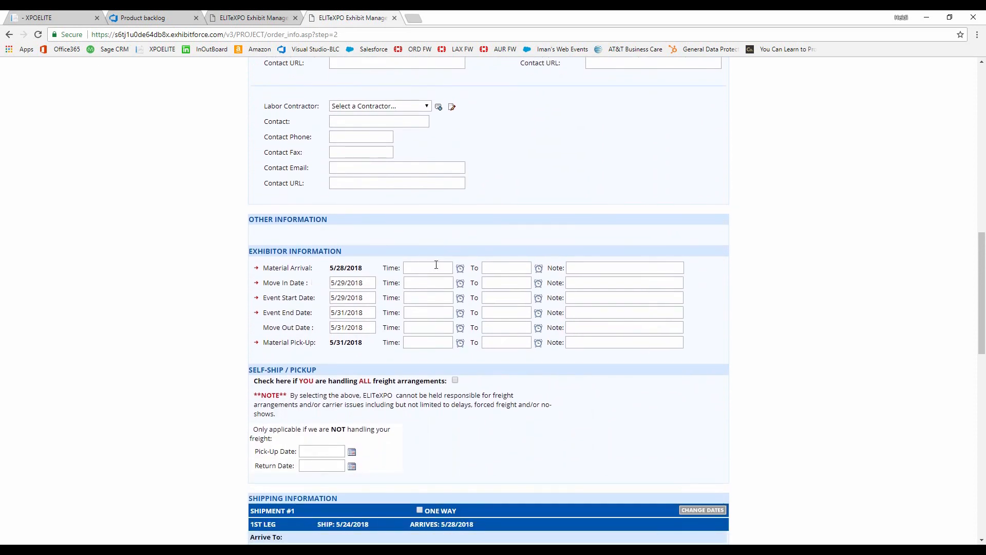
mouse_move(369, 271)
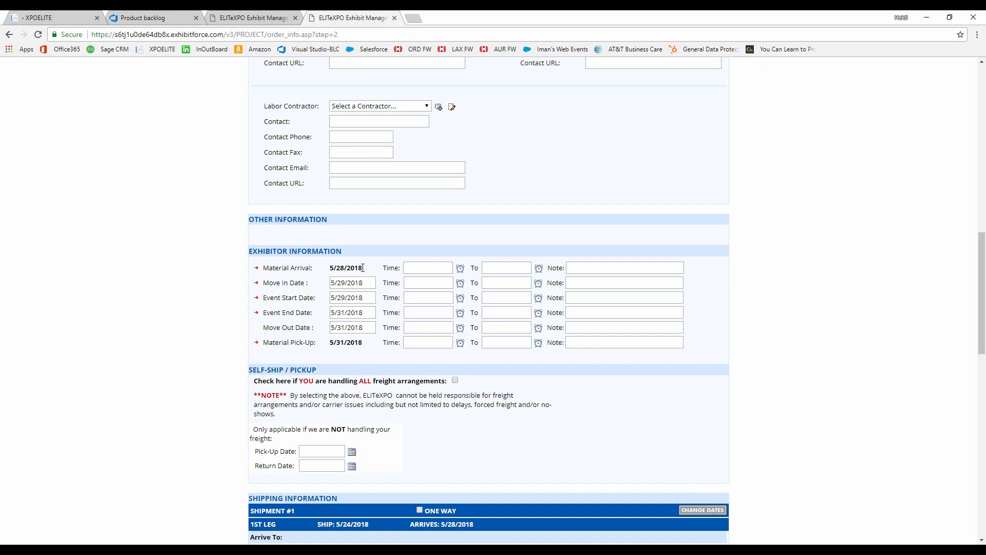
mouse_move(384, 263)
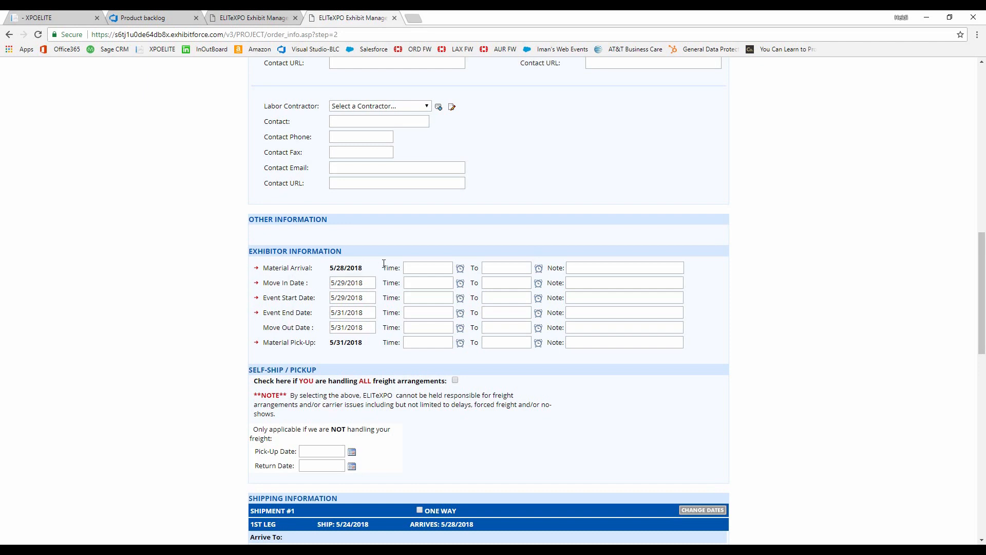
Enter the material arrival time (8:00 am) and the event start time
click(427, 267)
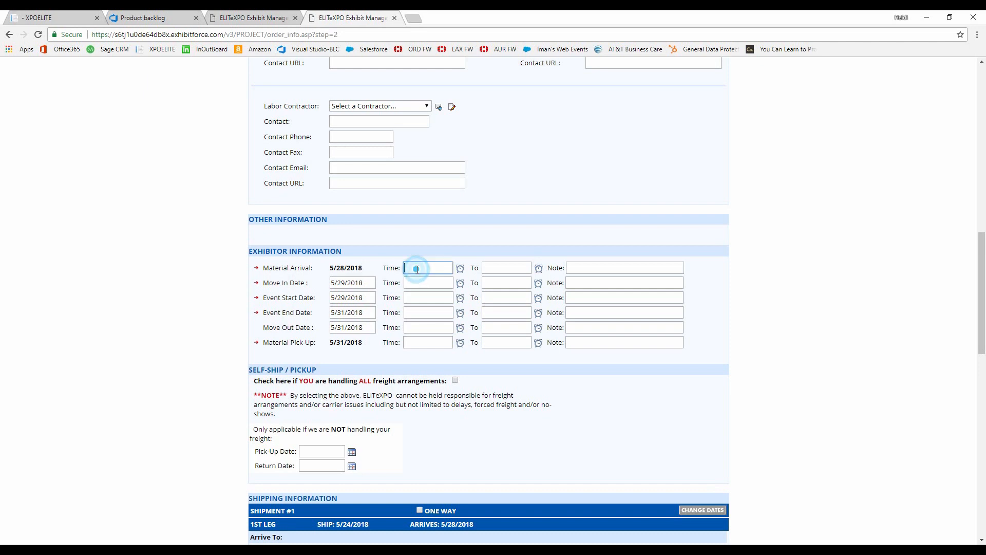
text(8:00 am)
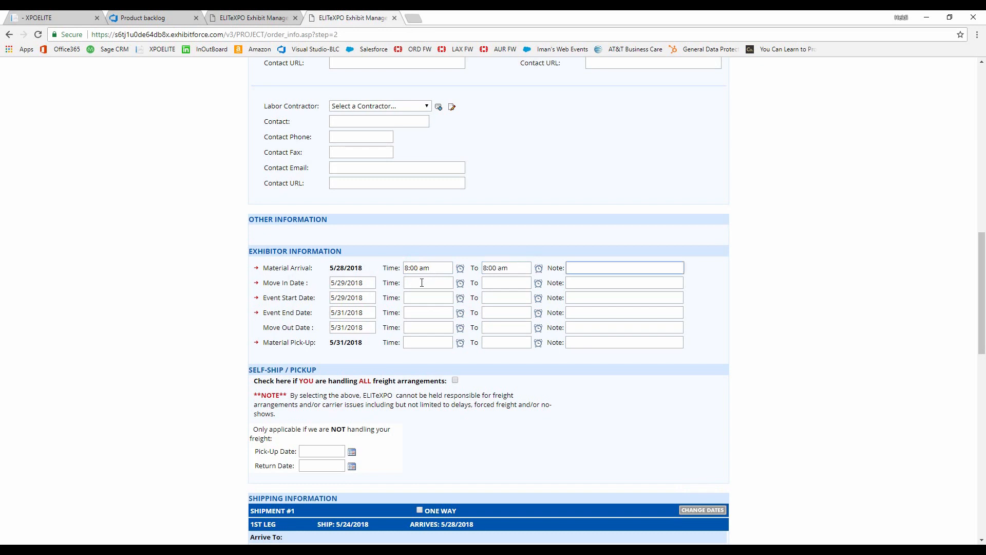
text(1000)
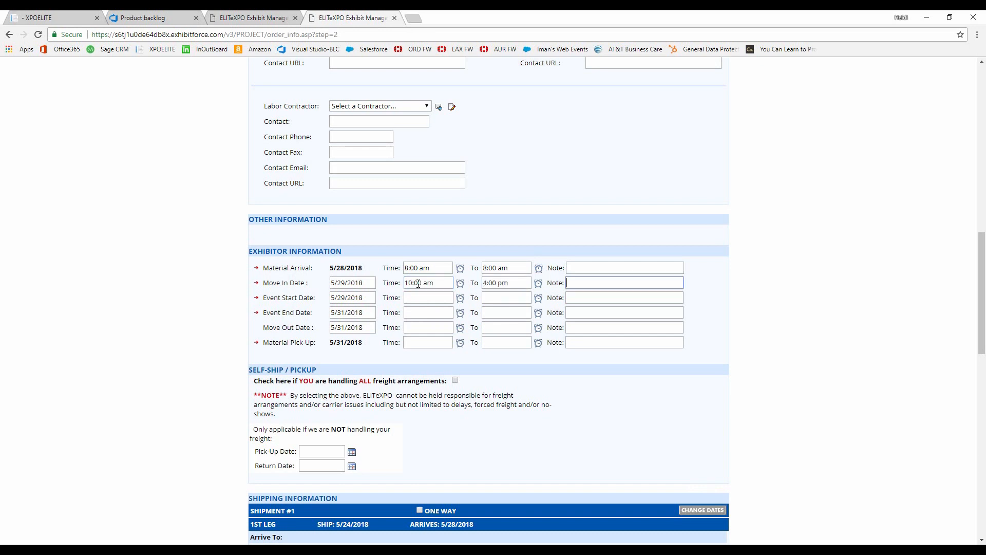
mouse_move(392, 308)
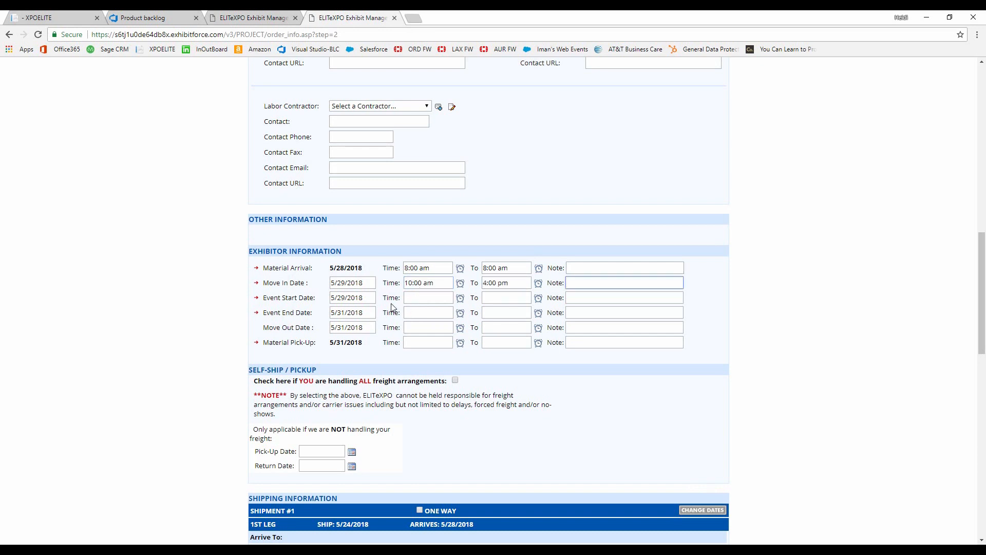
click(428, 298)
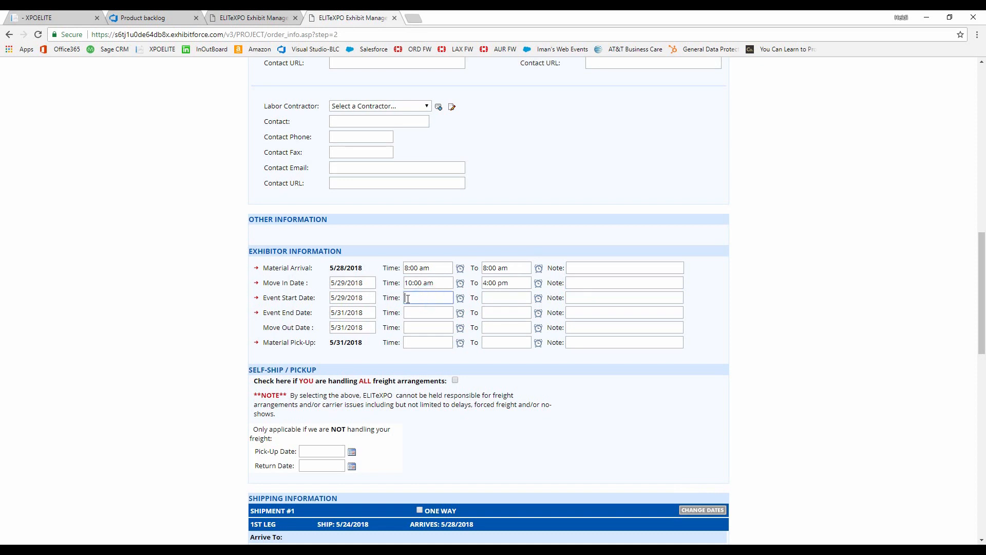
text(17)
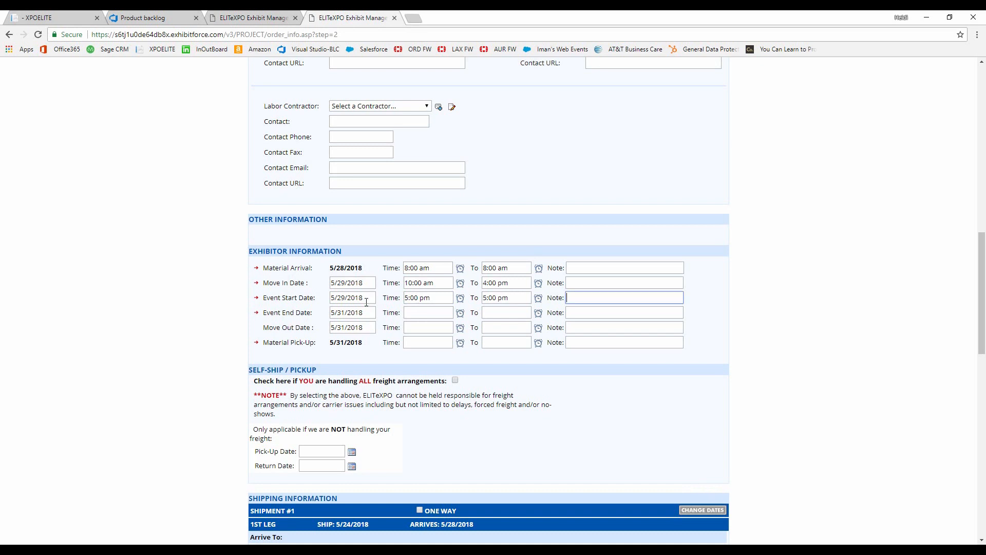
Set event end at 2:00 pm, move-out and pick-up at 3:30 pm, noting 'Requires Trailer' on move-out
click(427, 312)
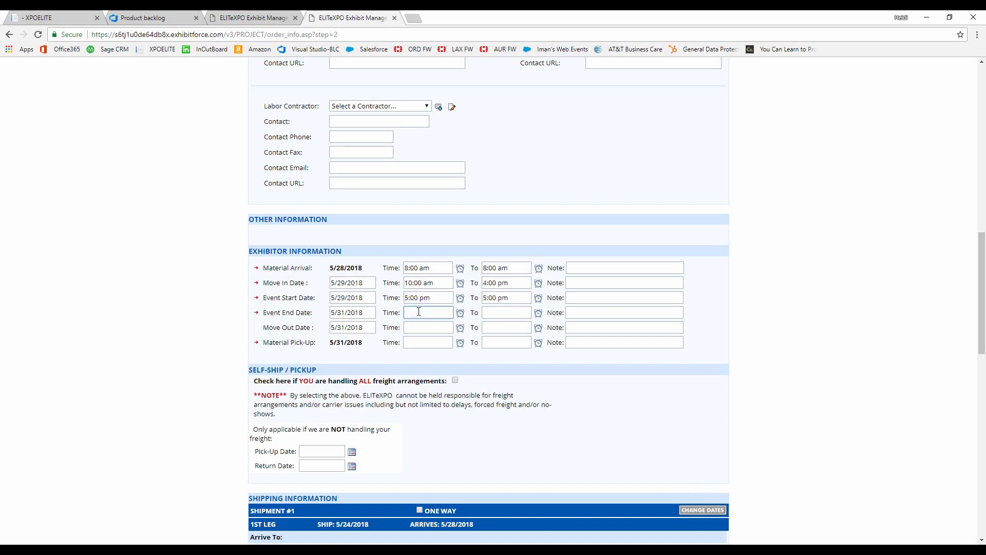
text(2:00 pm)
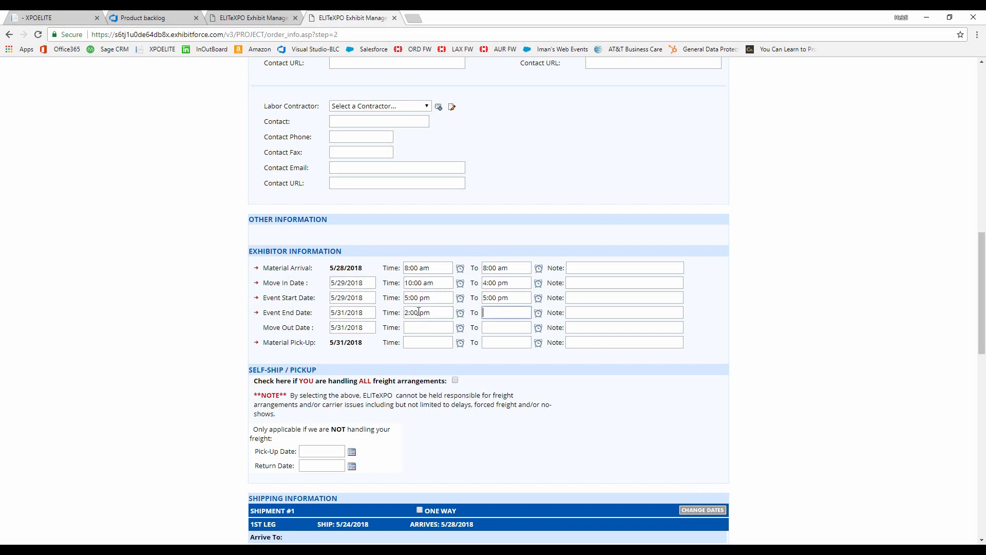
text(140)
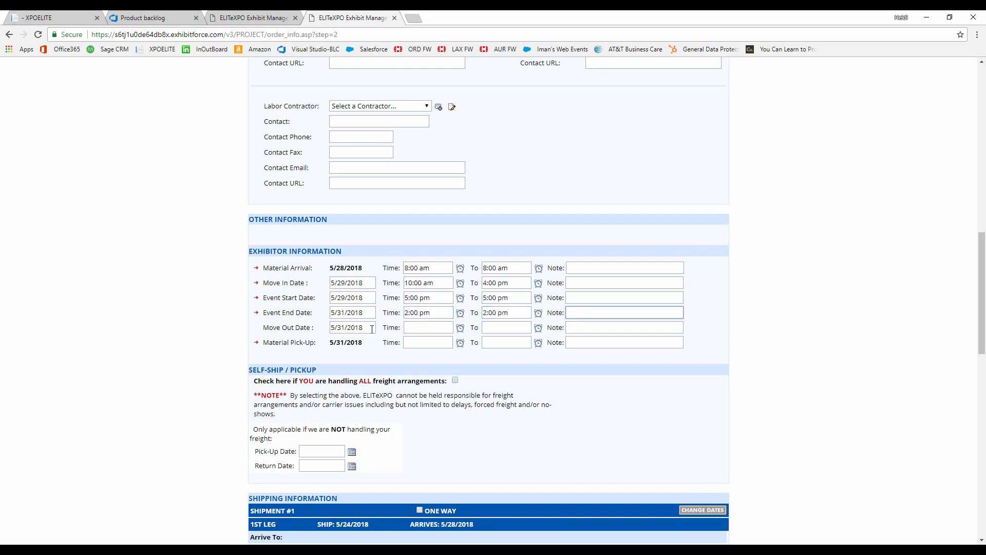
click(427, 327)
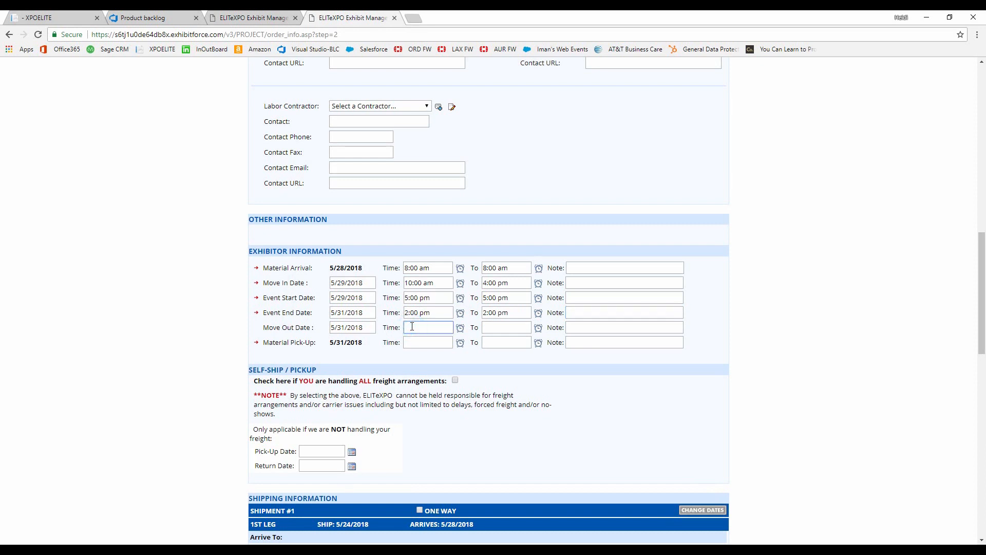
text(1530)
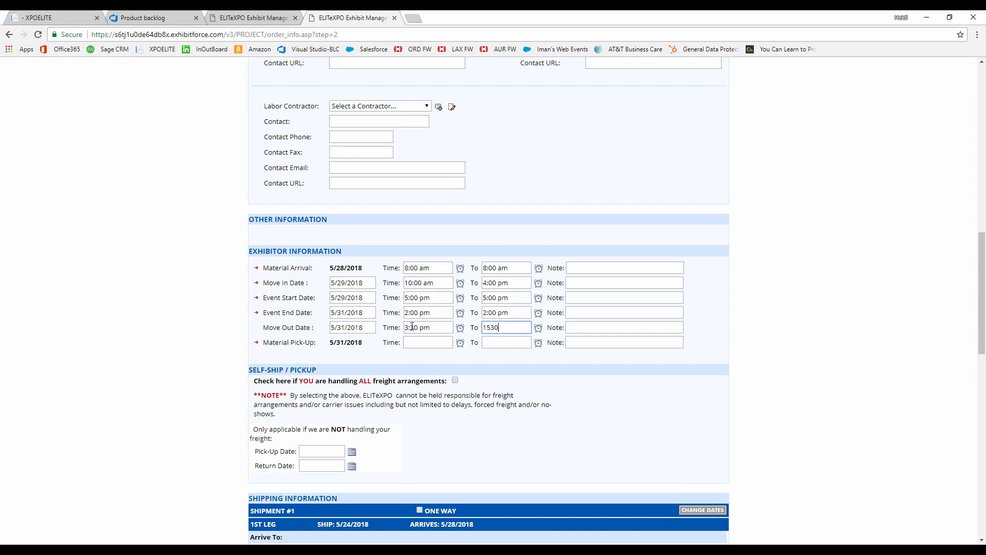
click(622, 327)
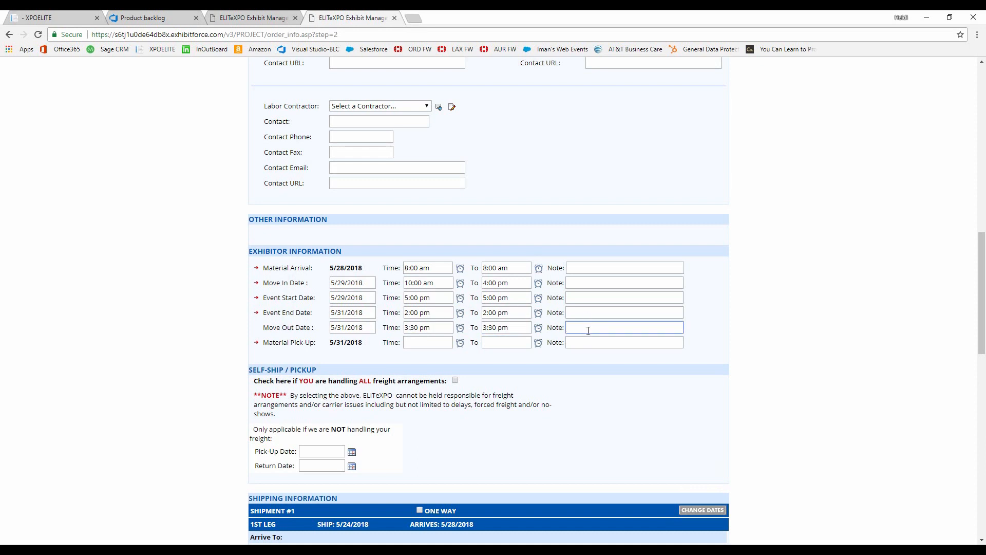
text(Requires Trailer)
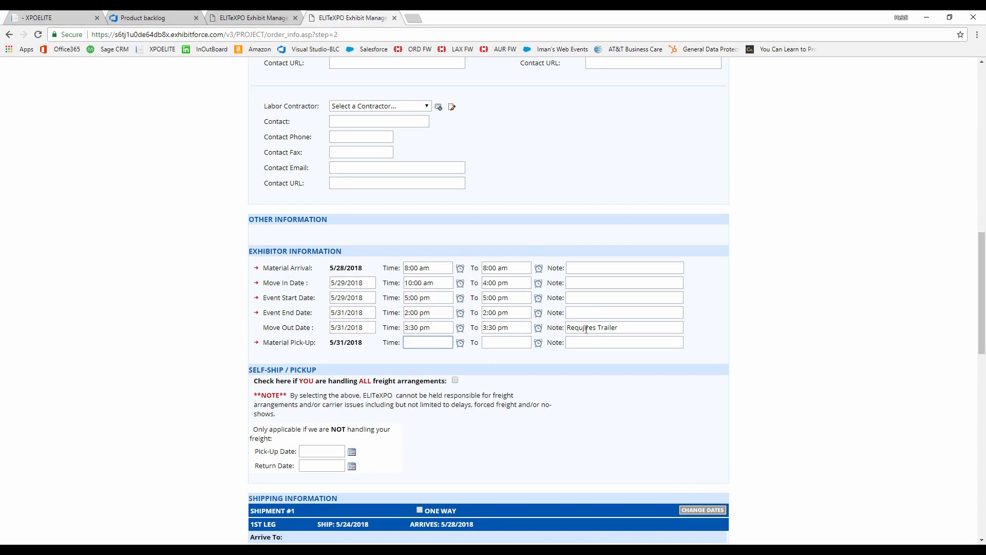
click(623, 327)
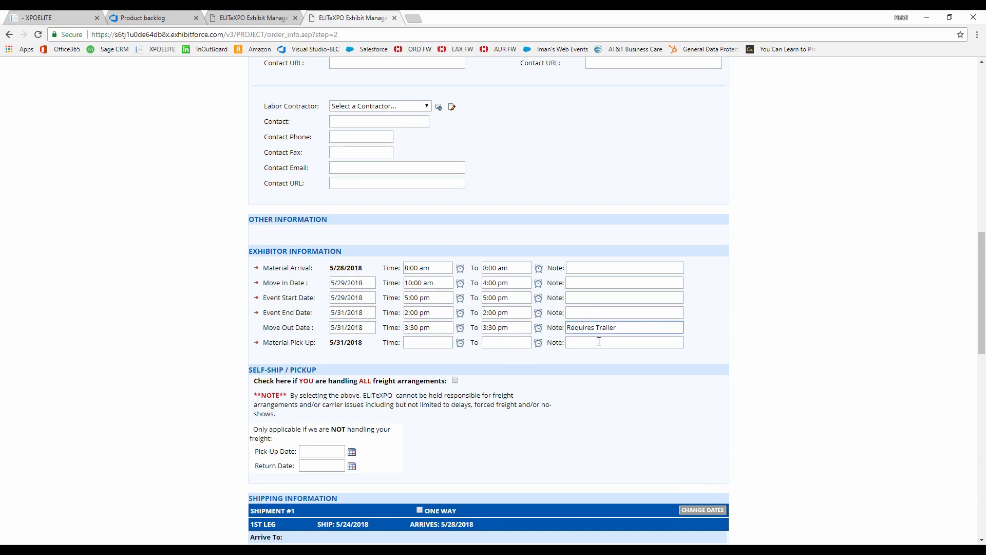
click(427, 342)
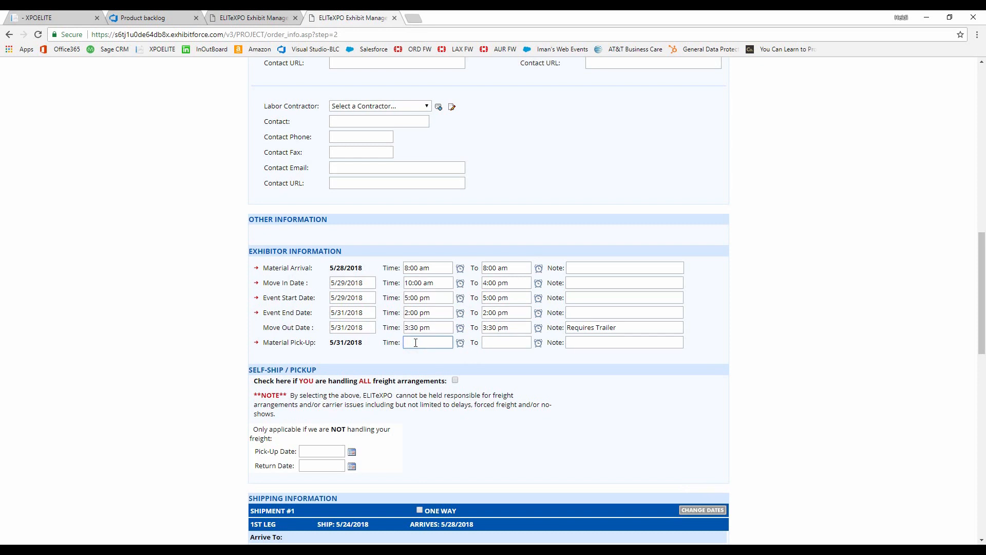
text(1530)
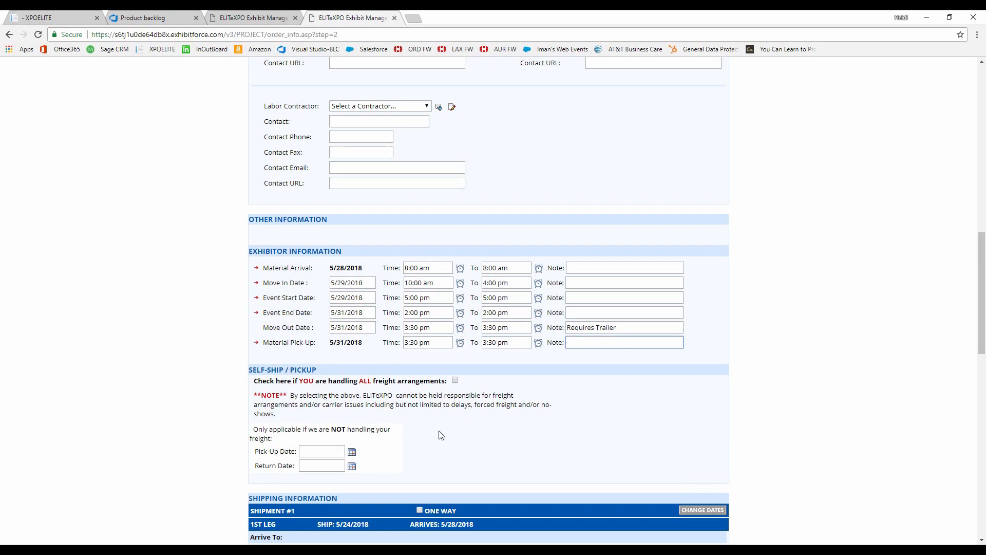
Scroll down to Shipping Information's first-leg Arrive To Location list
scroll(down, 3)
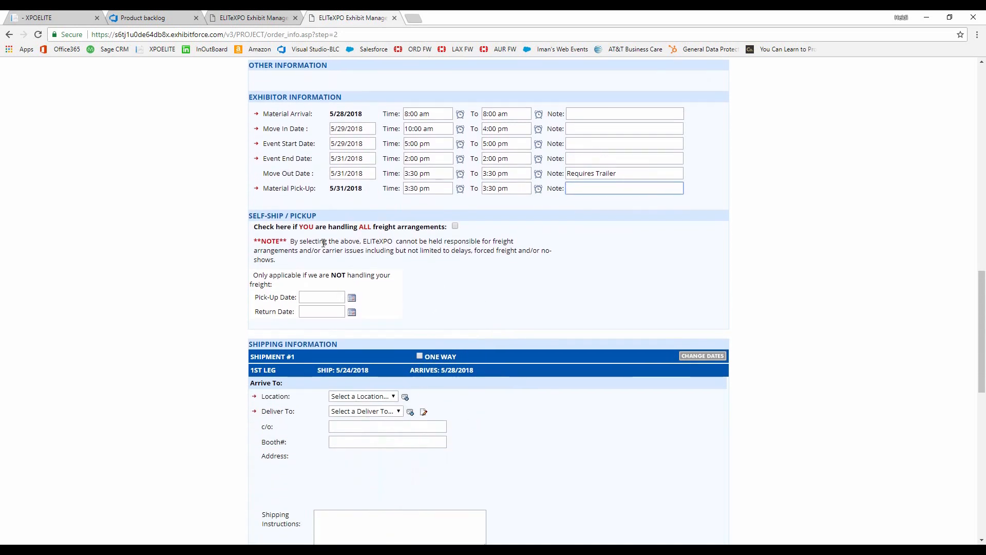
mouse_move(493, 269)
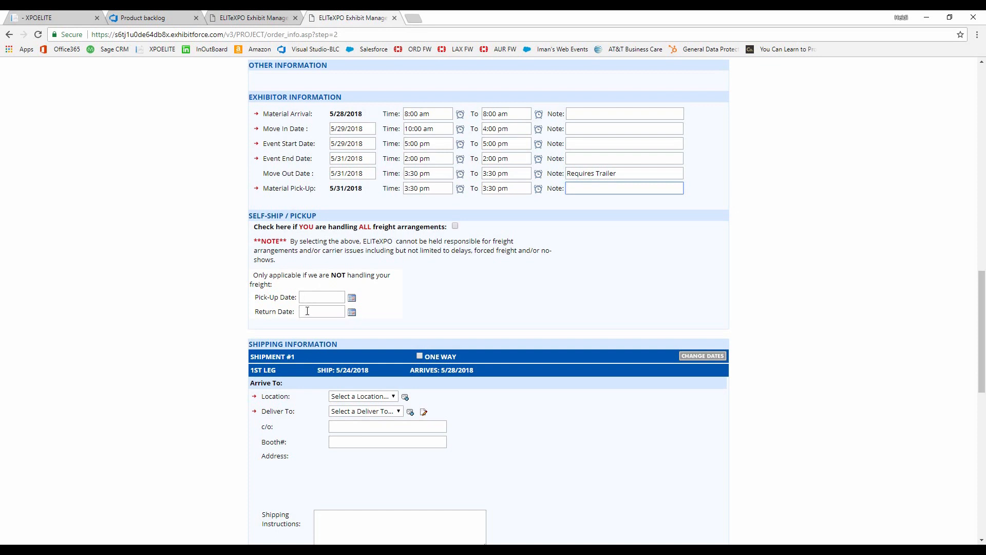
scroll(down, 3)
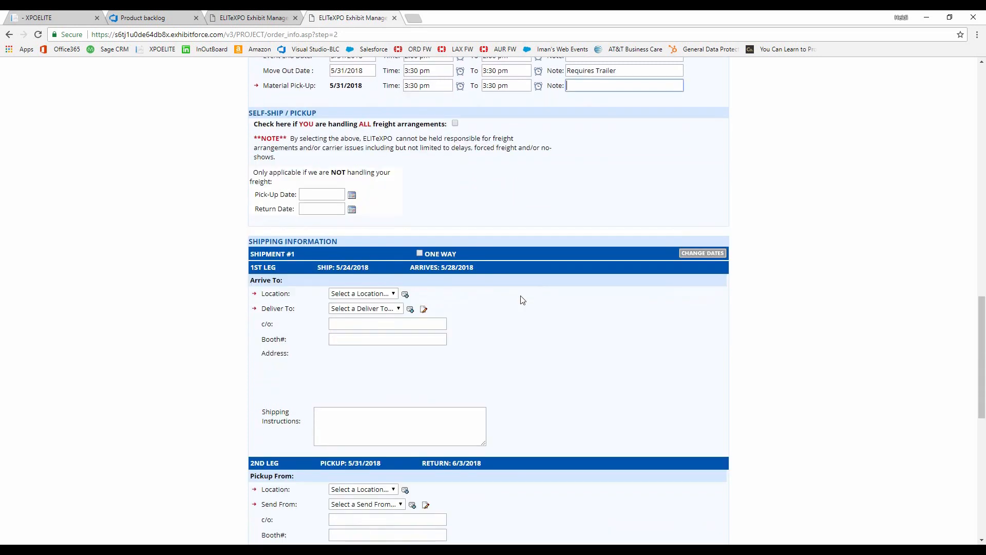
scroll(down, 3)
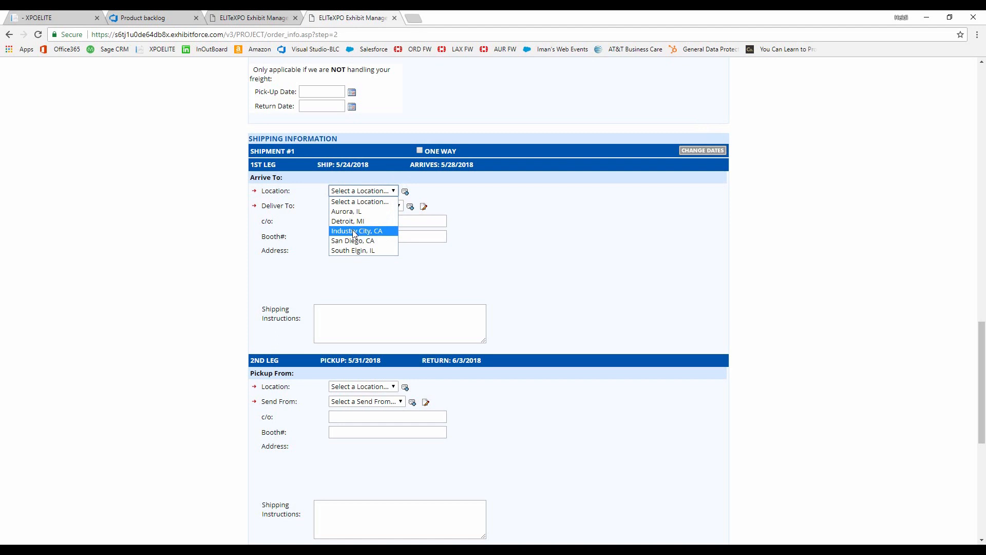
Choose Industry City, CA as arrival city and start a new Show Site location there
click(356, 230)
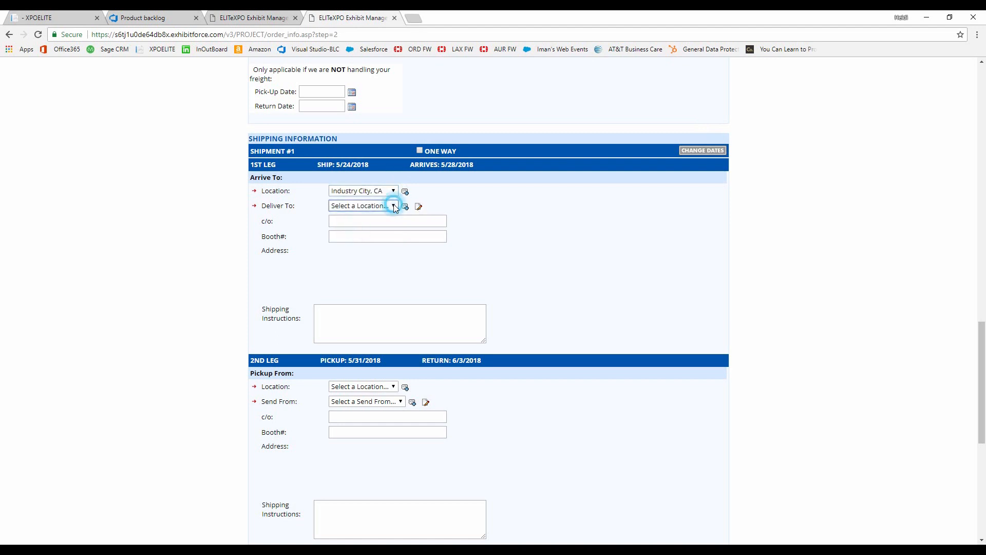
click(406, 206)
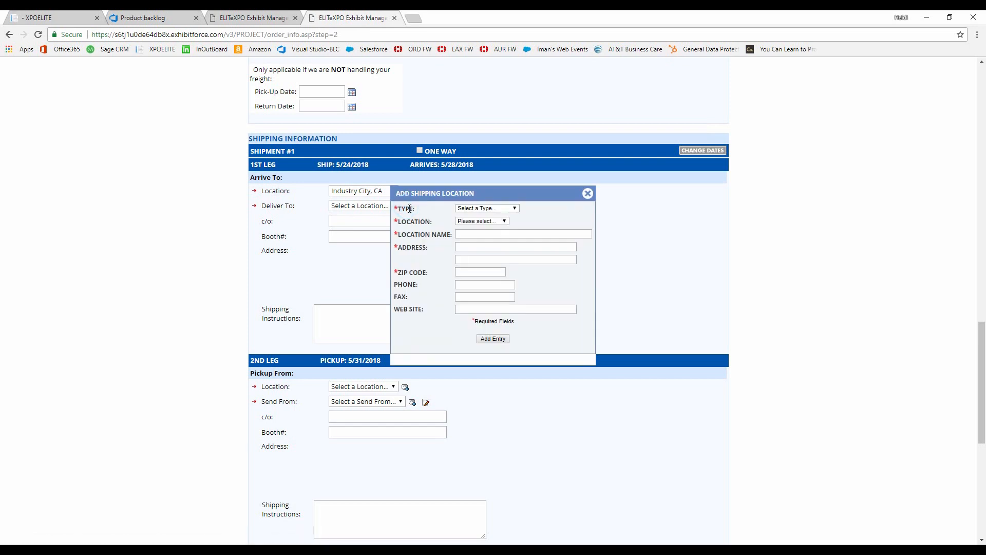
click(485, 208)
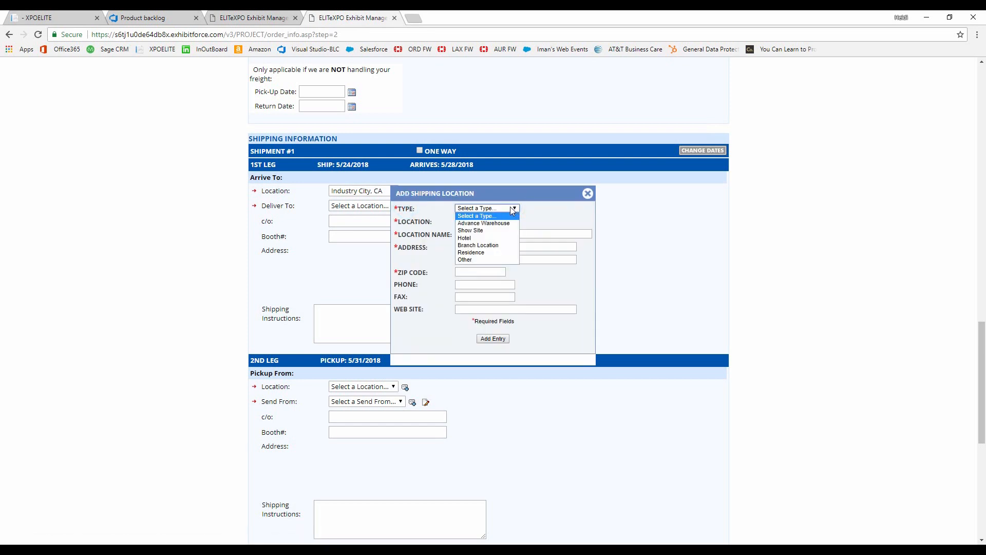
click(470, 230)
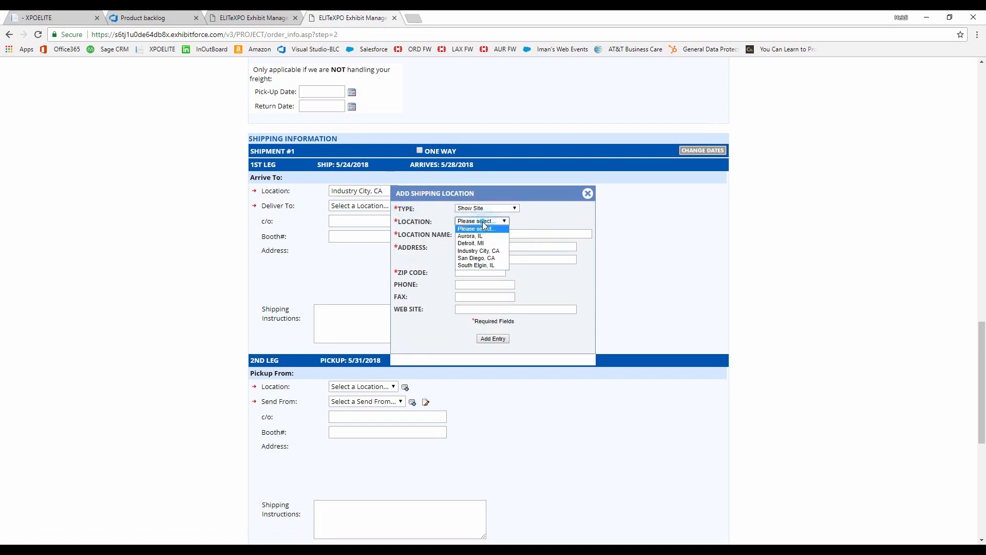
click(478, 250)
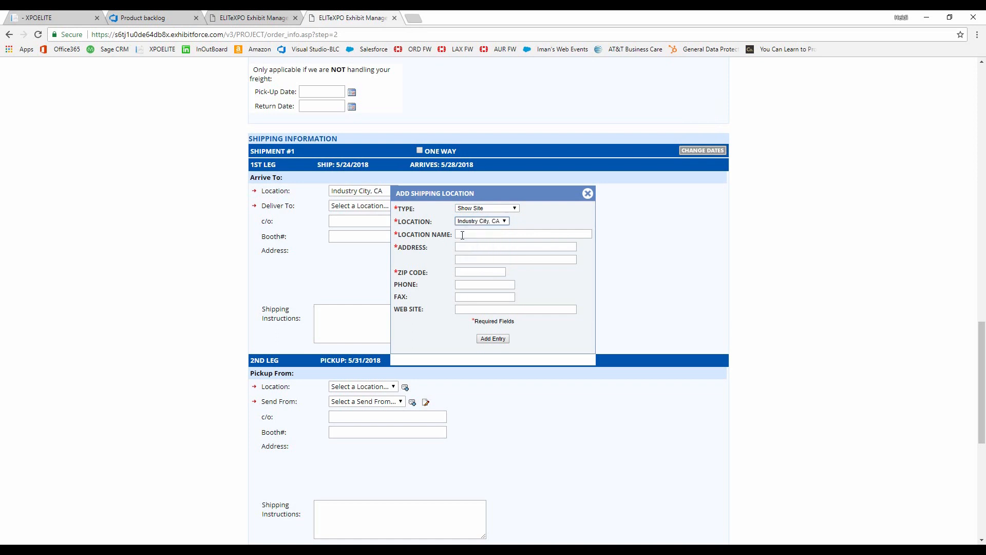
Add the Hyatt Regency location at 123 Main St, zip 53201
click(523, 233)
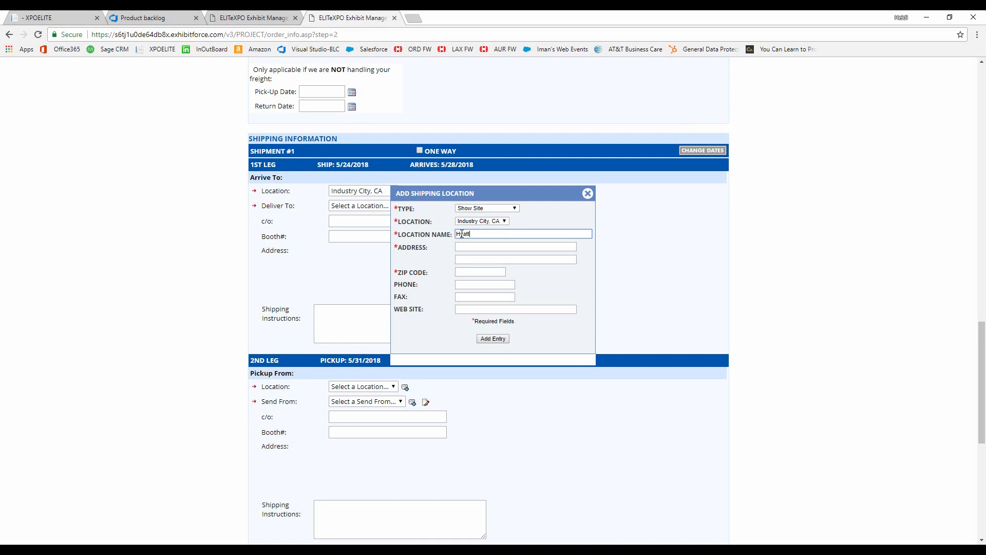
text(Regency)
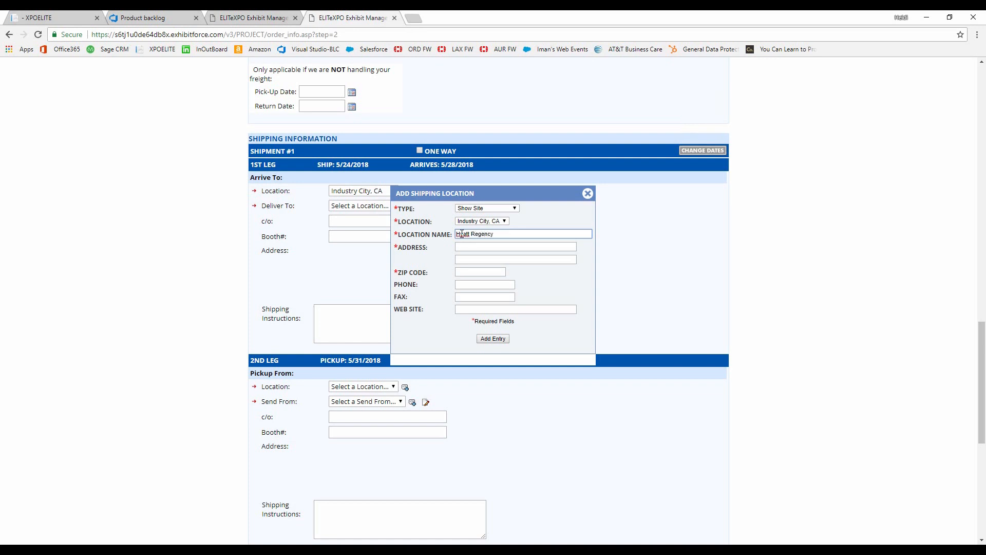
text(123)
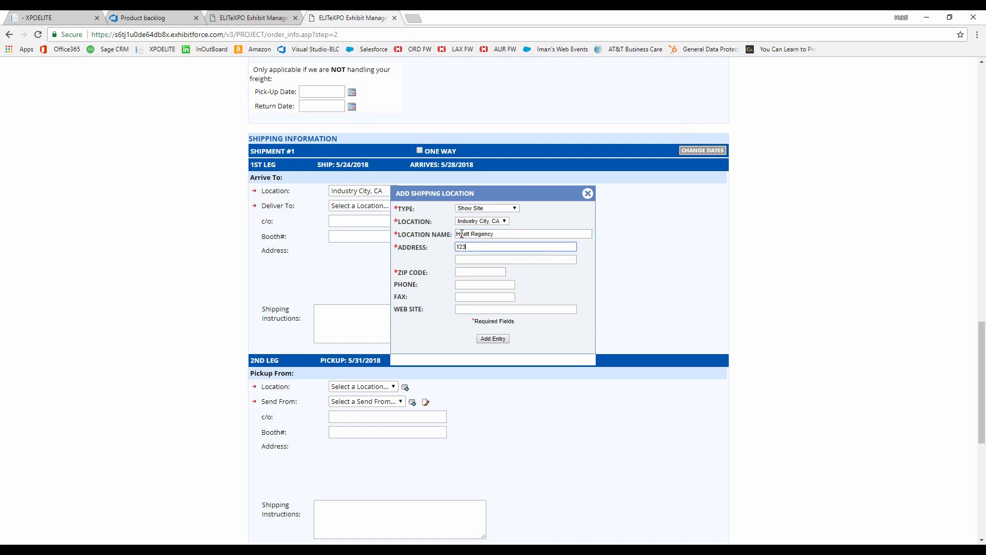
text(Main St)
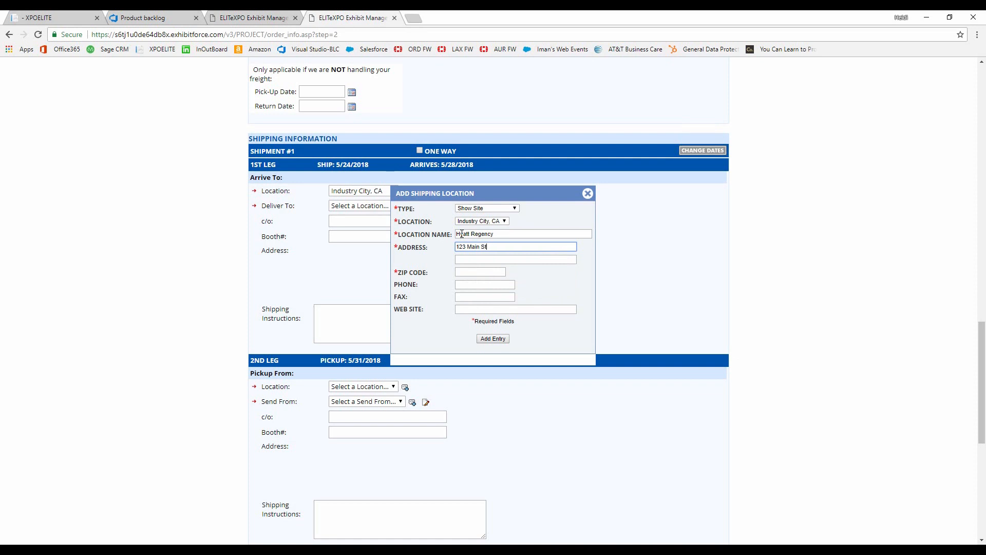
click(479, 272)
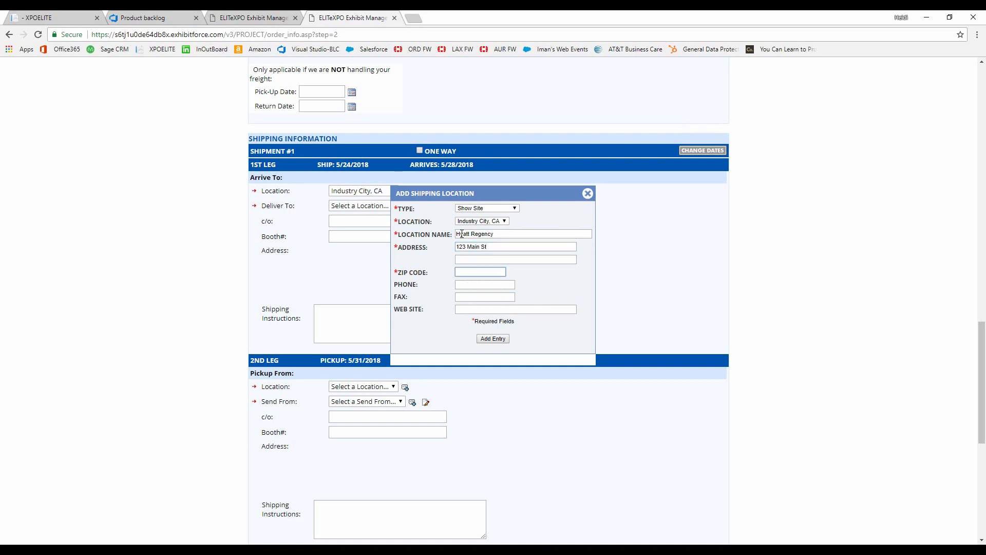
text(5)
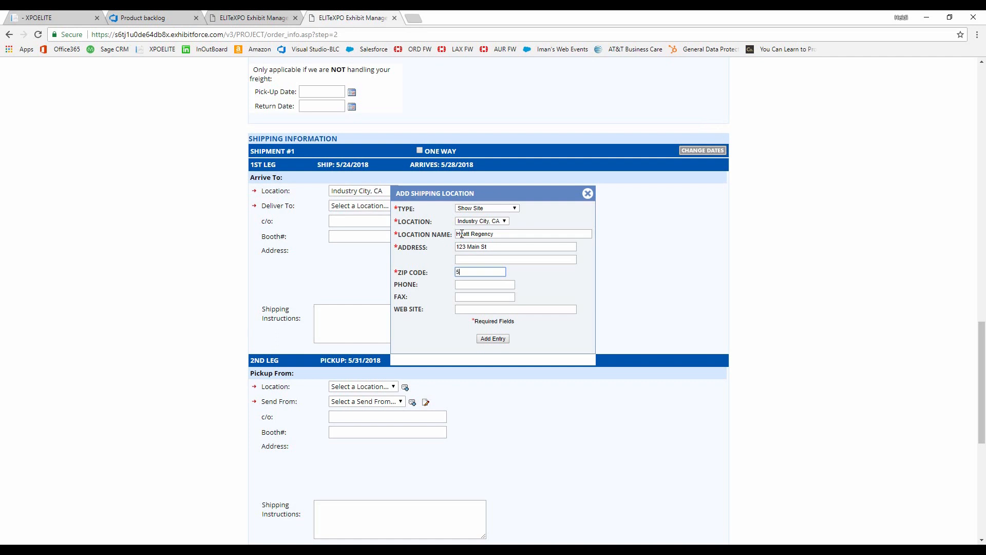
text(3201)
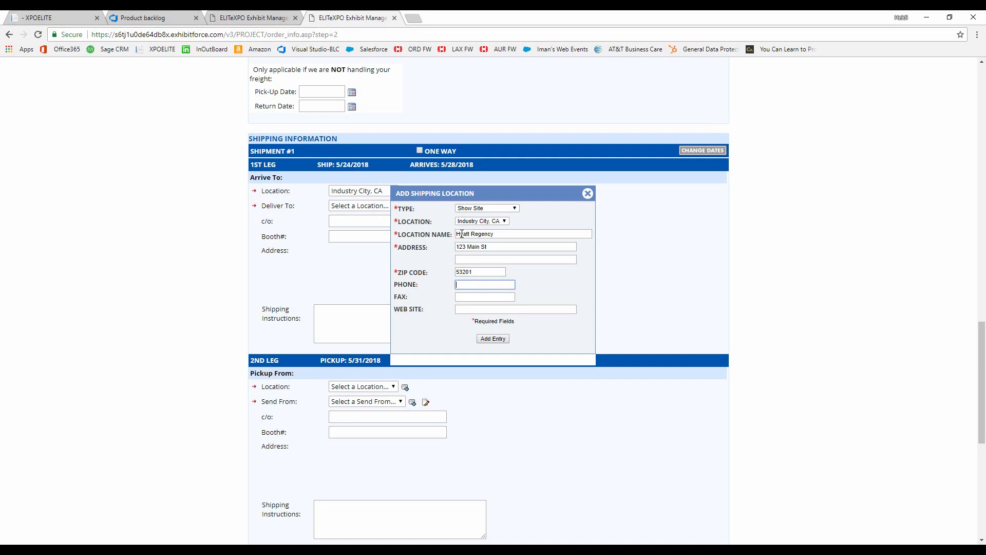
click(484, 297)
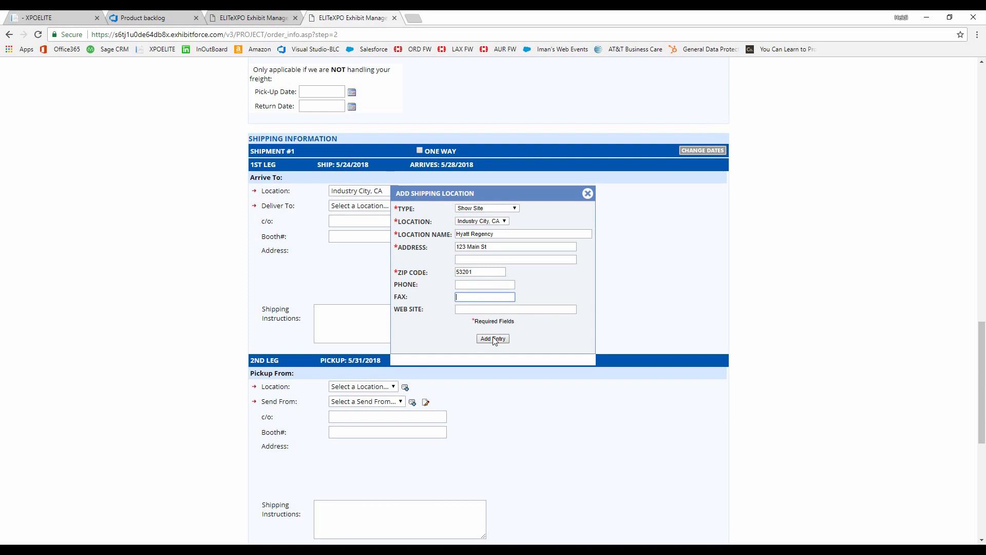
click(492, 338)
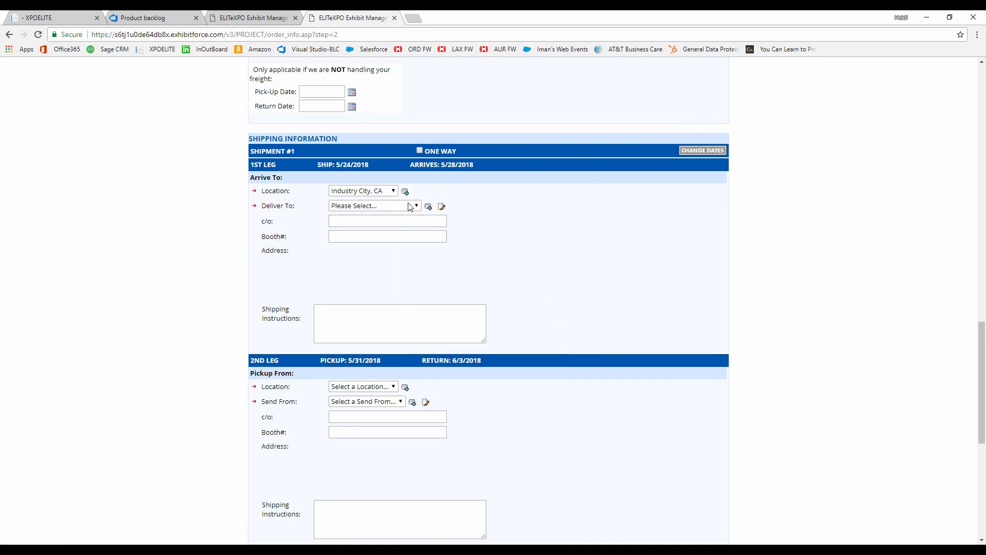
Deliver the first leg to Hyatt Regency c/o Freeman, instructing 'Deliver to Showsite by 8am!'
click(373, 205)
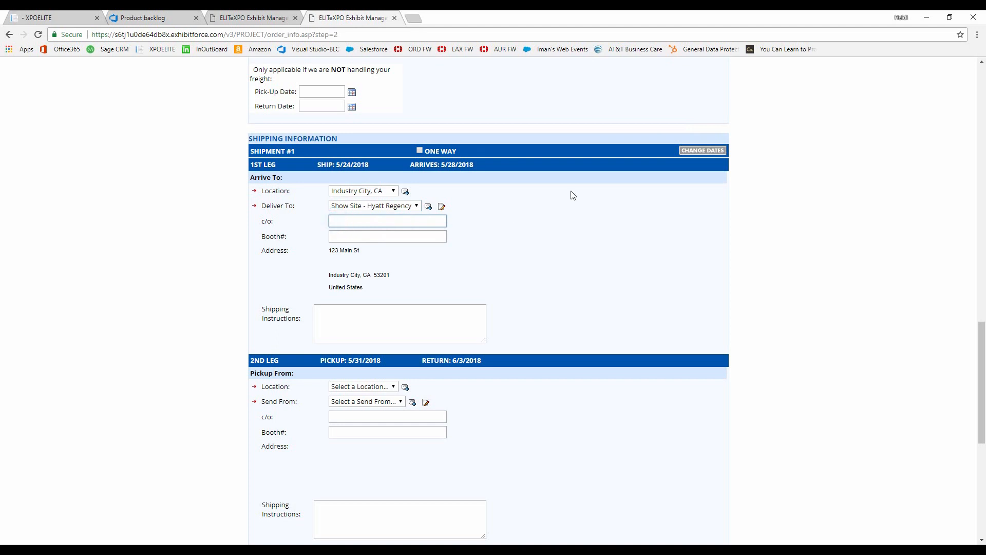
text(Freeman)
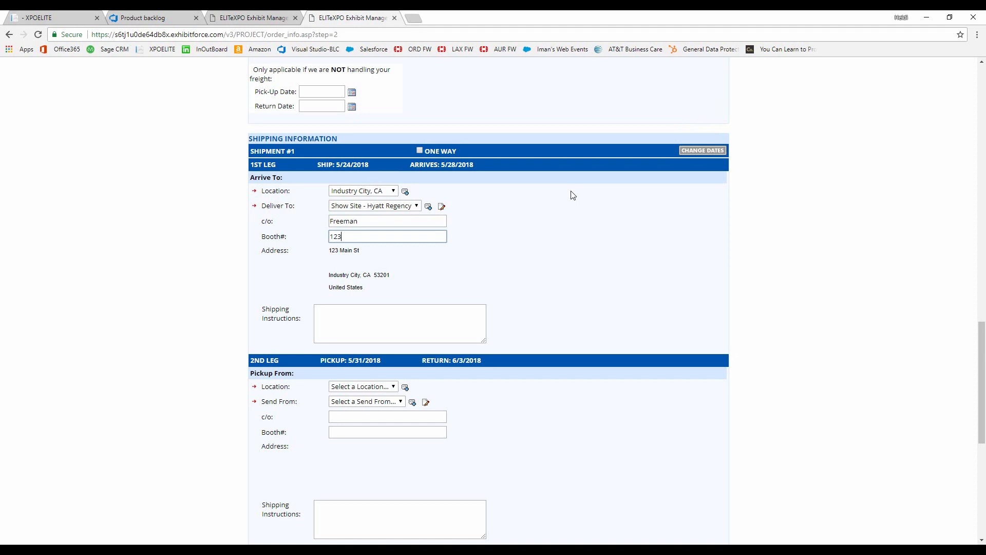
double_click(359, 275)
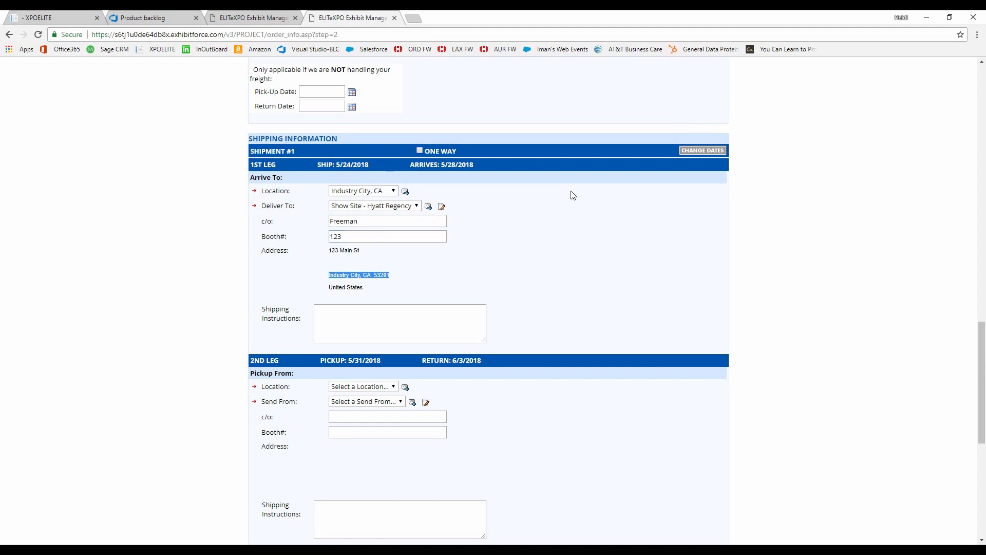
click(400, 323)
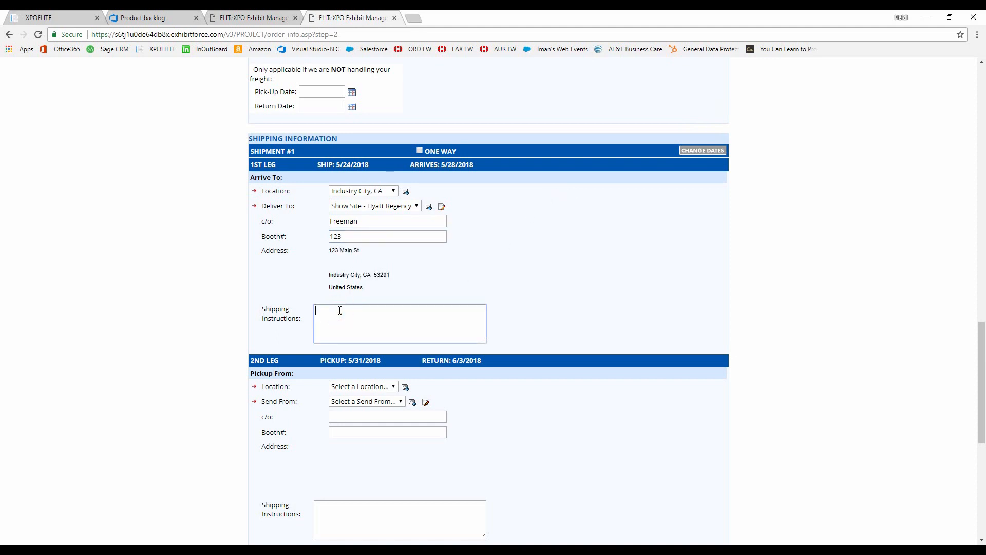
text(Deliver to Showsite by 8am!)
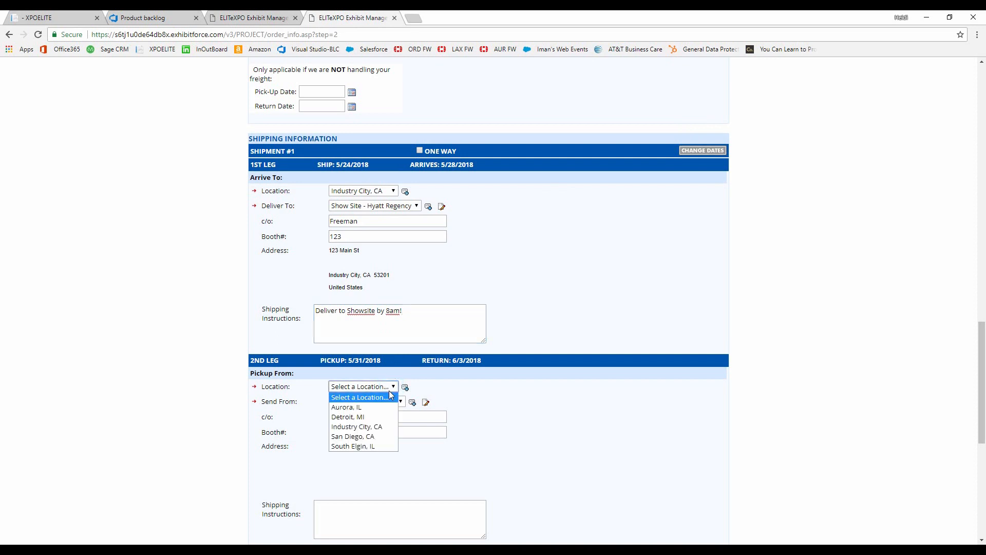
Send the return leg from Hyatt Regency, Industry City, c/o Freeman: 'Recover by 1700 as that is Force time'
click(356, 426)
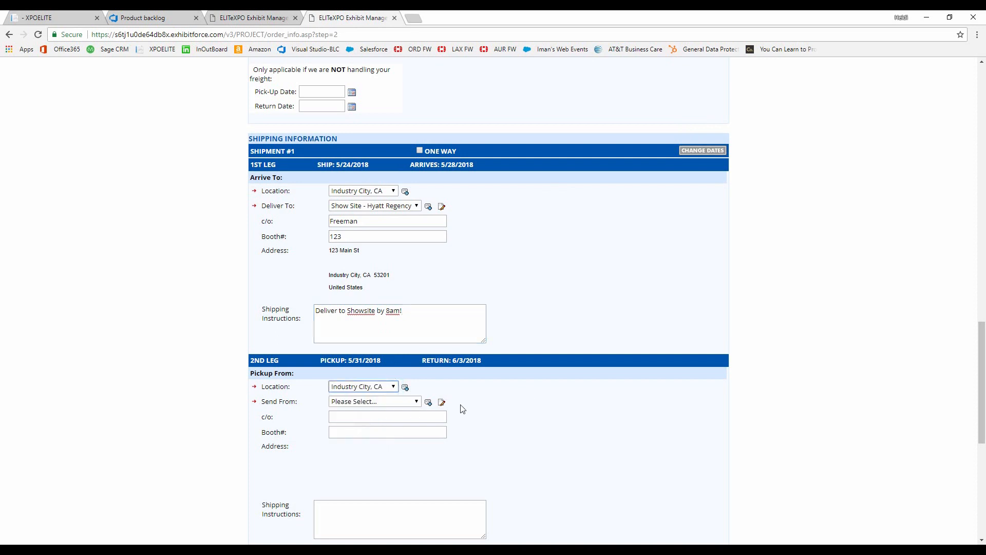
click(374, 402)
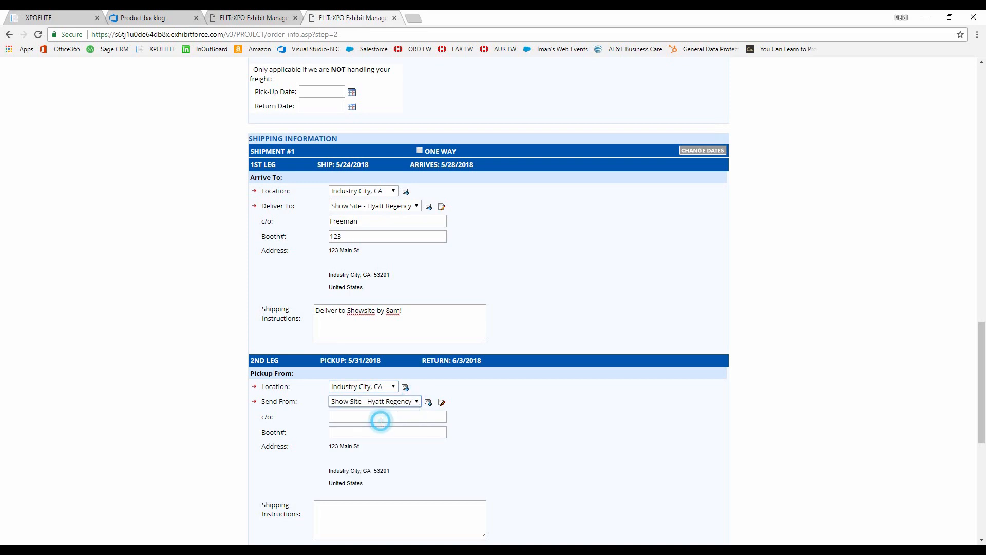
click(387, 417)
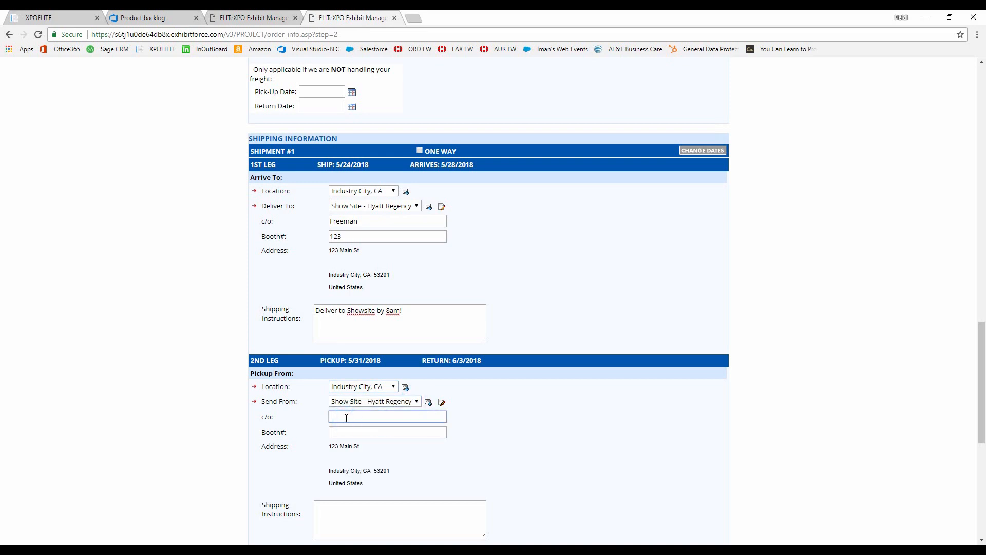
text(Freeman)
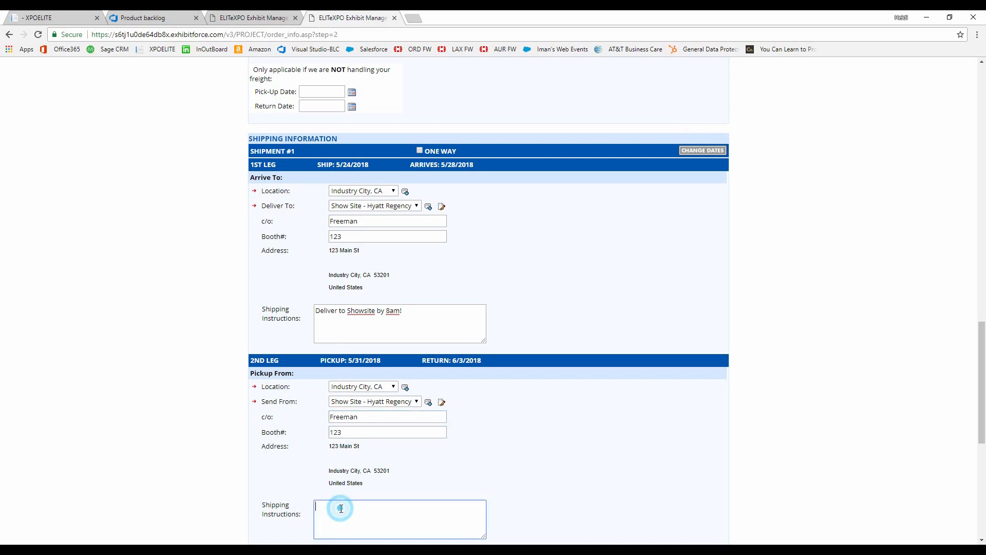
text(Recover by 1700 as that is Force time)
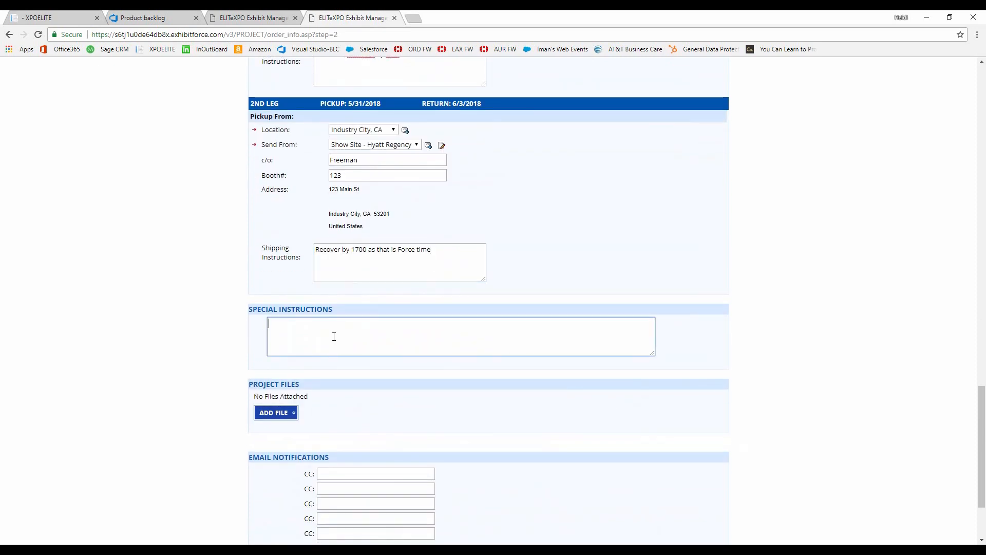
Add special instruction 'Requires trailerload.' and enter the inventory email in the first CC field
text(Requires trailerload.)
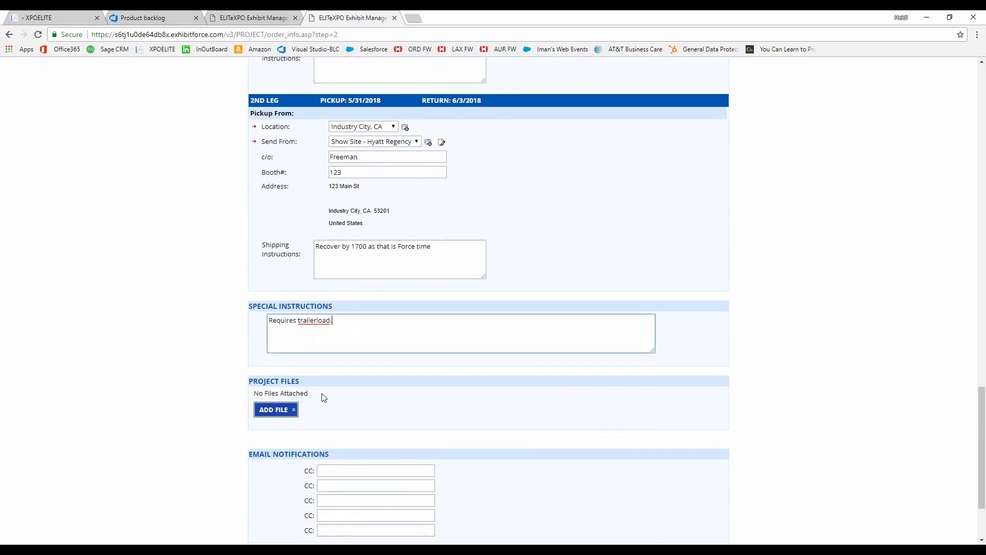
scroll(down, 3)
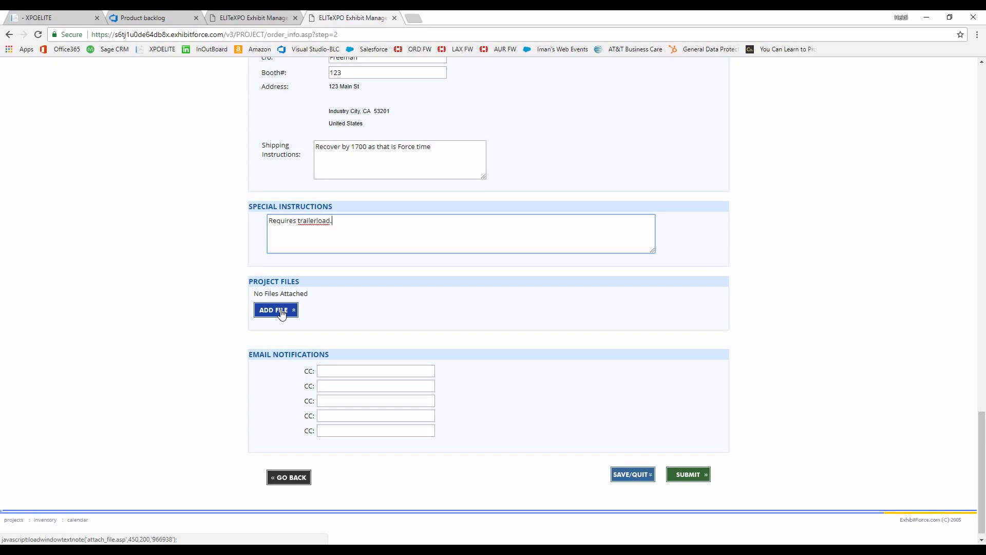
click(375, 370)
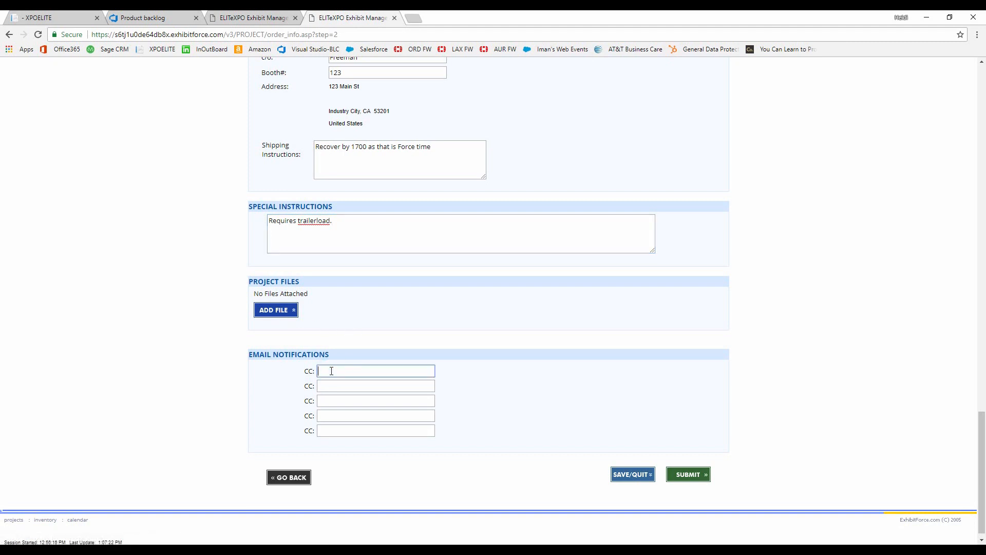
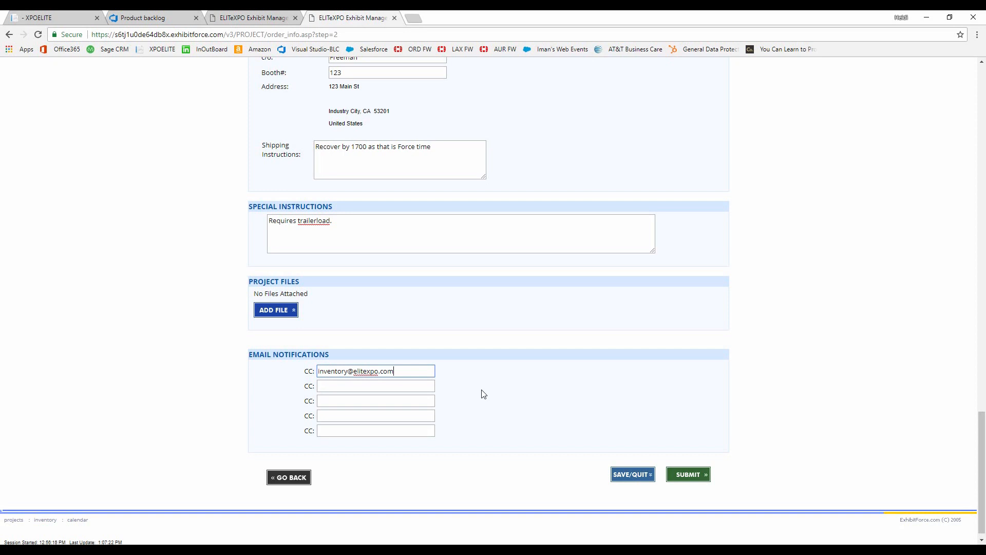
mouse_move(633, 444)
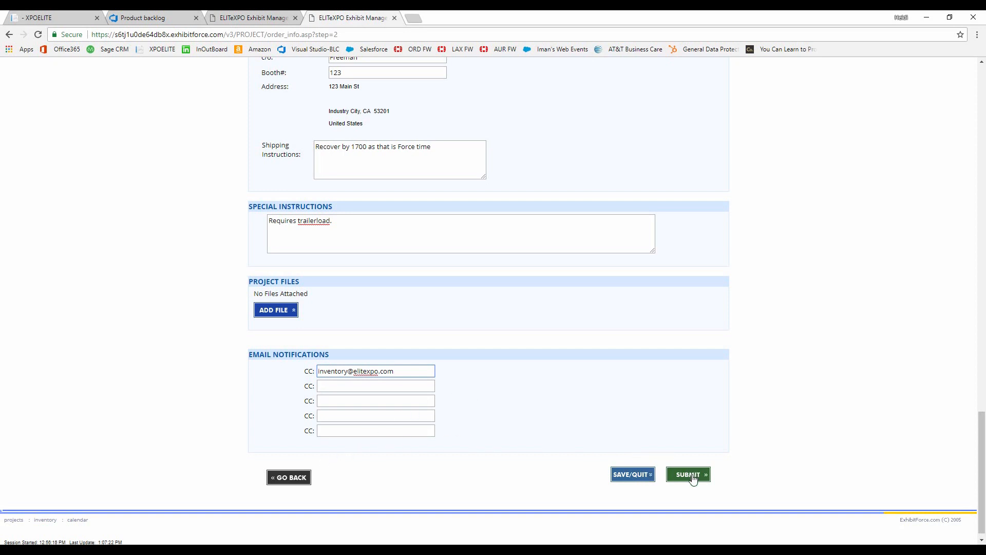
mouse_move(632, 473)
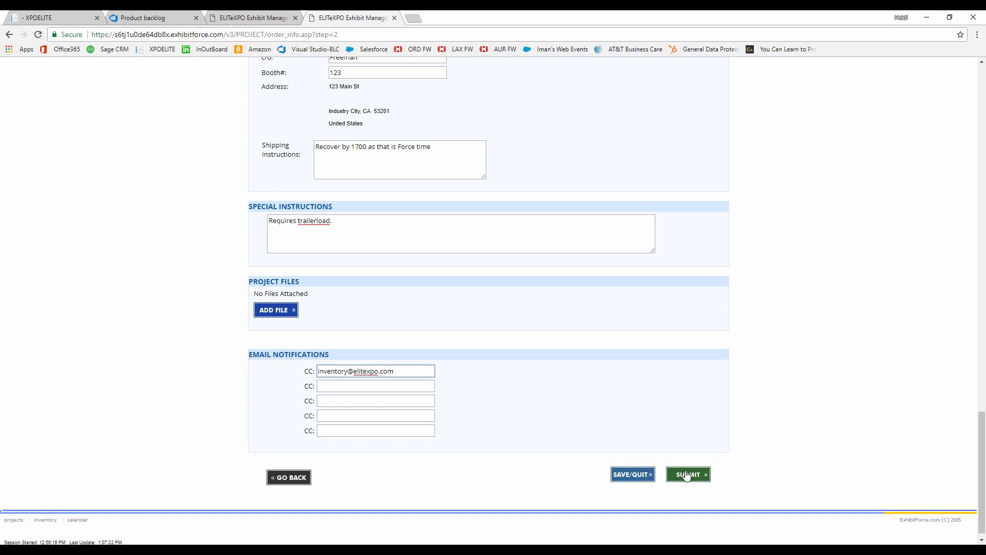
mouse_move(855, 182)
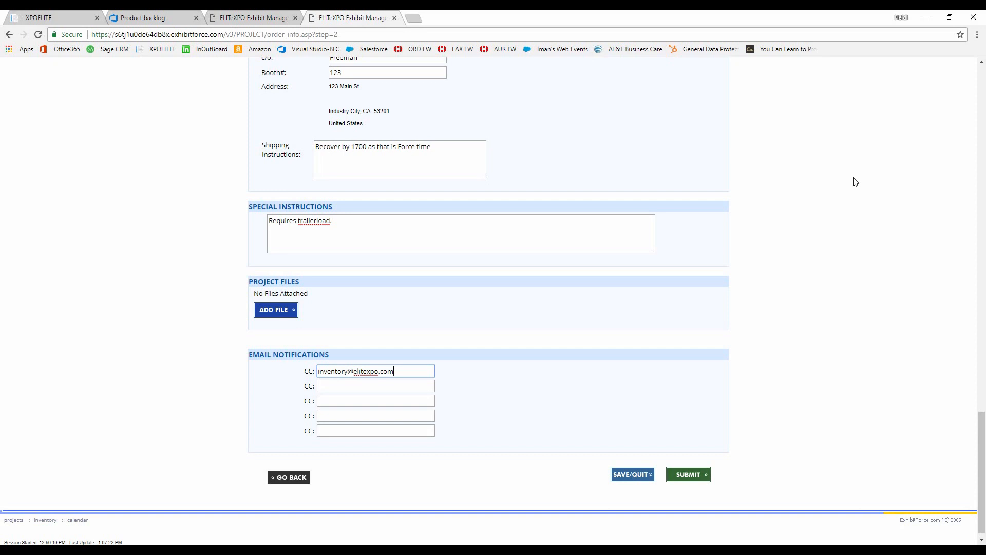
mouse_move(885, 202)
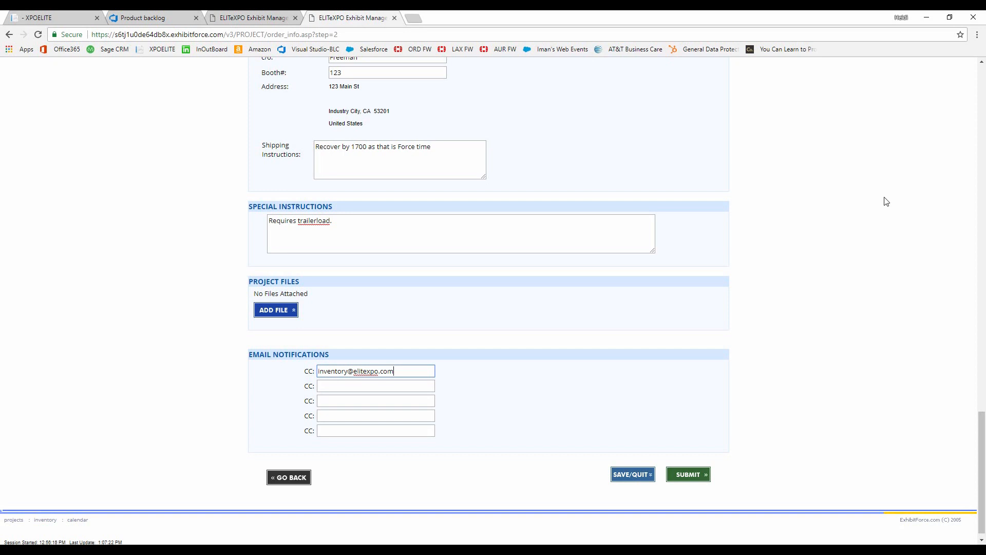
Submit the order and scroll through the event #7180 Order Confirmation page
click(687, 473)
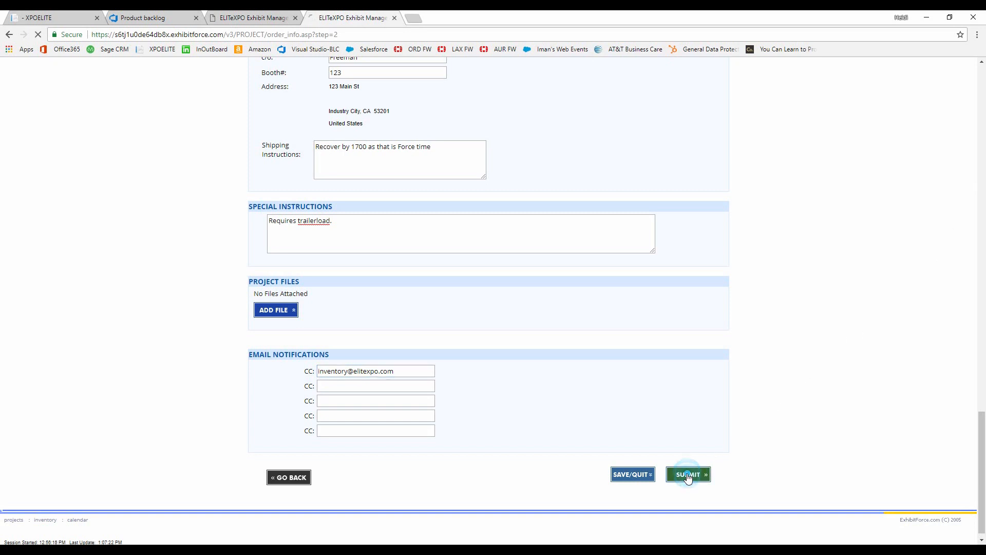
click(687, 474)
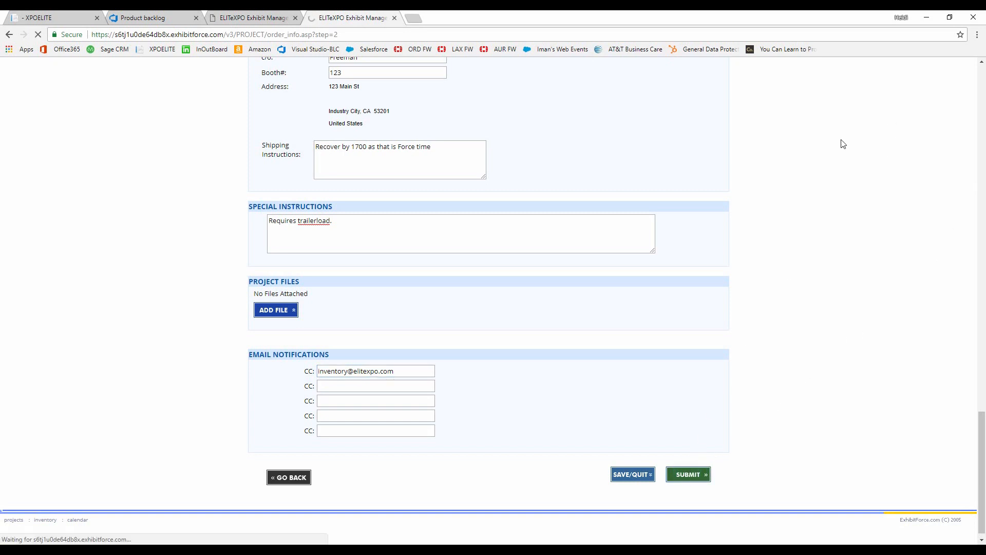
click(687, 473)
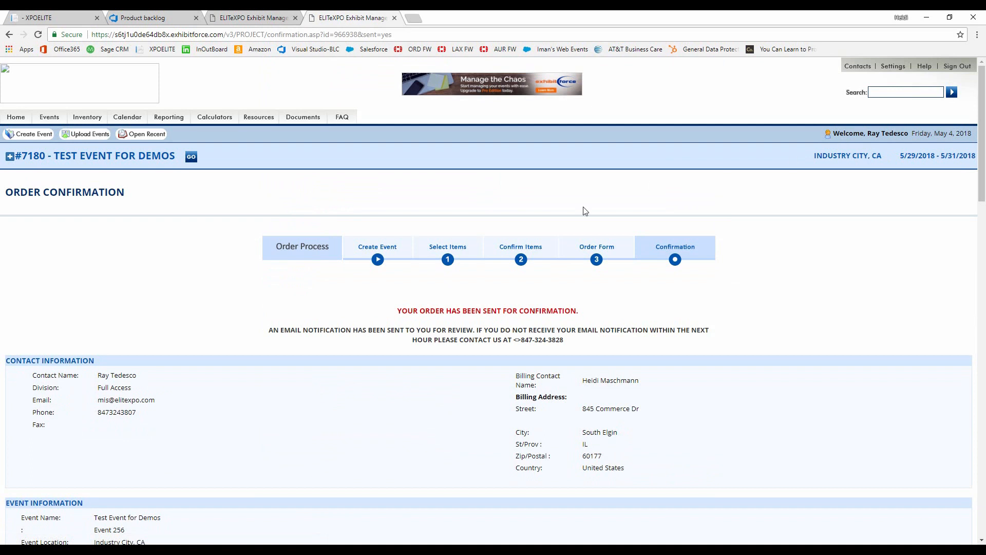
mouse_move(600, 325)
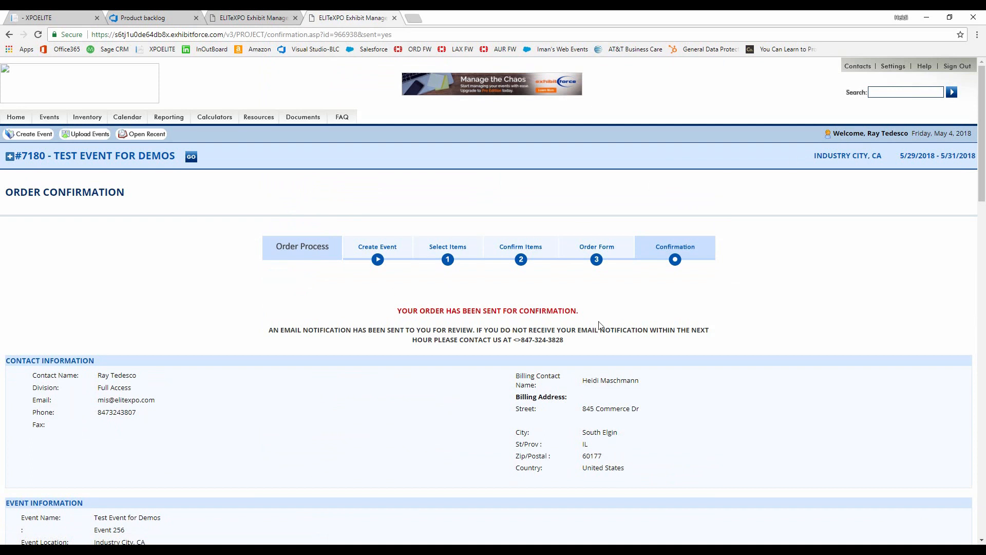
mouse_move(422, 333)
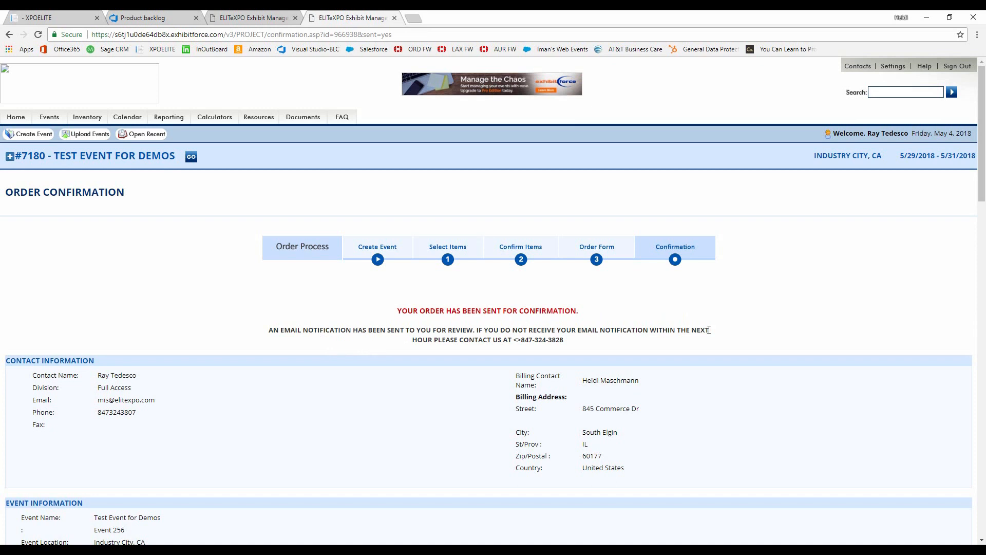
mouse_move(742, 331)
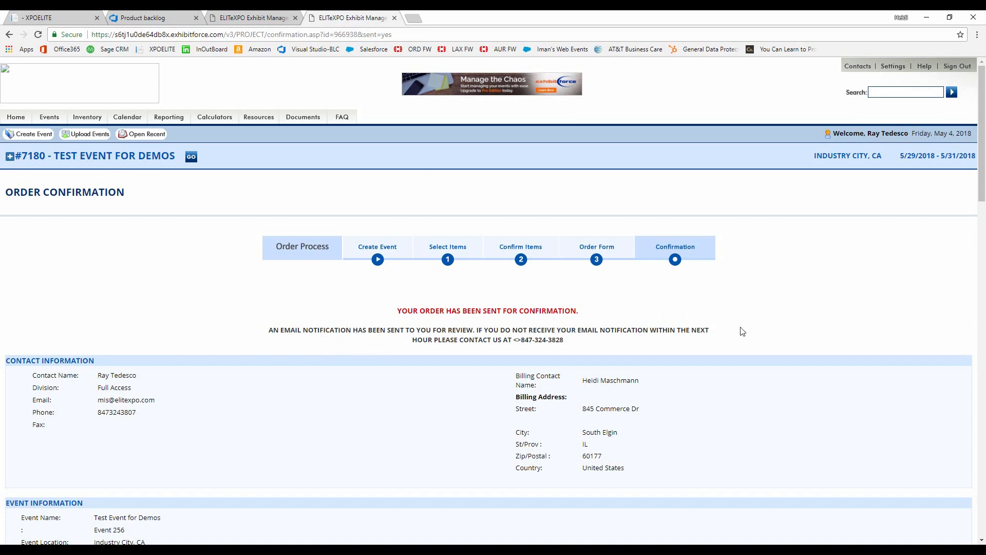
mouse_move(568, 332)
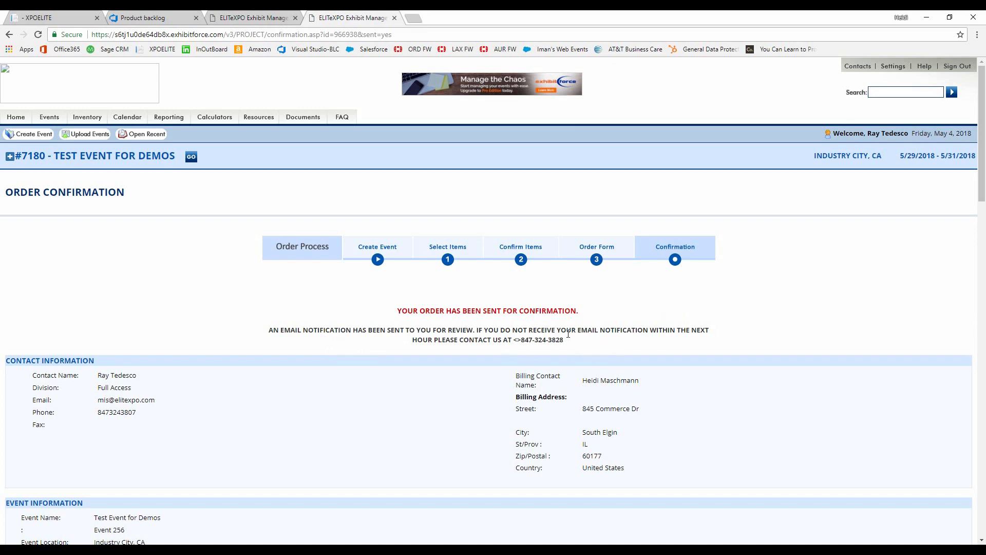
scroll(down, 3)
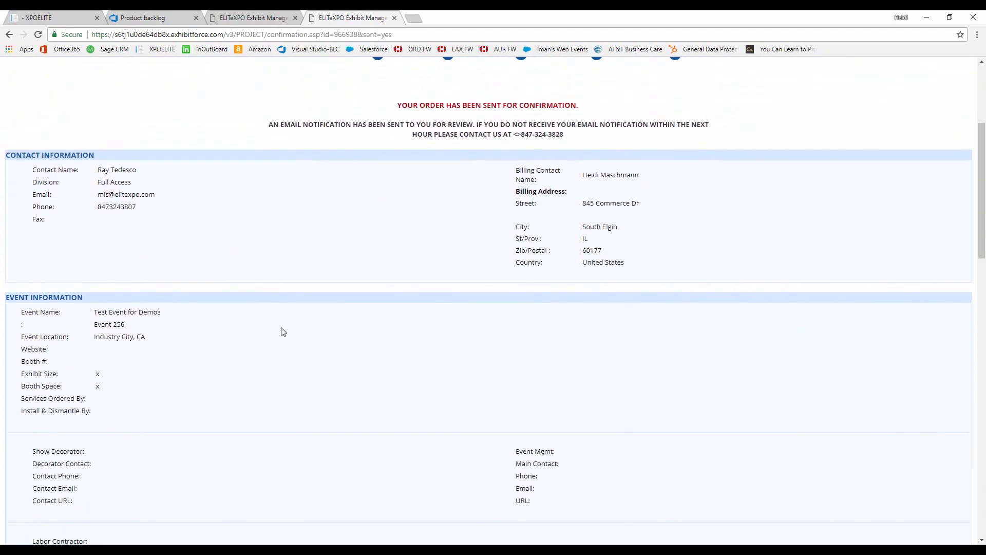
scroll(down, 3)
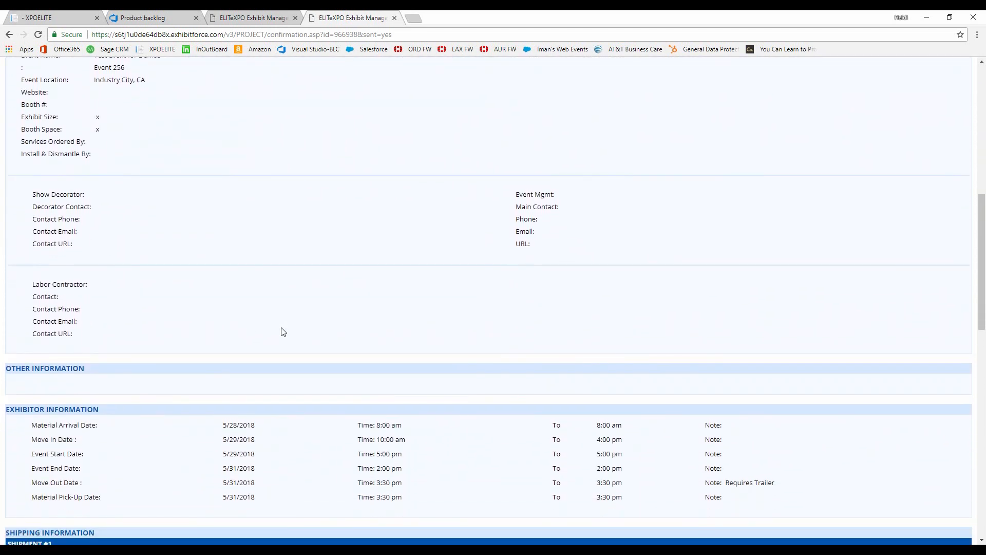
scroll(down, 3)
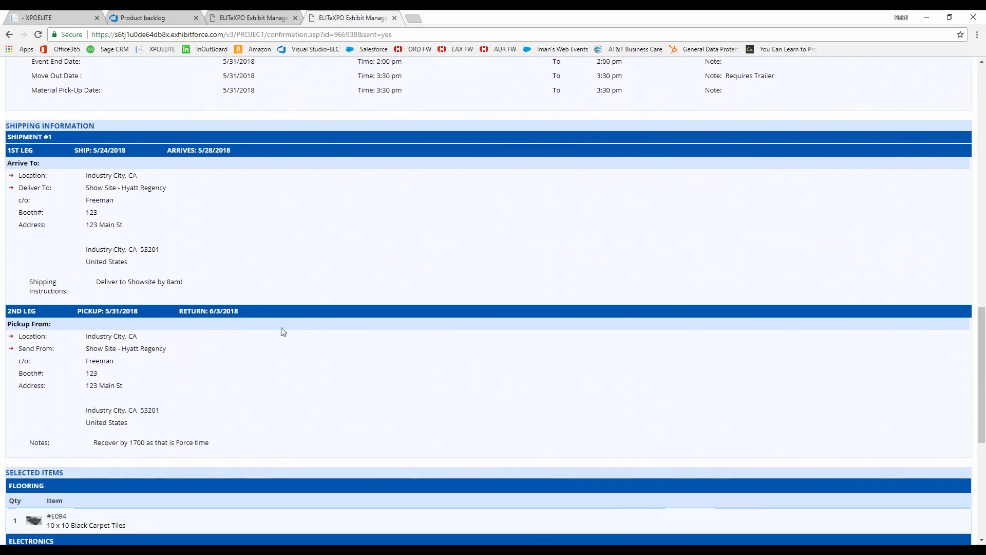
scroll(down, 3)
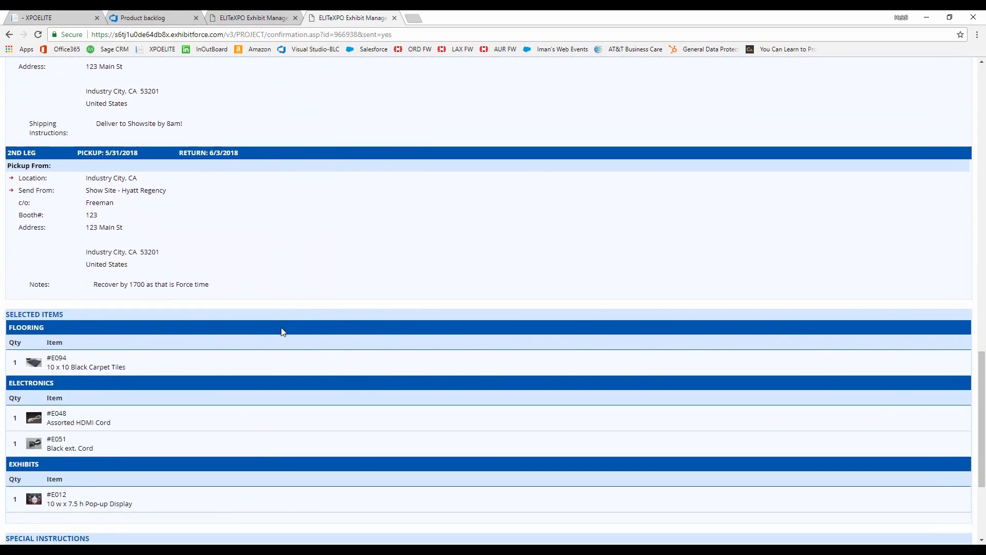
scroll(down, 3)
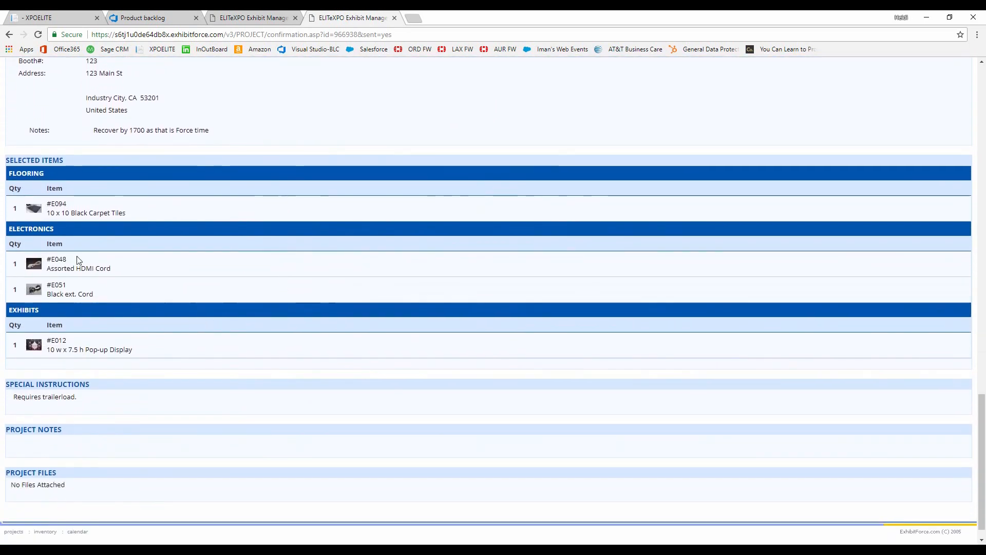
scroll(down, 3)
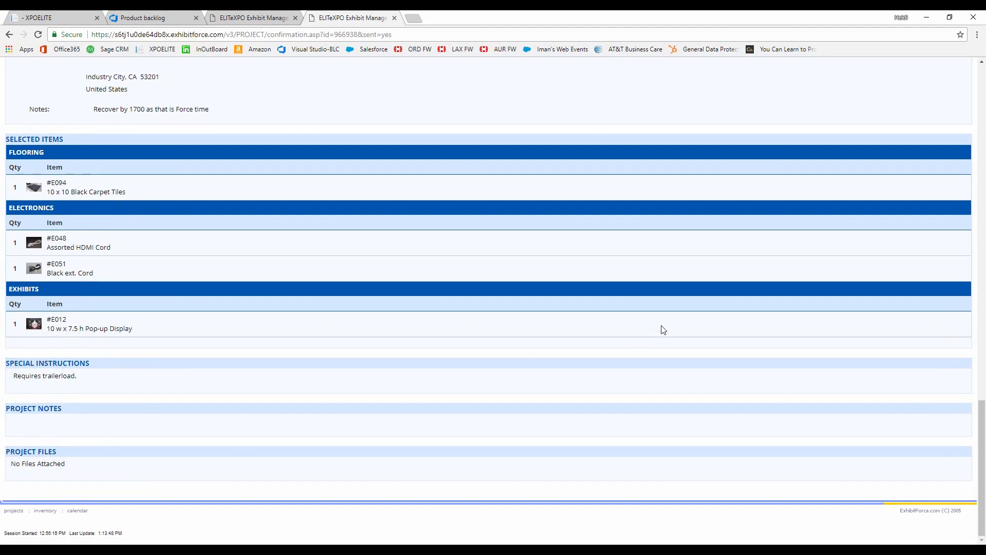
scroll(up, 3)
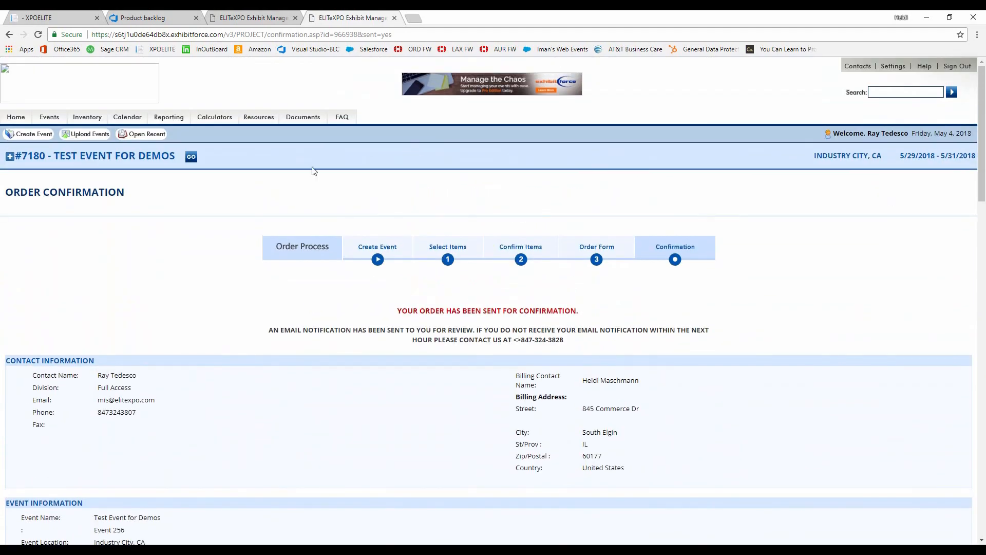
mouse_move(9, 157)
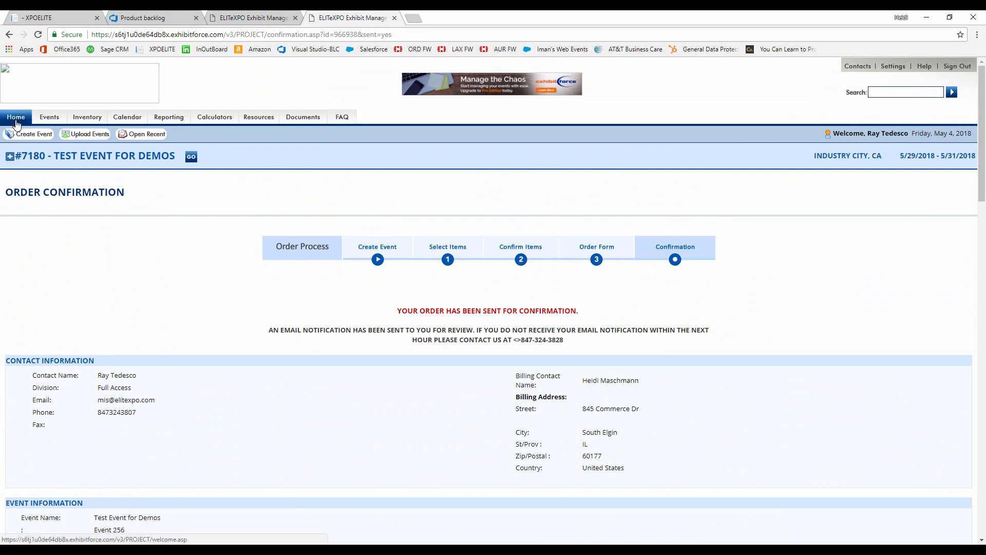
Return Home and expand Test Event for Demos #7180 to see its Submitted details
click(15, 117)
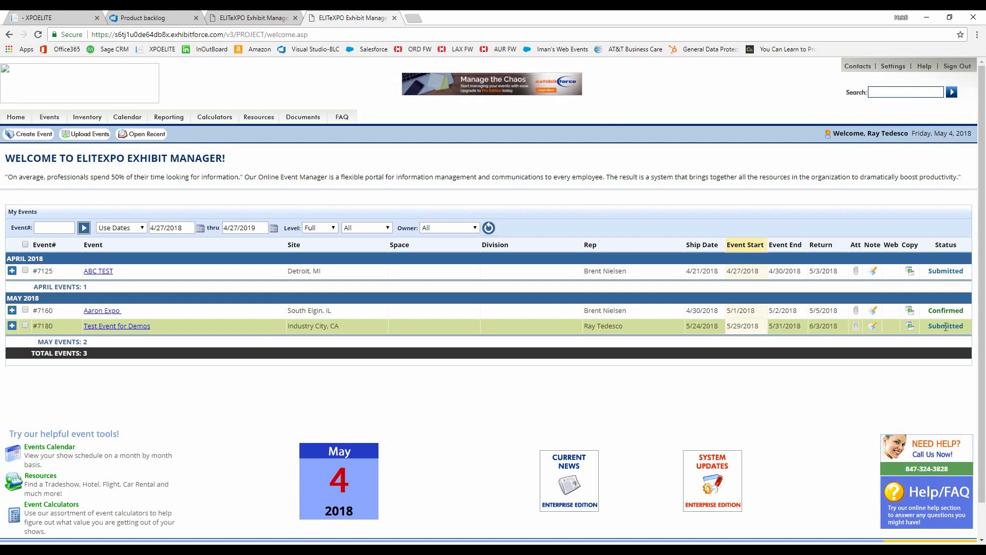
click(12, 325)
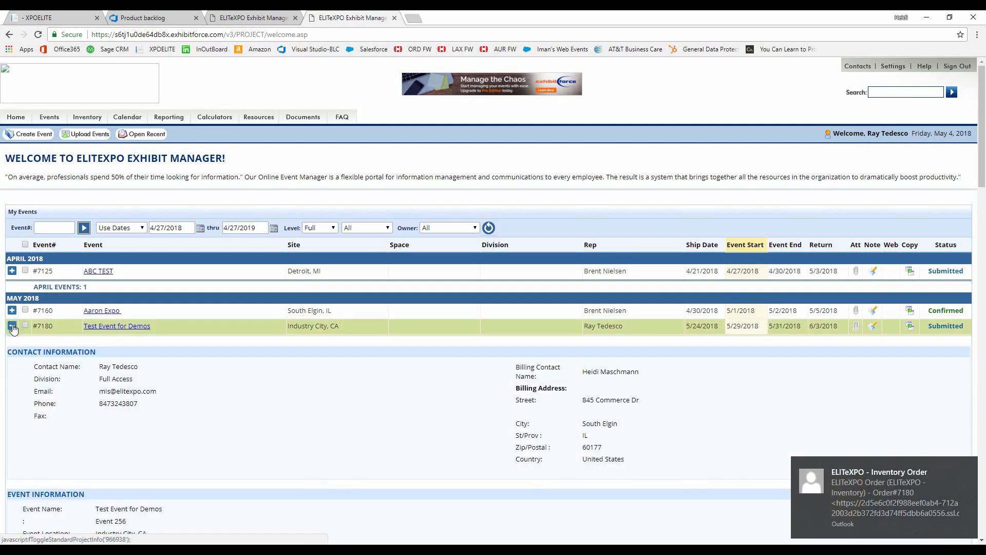
scroll(down, 3)
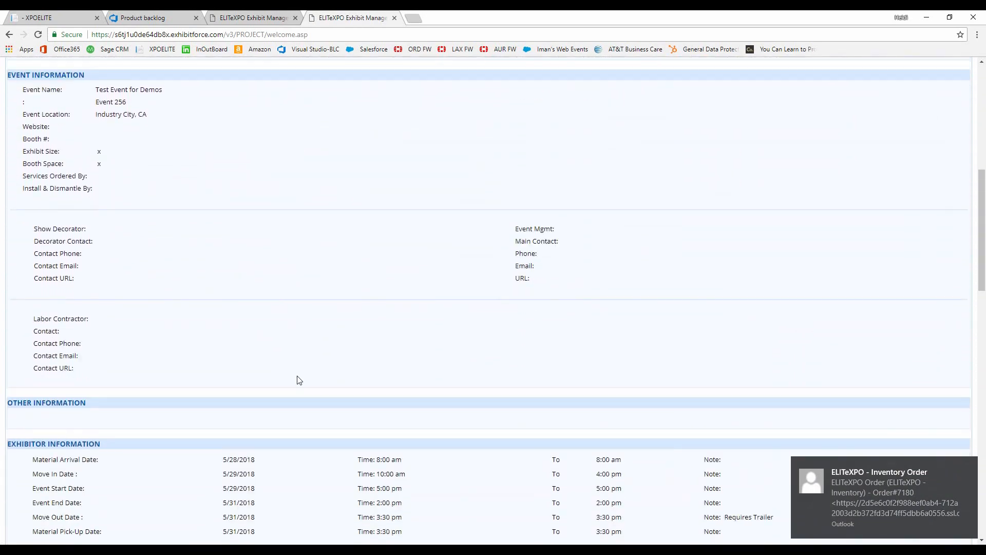
scroll(down, 3)
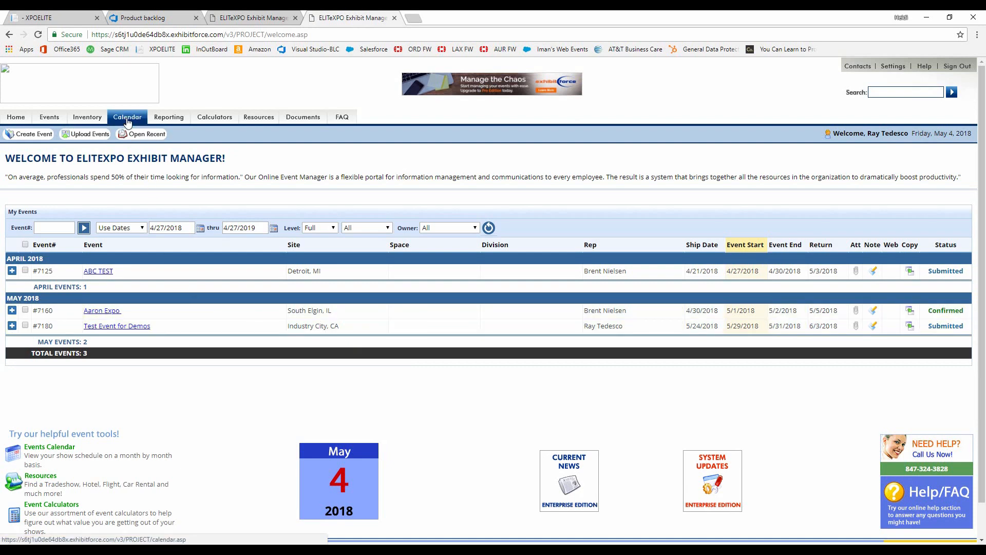
mouse_move(86, 117)
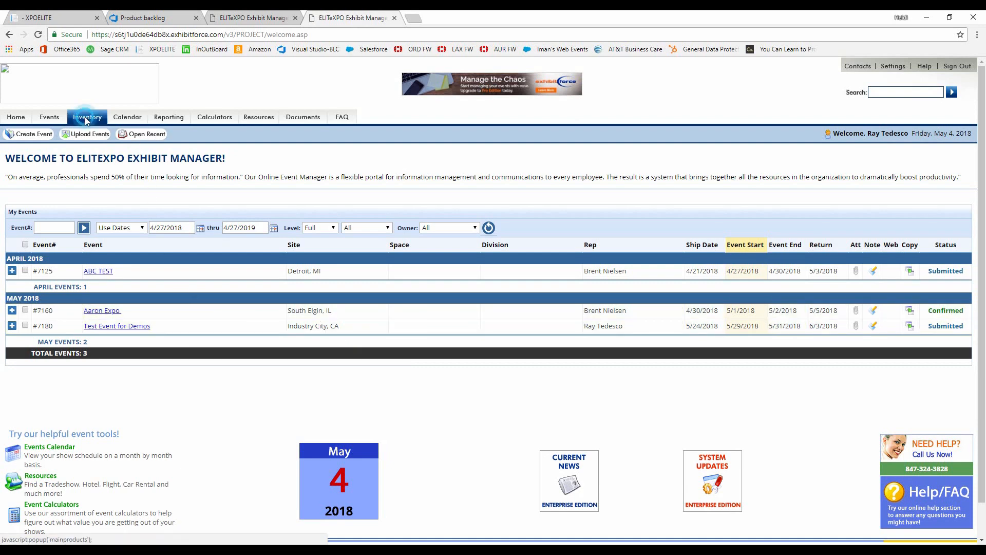
Open the Inventory Catalog, list Accessories items, and show an item's available count
click(87, 117)
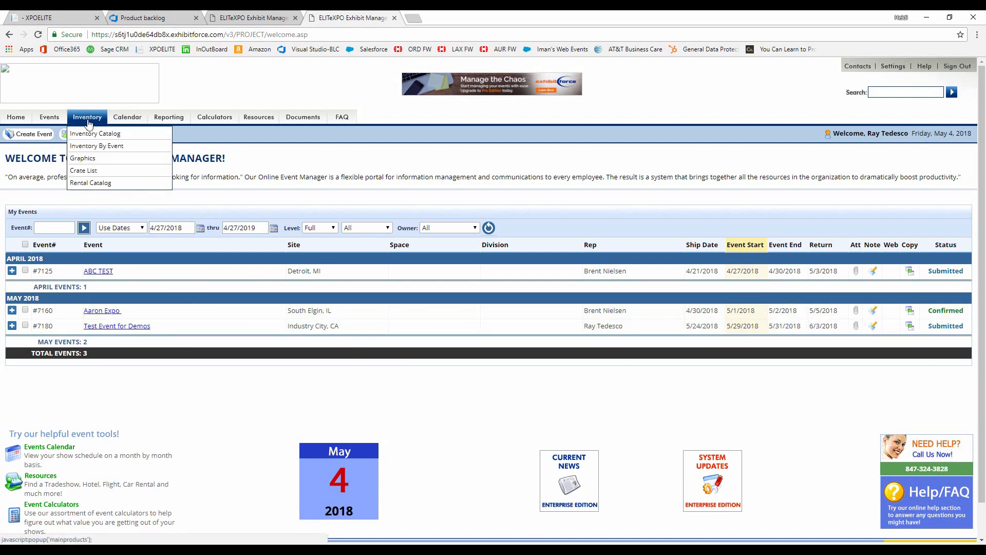
mouse_move(95, 134)
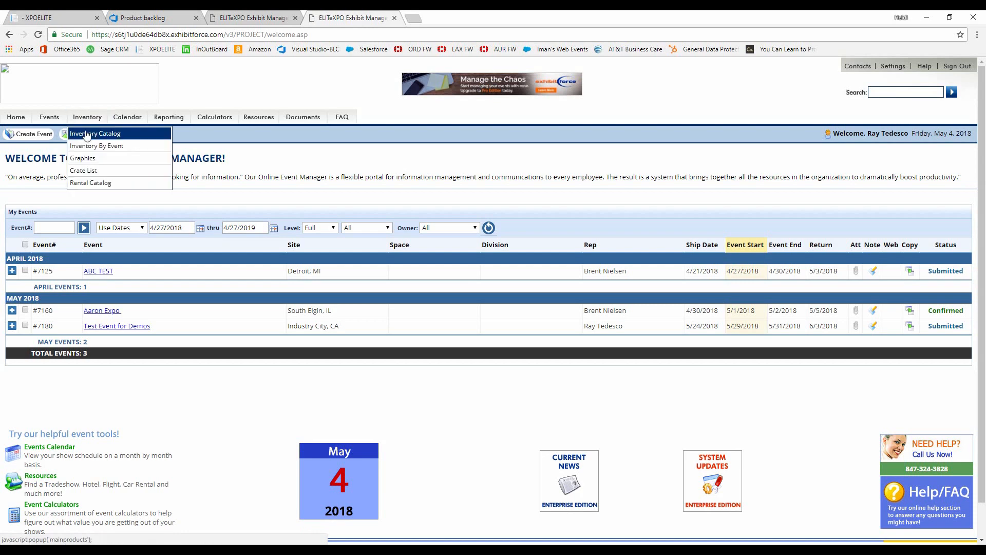
click(95, 133)
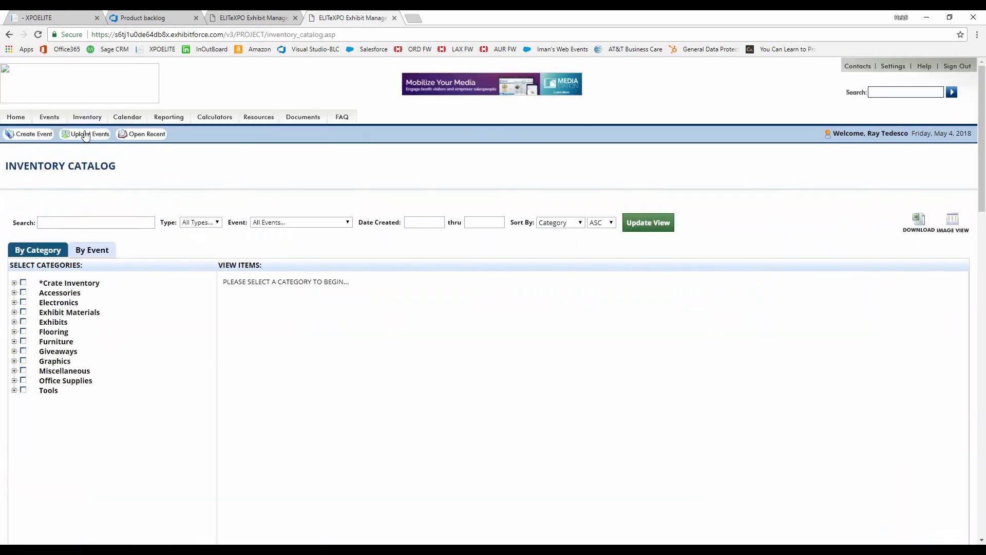
mouse_move(253, 193)
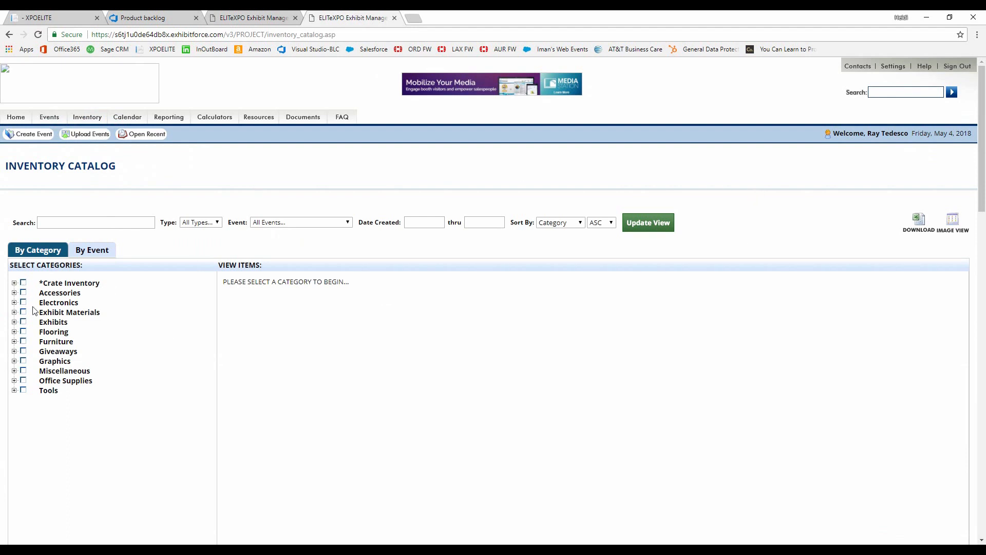
click(14, 292)
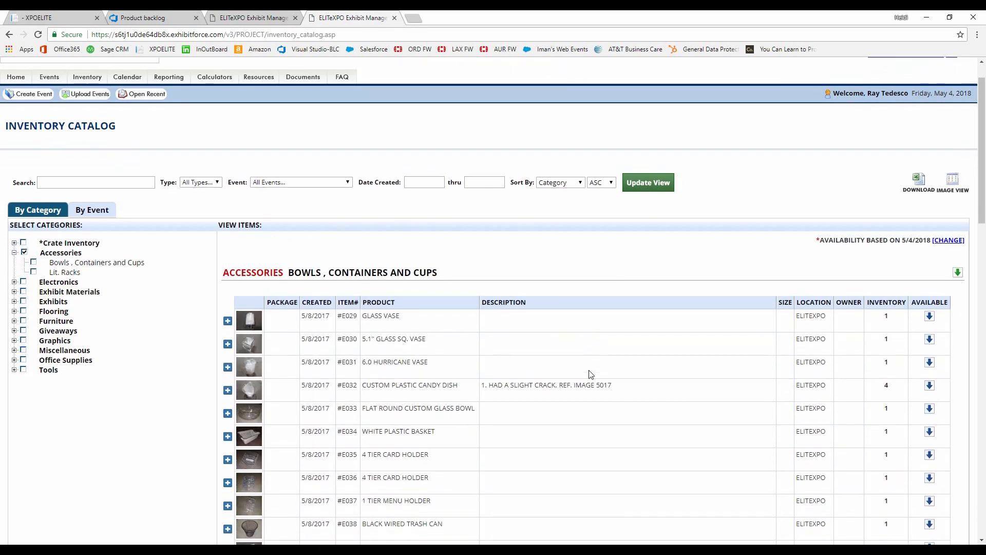
scroll(down, 3)
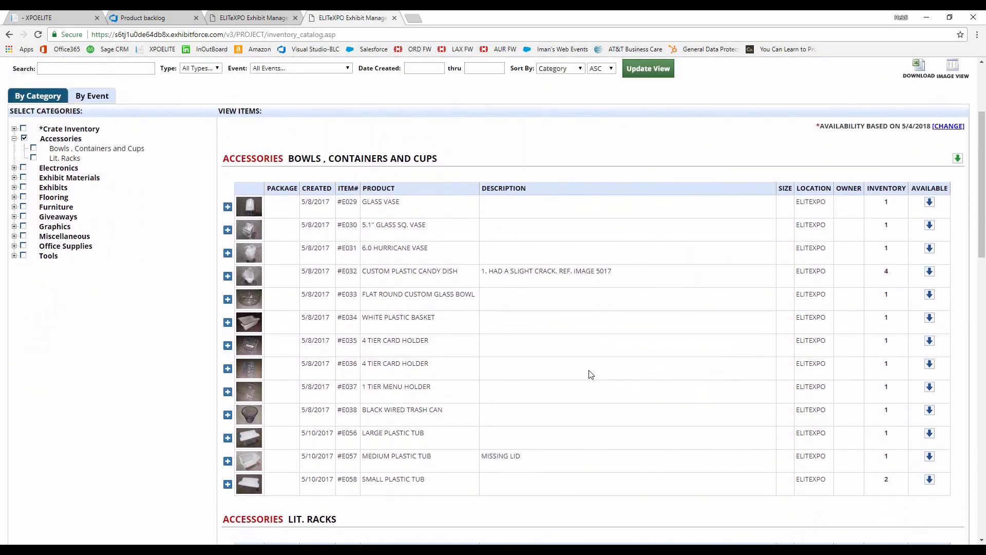
mouse_move(903, 350)
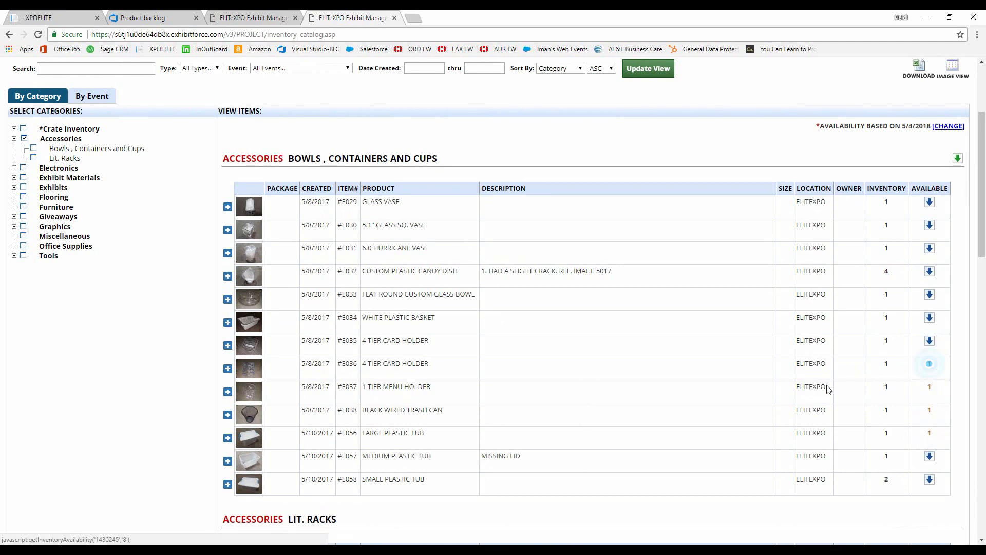
click(929, 363)
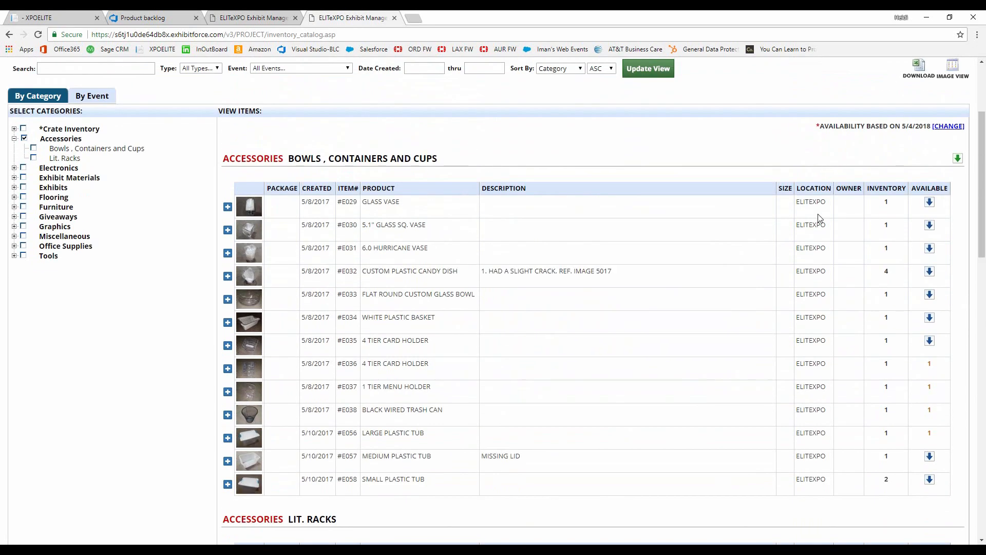
mouse_move(649, 425)
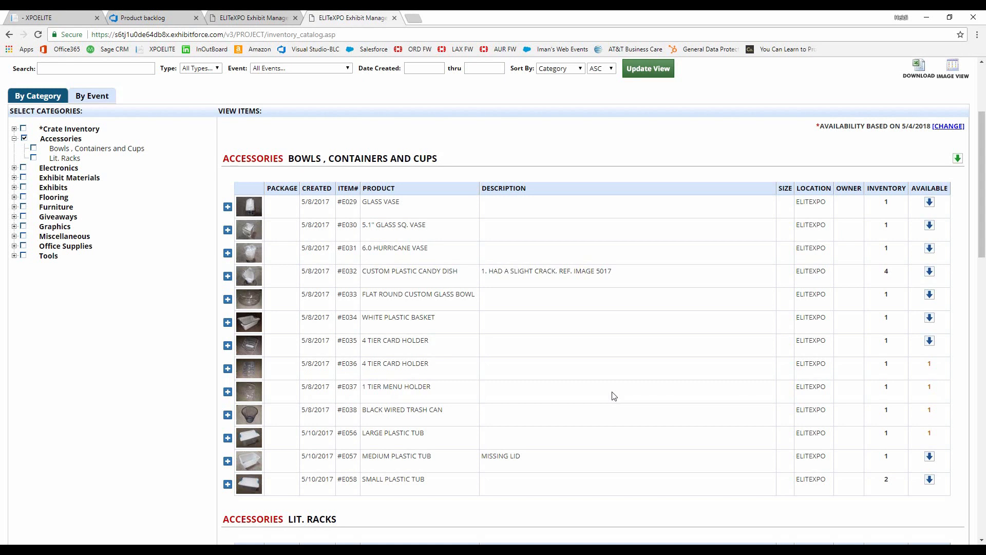
mouse_move(896, 150)
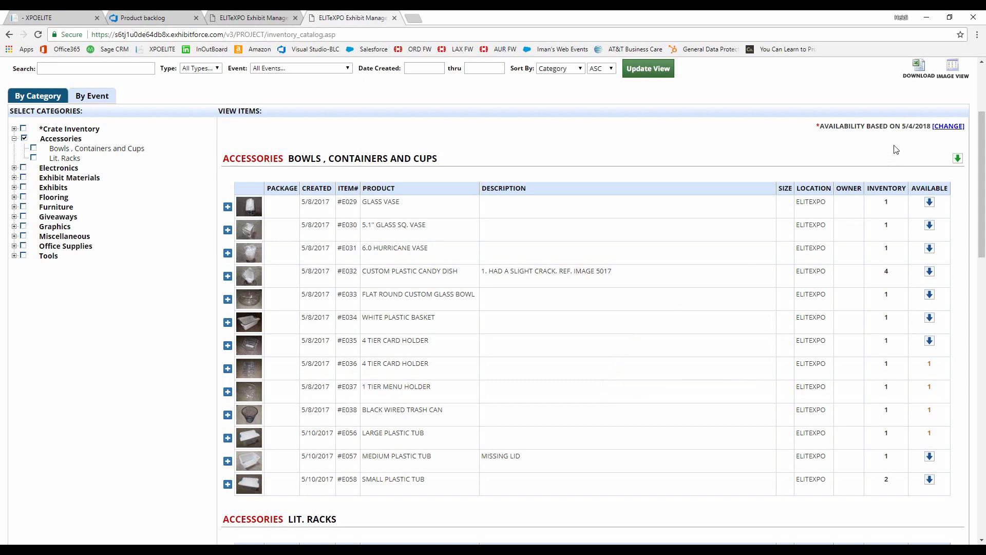
mouse_move(949, 126)
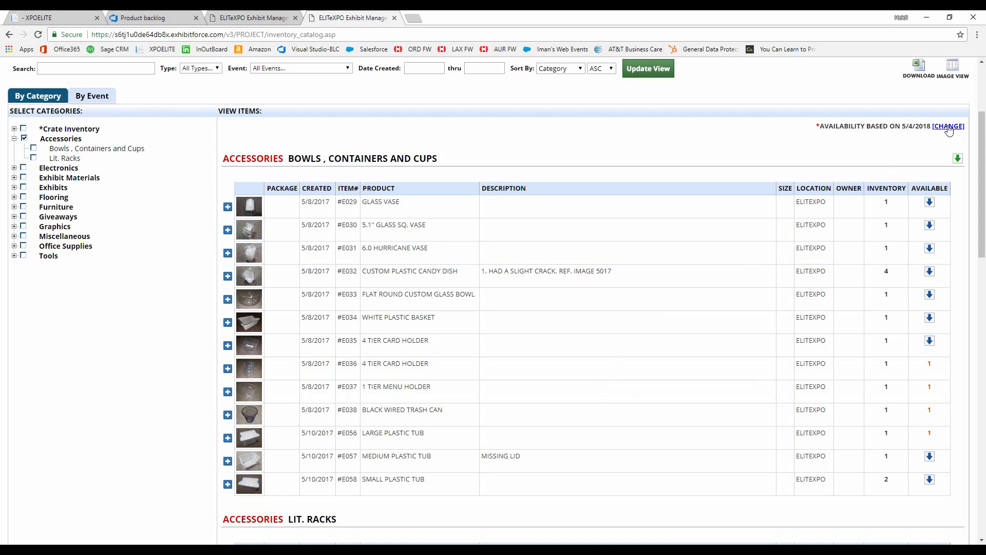
Change the availability time frame to start 5/30/2018
click(947, 125)
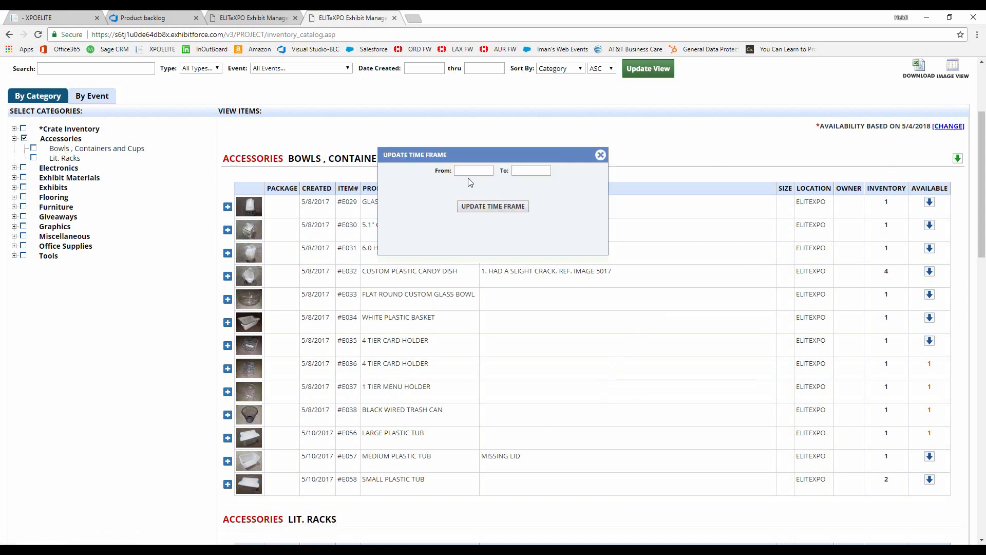
click(473, 170)
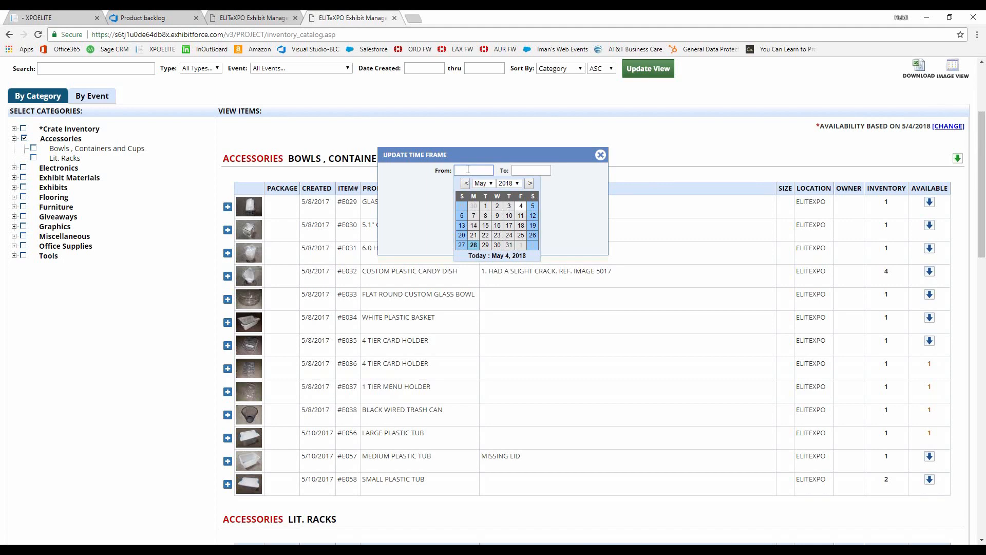
click(485, 244)
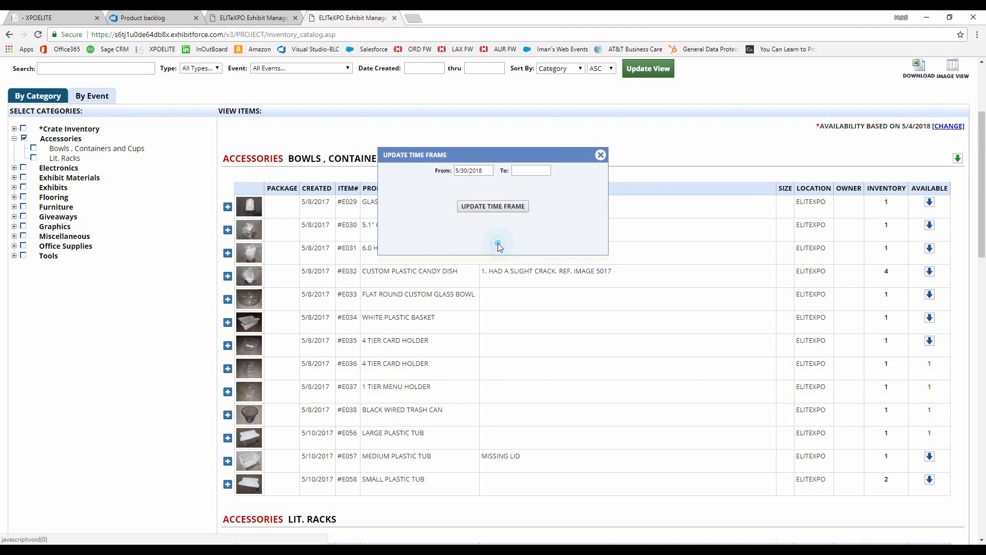
click(530, 170)
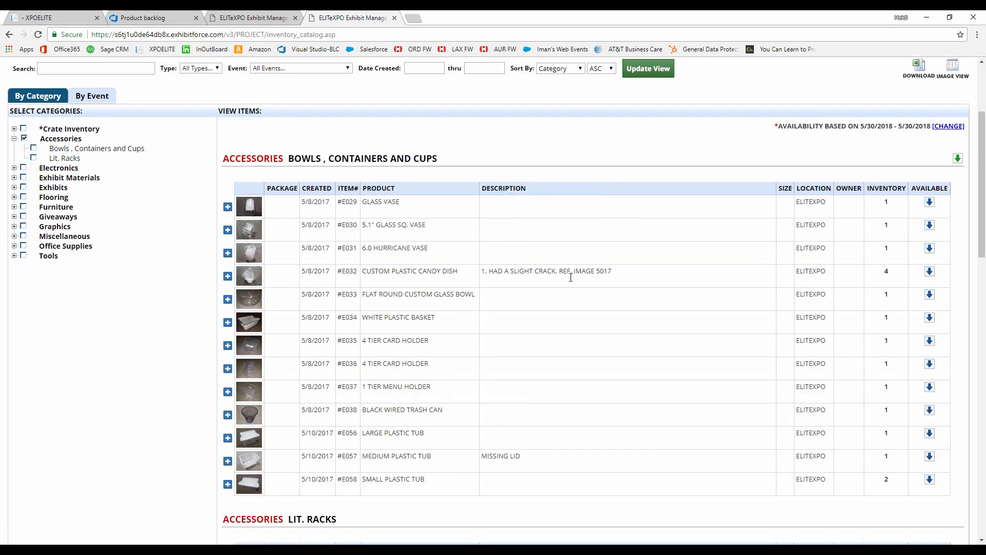
mouse_move(551, 385)
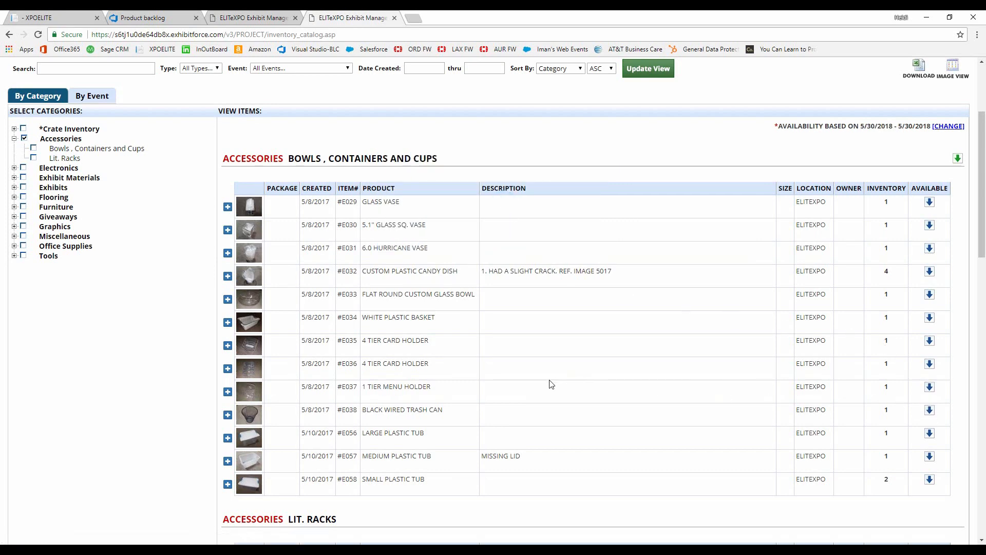
mouse_move(518, 386)
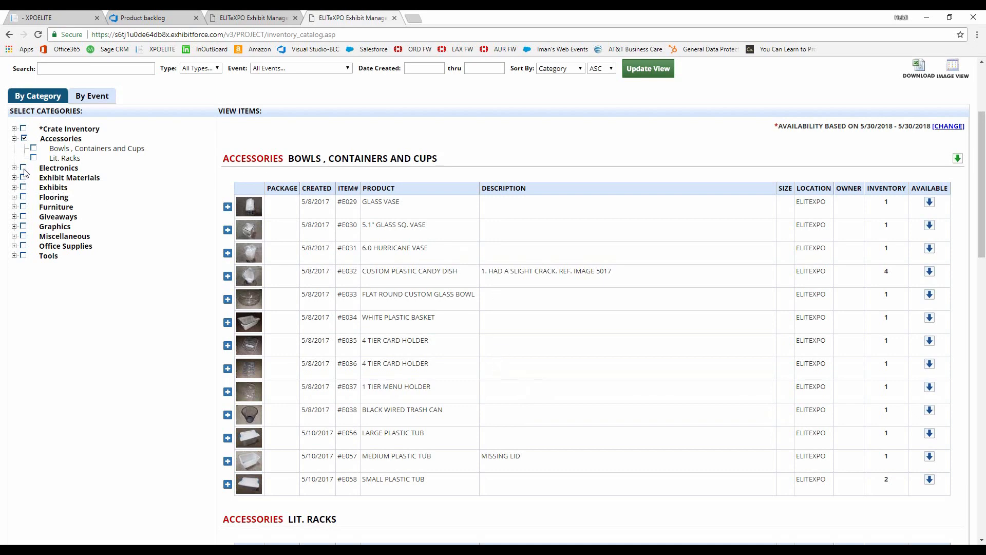
Show the Black Ext. Cord's availability, which is 0
scroll(down, 3)
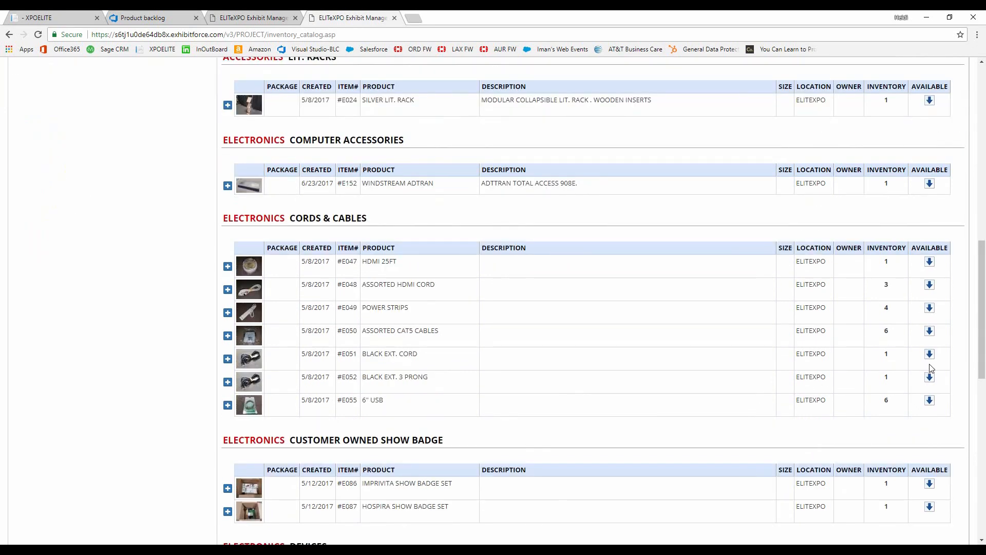
click(929, 353)
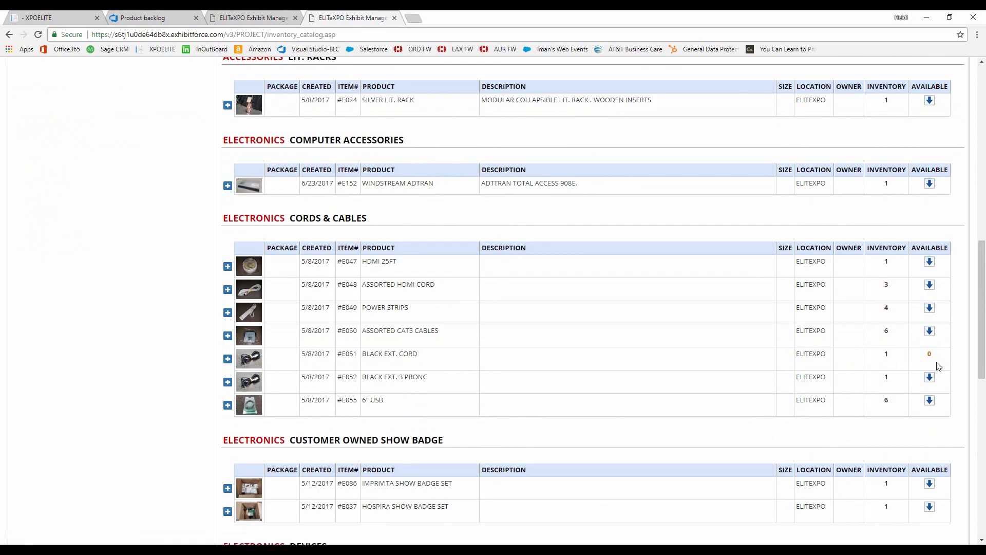
mouse_move(925, 359)
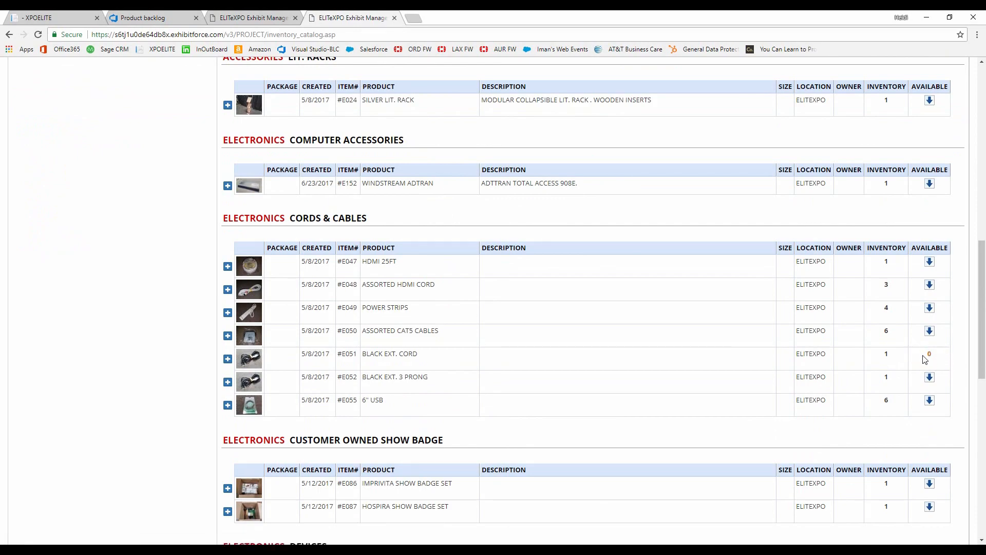
scroll(up, 3)
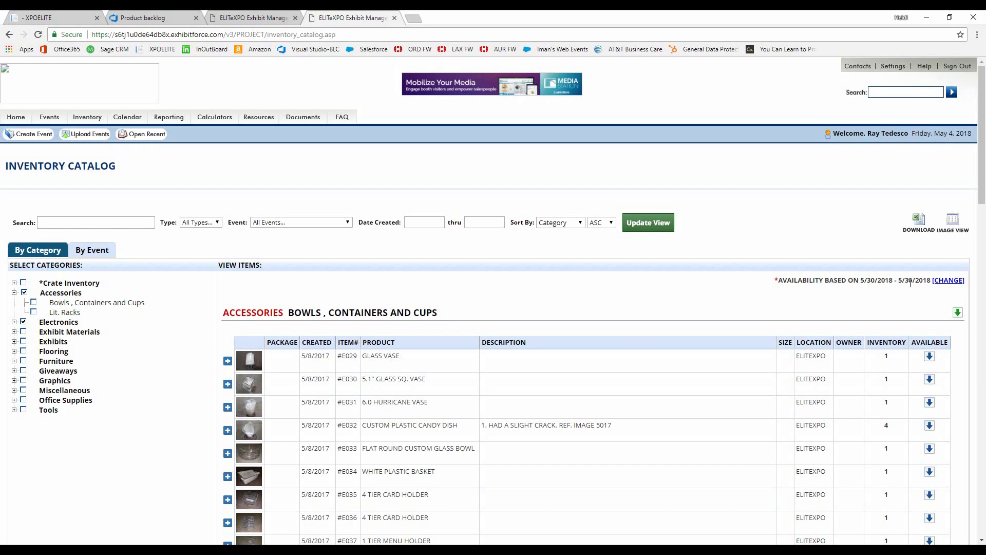
mouse_move(919, 249)
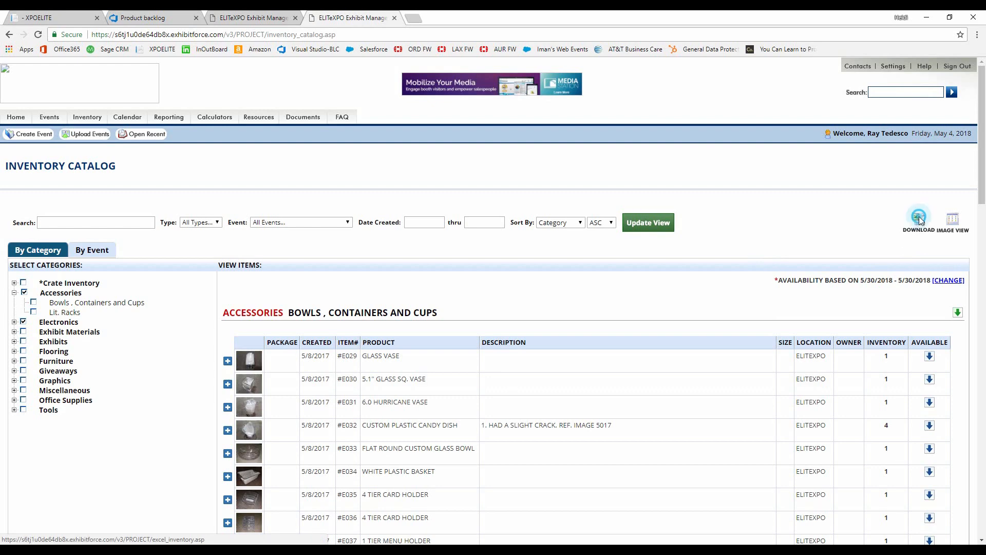
click(917, 218)
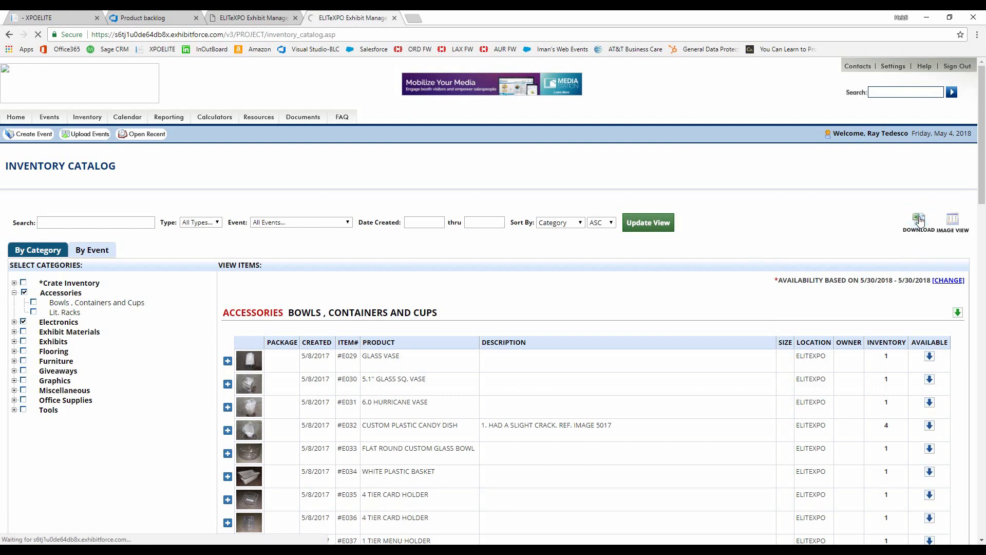
click(918, 219)
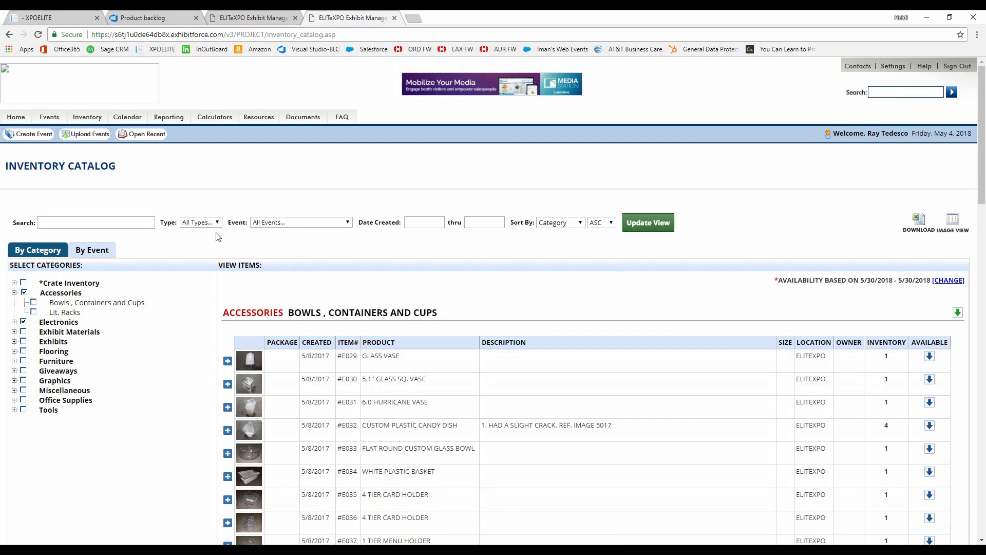
mouse_move(158, 257)
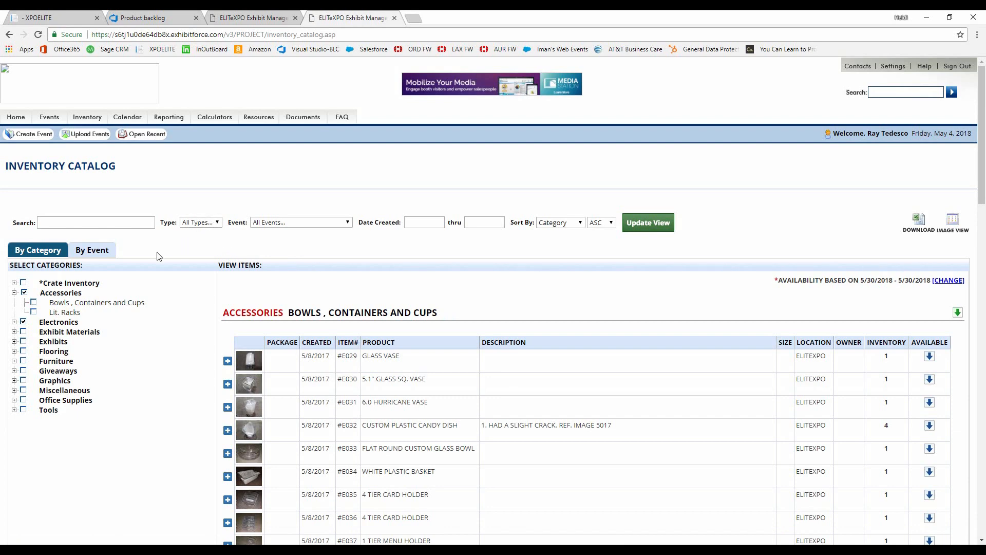
Browse inventory for all 2018 events, then switch back to the By Category tab
click(92, 249)
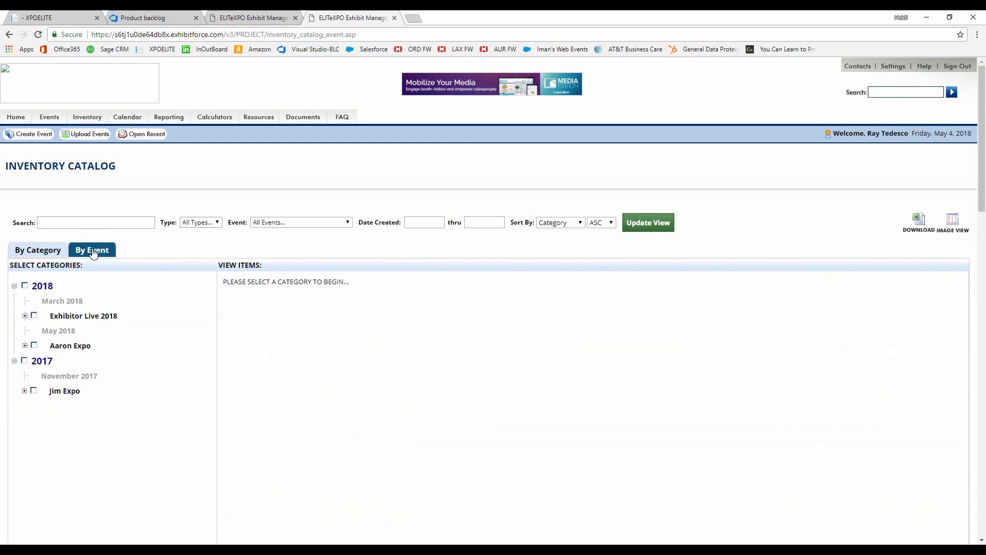
click(24, 285)
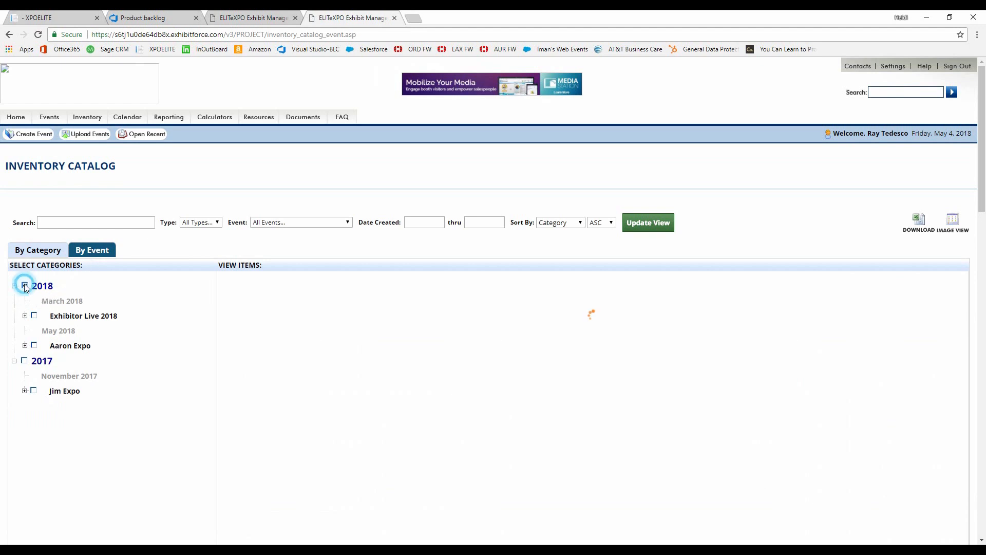
click(25, 286)
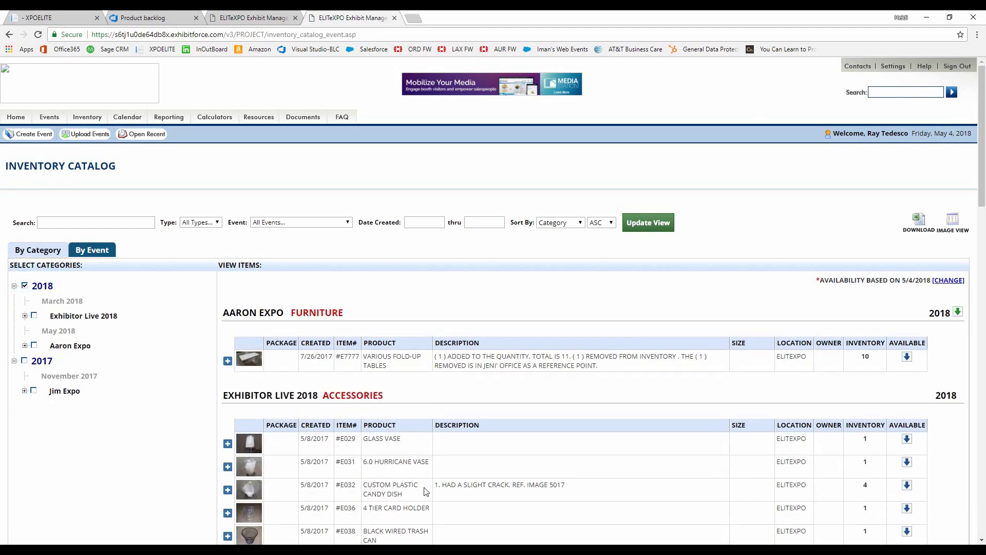
scroll(down, 3)
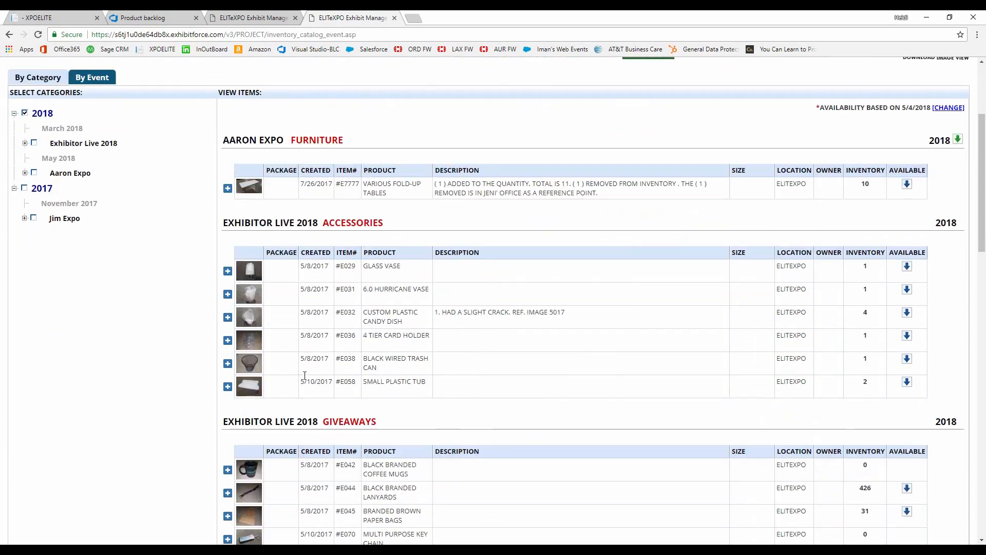
scroll(down, 3)
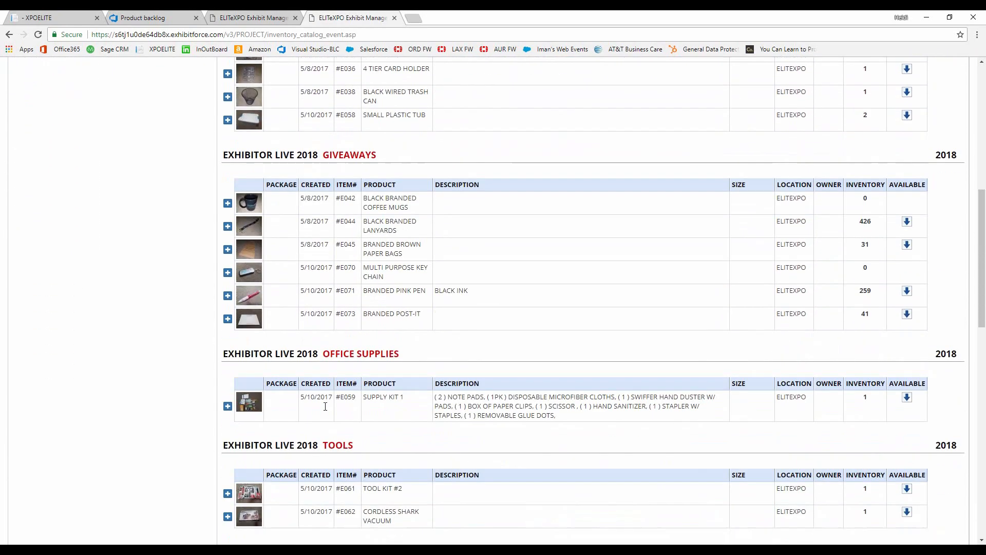
scroll(down, 3)
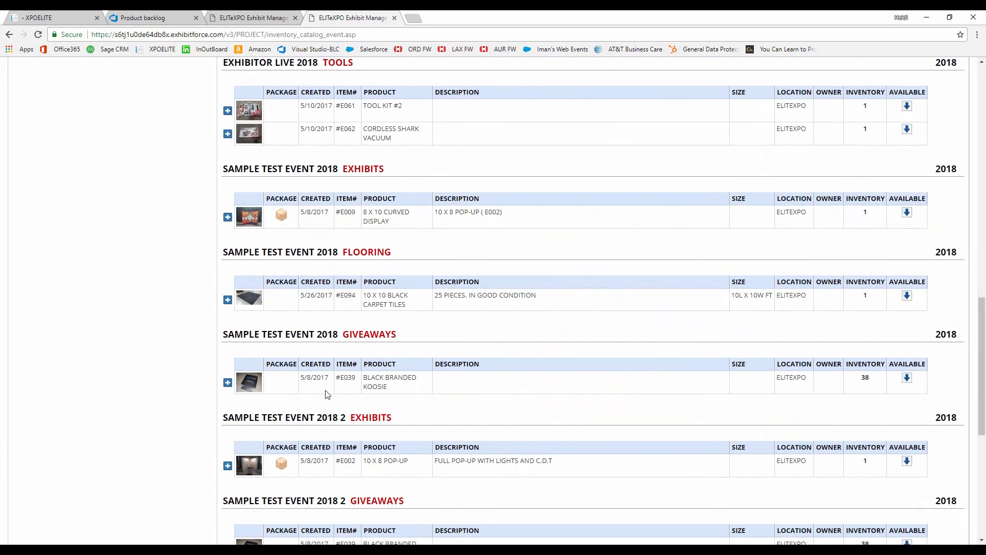
scroll(up, 3)
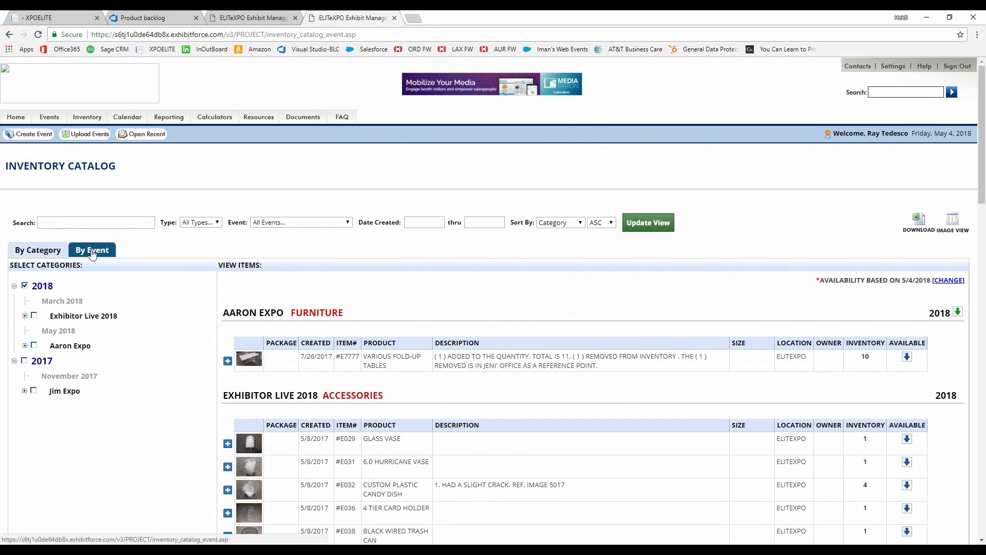
click(37, 250)
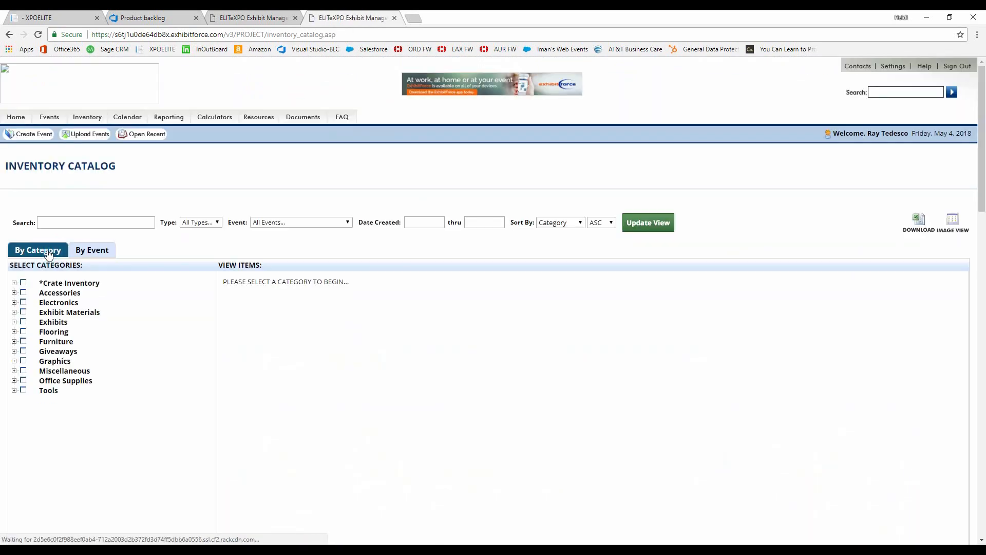
mouse_move(162, 334)
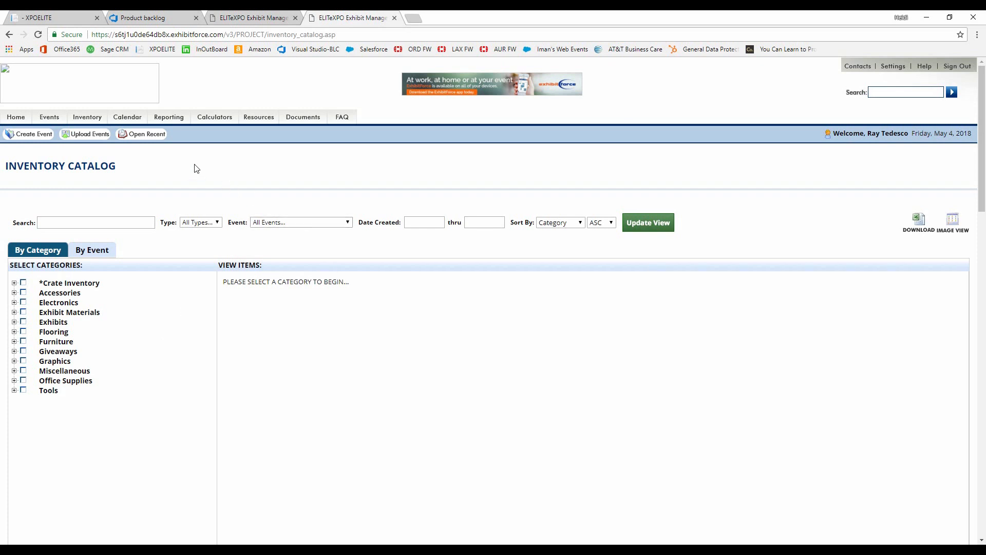
mouse_move(86, 117)
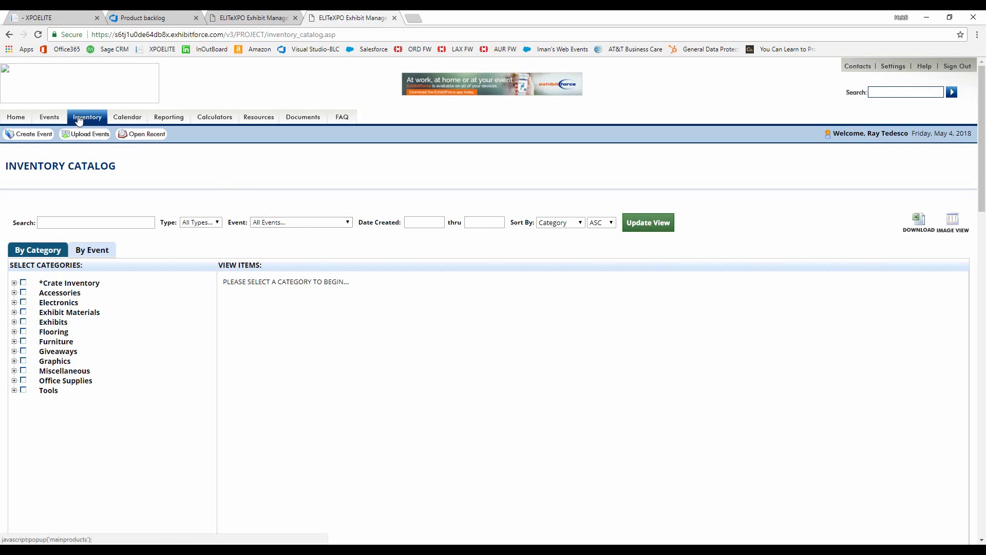
Open event #7180, Test Event for Demos, from May 29 on the May 2018 calendar
click(48, 117)
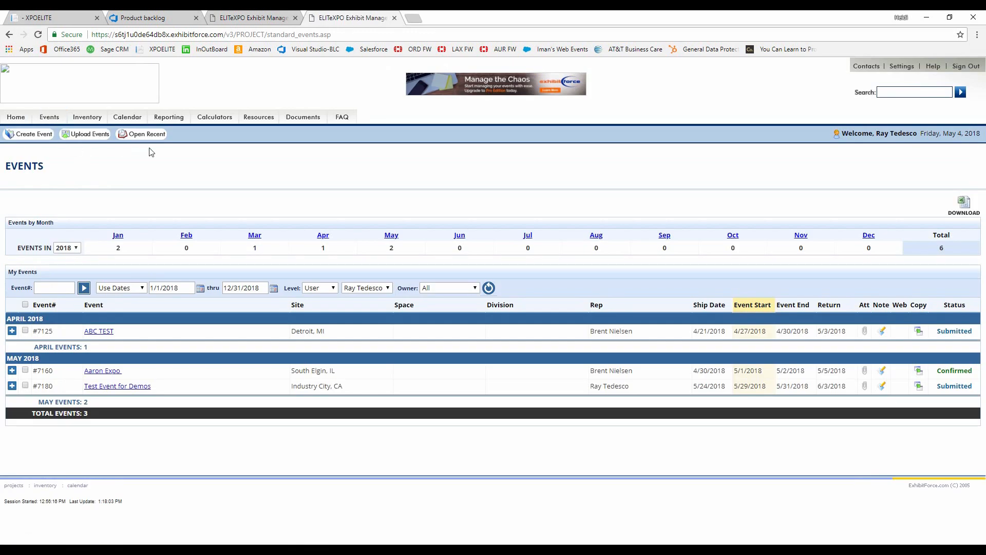
click(126, 117)
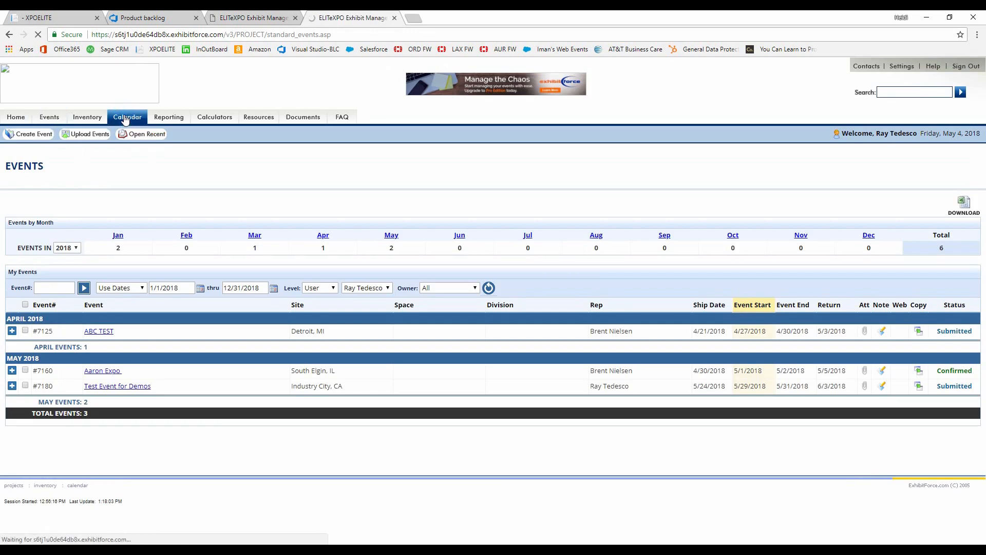
click(127, 117)
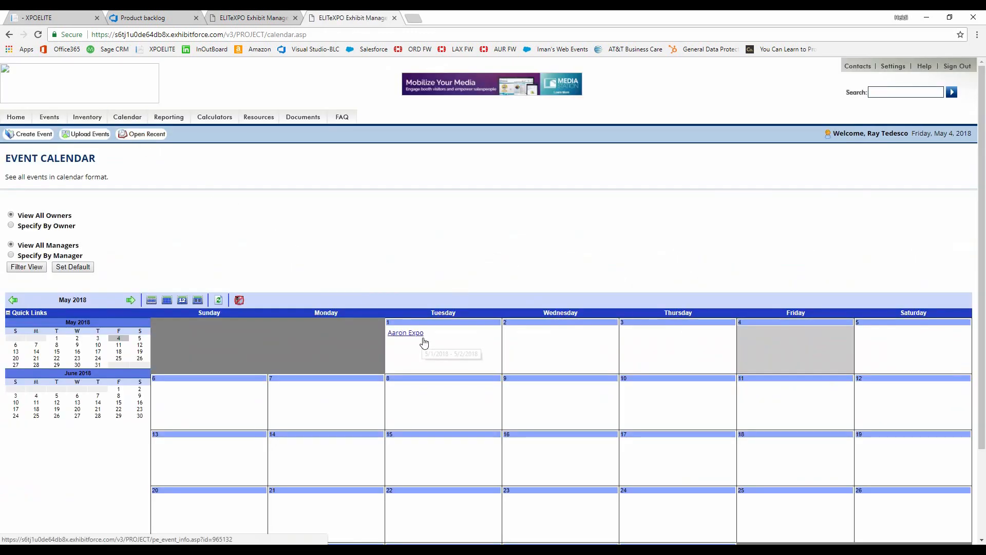
scroll(down, 3)
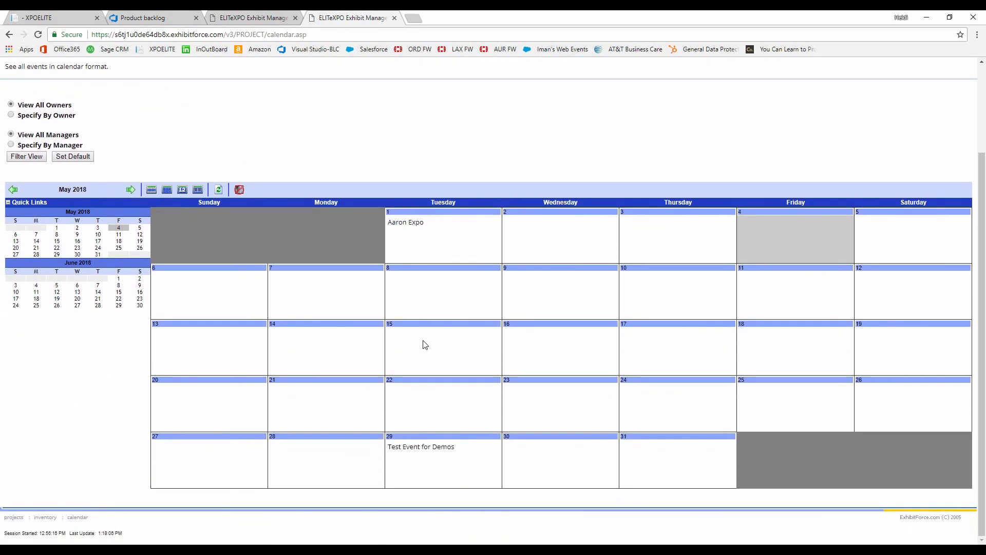
mouse_move(420, 447)
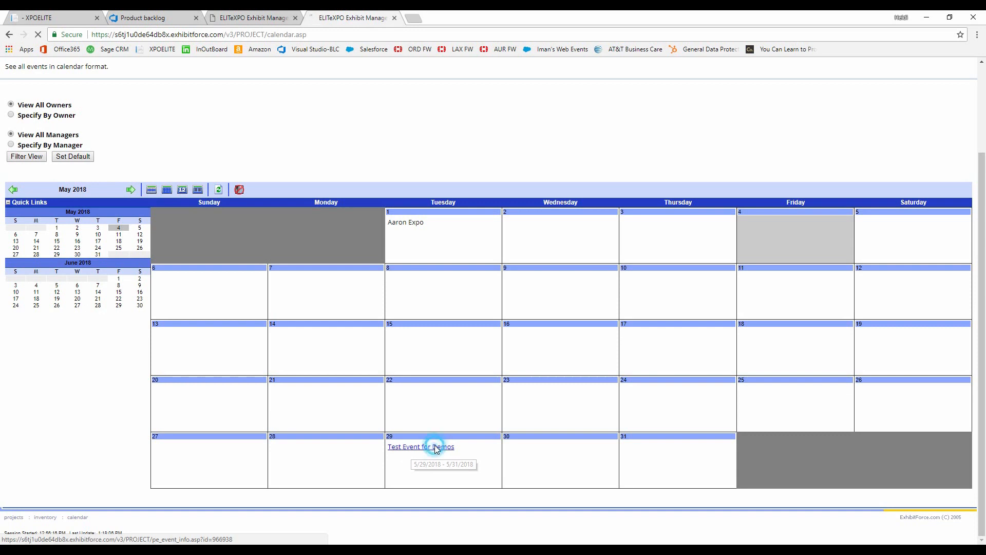
click(420, 445)
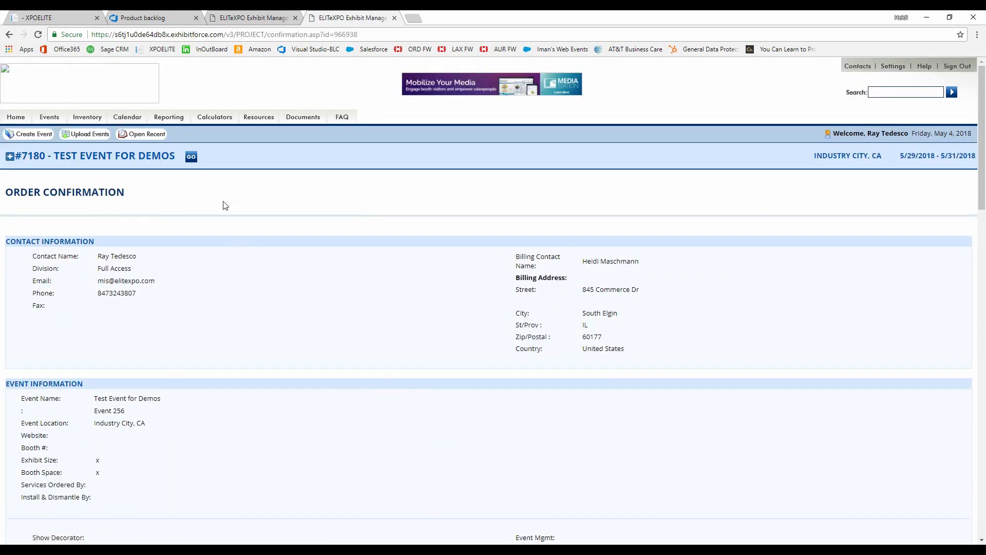
mouse_move(147, 134)
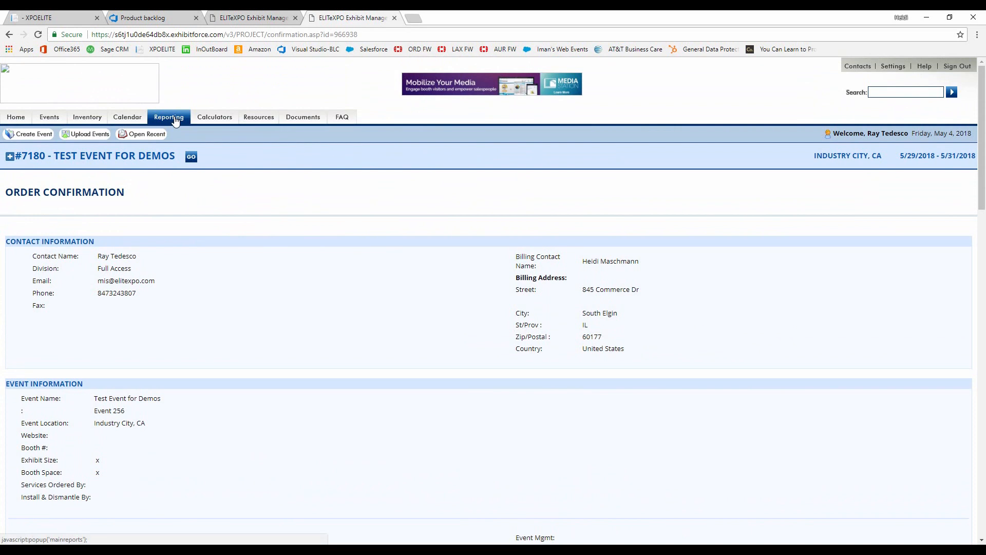
Launch the Report Builder from Reporting and start a new report
click(169, 117)
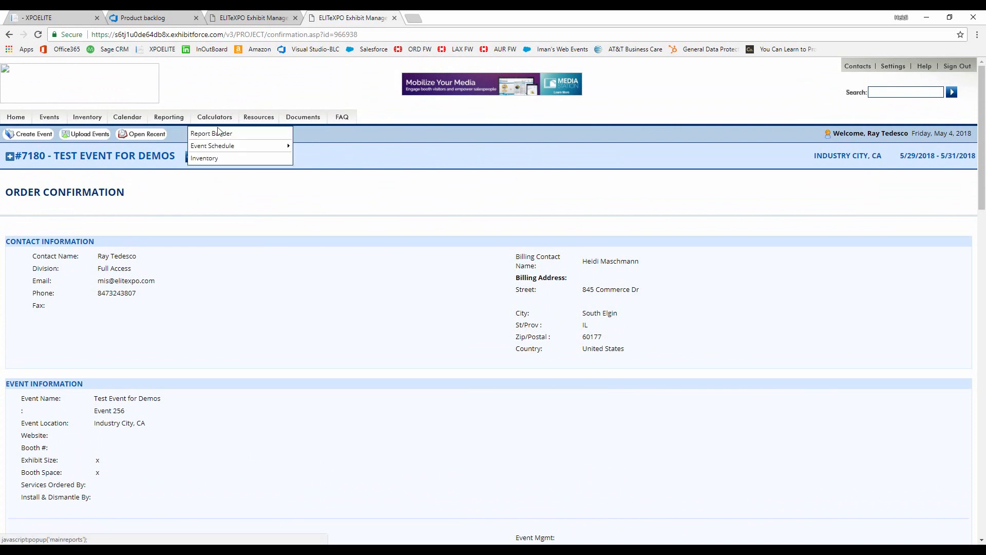
click(211, 133)
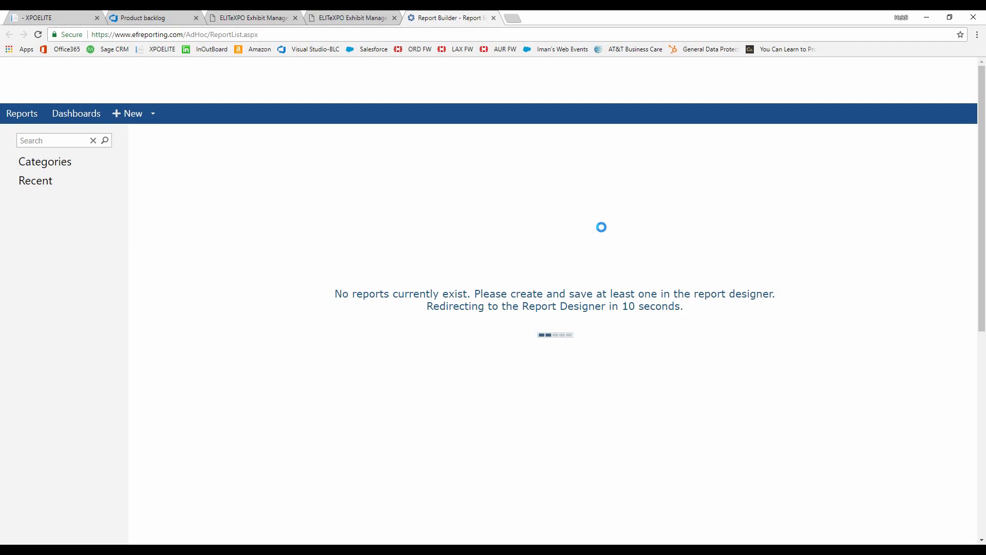
mouse_move(131, 114)
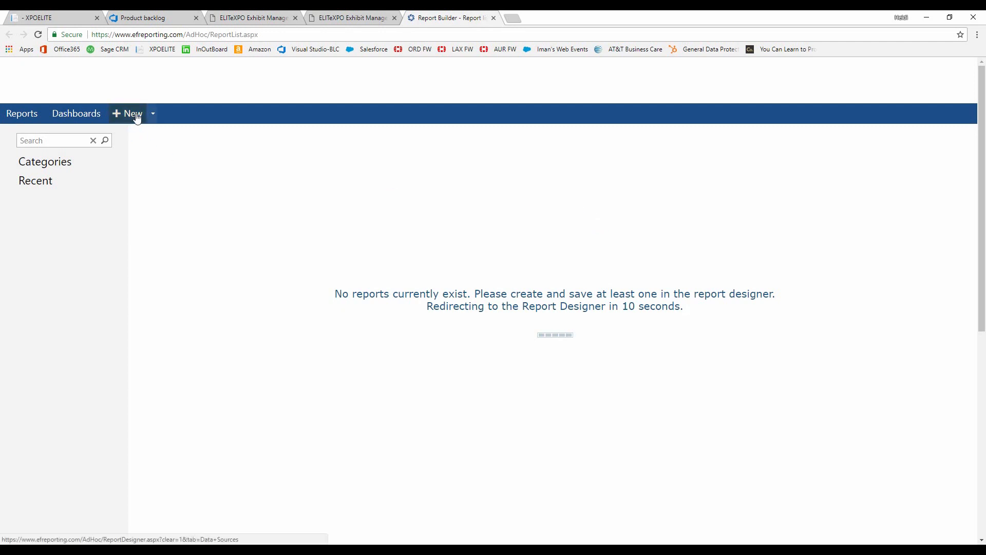
click(127, 113)
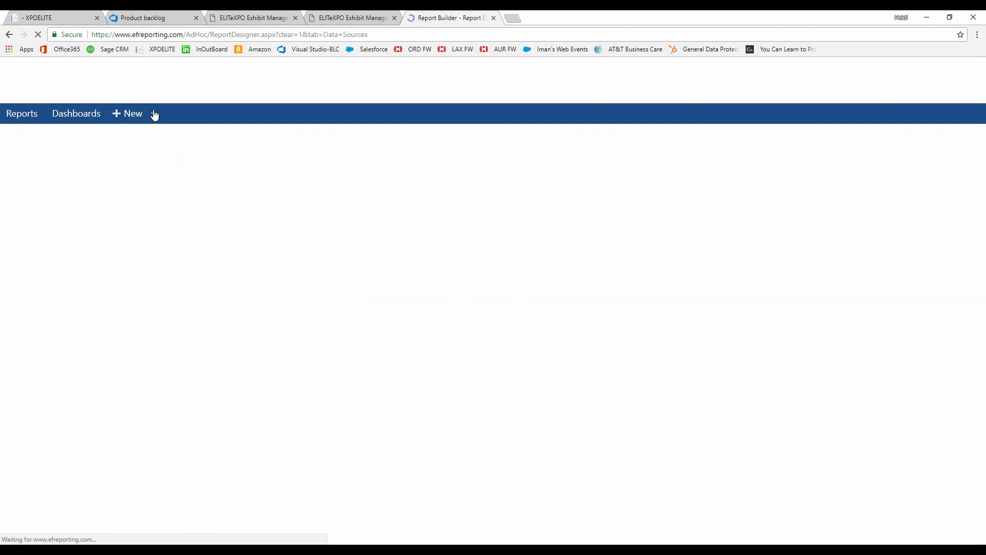
click(128, 114)
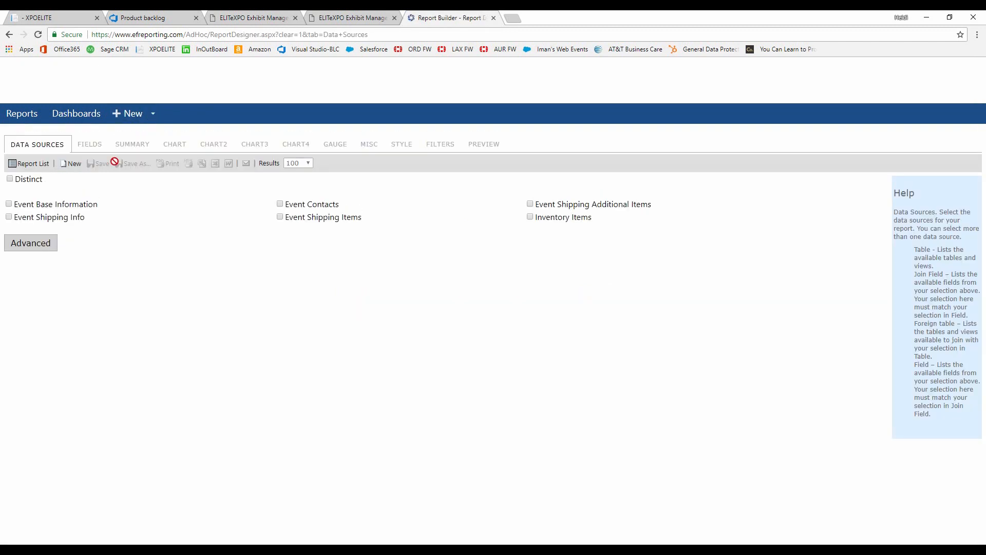
mouse_move(19, 184)
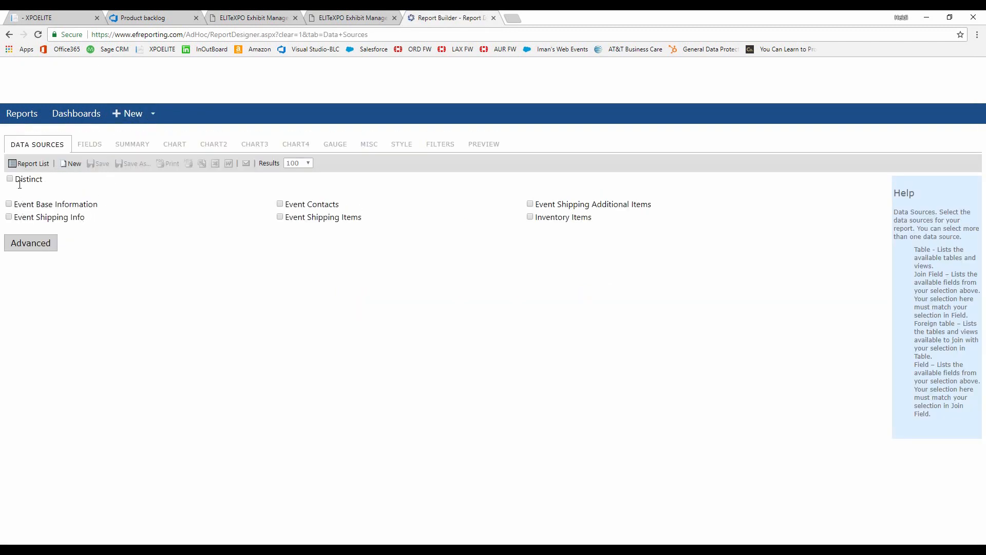
Select Event Shipping Info as the data source and continue to field selection
click(9, 216)
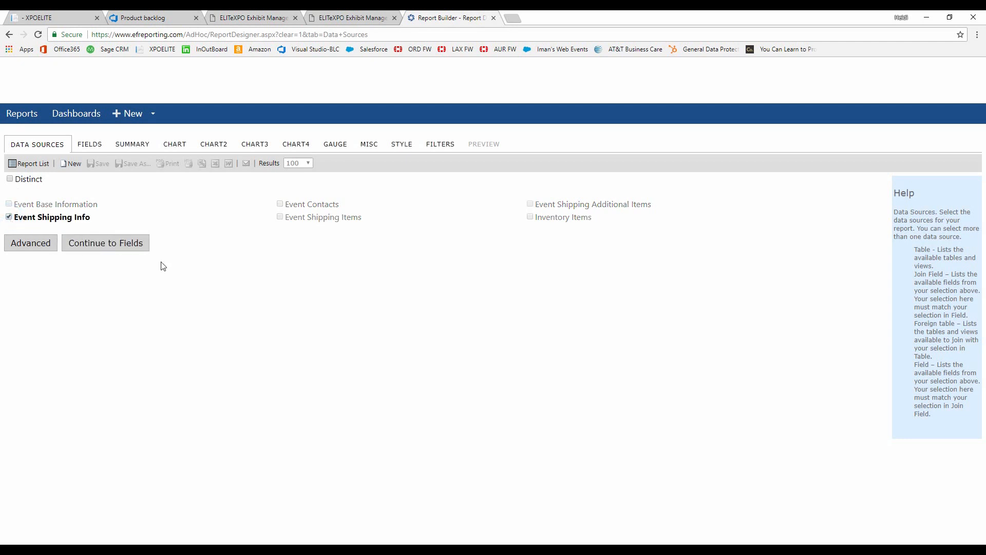
click(105, 243)
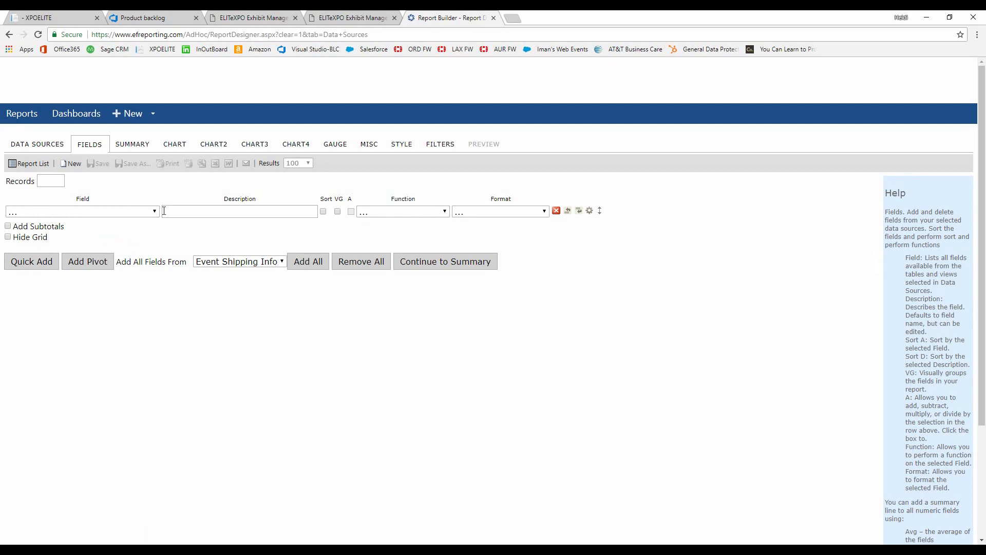
click(153, 210)
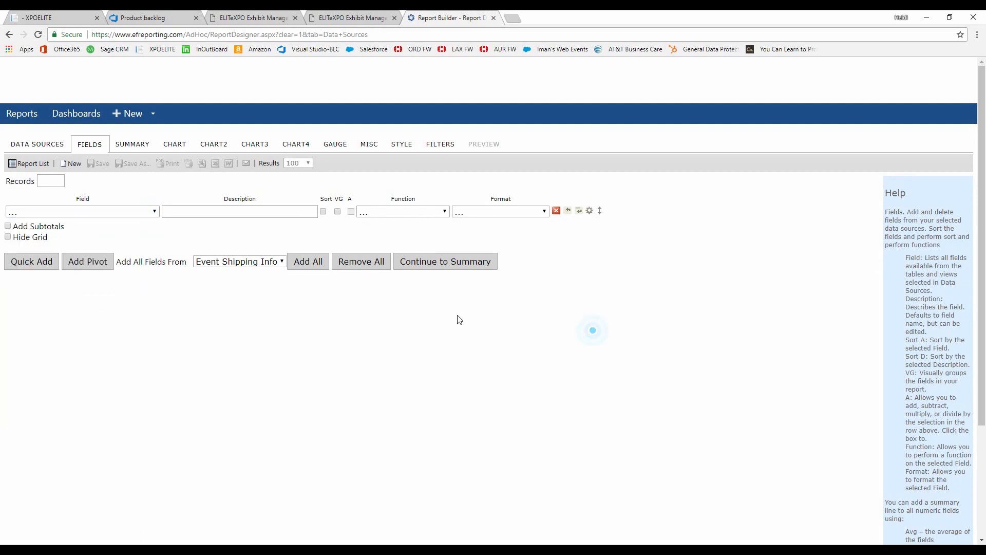
mouse_move(284, 397)
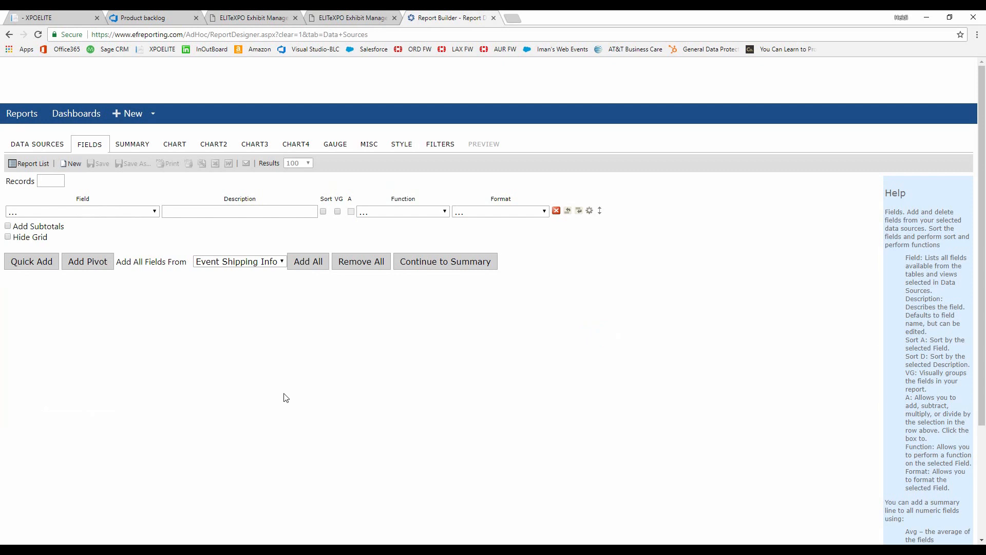
mouse_move(90, 241)
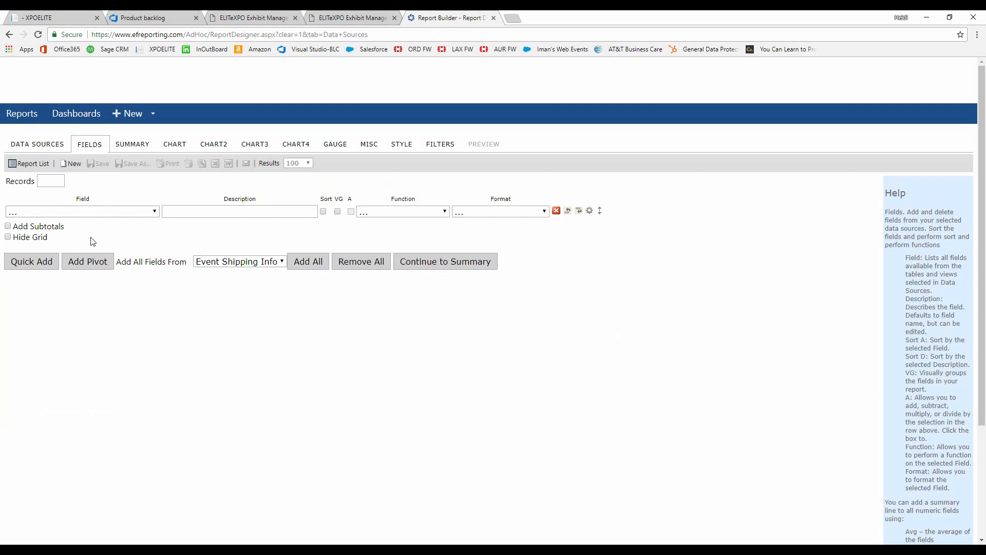
click(33, 163)
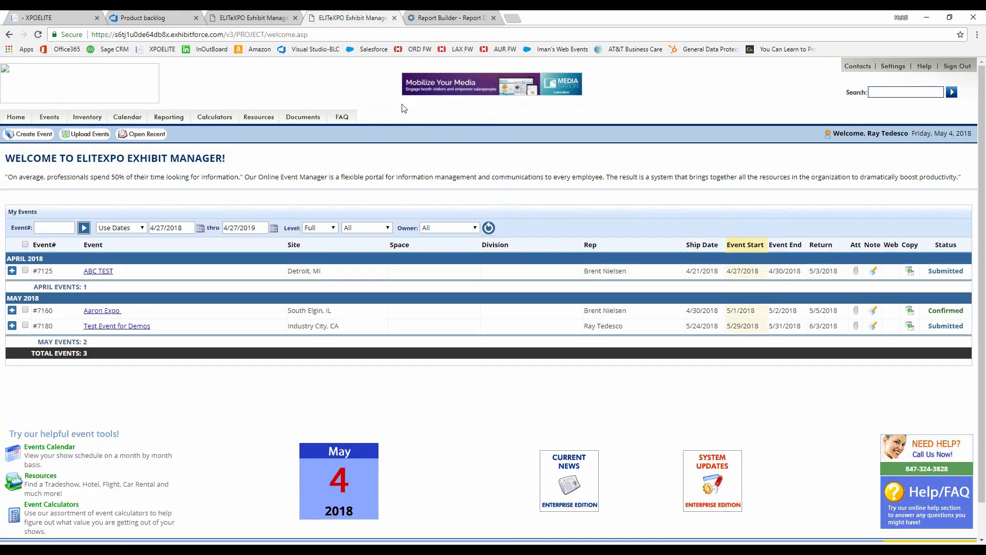
mouse_move(126, 120)
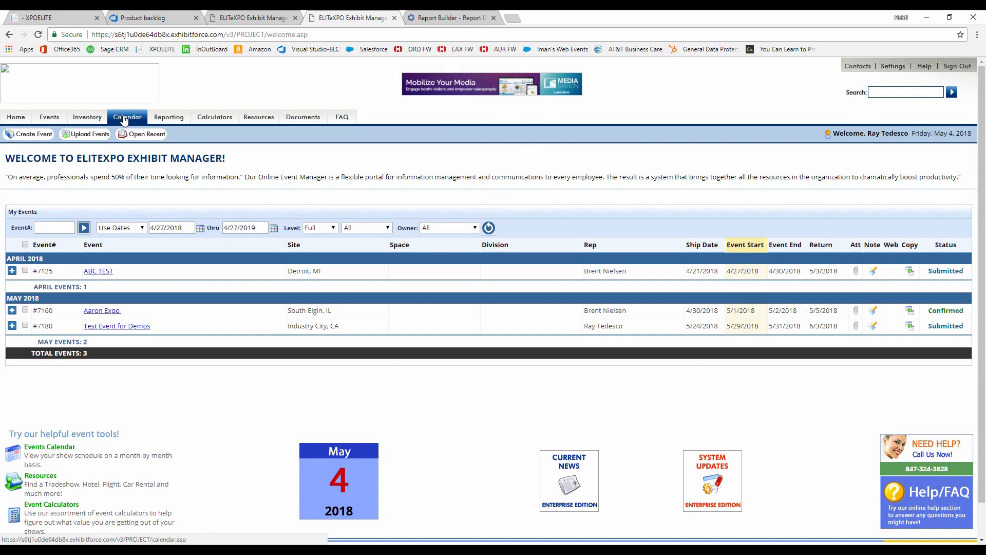
mouse_move(49, 117)
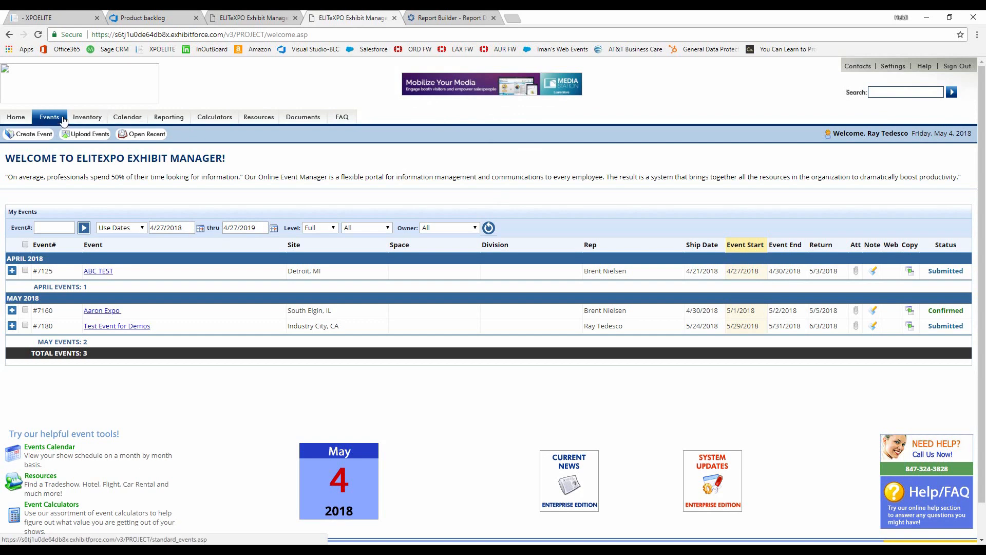